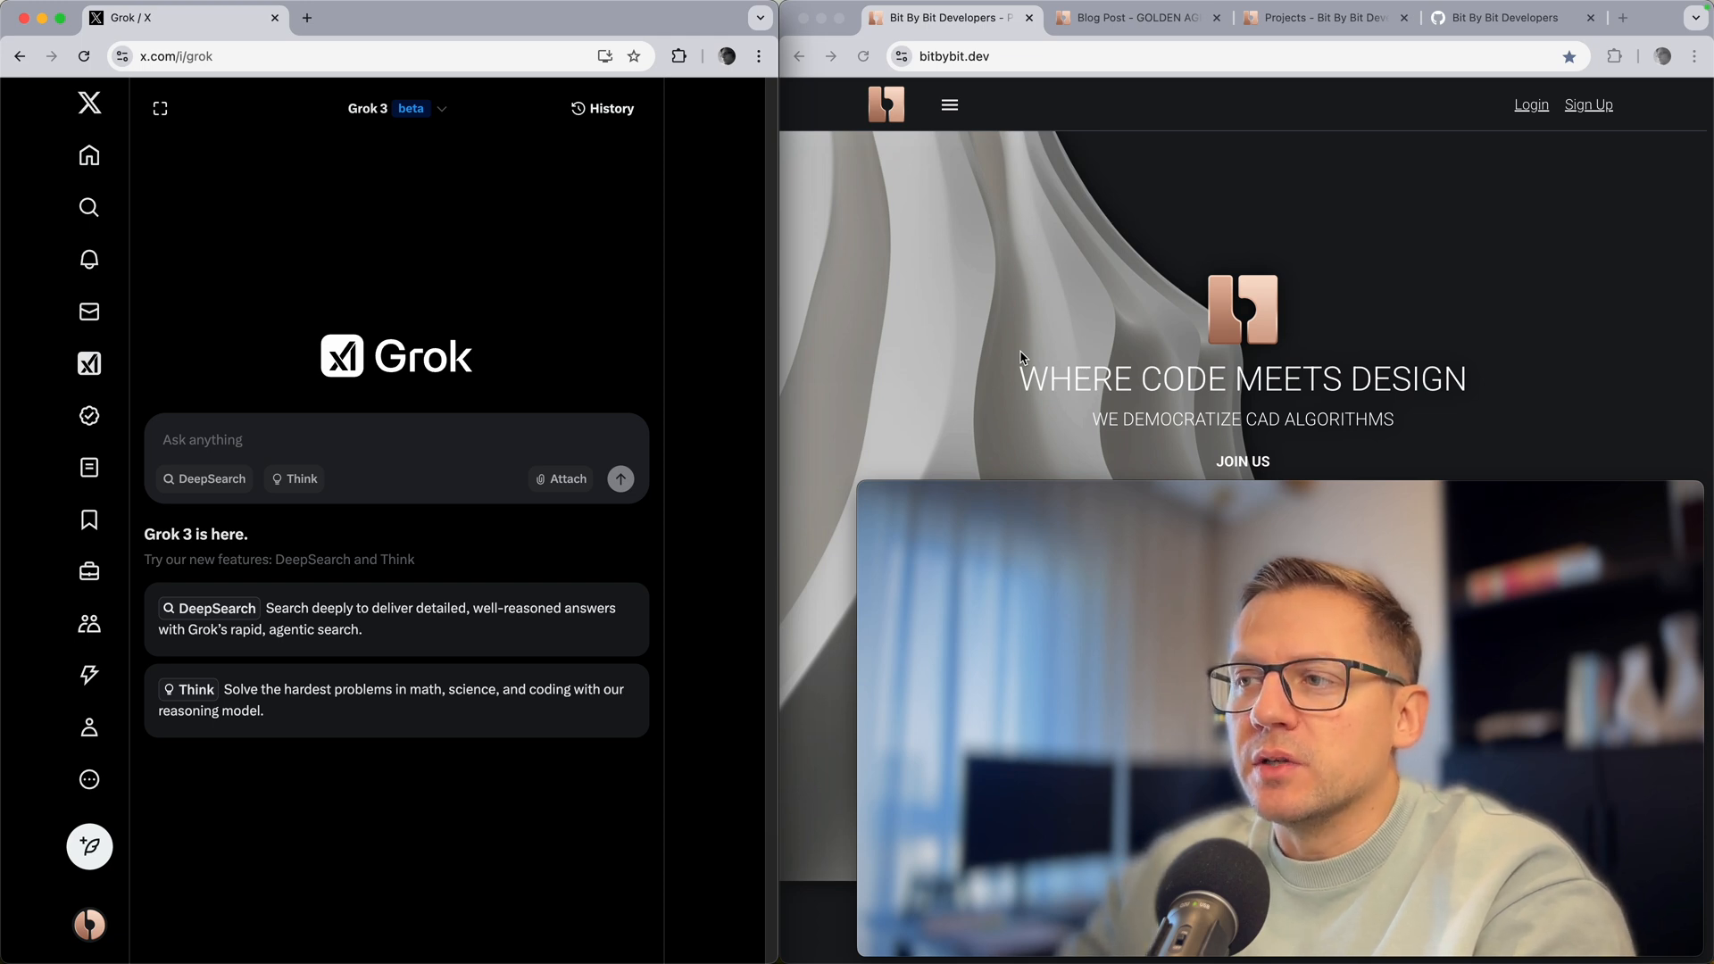
{"action": "mouse_move", "coordinate": [1114, 241]}
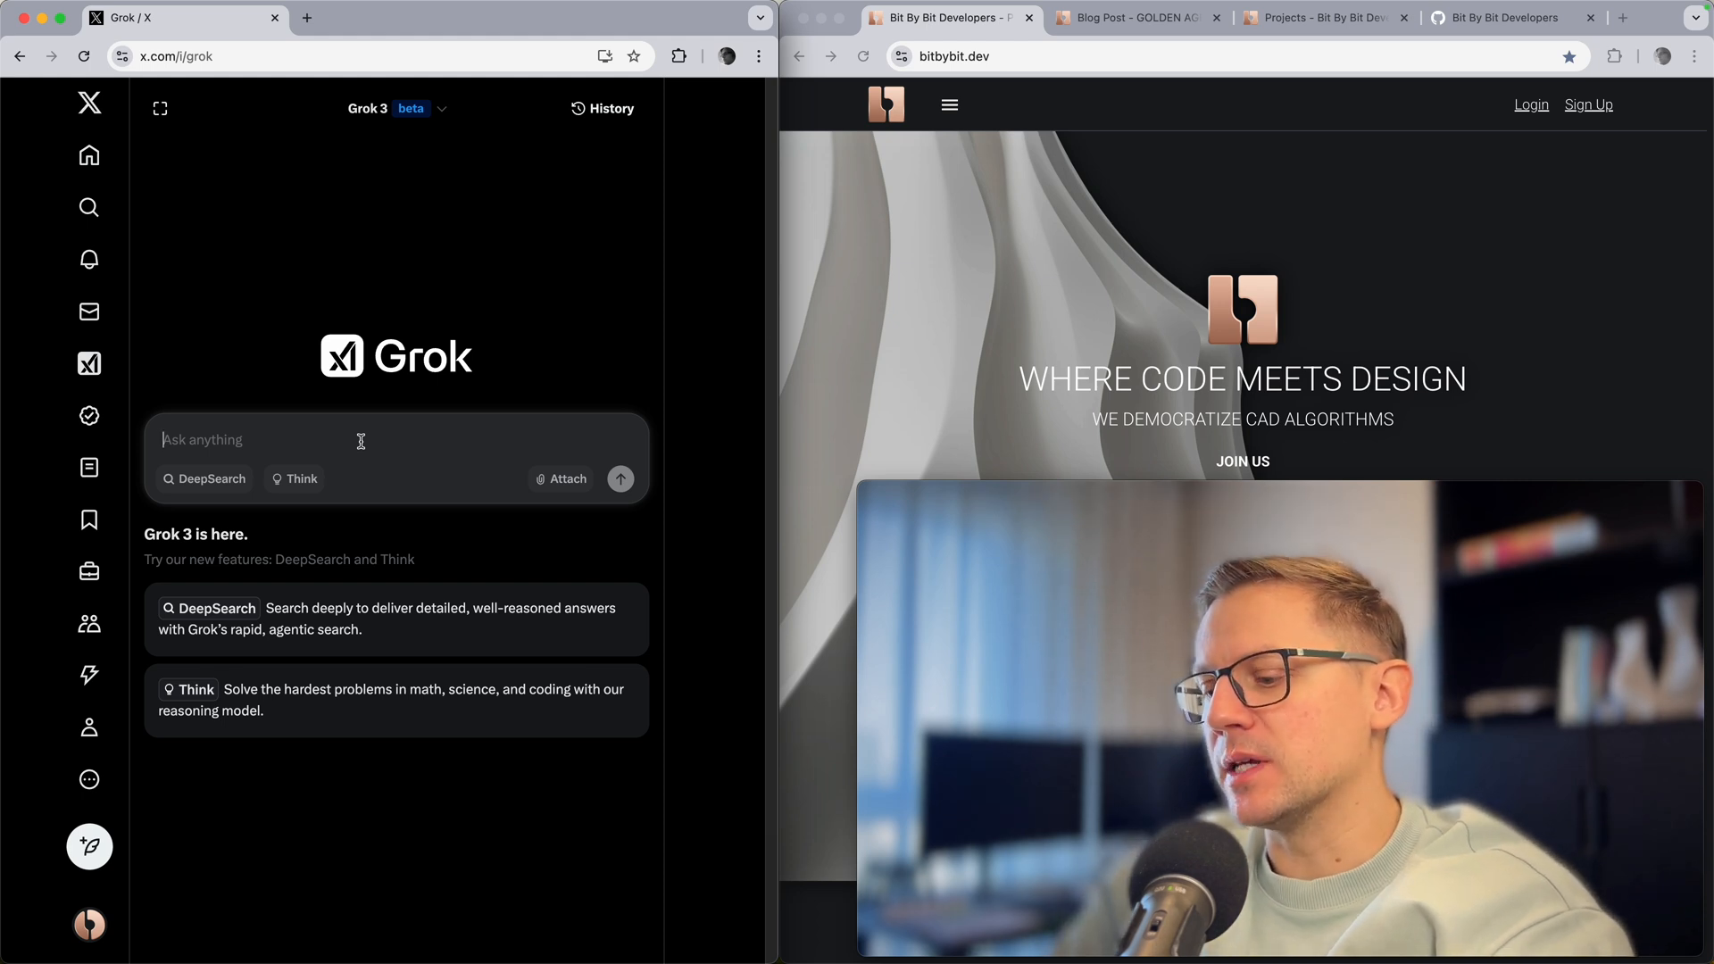
Step: Ask Grok how bitbybit.dev could be leveraged in my work and send the question
{"action": "type", "text": "Hey, how could I user"}
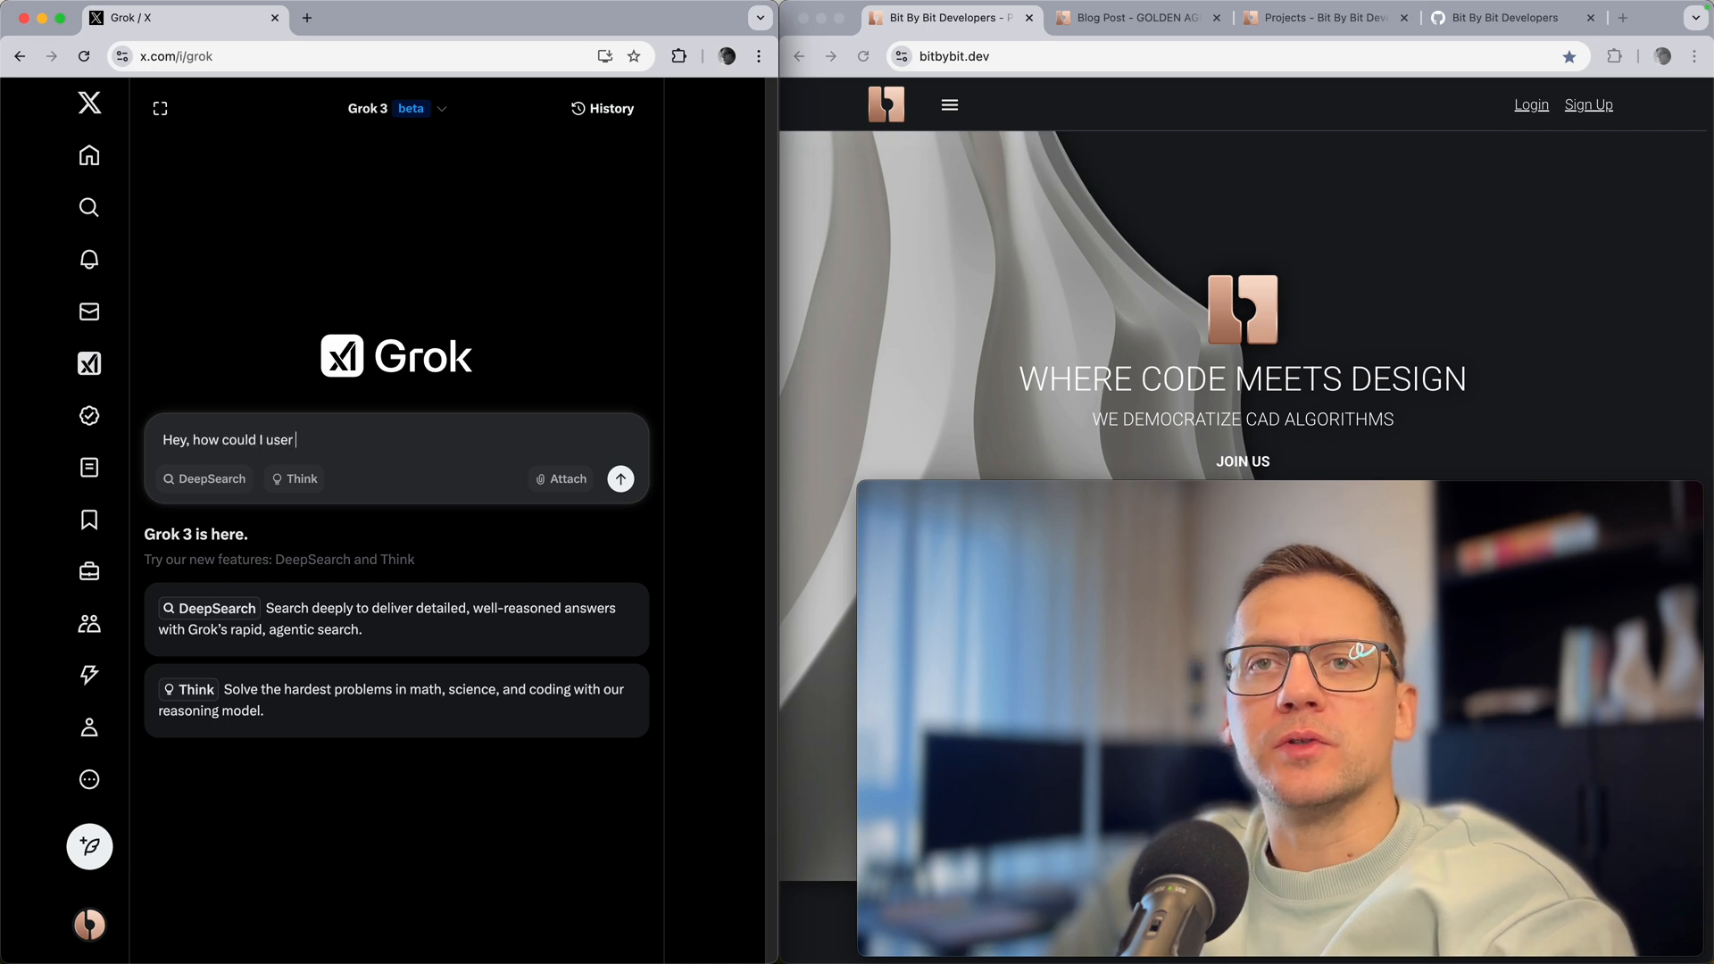
{"action": "type", "text": "bitbybit.dev and"}
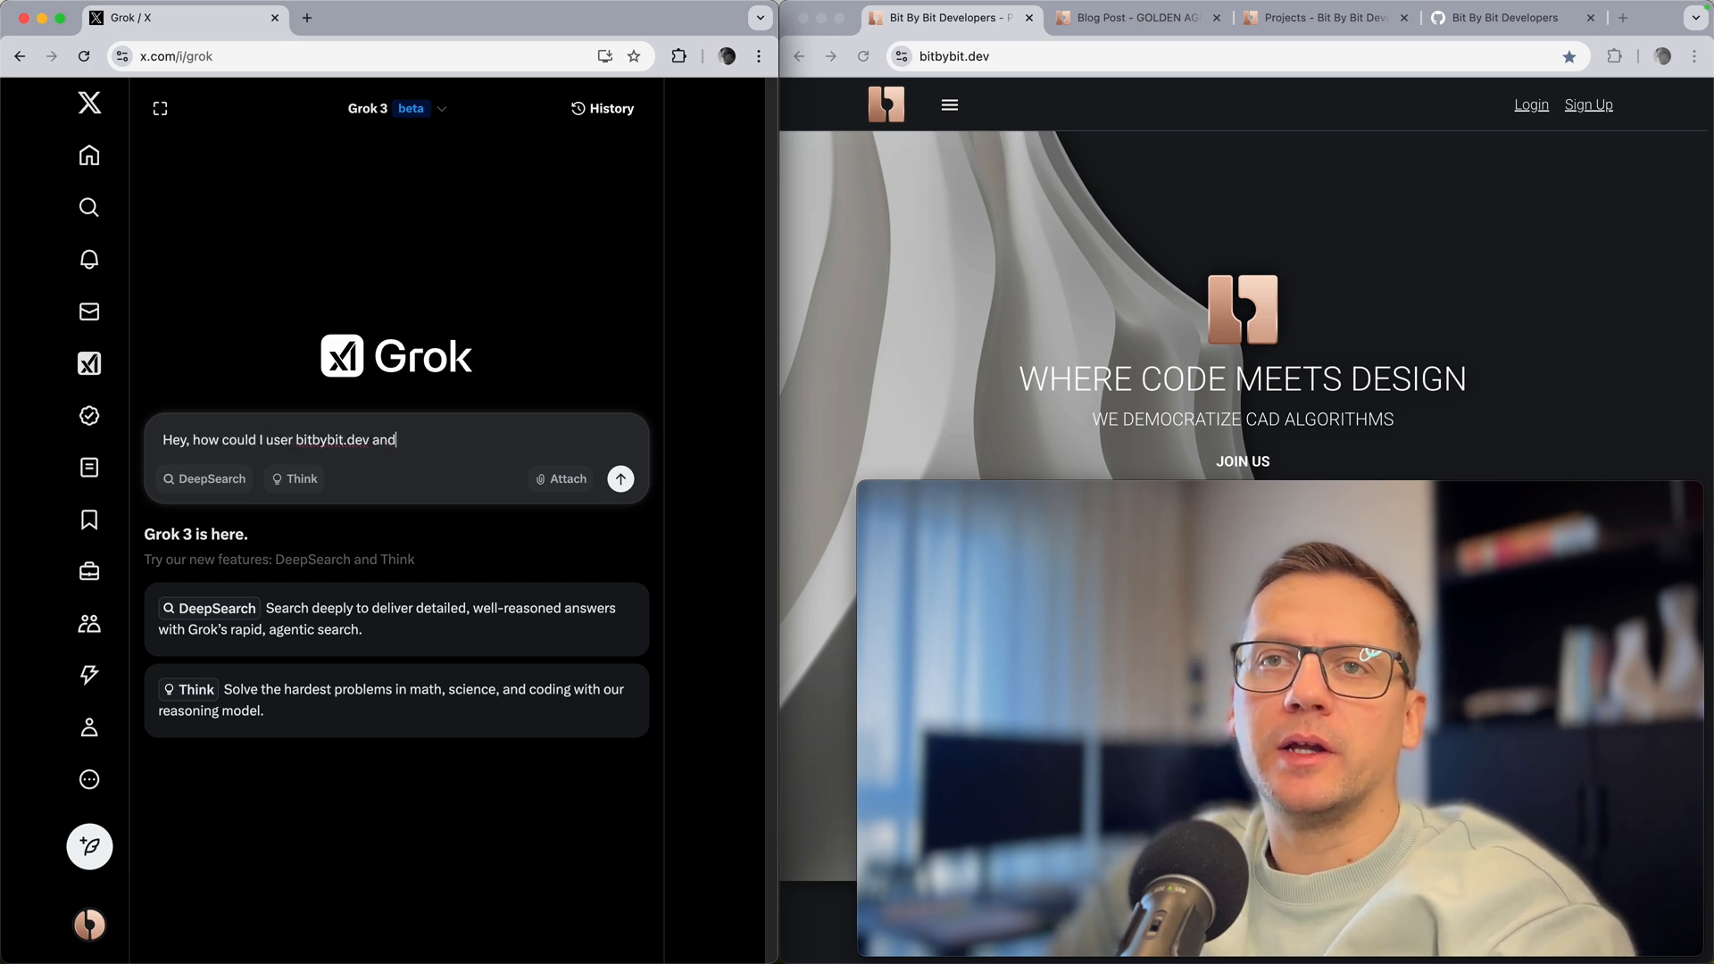
{"action": "type", "text": "leverage"}
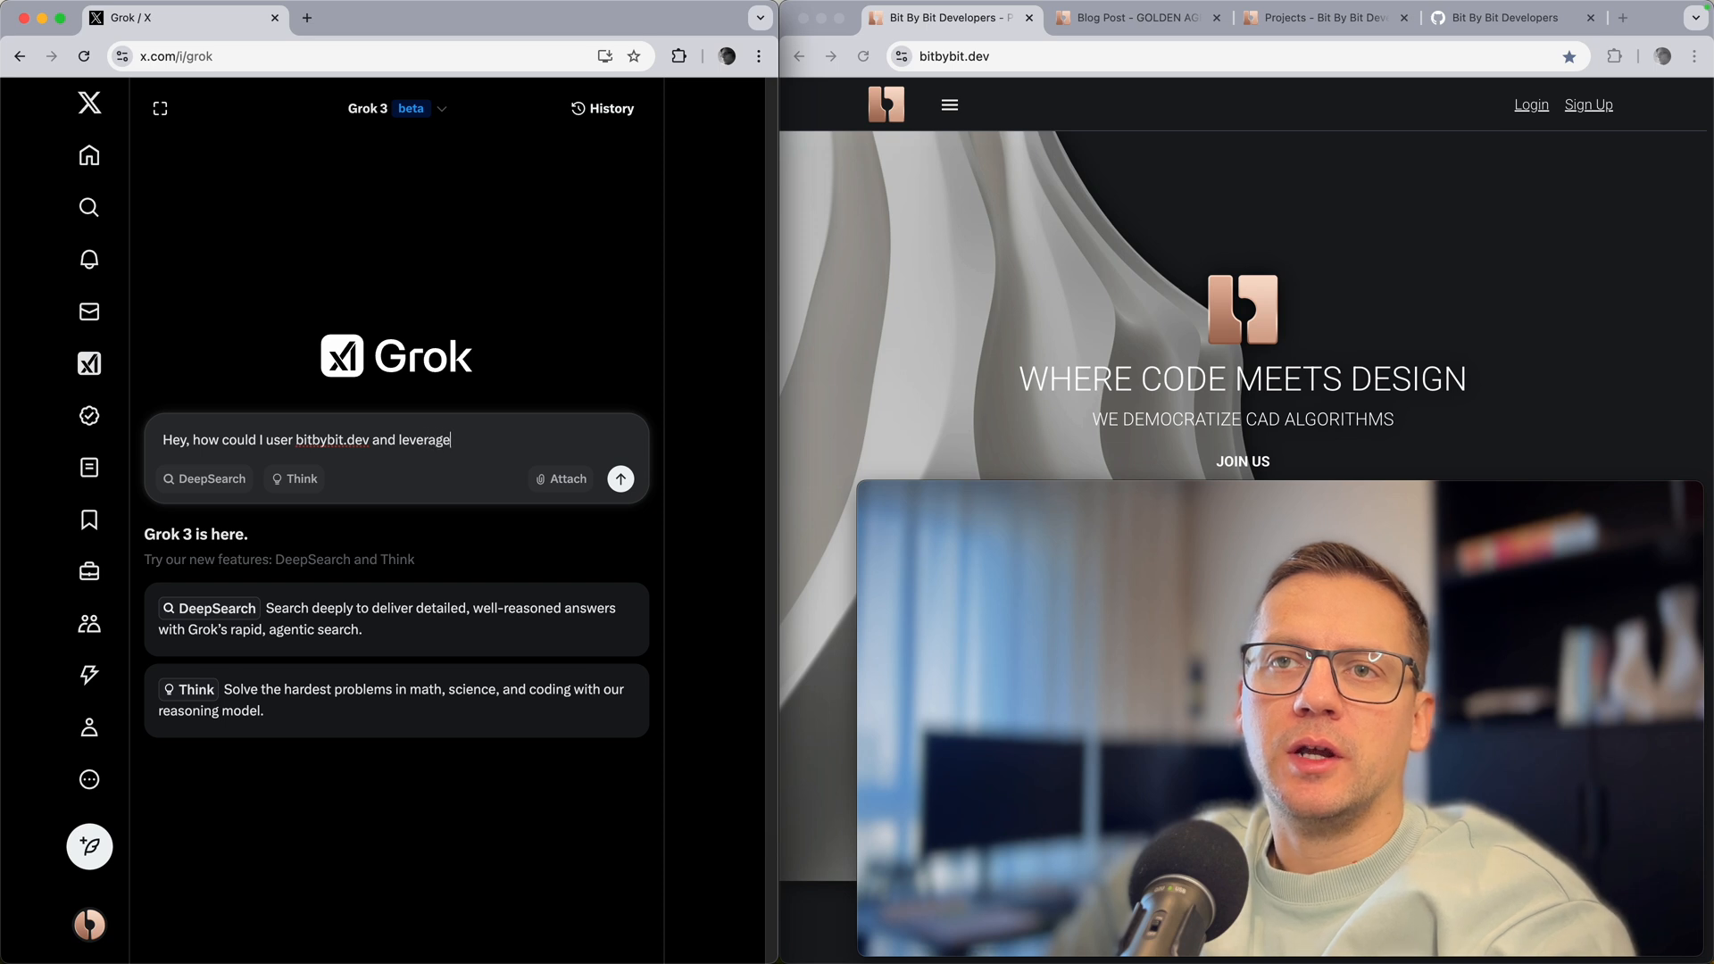
{"action": "type", "text": "it in my wo"}
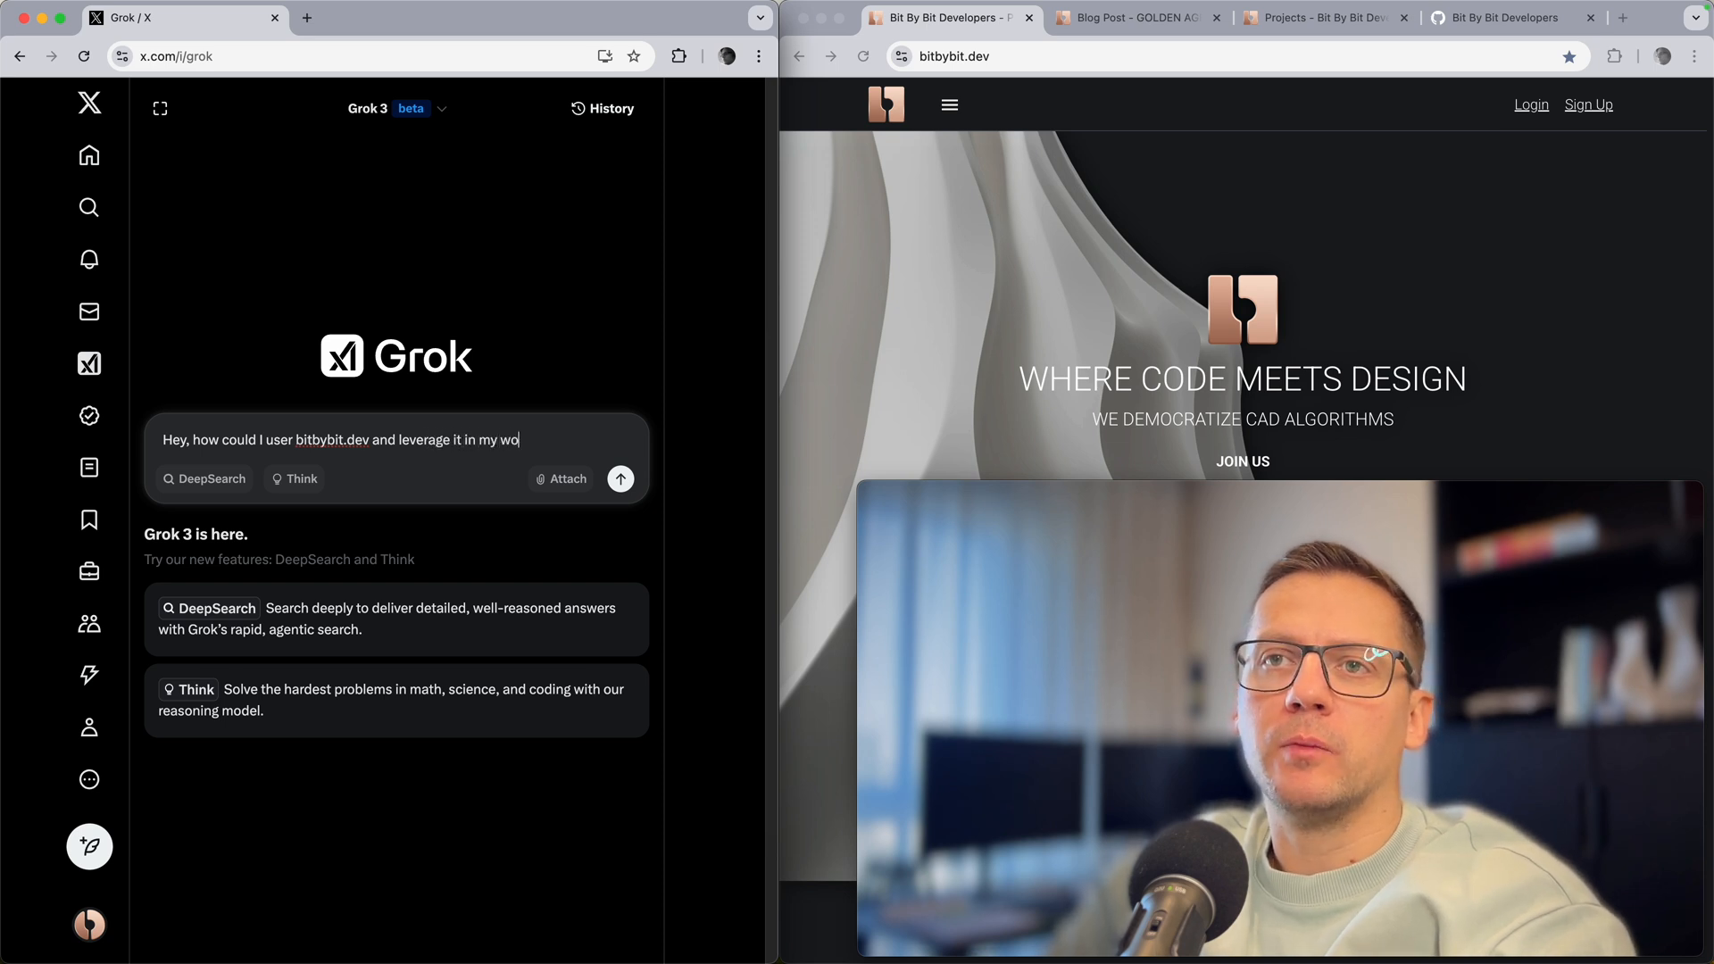
{"action": "left_click", "coordinate": [619, 478]}
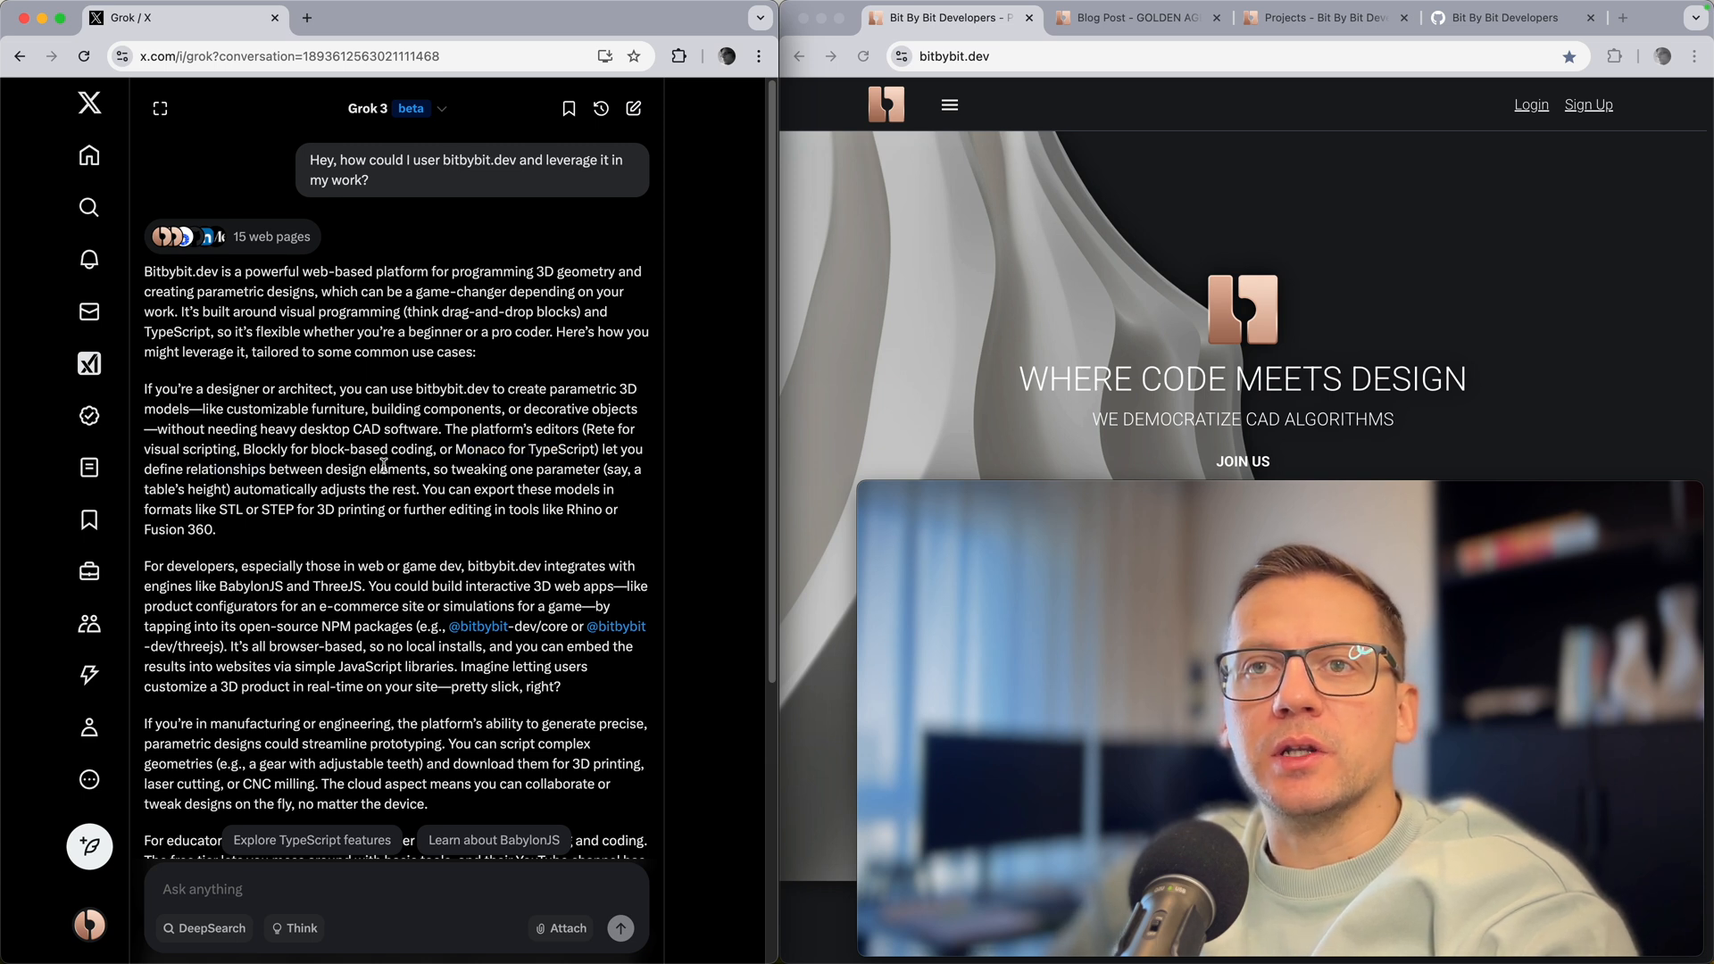
Step: Read Grok's reply on designer and developer use cases, highlighting words such as Fusion 360
{"action": "double_click", "coordinate": [398, 469]}
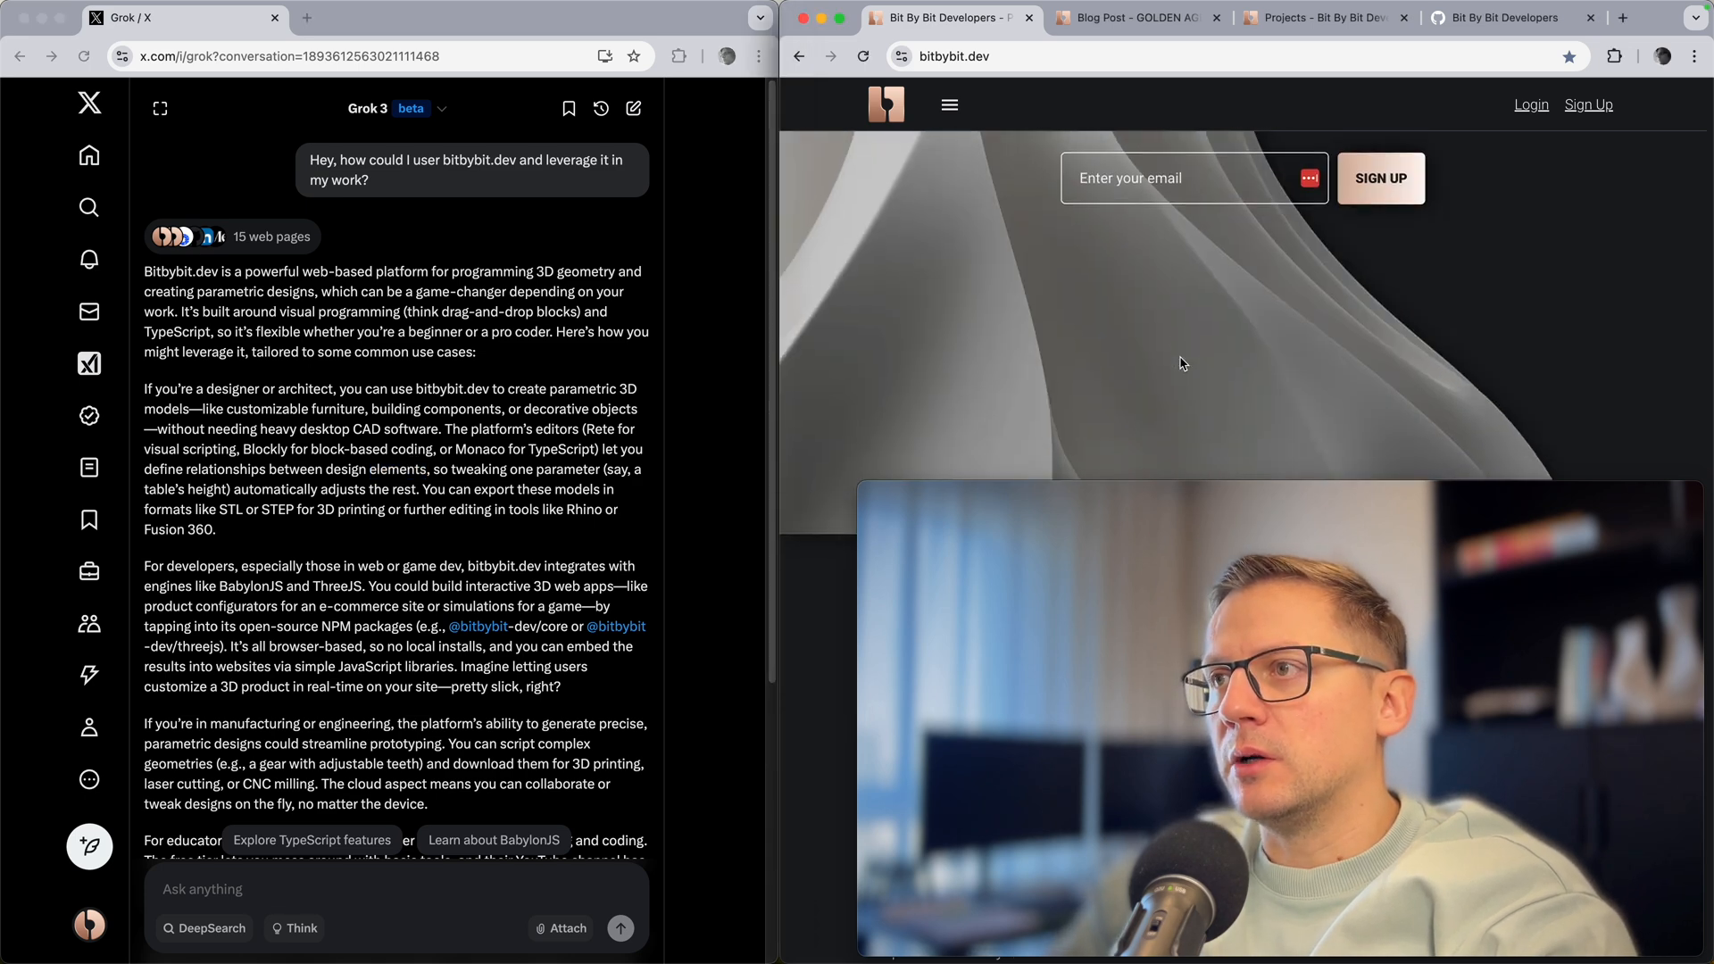
{"action": "scroll", "scroll_direction": "down", "scroll_amount": 3}
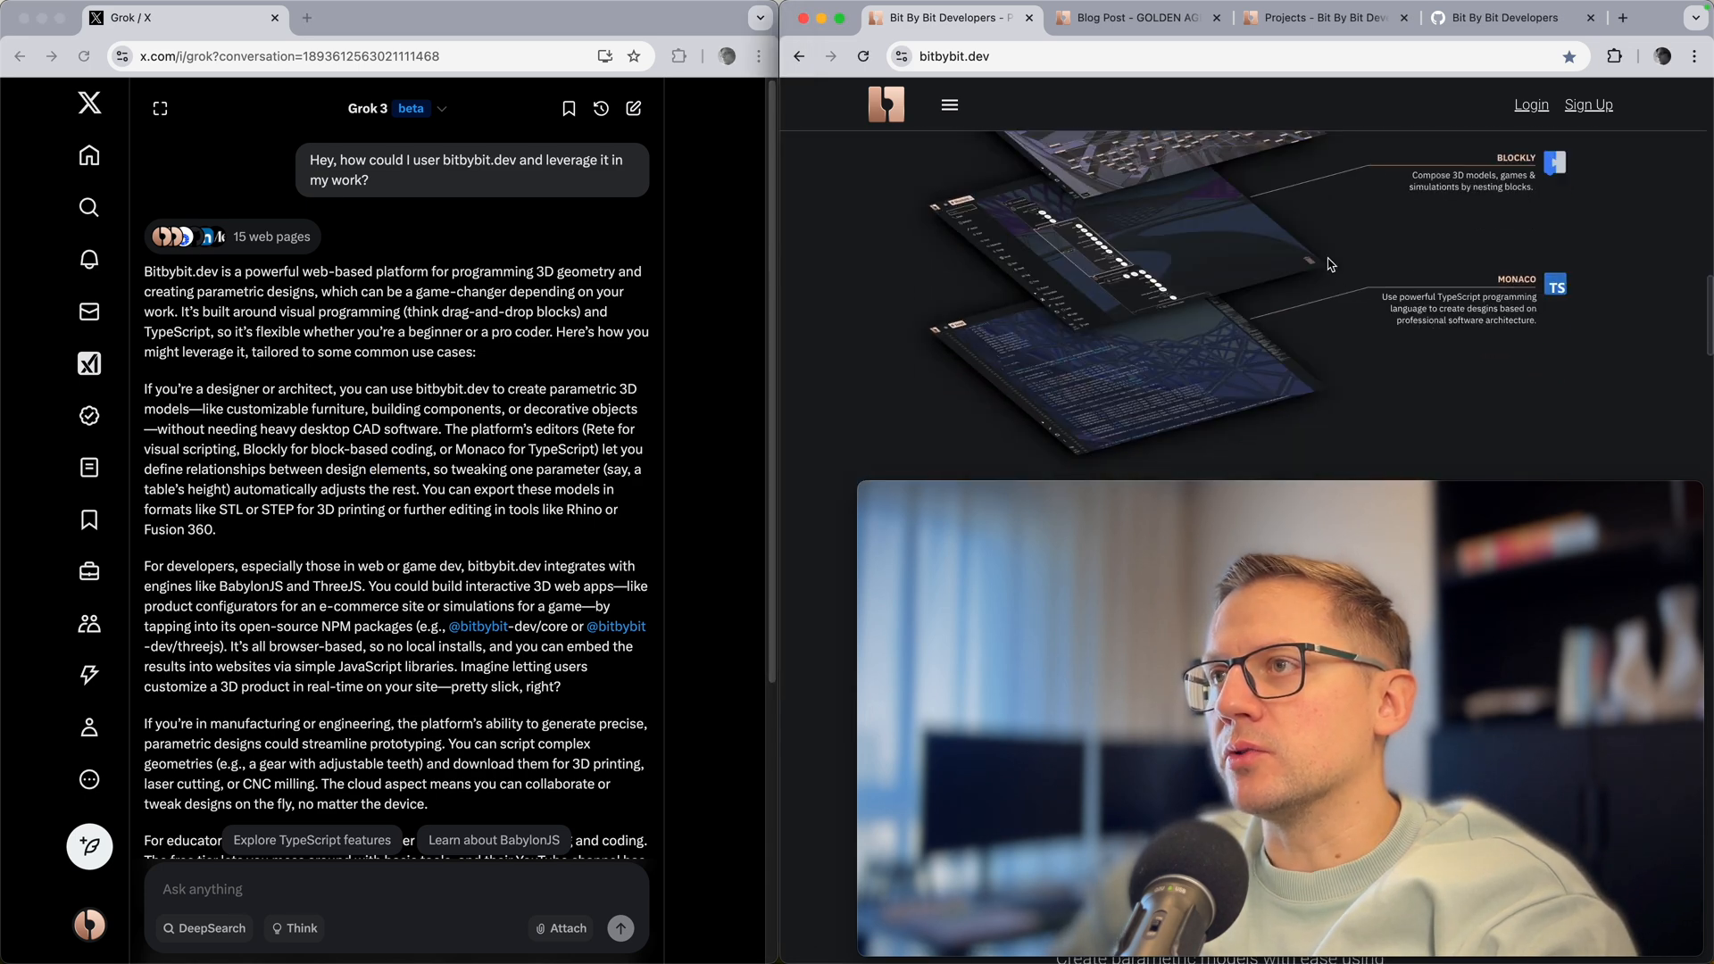
{"action": "scroll", "scroll_direction": "up", "scroll_amount": 3}
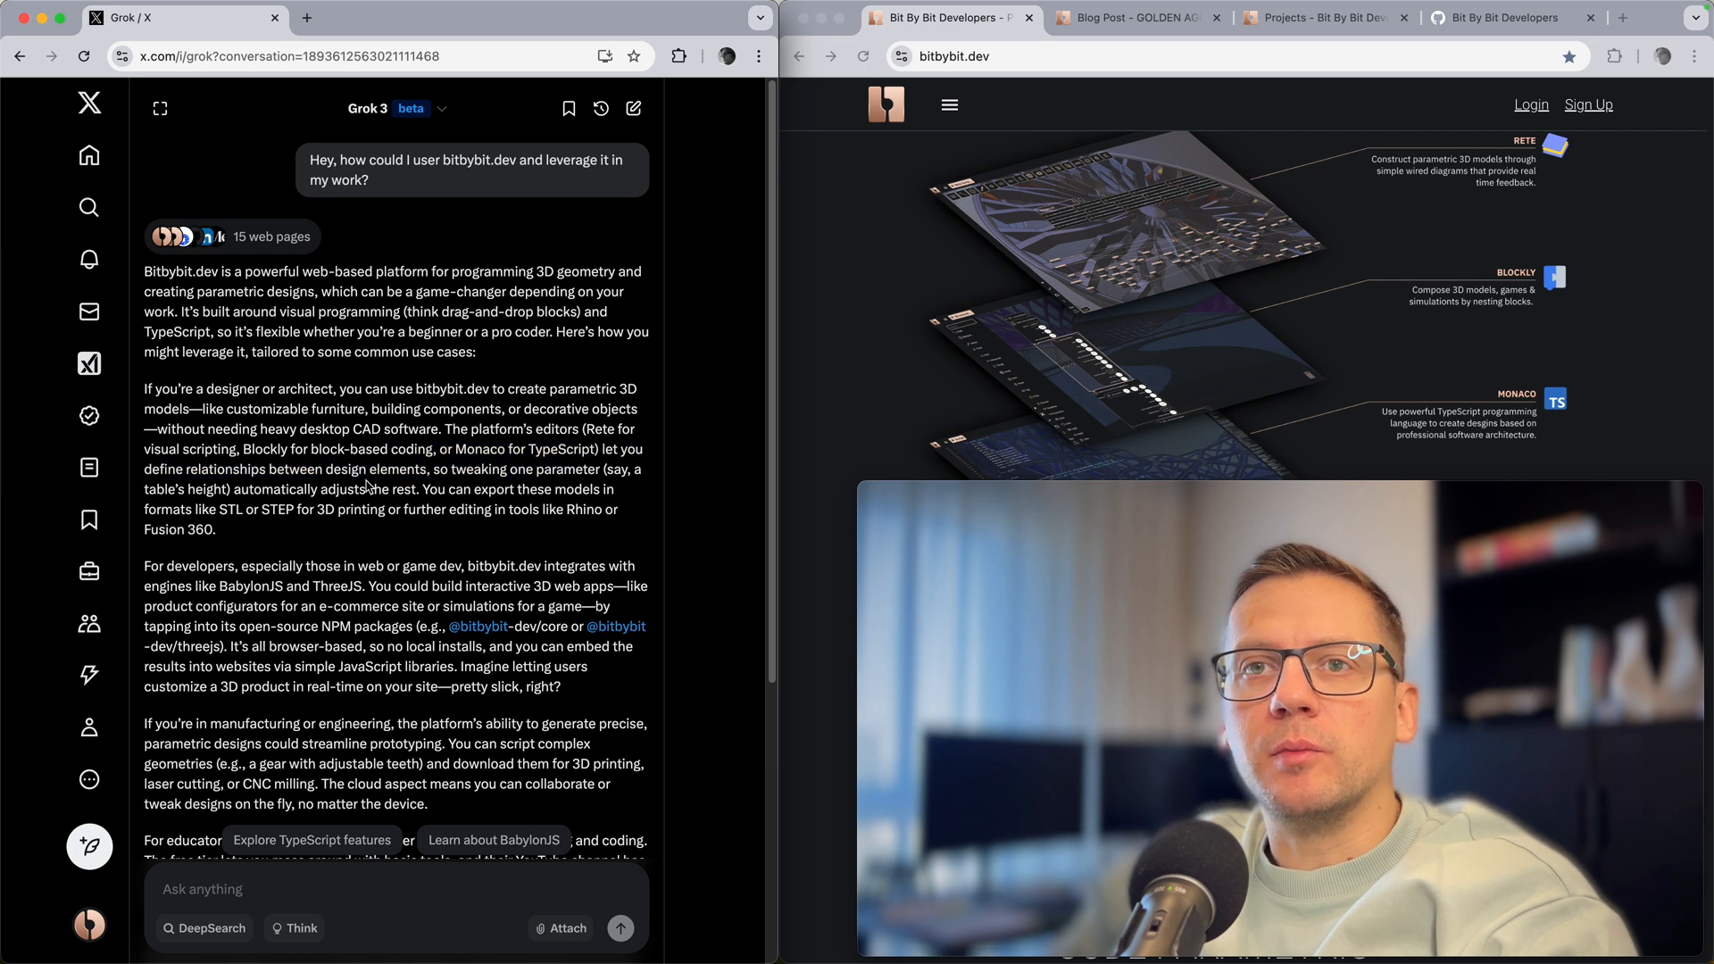
{"action": "mouse_move", "coordinate": [226, 471]}
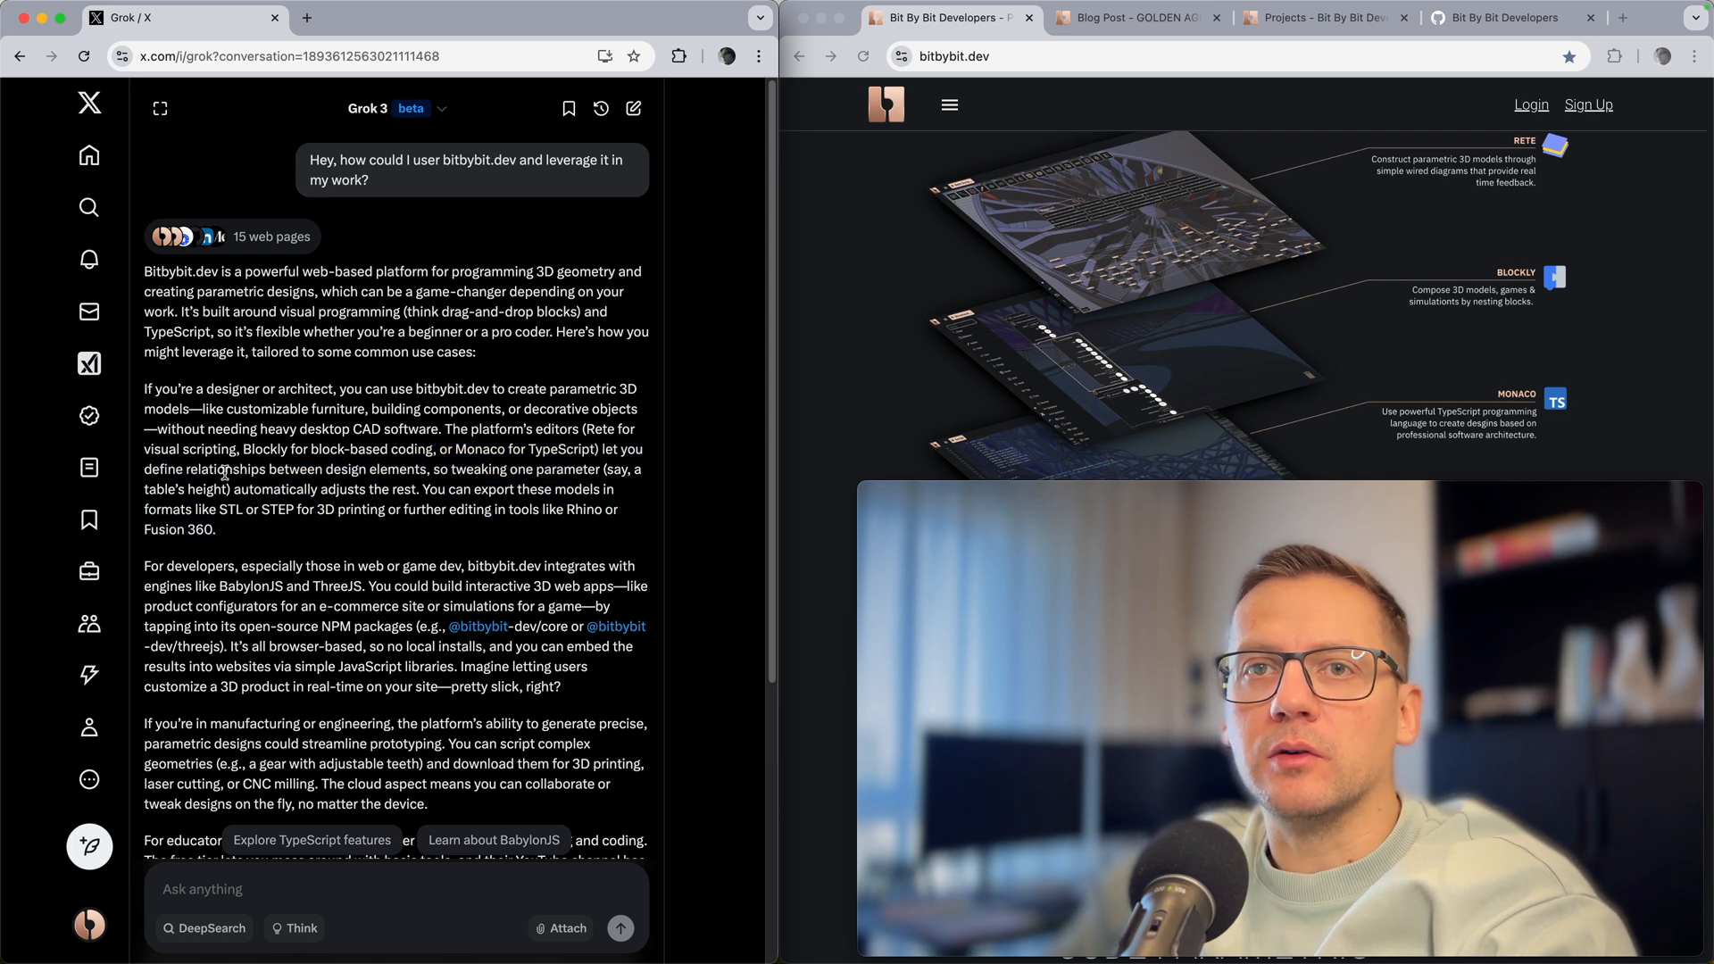
{"action": "double_click", "coordinate": [275, 508]}
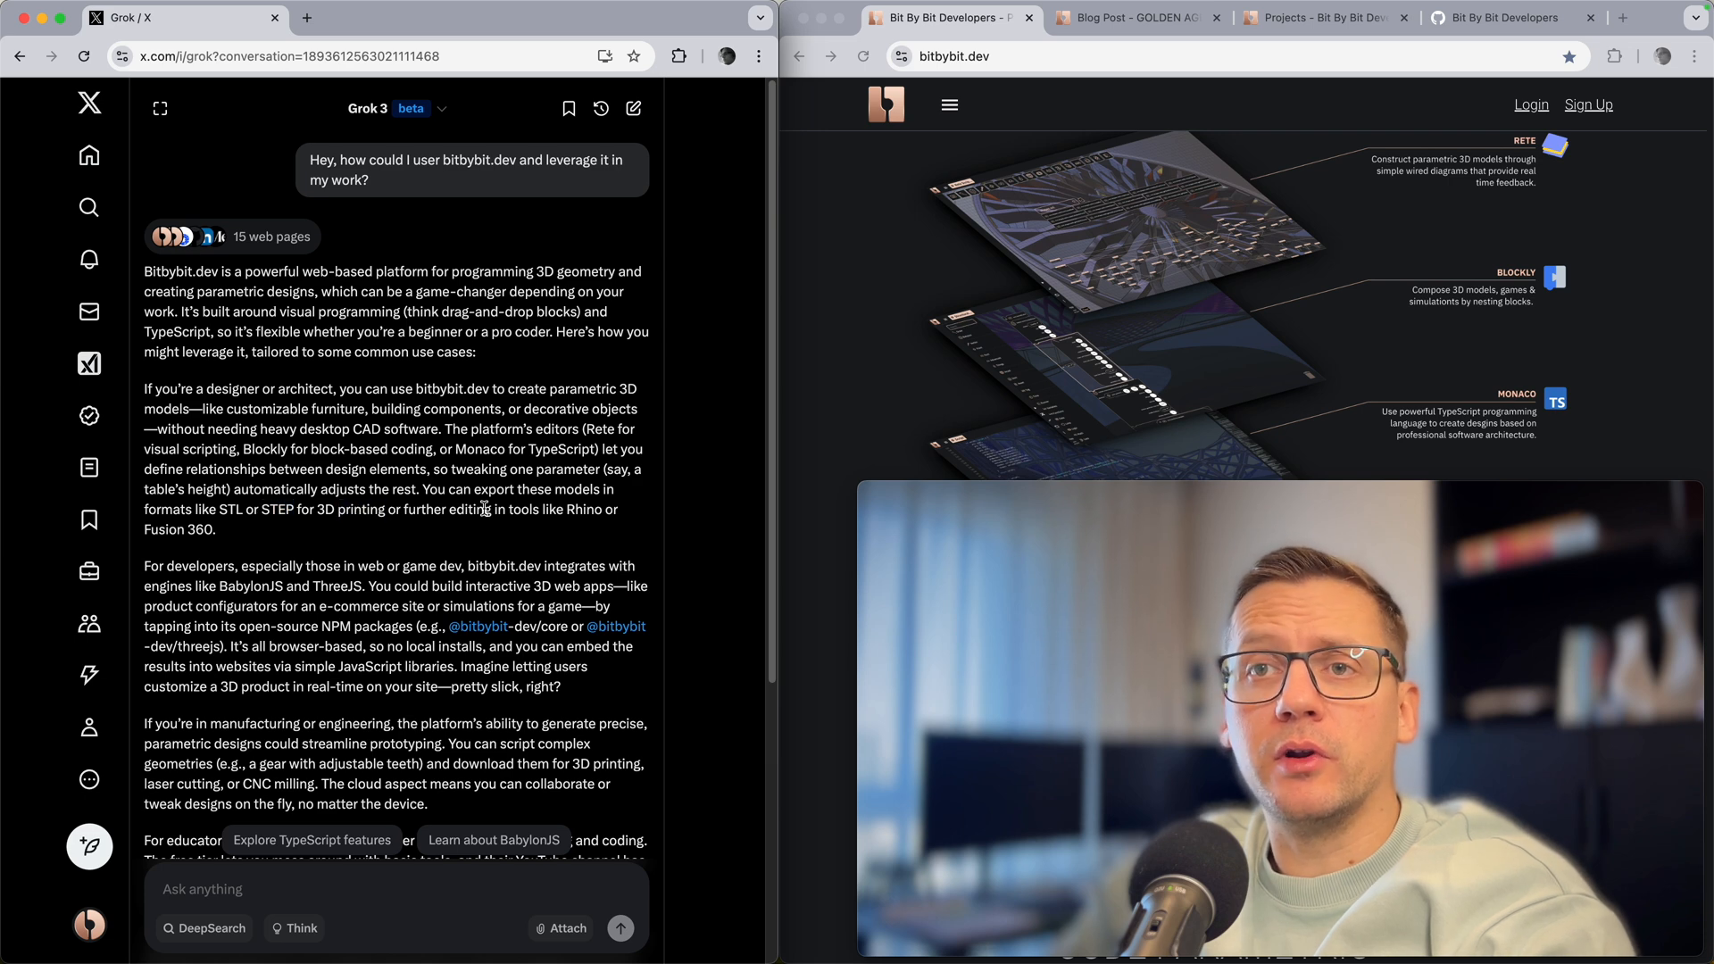
{"action": "mouse_move", "coordinate": [249, 530]}
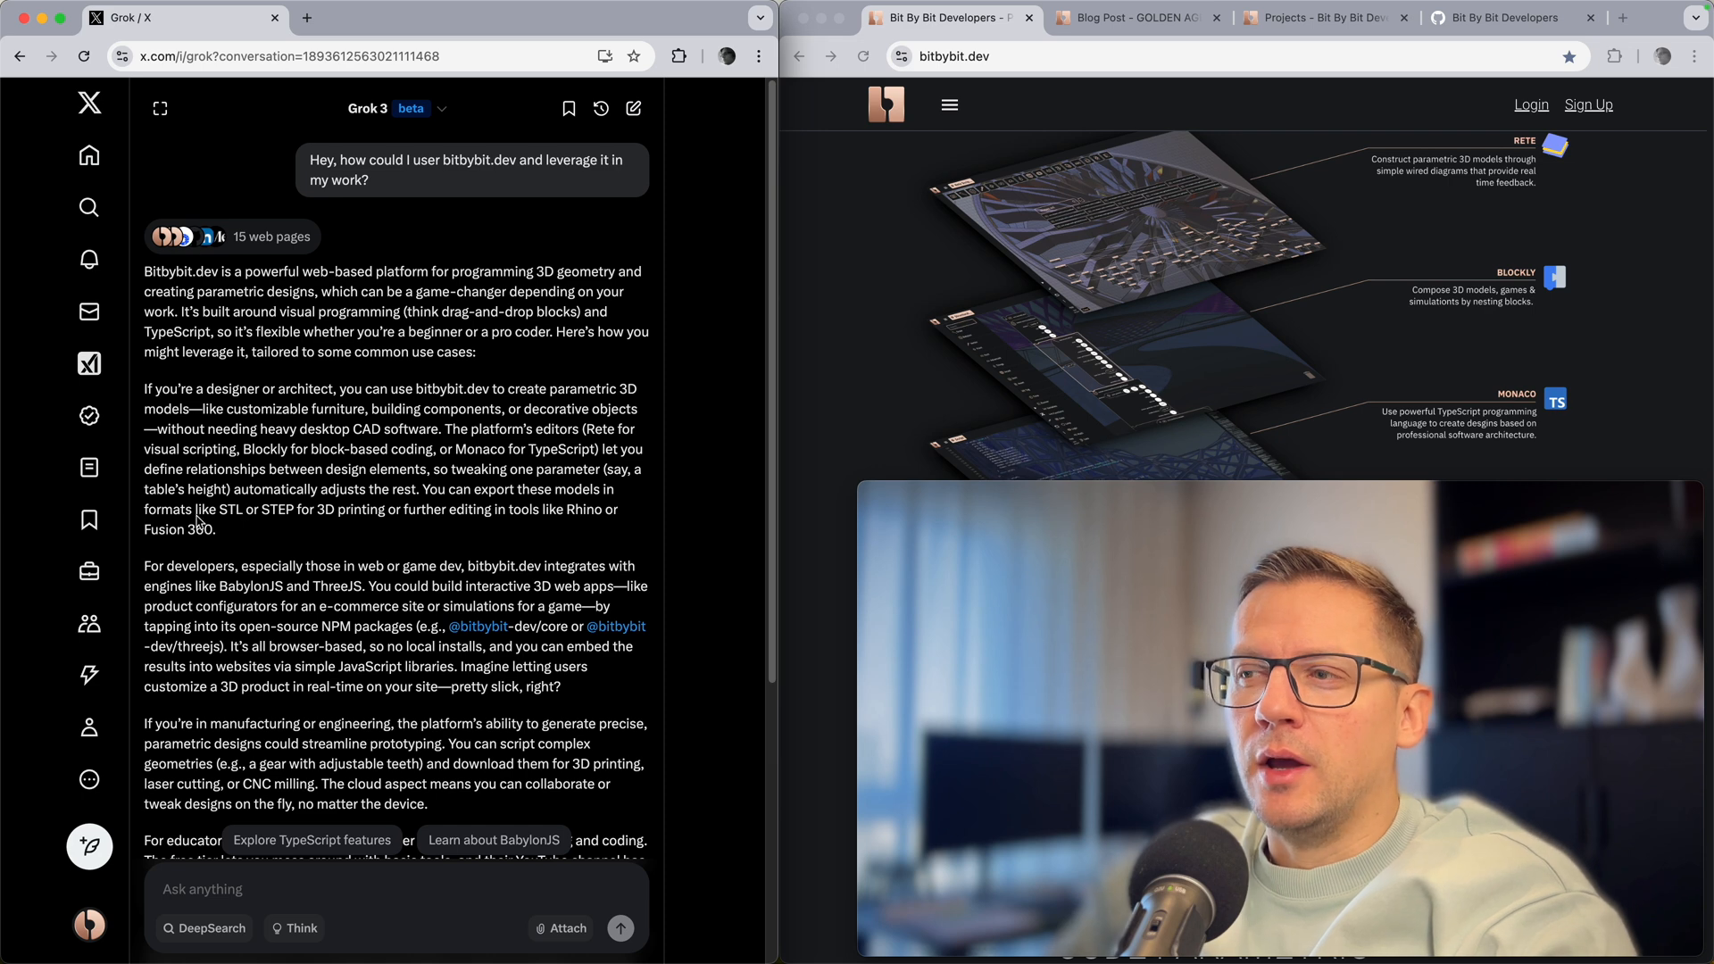
{"action": "double_click", "coordinate": [179, 529]}
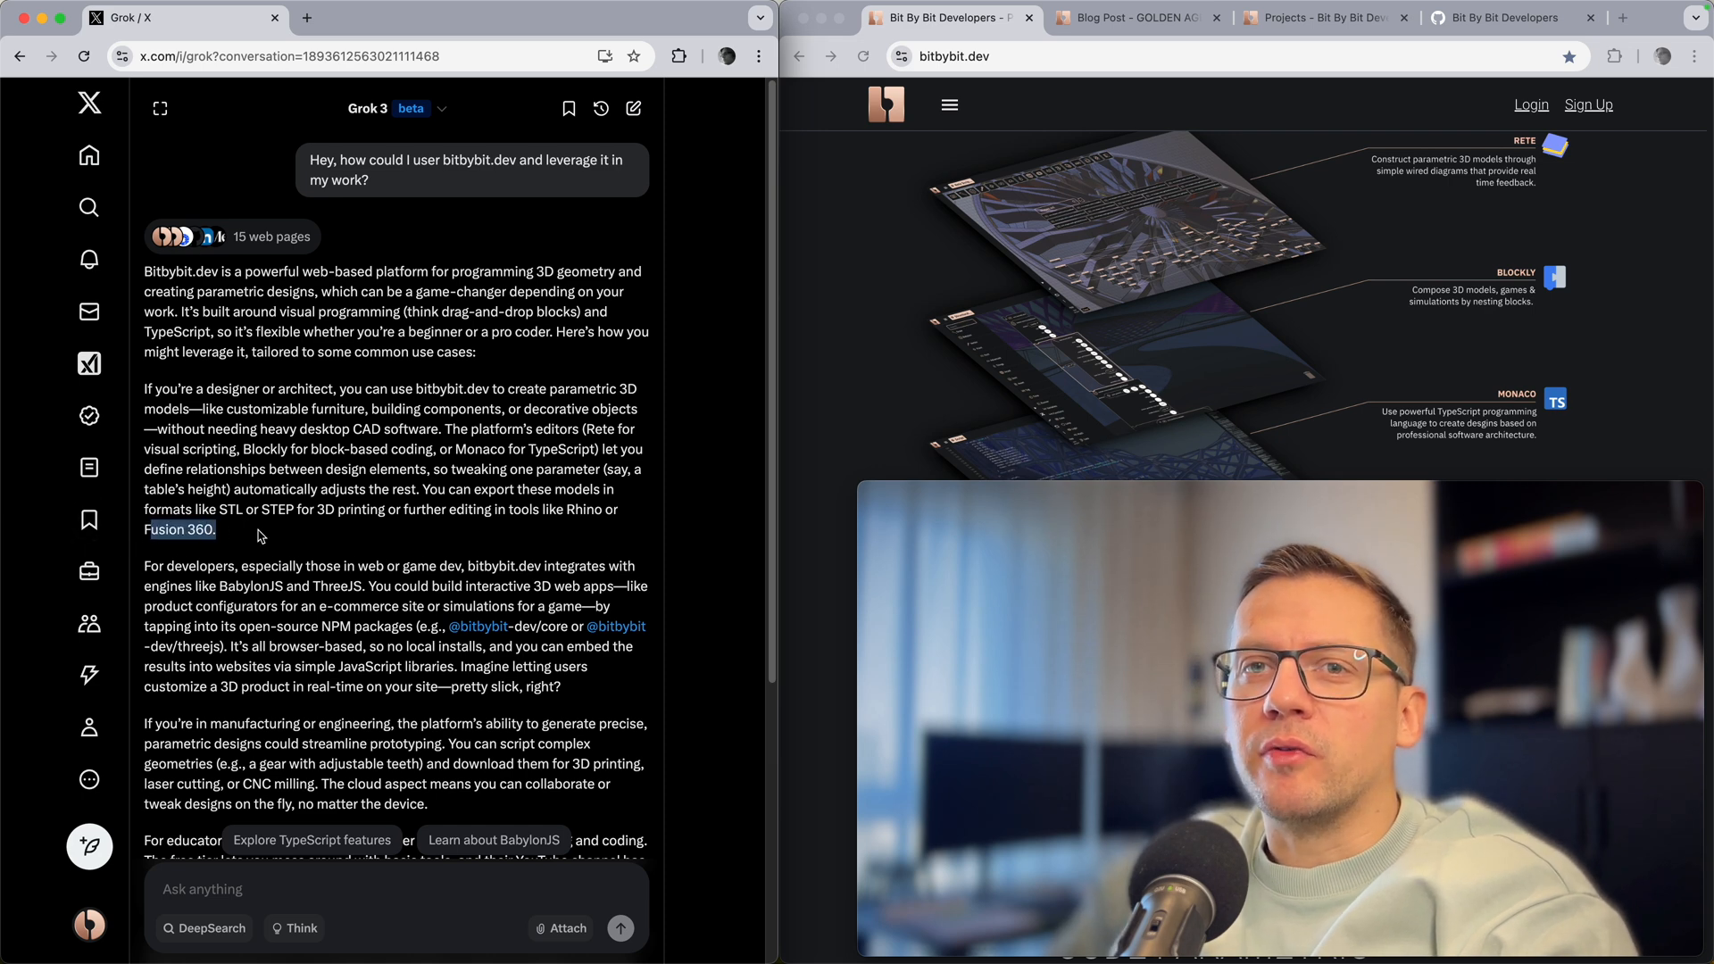
{"action": "mouse_move", "coordinate": [423, 524]}
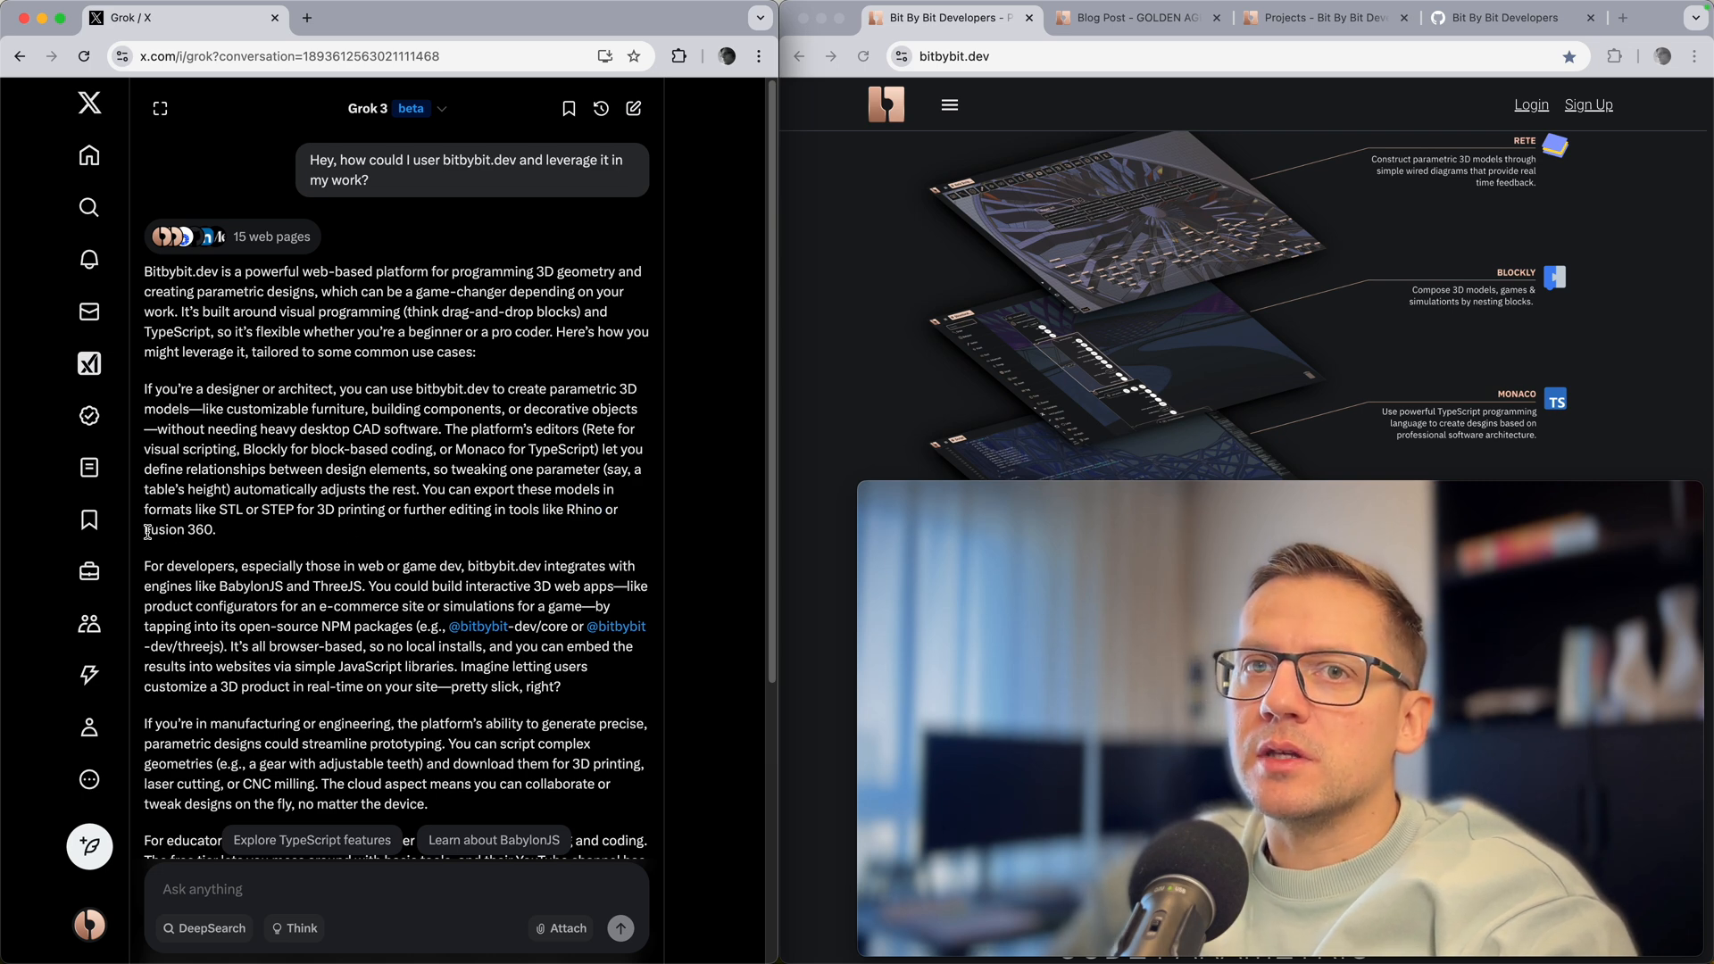
{"action": "double_click", "coordinate": [178, 530]}
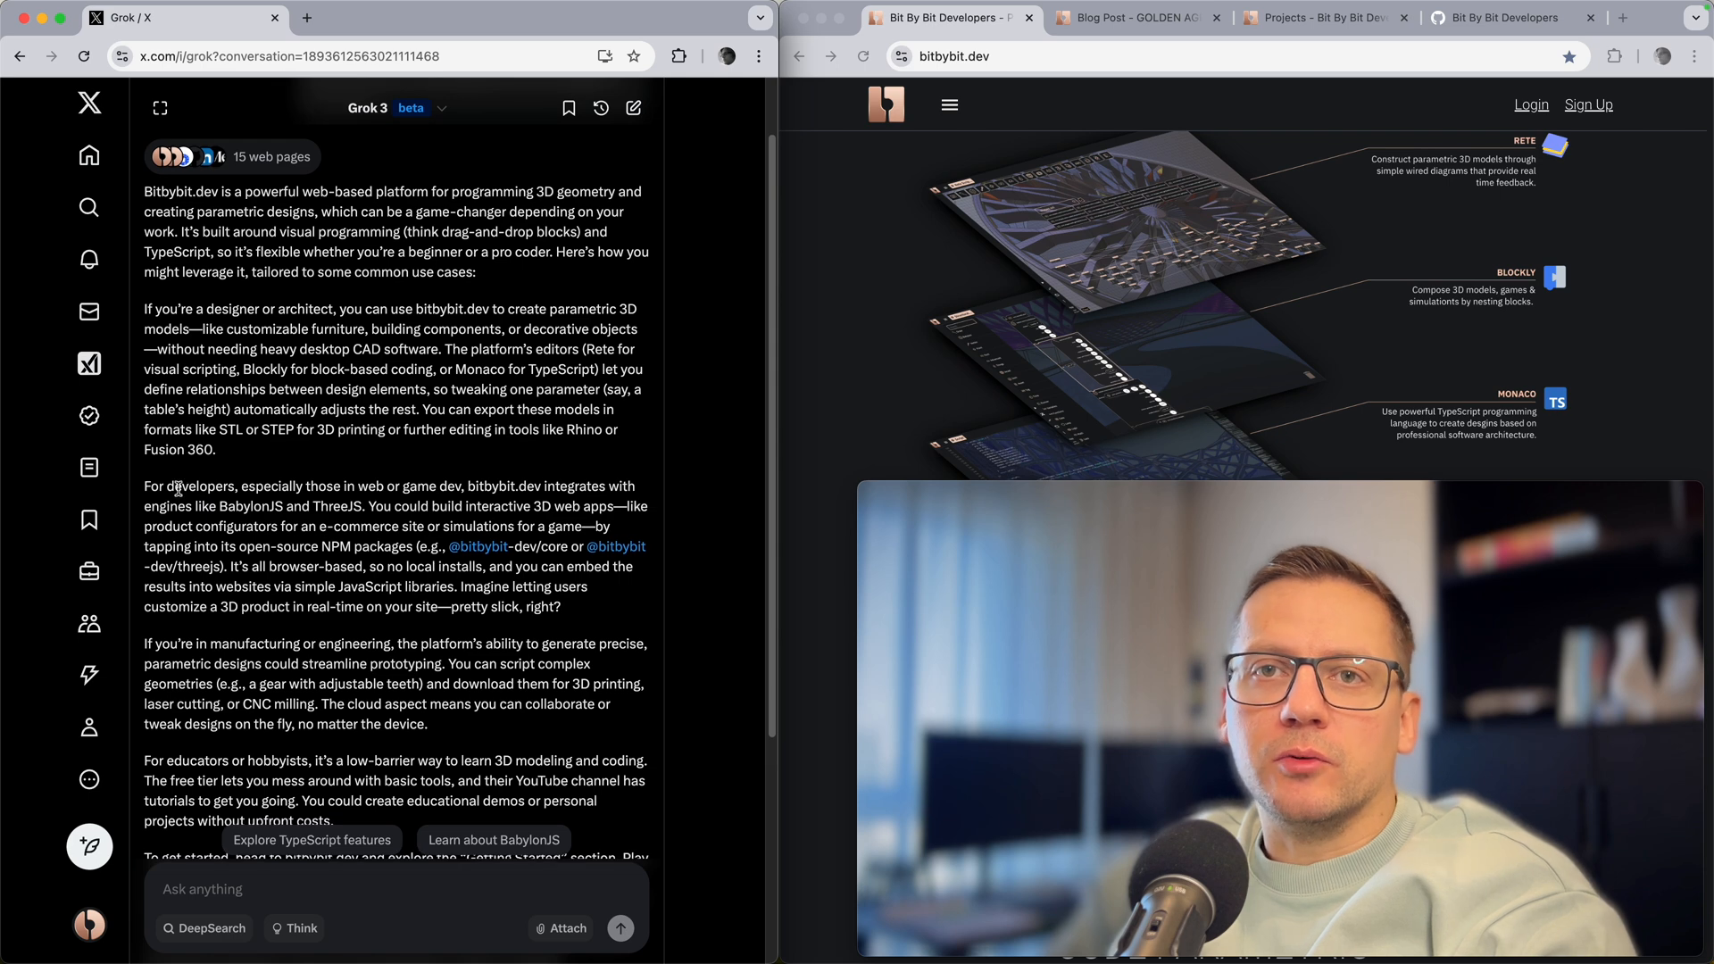
{"action": "double_click", "coordinate": [250, 505]}
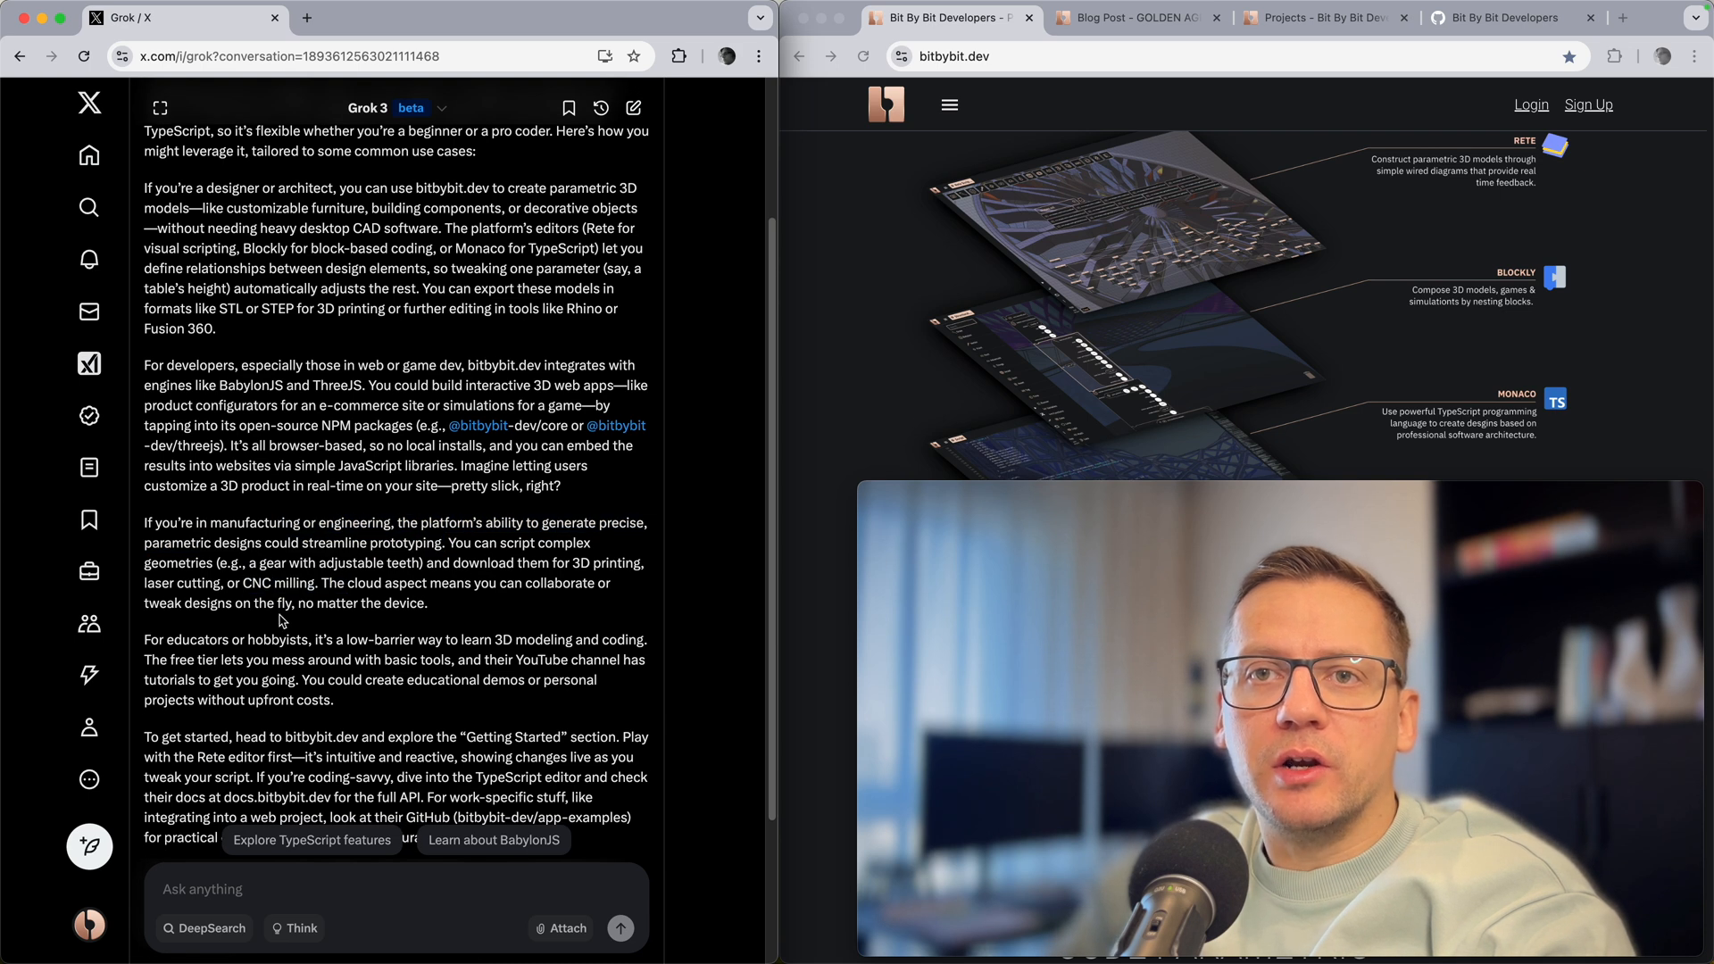
{"action": "scroll", "scroll_direction": "down", "scroll_amount": 3}
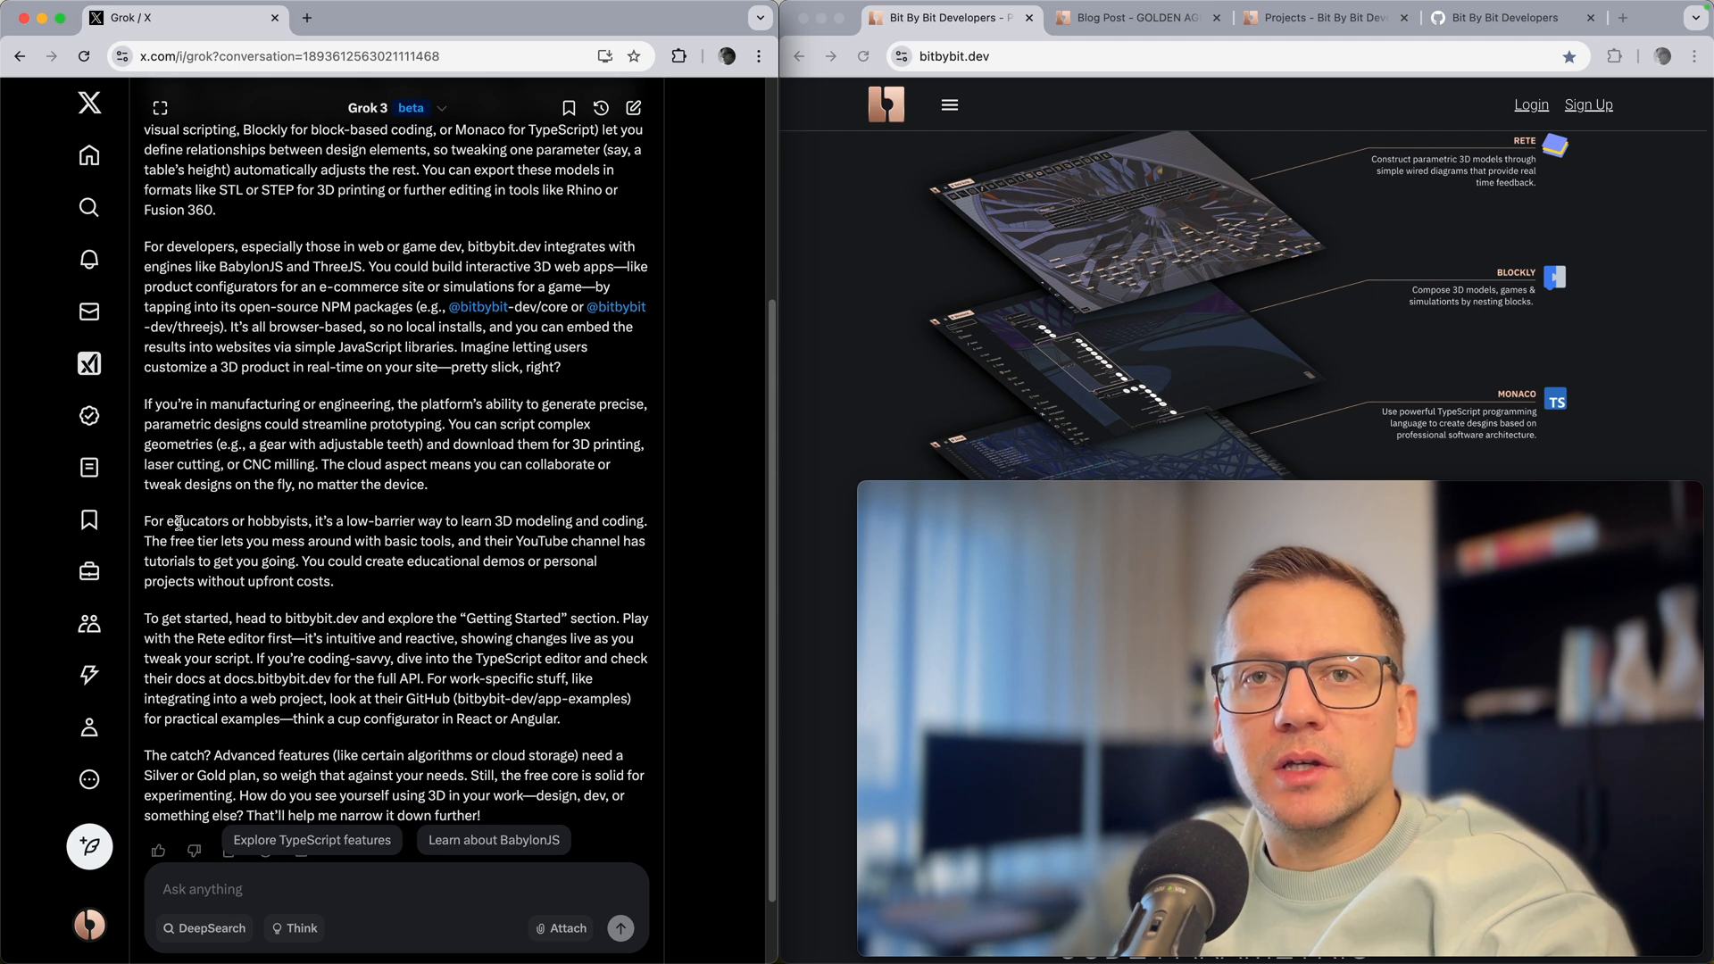
{"action": "scroll", "scroll_direction": "down", "scroll_amount": 3}
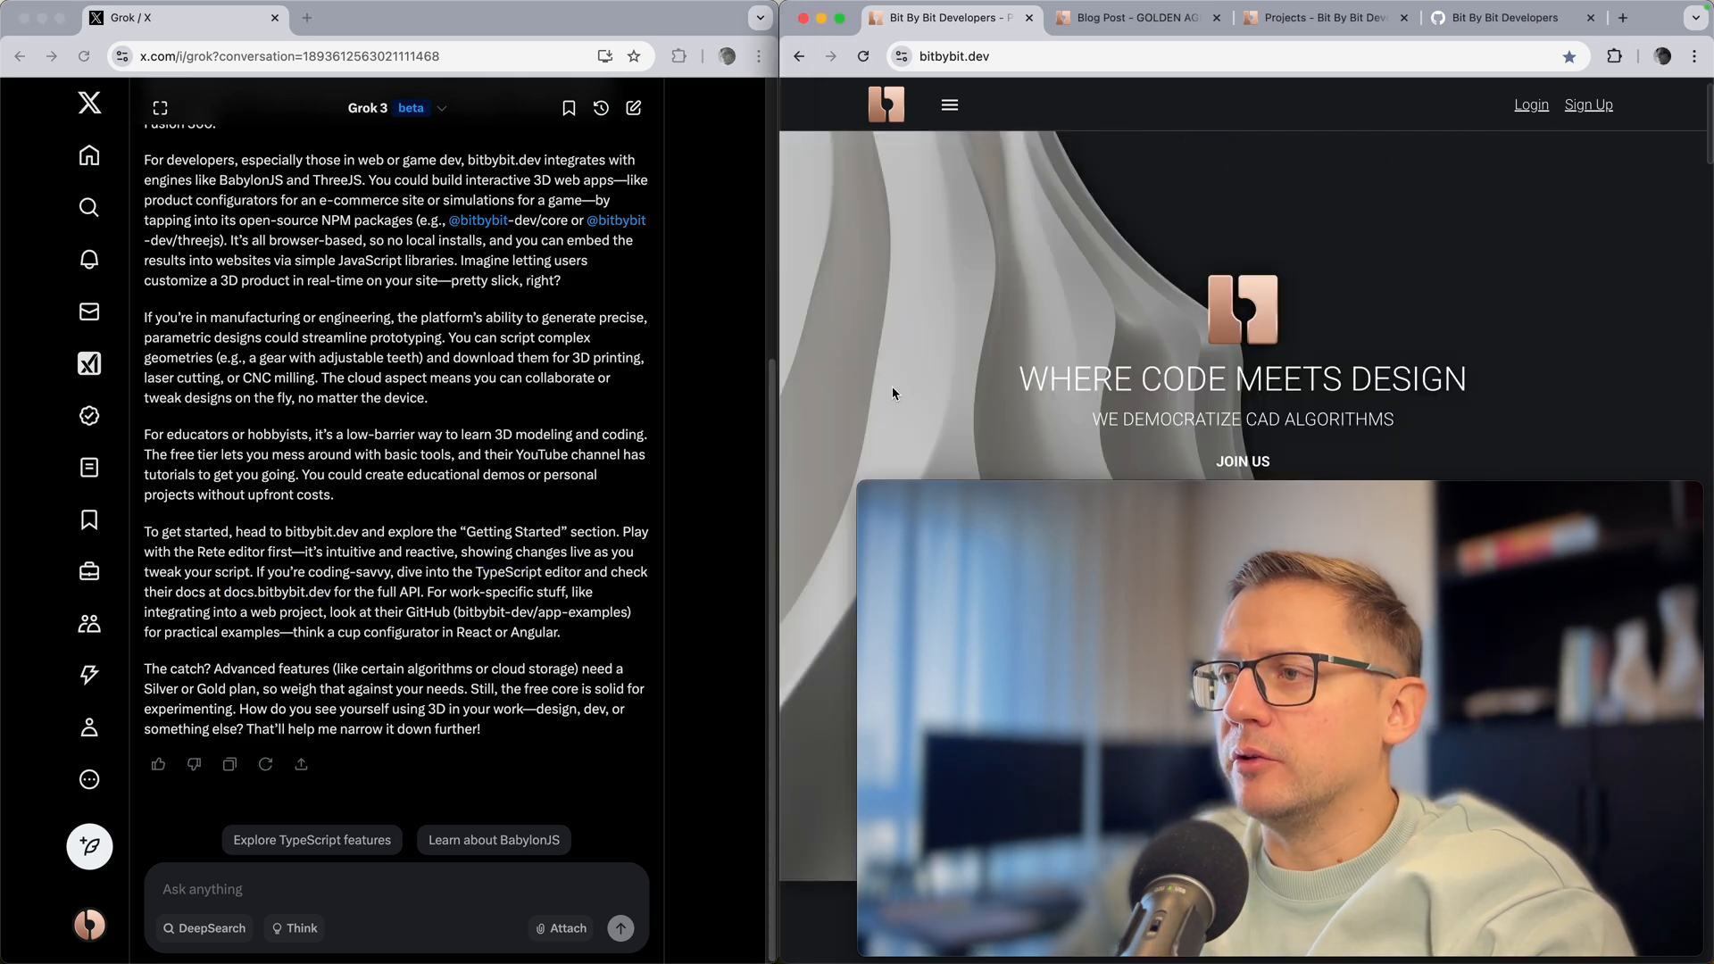
Step: Browse the Bitbybit developer documentation from the navigation menu, then go back
{"action": "left_click", "coordinate": [948, 105]}
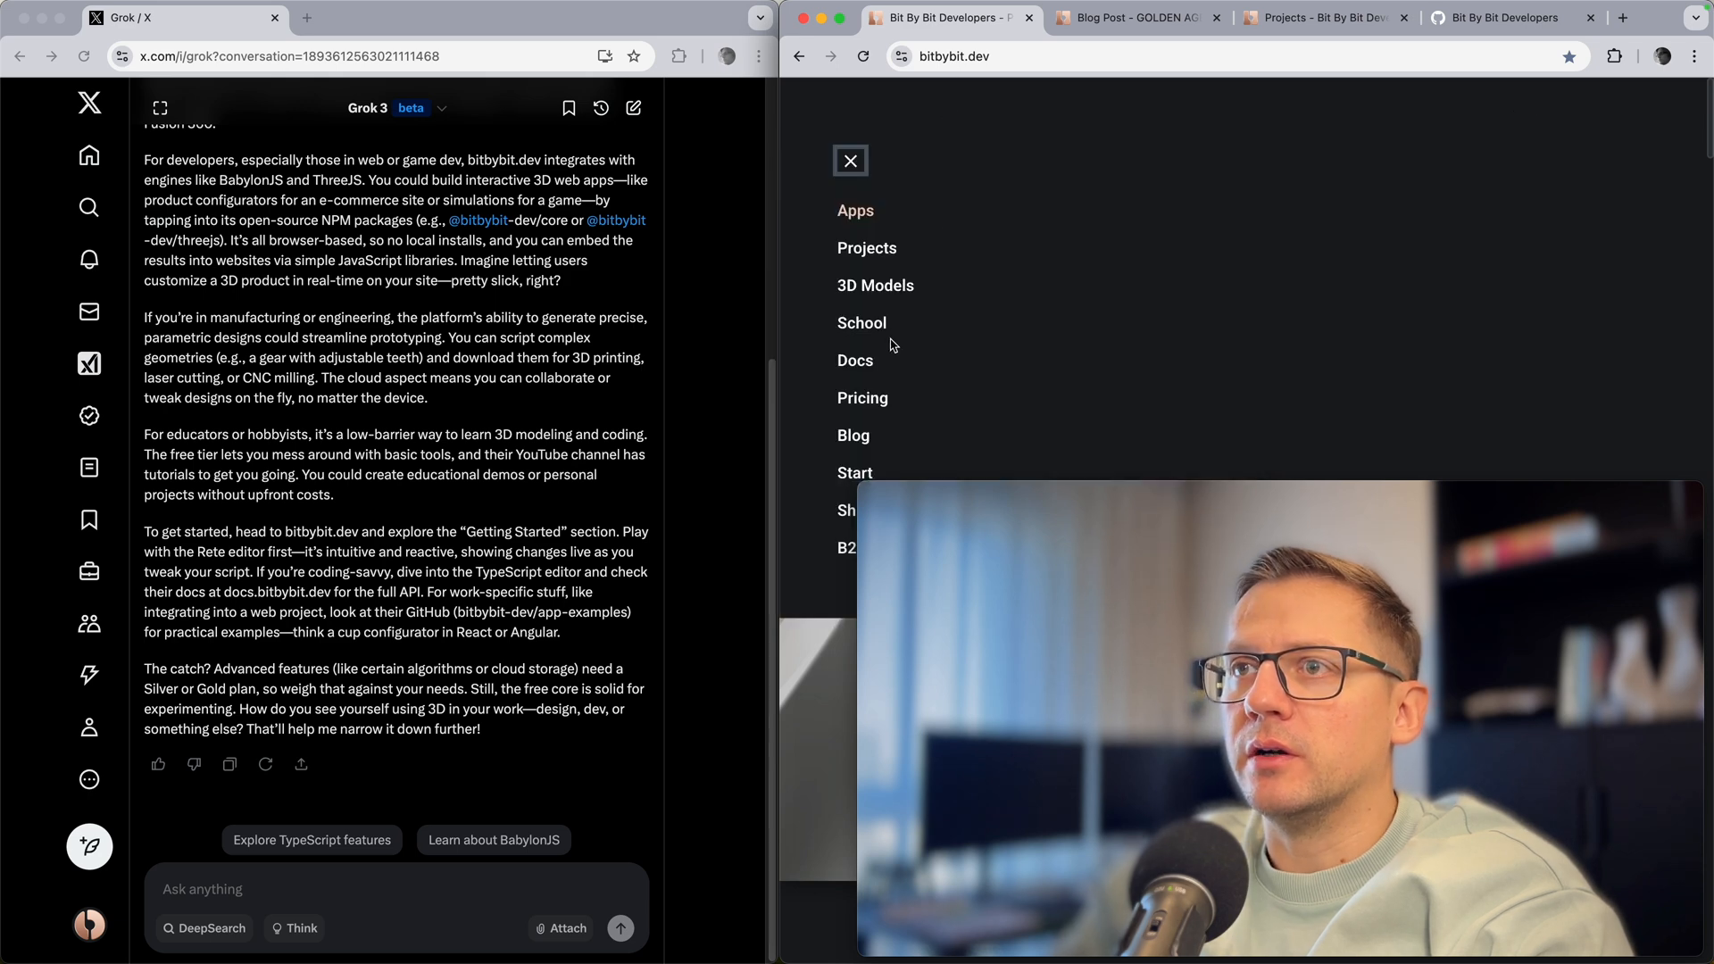
{"action": "left_click", "coordinate": [855, 361]}
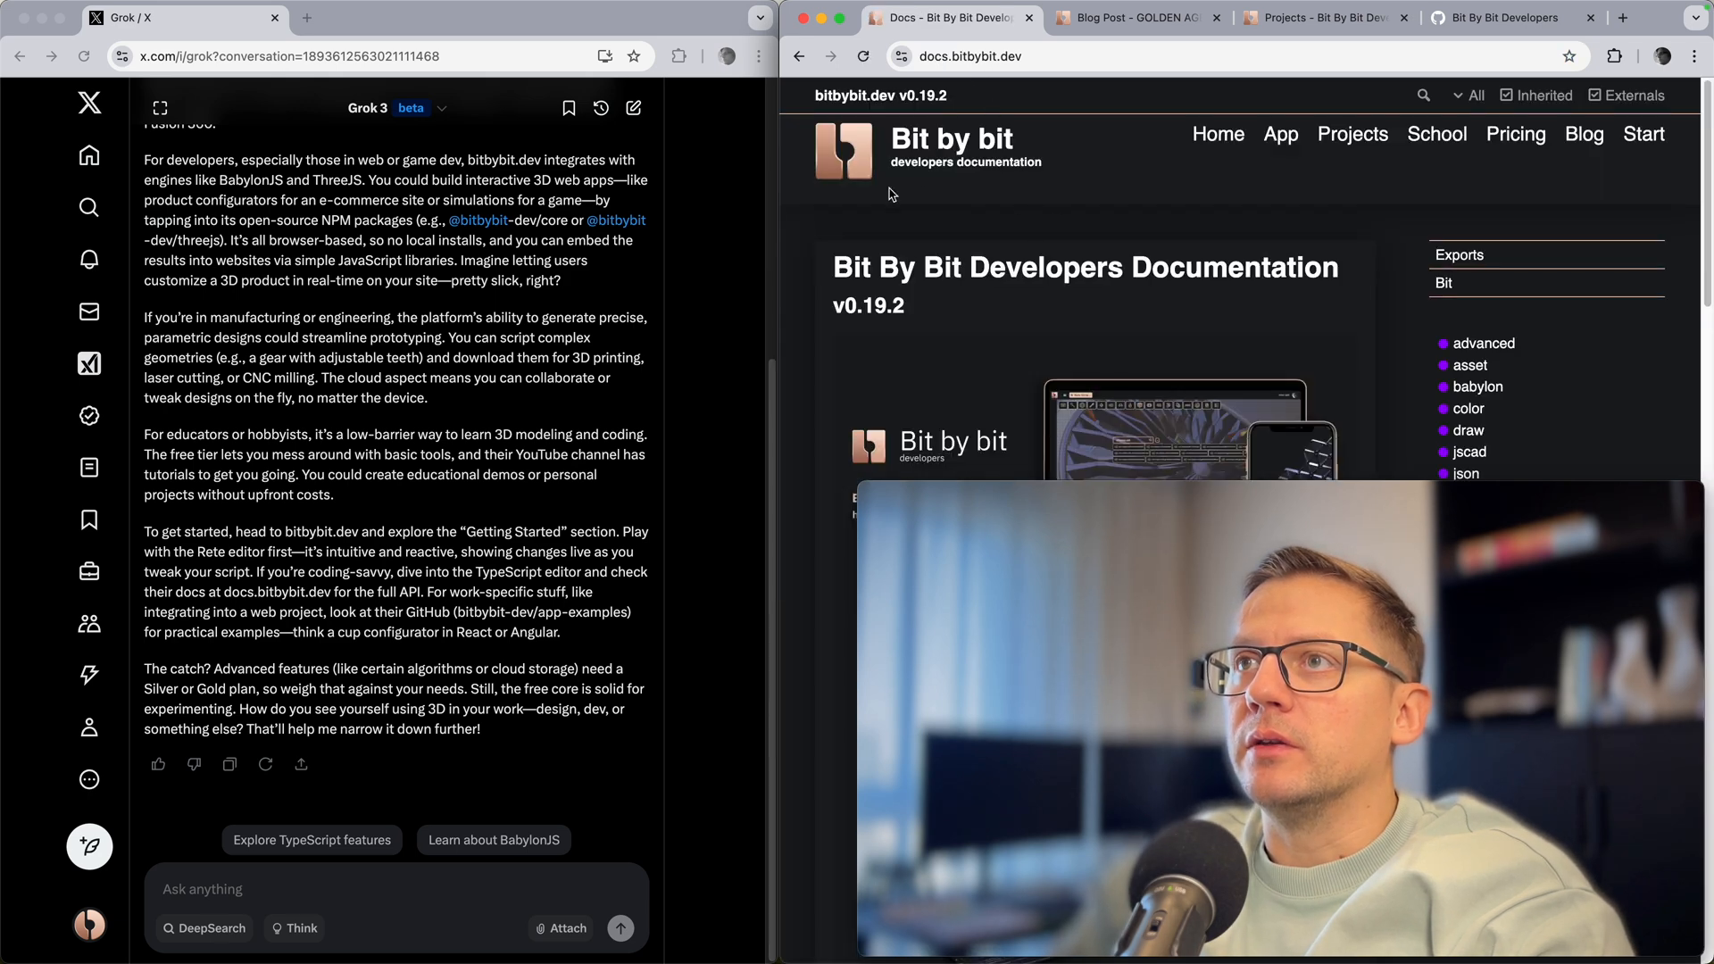
{"action": "scroll", "scroll_direction": "down", "scroll_amount": 3}
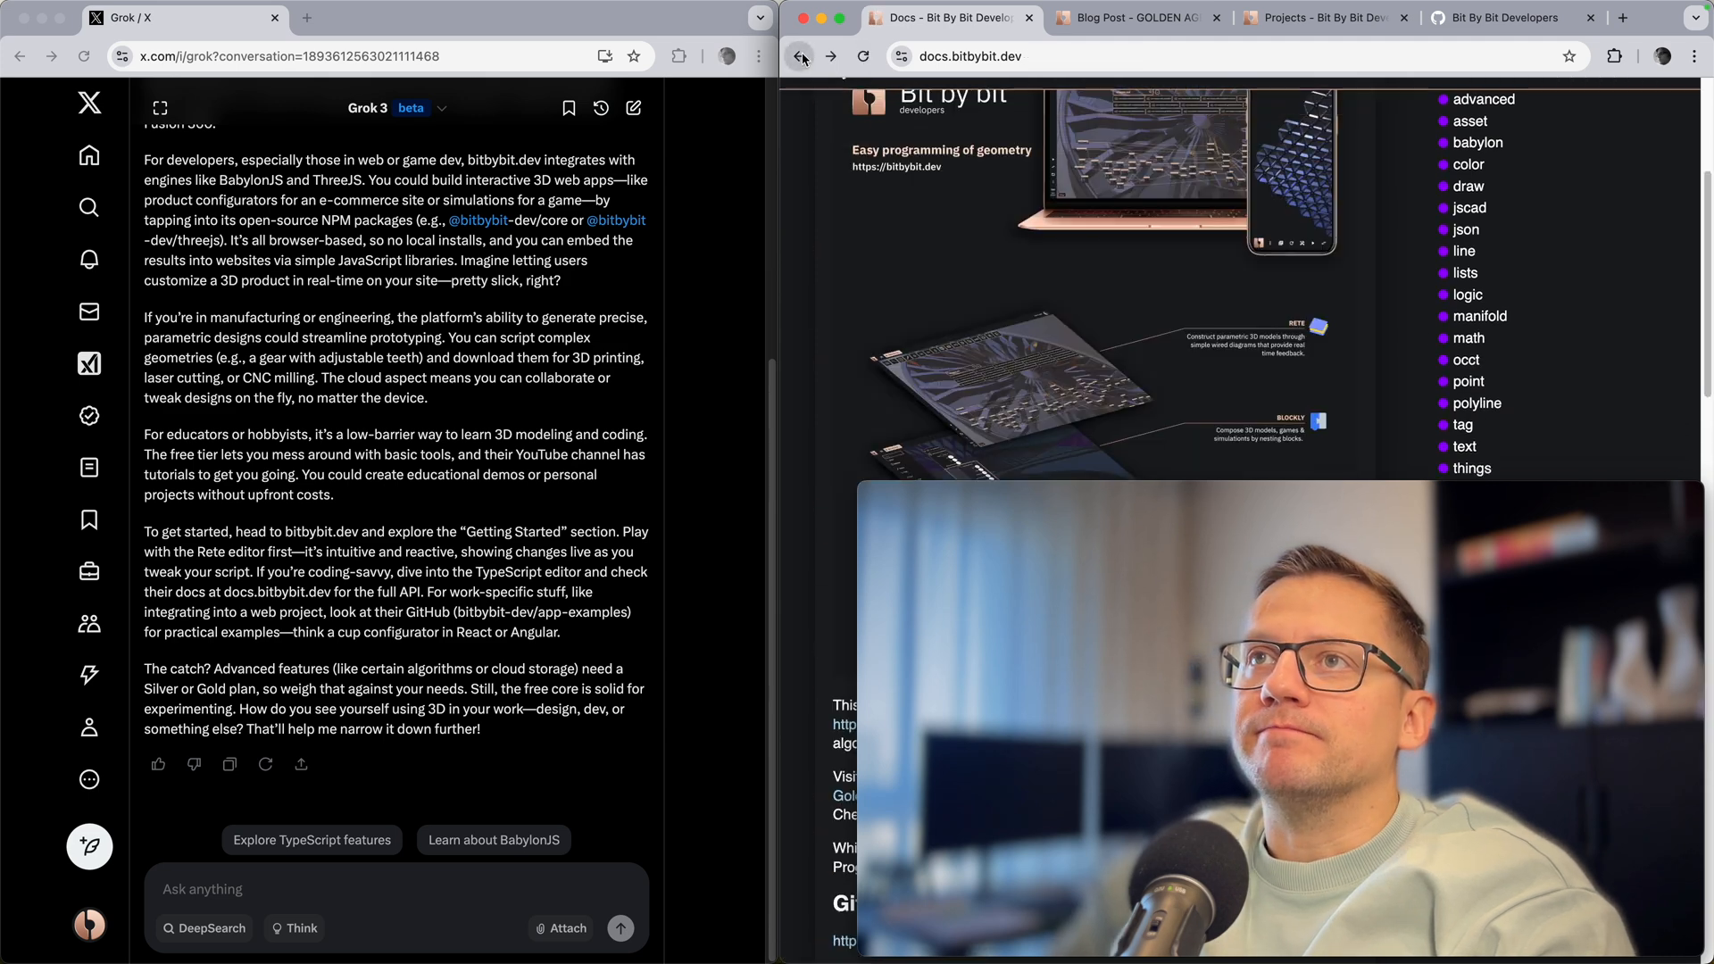
{"action": "left_click", "coordinate": [801, 55]}
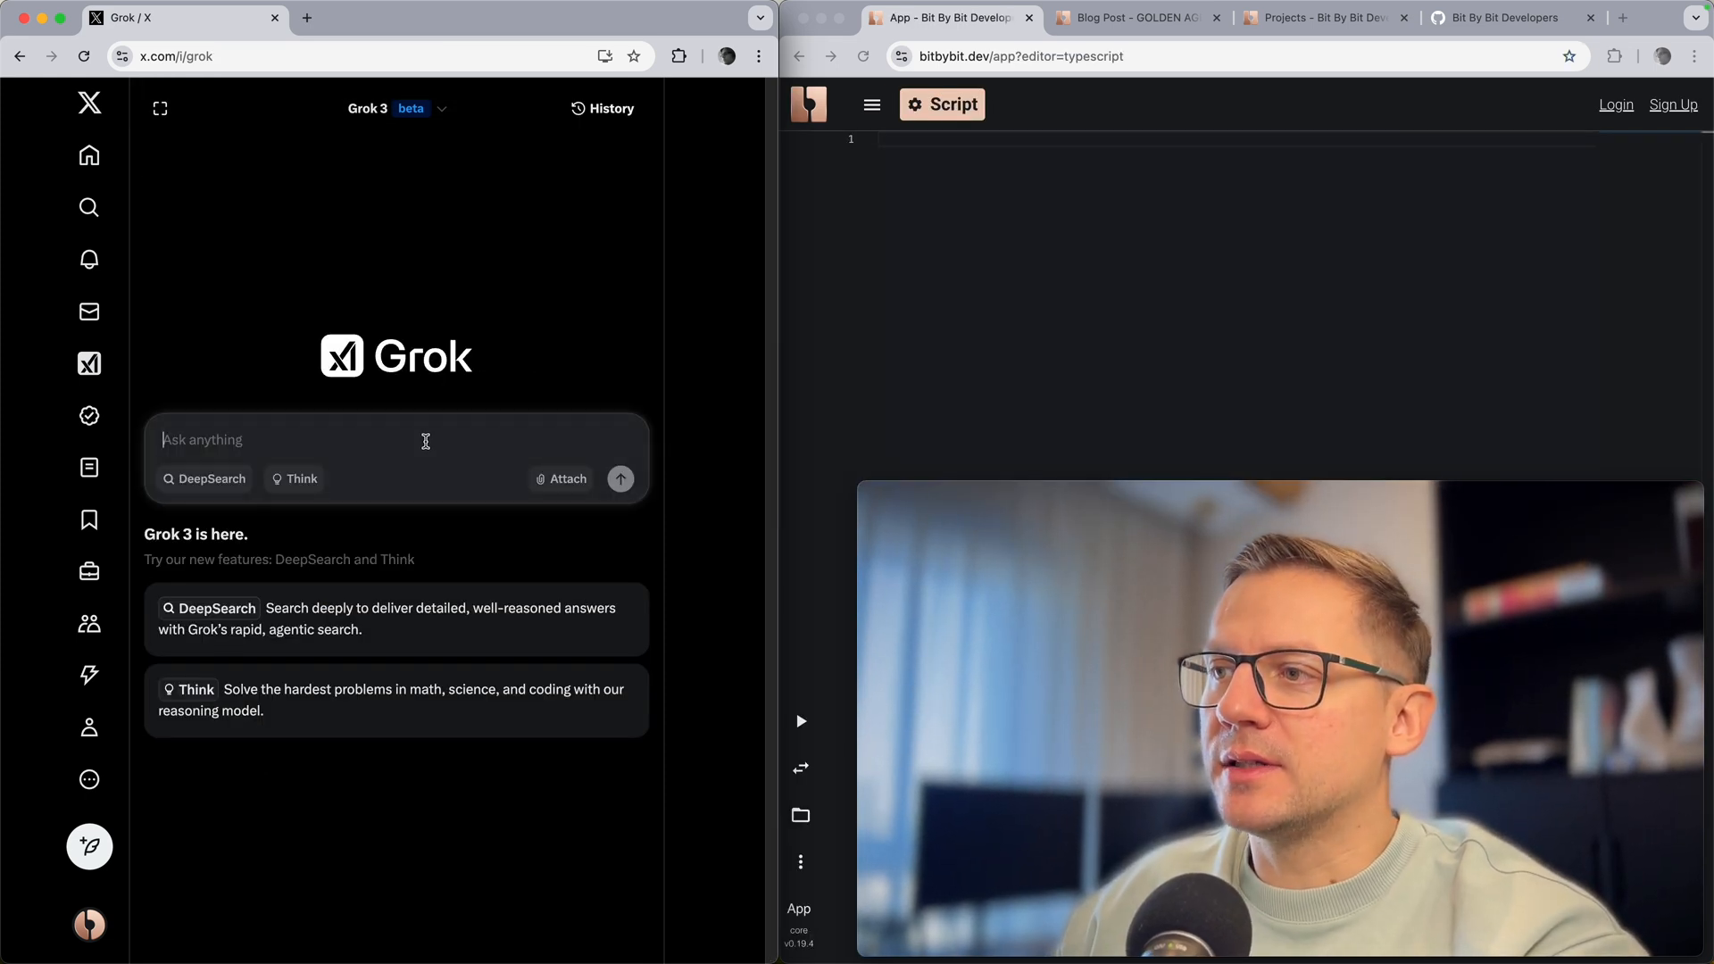
Step: Request example TypeScript for the bitbybit.dev Monaco editor drawing an OCCT sphere and cube, and review the reply
{"action": "type", "text": "Hey, could you provide an example of a typescript code on bitbybit.dev monaco editor that creates occt sphere and a cube and draws those entities?"}
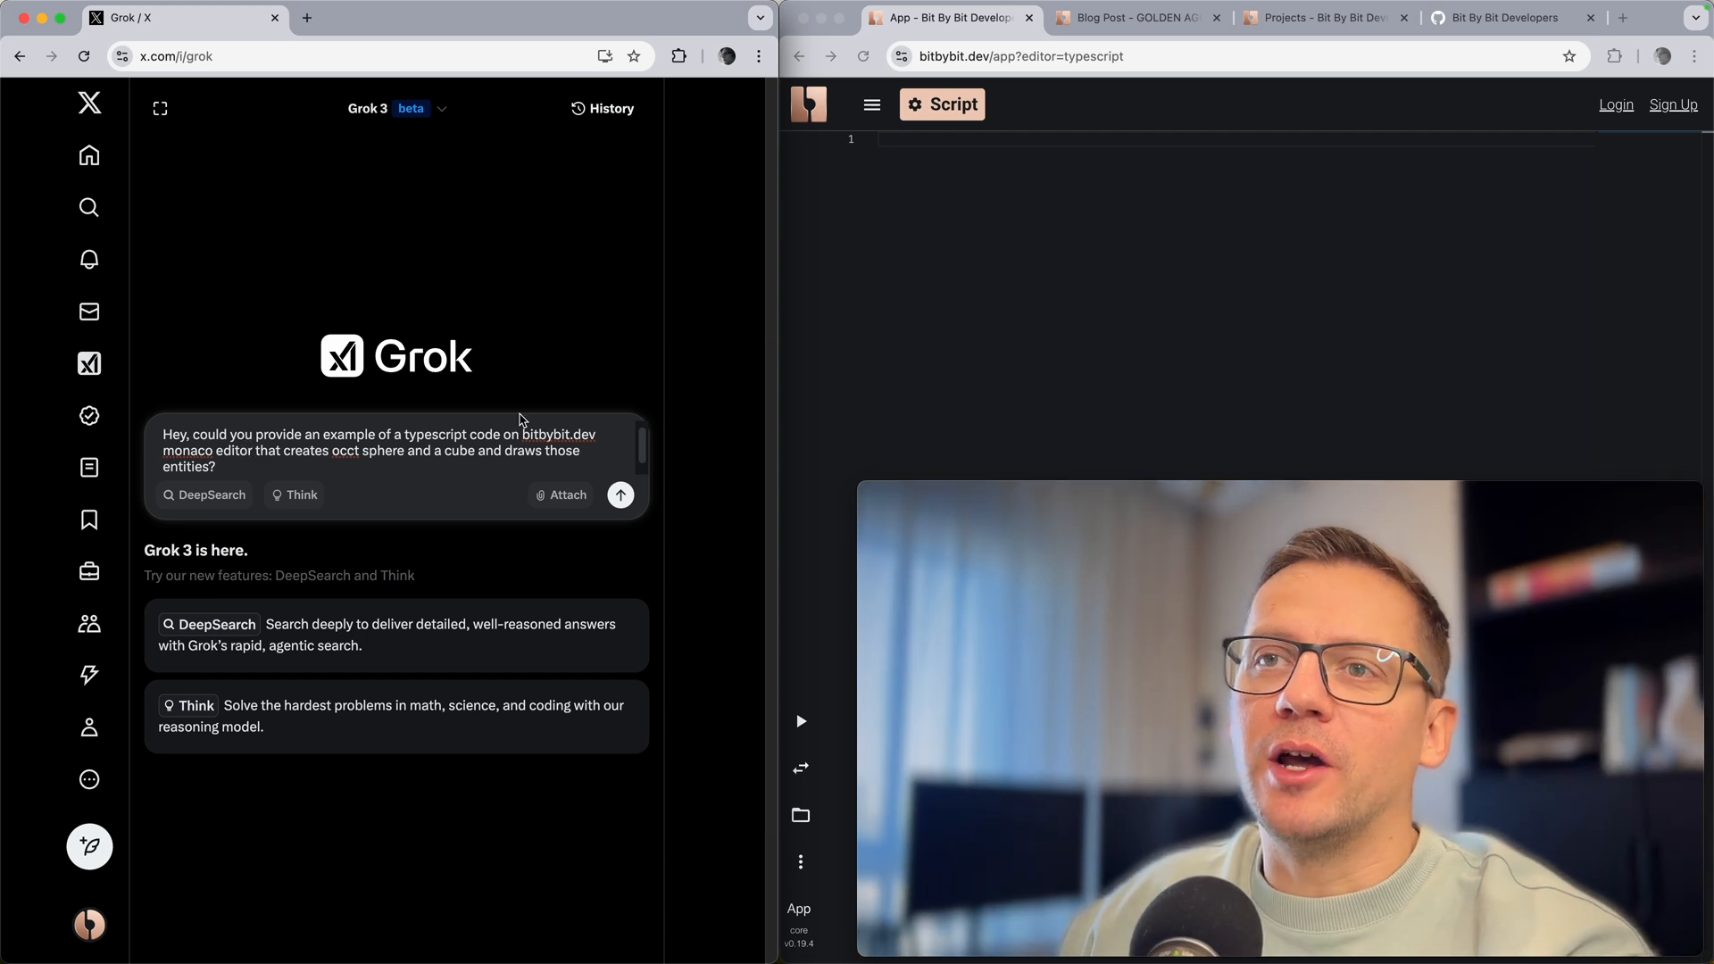
{"action": "left_click", "coordinate": [620, 495]}
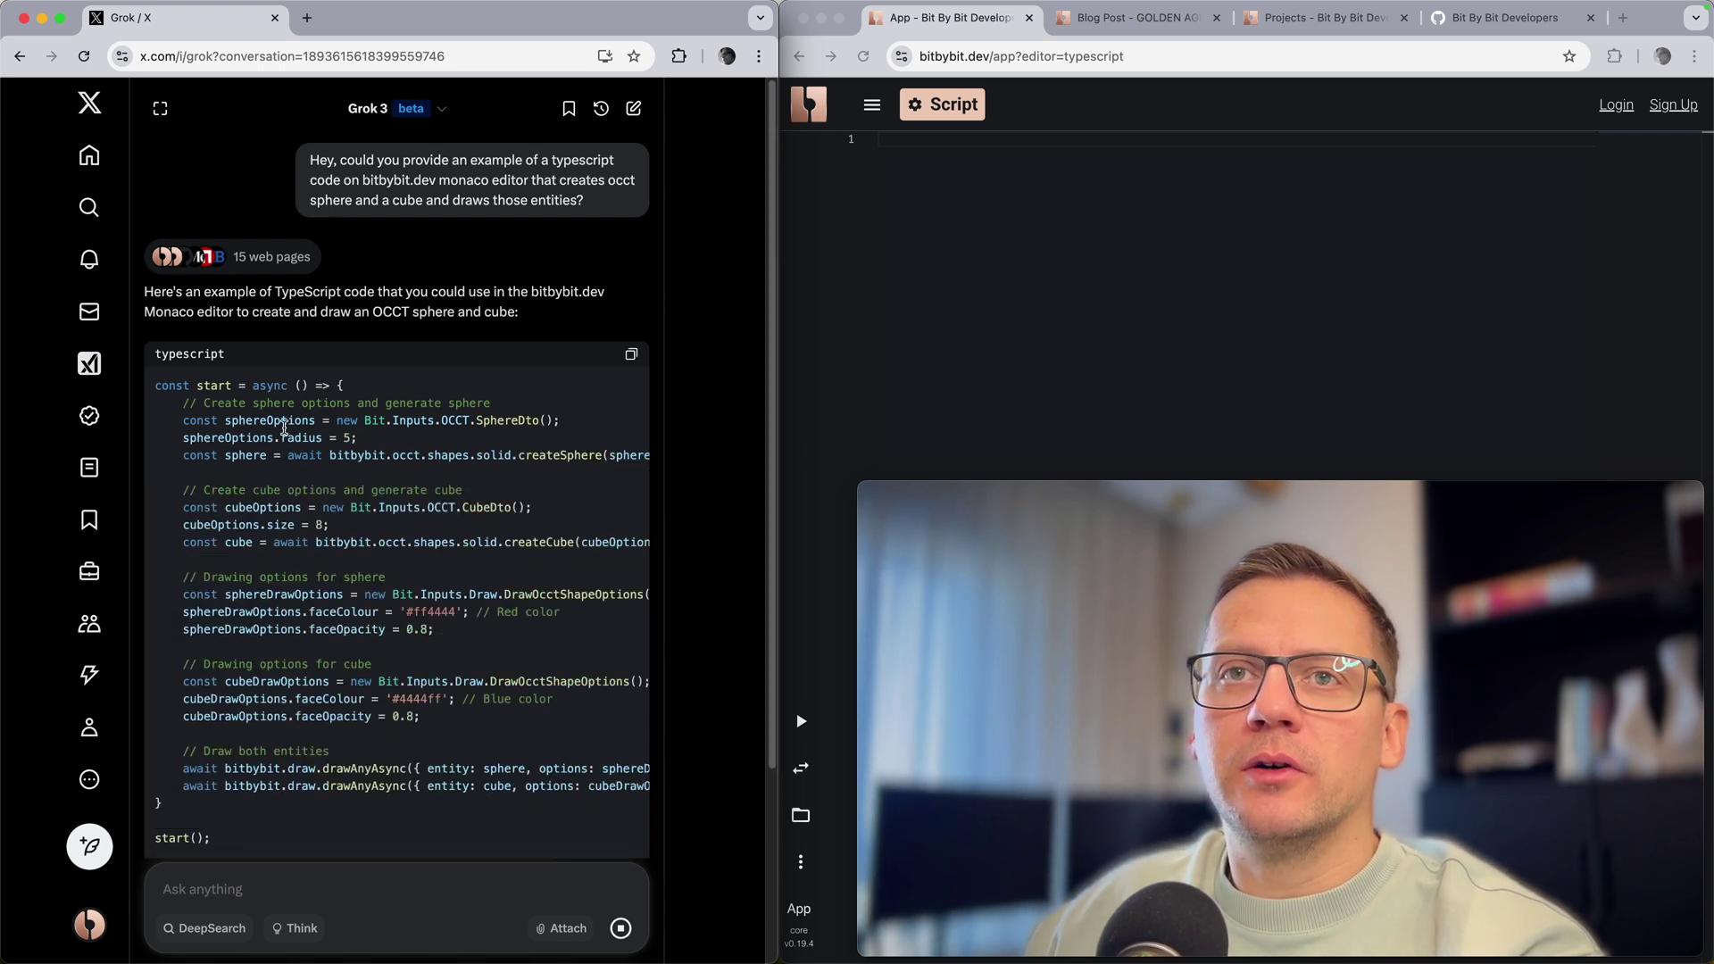
{"action": "scroll", "scroll_direction": "down", "scroll_amount": 3}
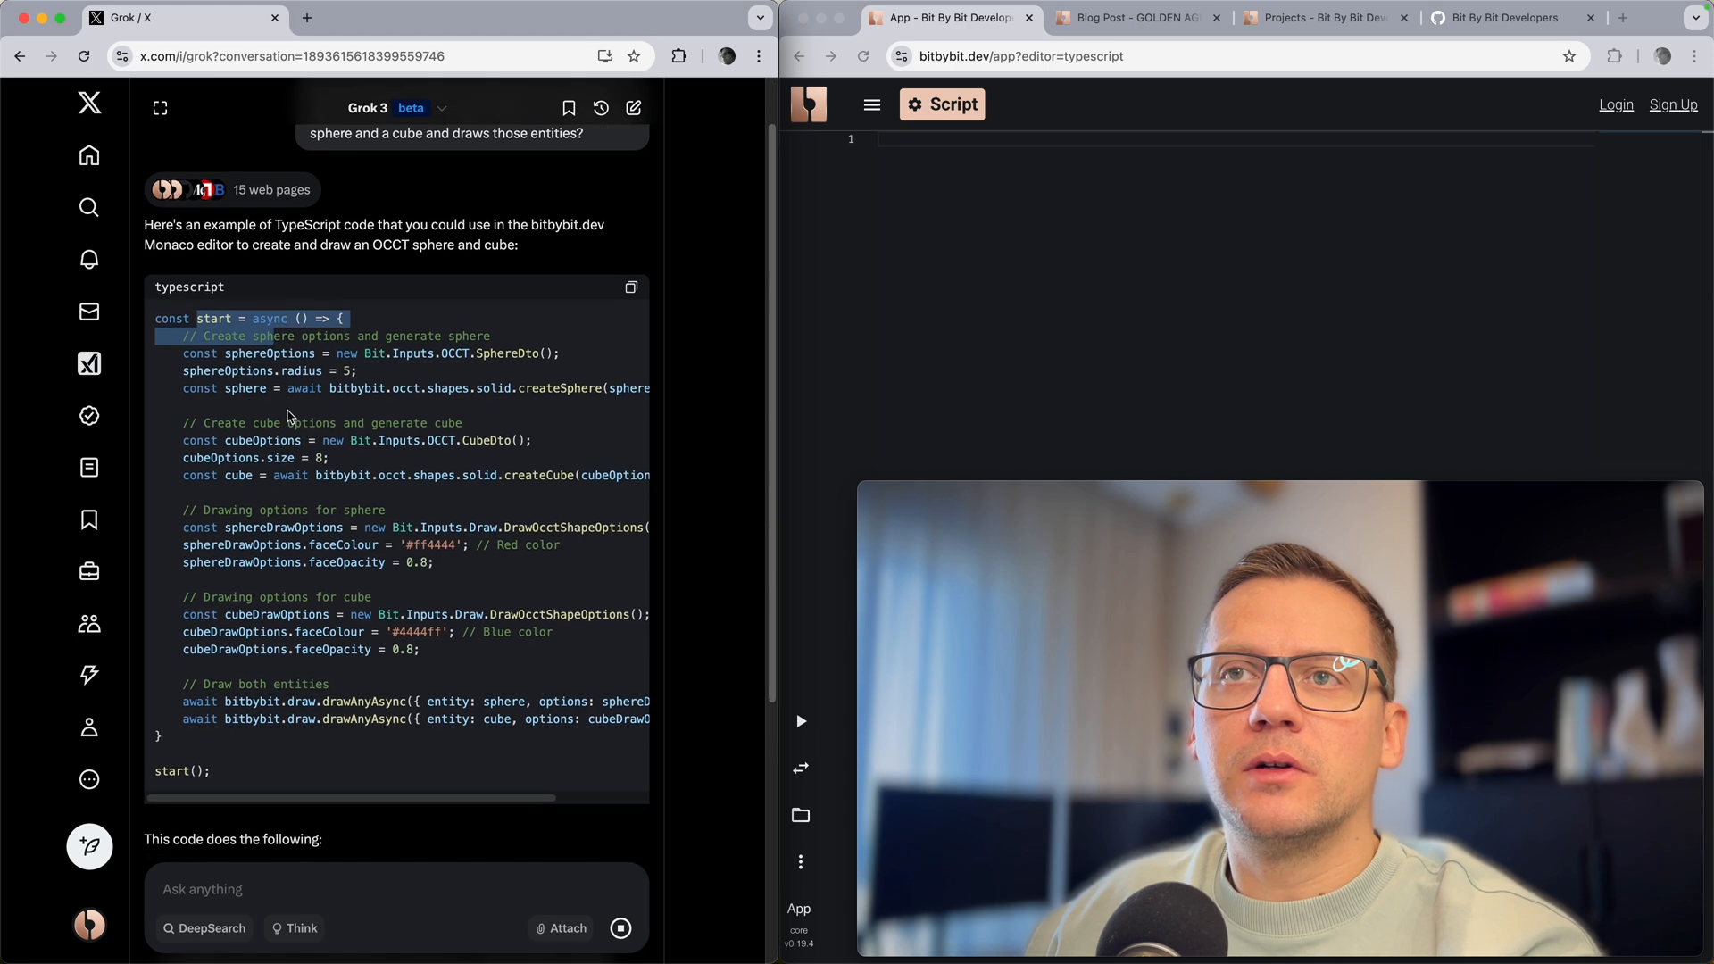
{"action": "scroll", "scroll_direction": "down", "scroll_amount": 3}
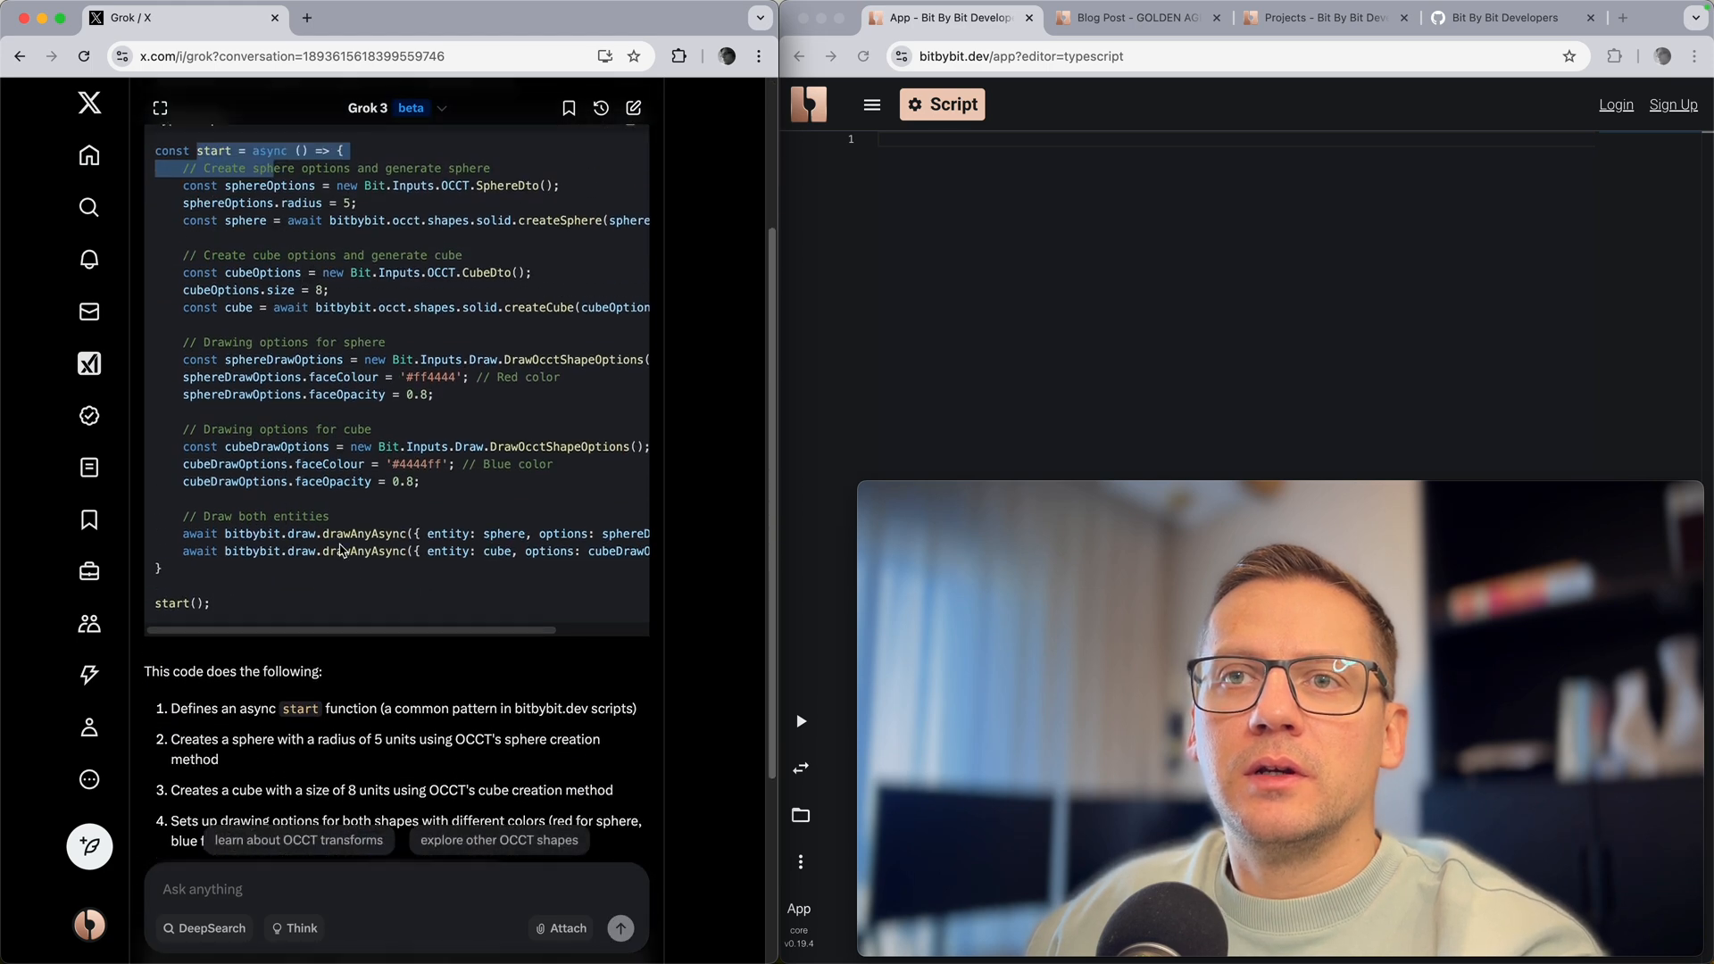
{"action": "scroll", "scroll_direction": "up", "scroll_amount": 3}
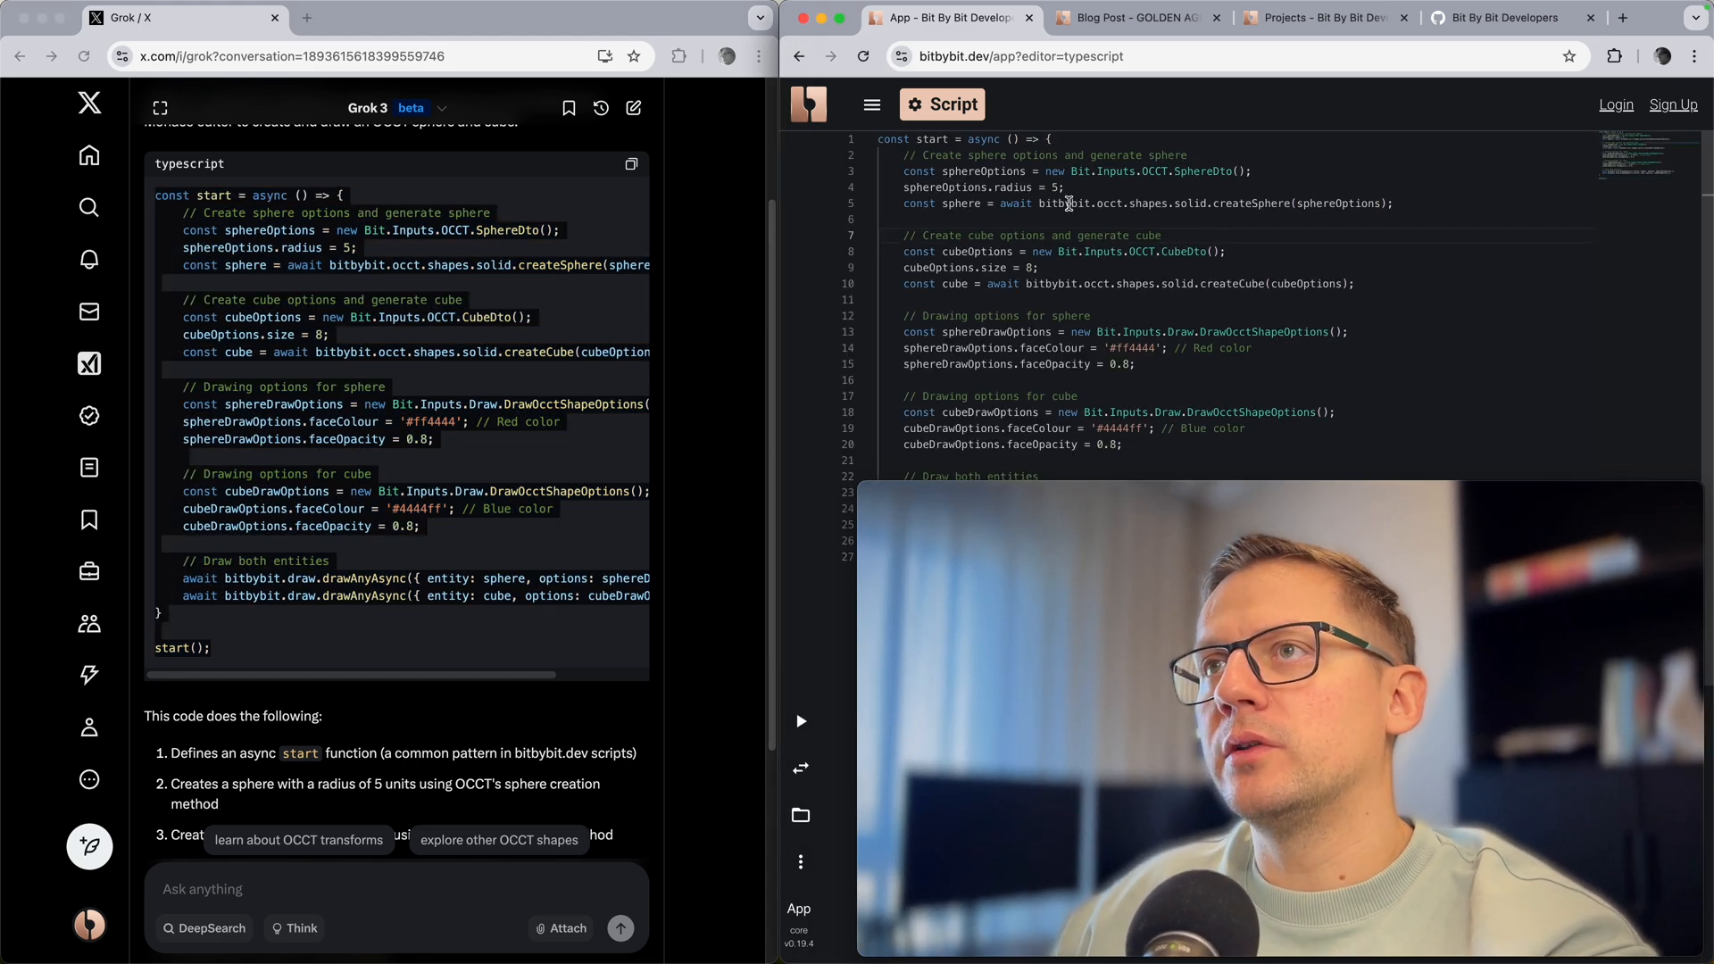
{"action": "scroll", "scroll_direction": "down", "scroll_amount": 3}
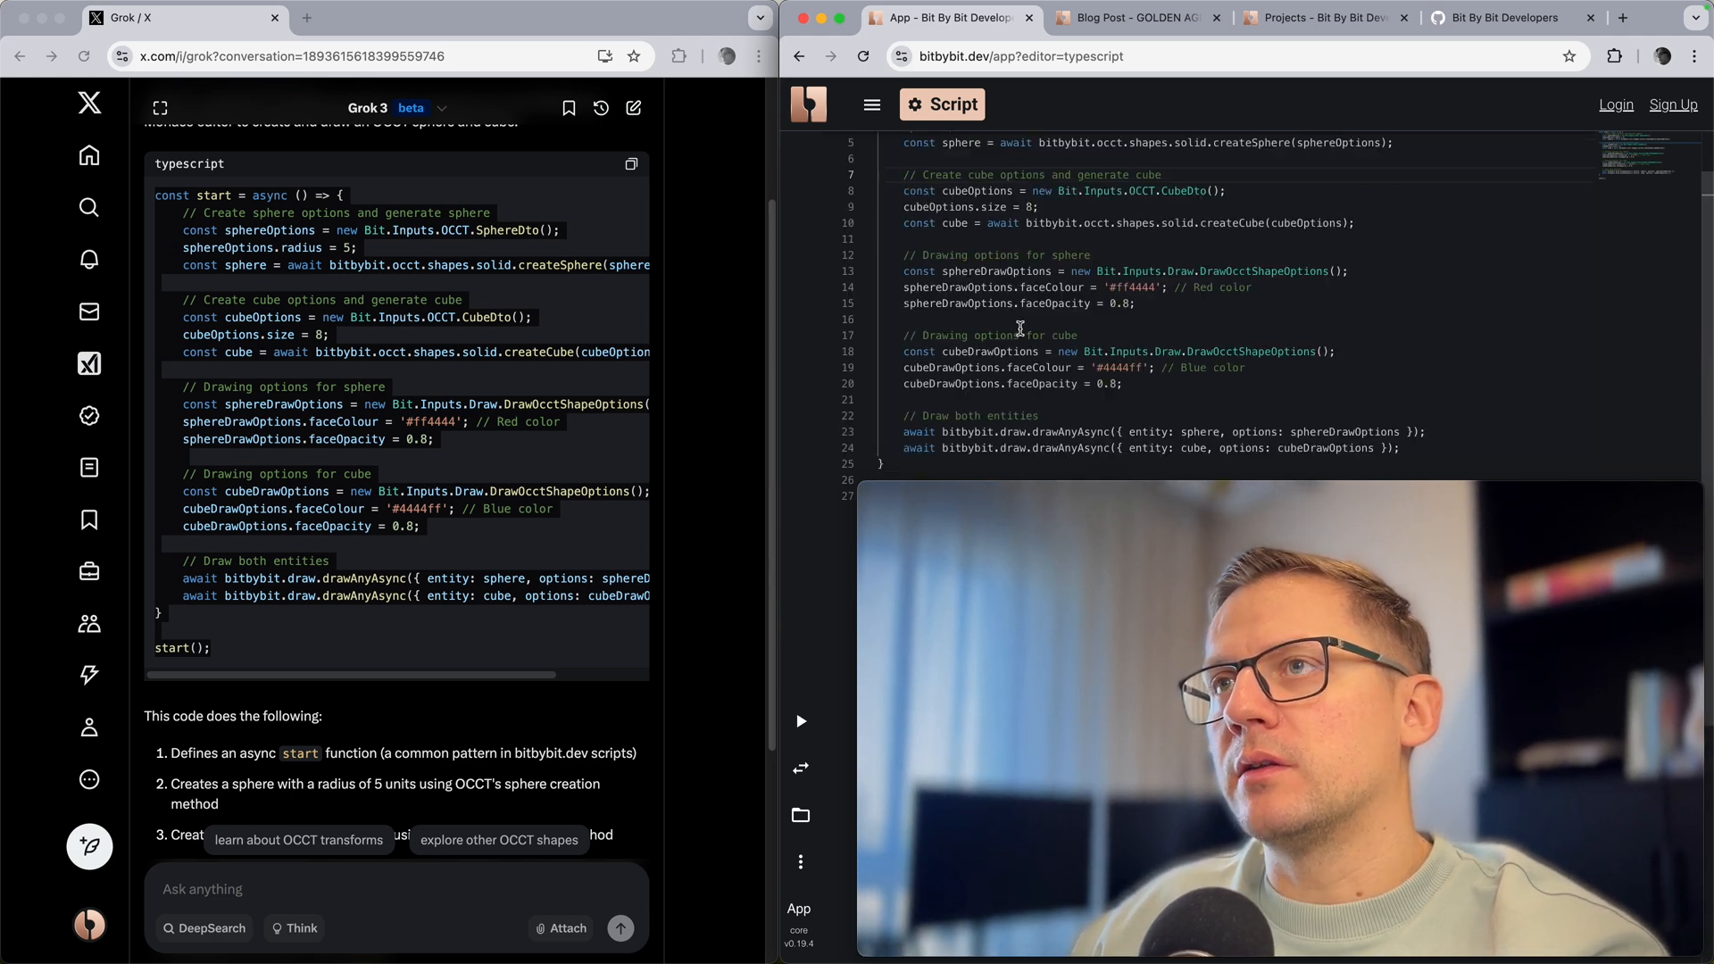
{"action": "scroll", "scroll_direction": "down", "scroll_amount": 3}
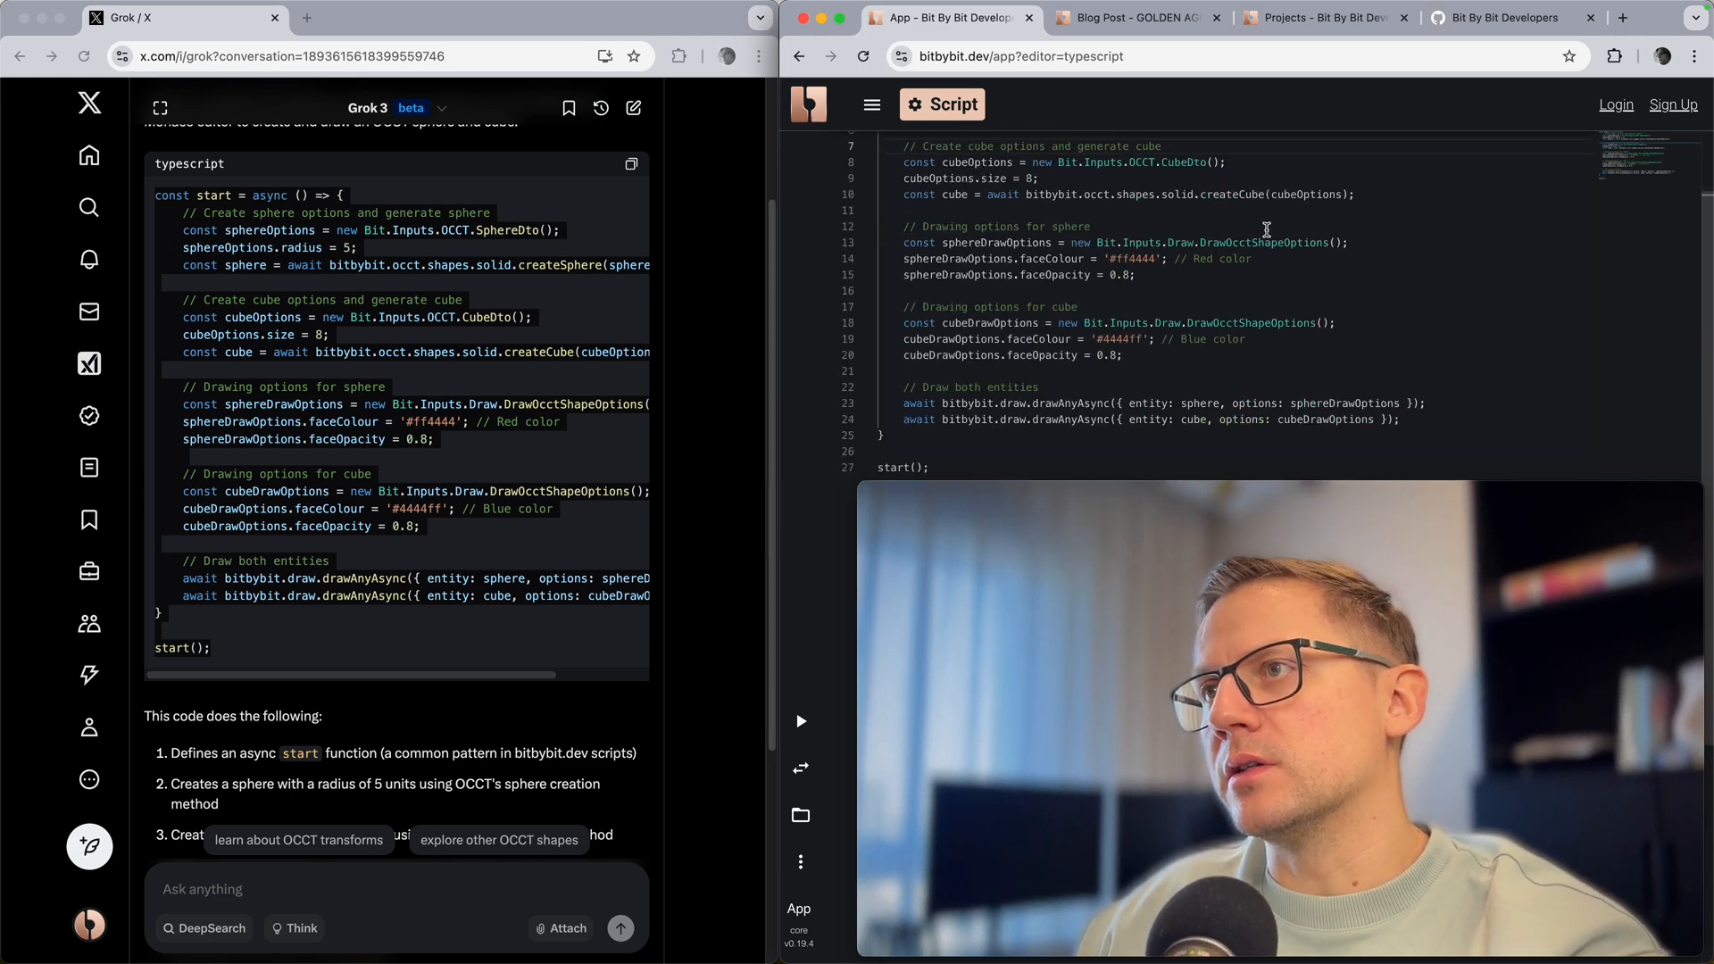
{"action": "scroll", "scroll_direction": "up", "scroll_amount": 3}
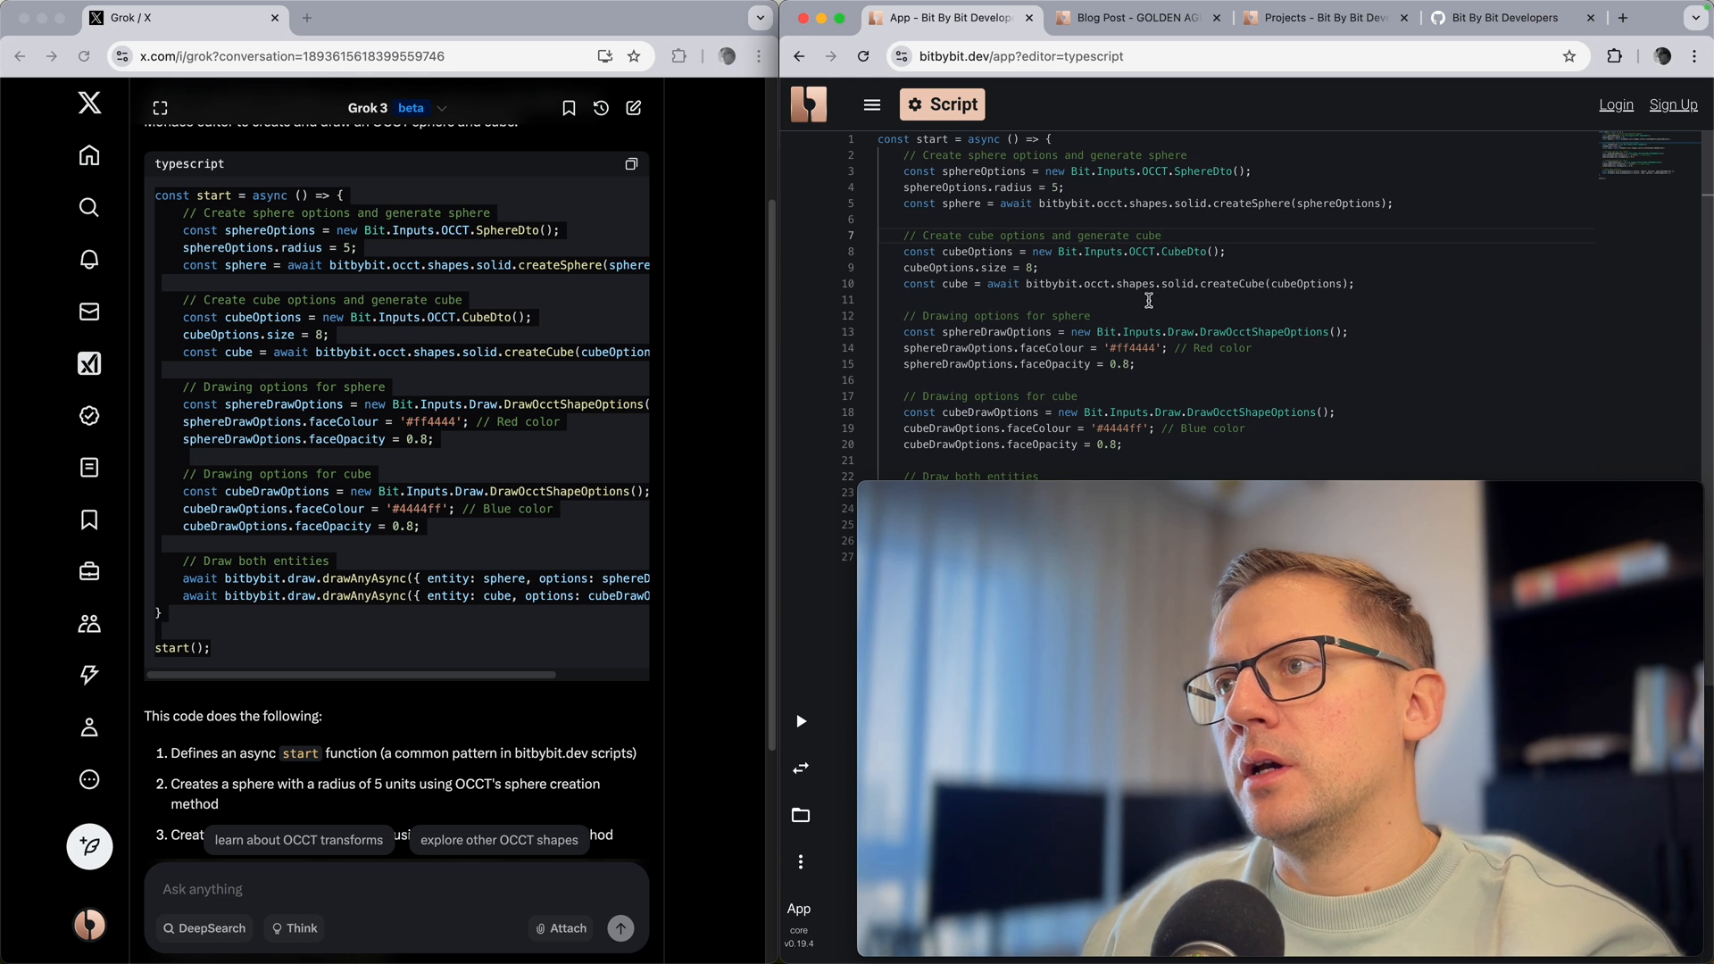
{"action": "scroll", "scroll_direction": "down", "scroll_amount": 3}
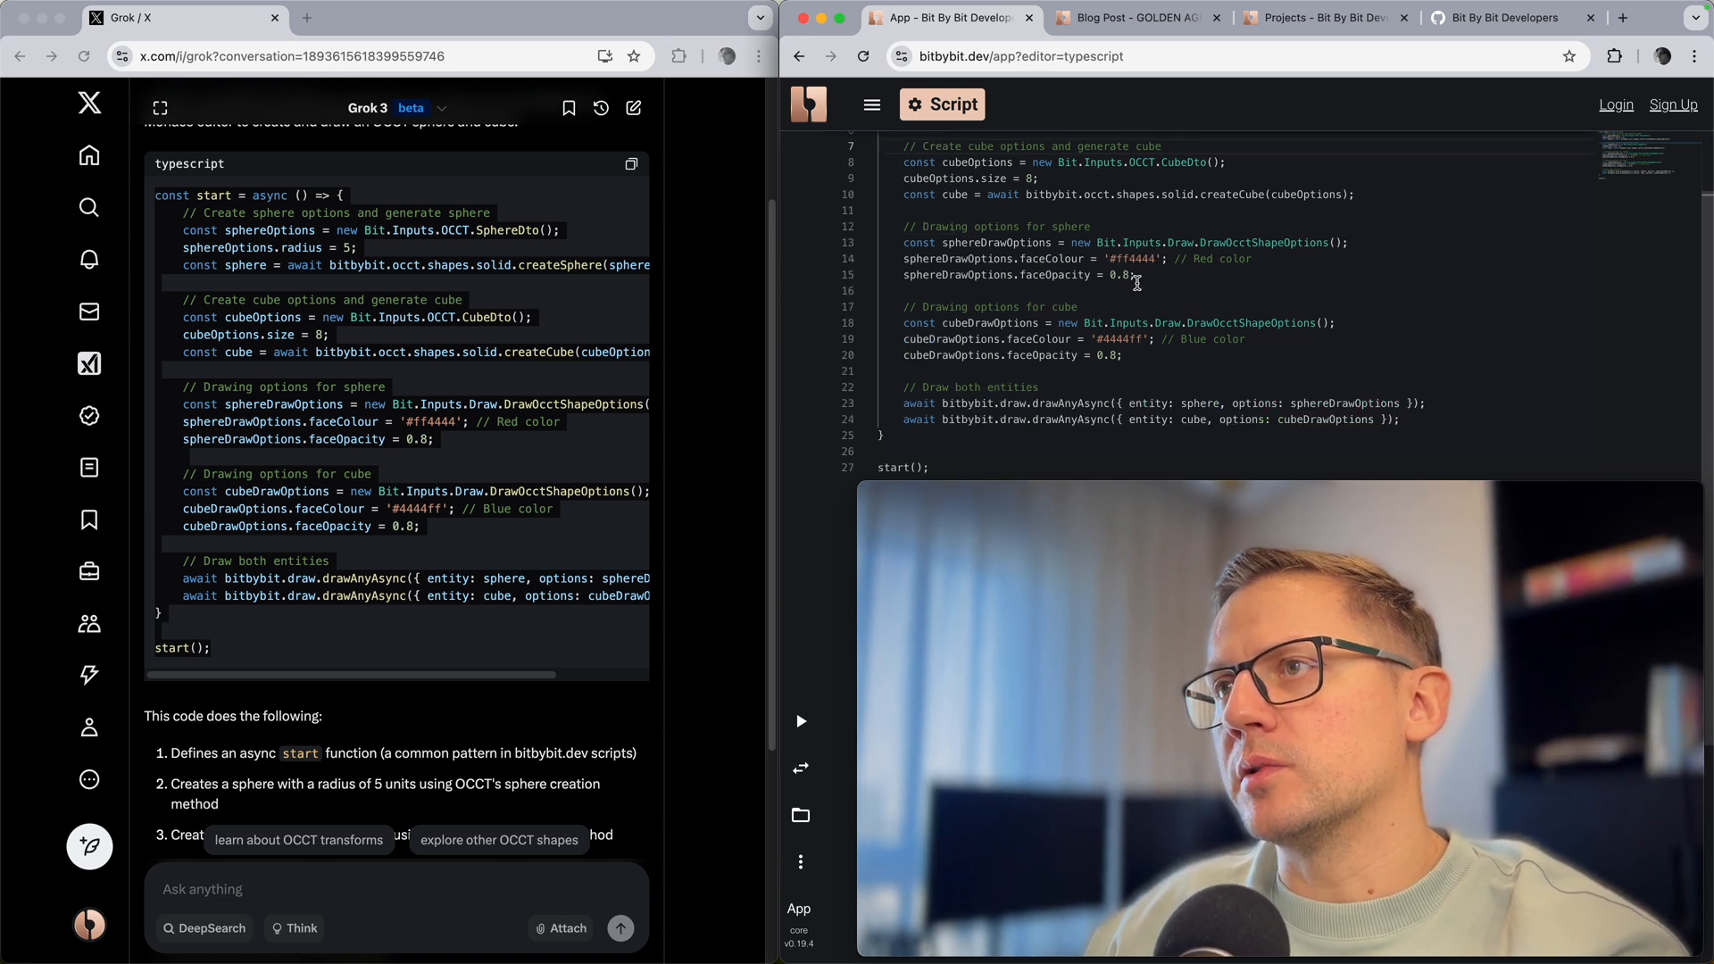
{"action": "mouse_move", "coordinate": [800, 719]}
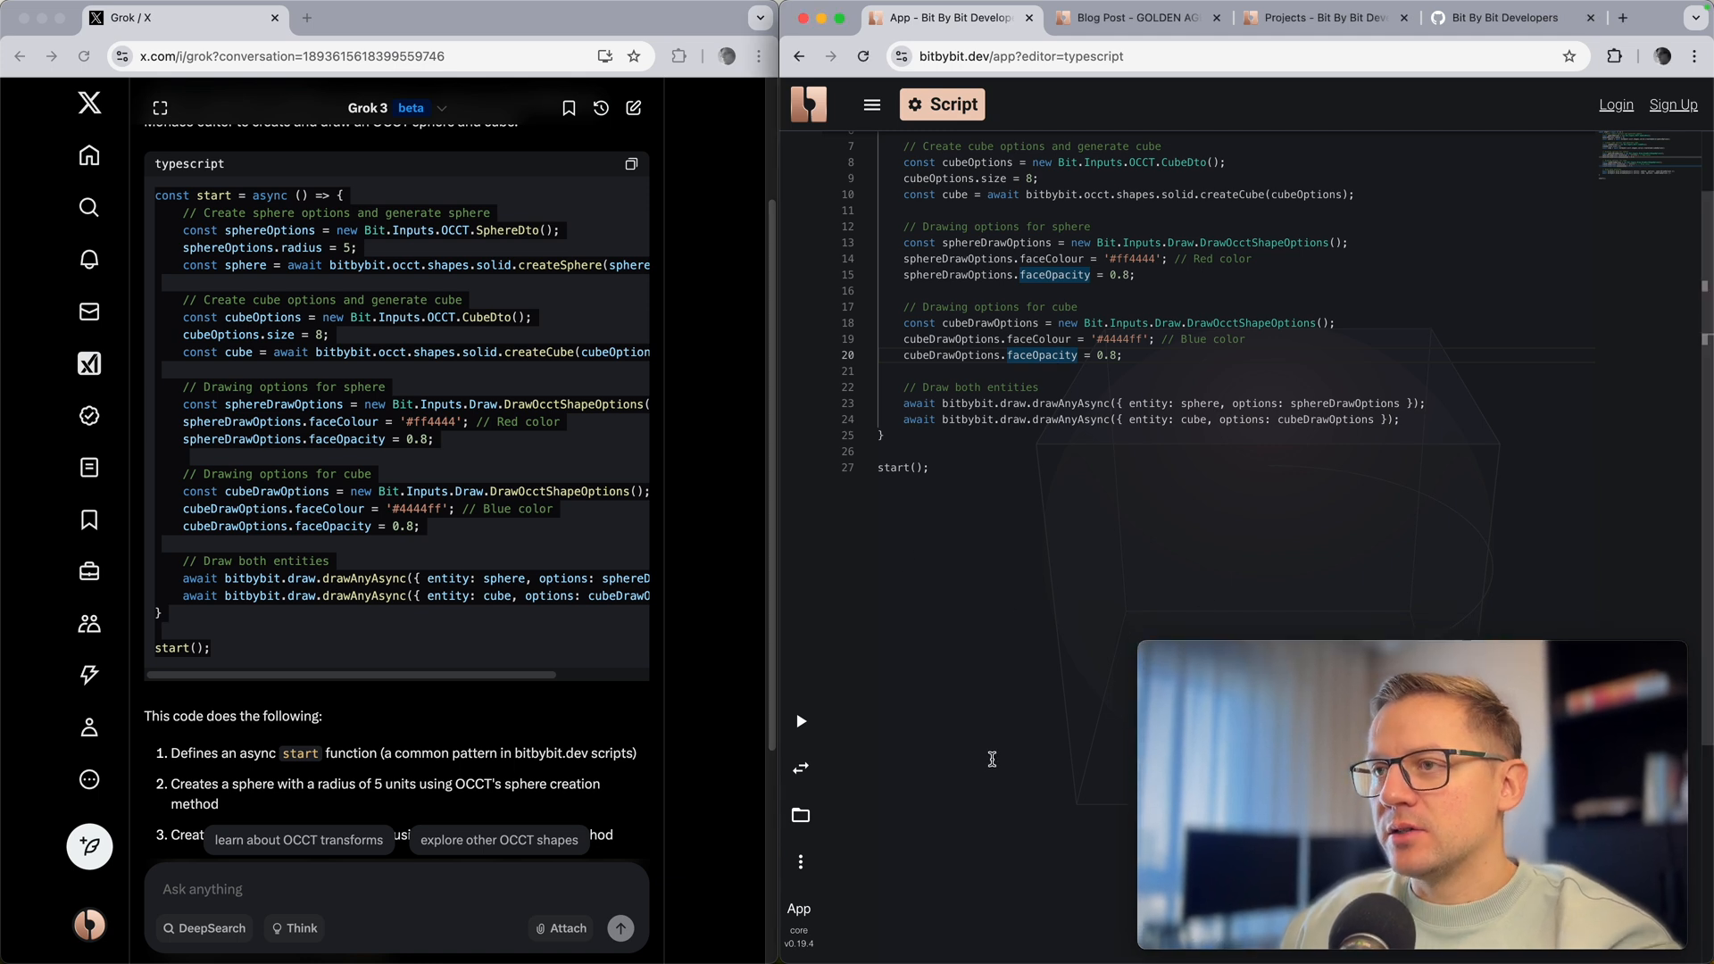
{"action": "scroll", "scroll_direction": "up", "scroll_amount": 3}
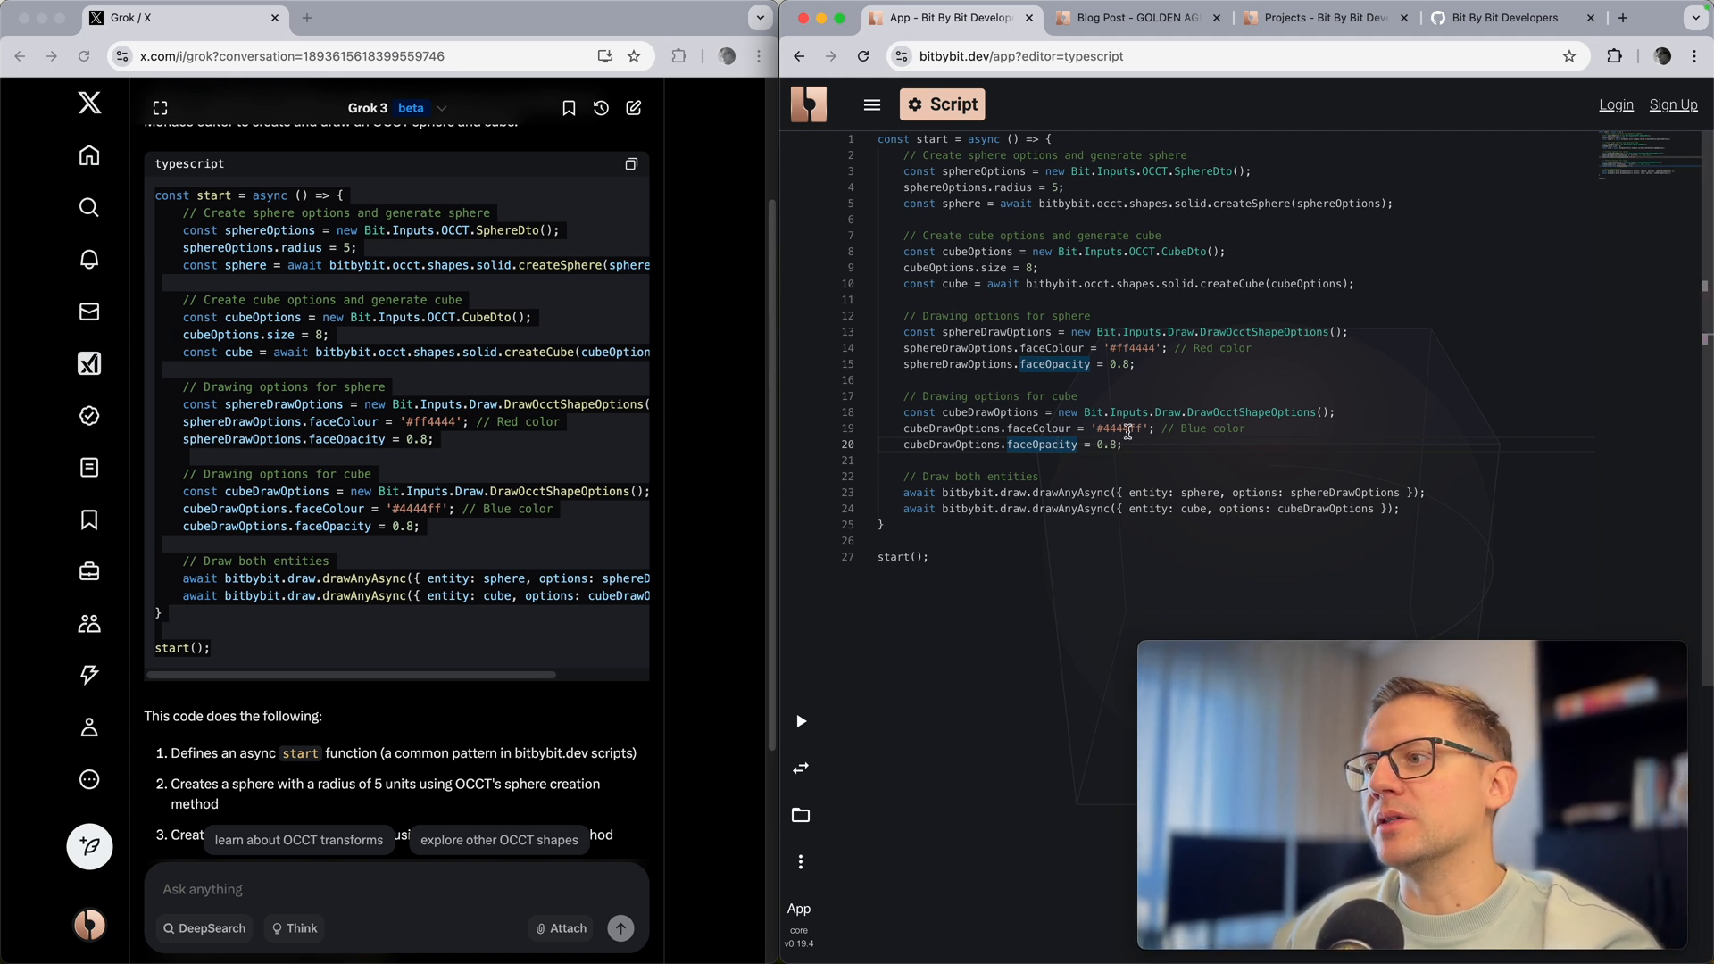
{"action": "mouse_move", "coordinate": [799, 768]}
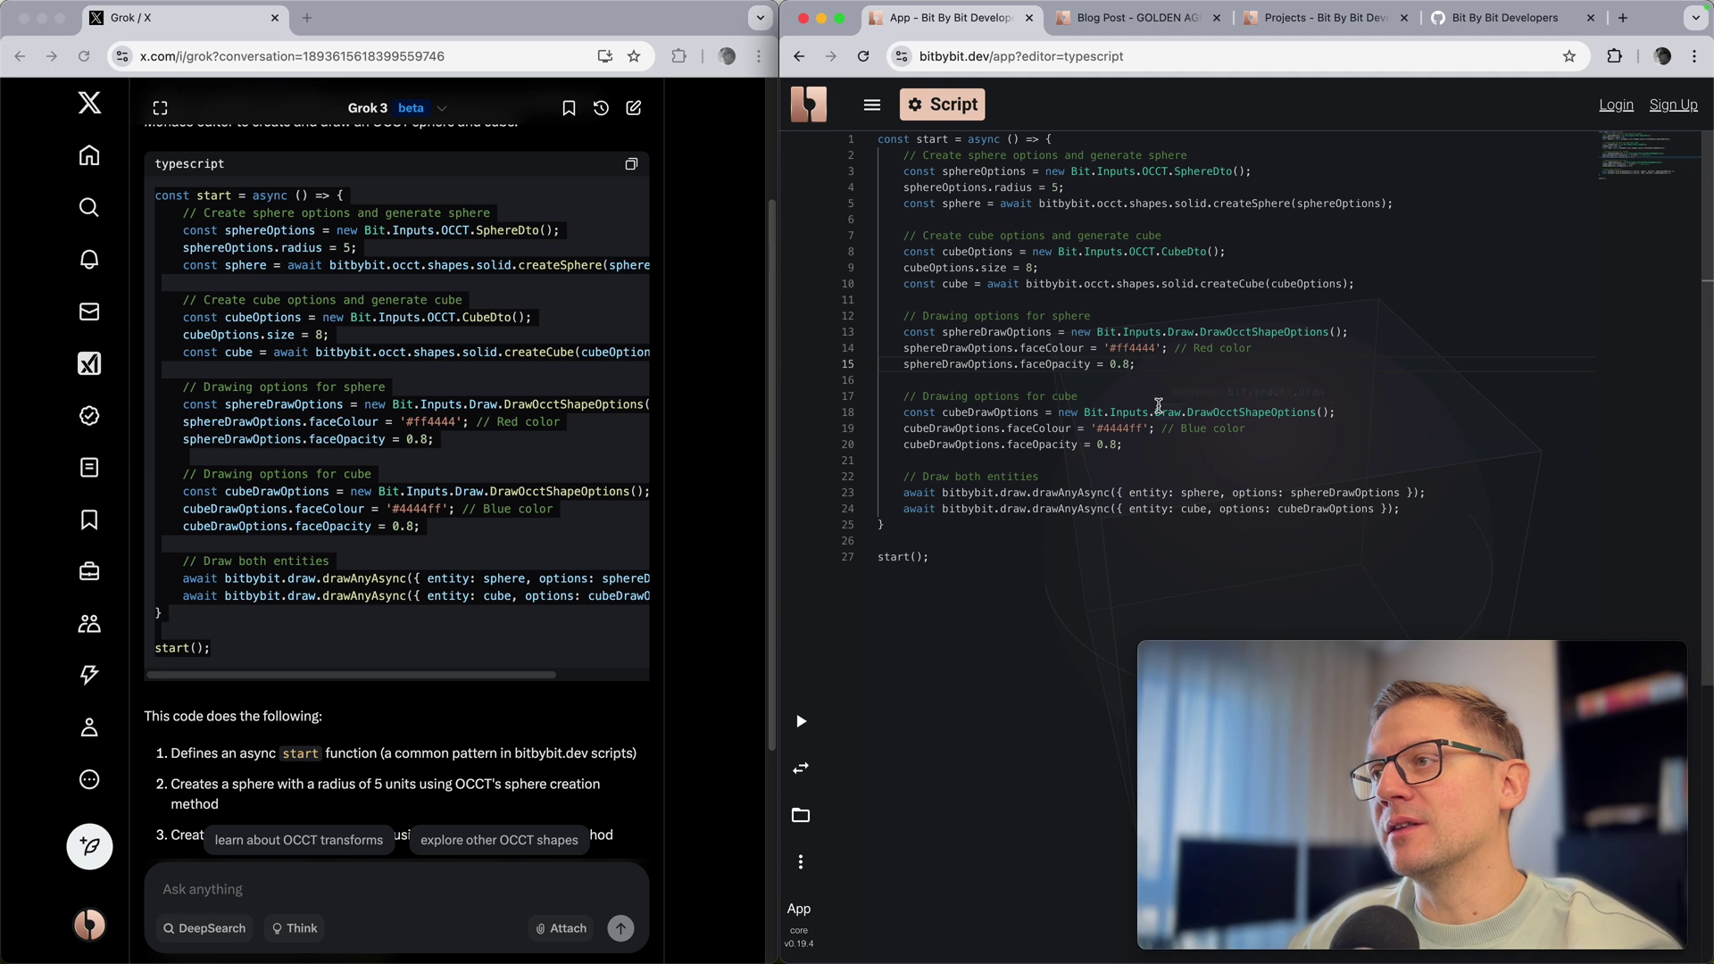
{"action": "mouse_move", "coordinate": [1132, 412]}
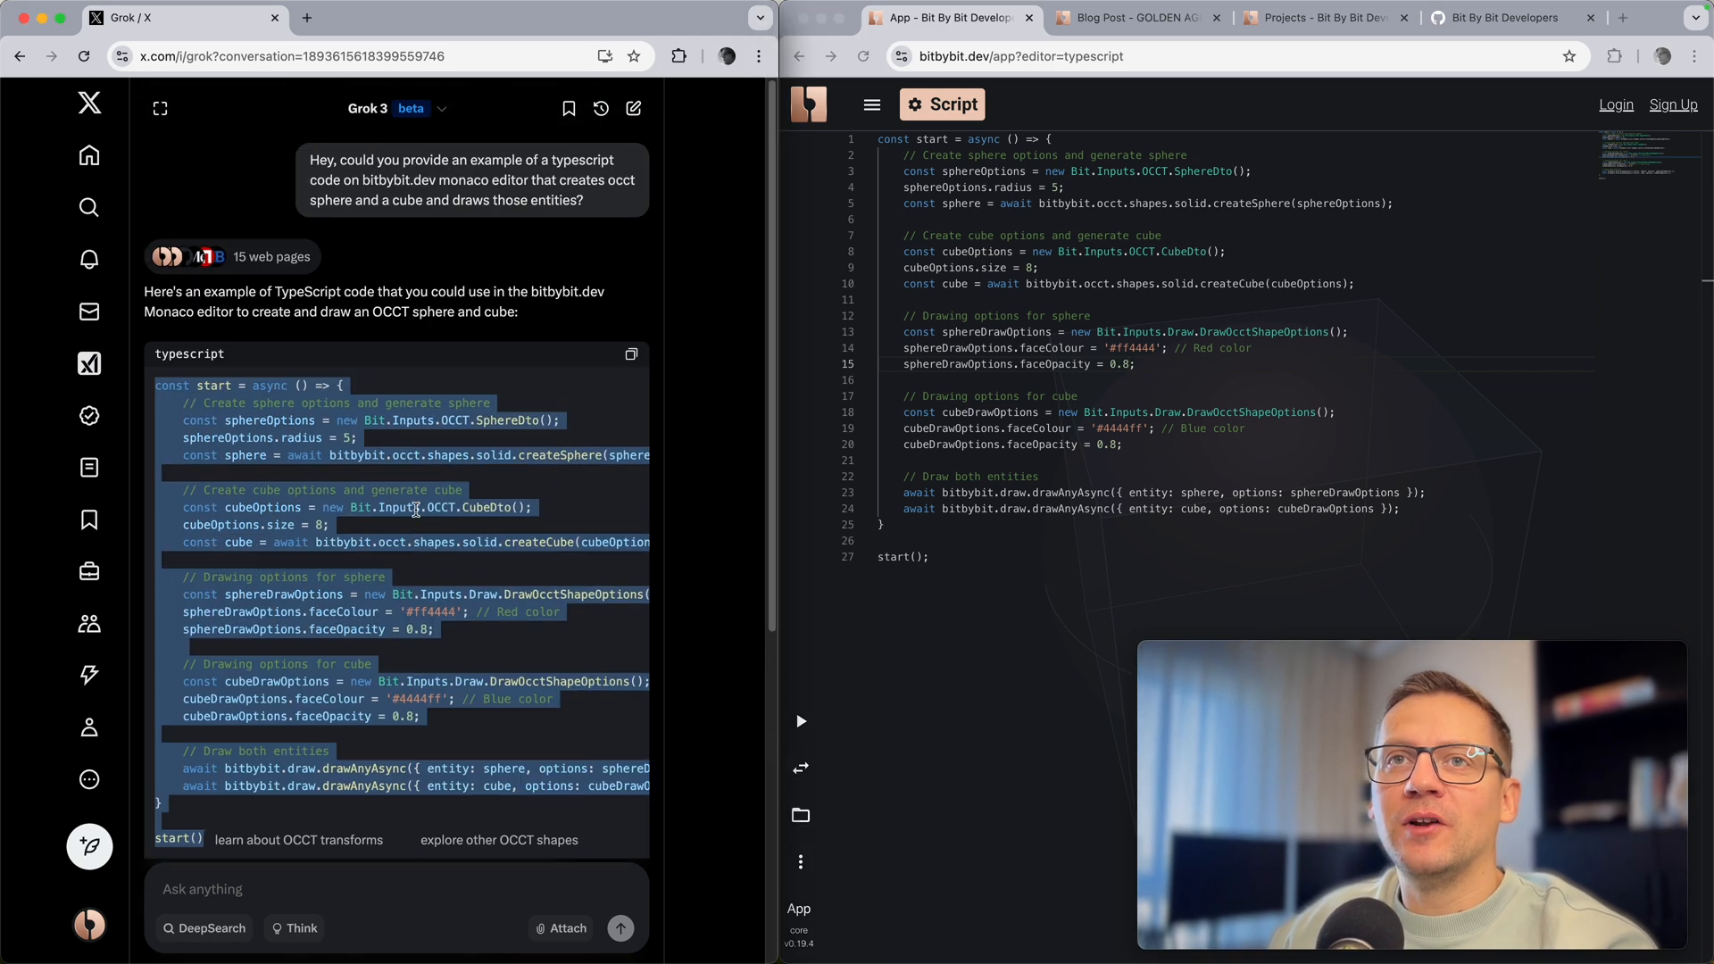
Step: Compare Grok's answer with the editor code and run the script to draw the sphere and cube
{"action": "scroll", "scroll_direction": "down", "scroll_amount": 3}
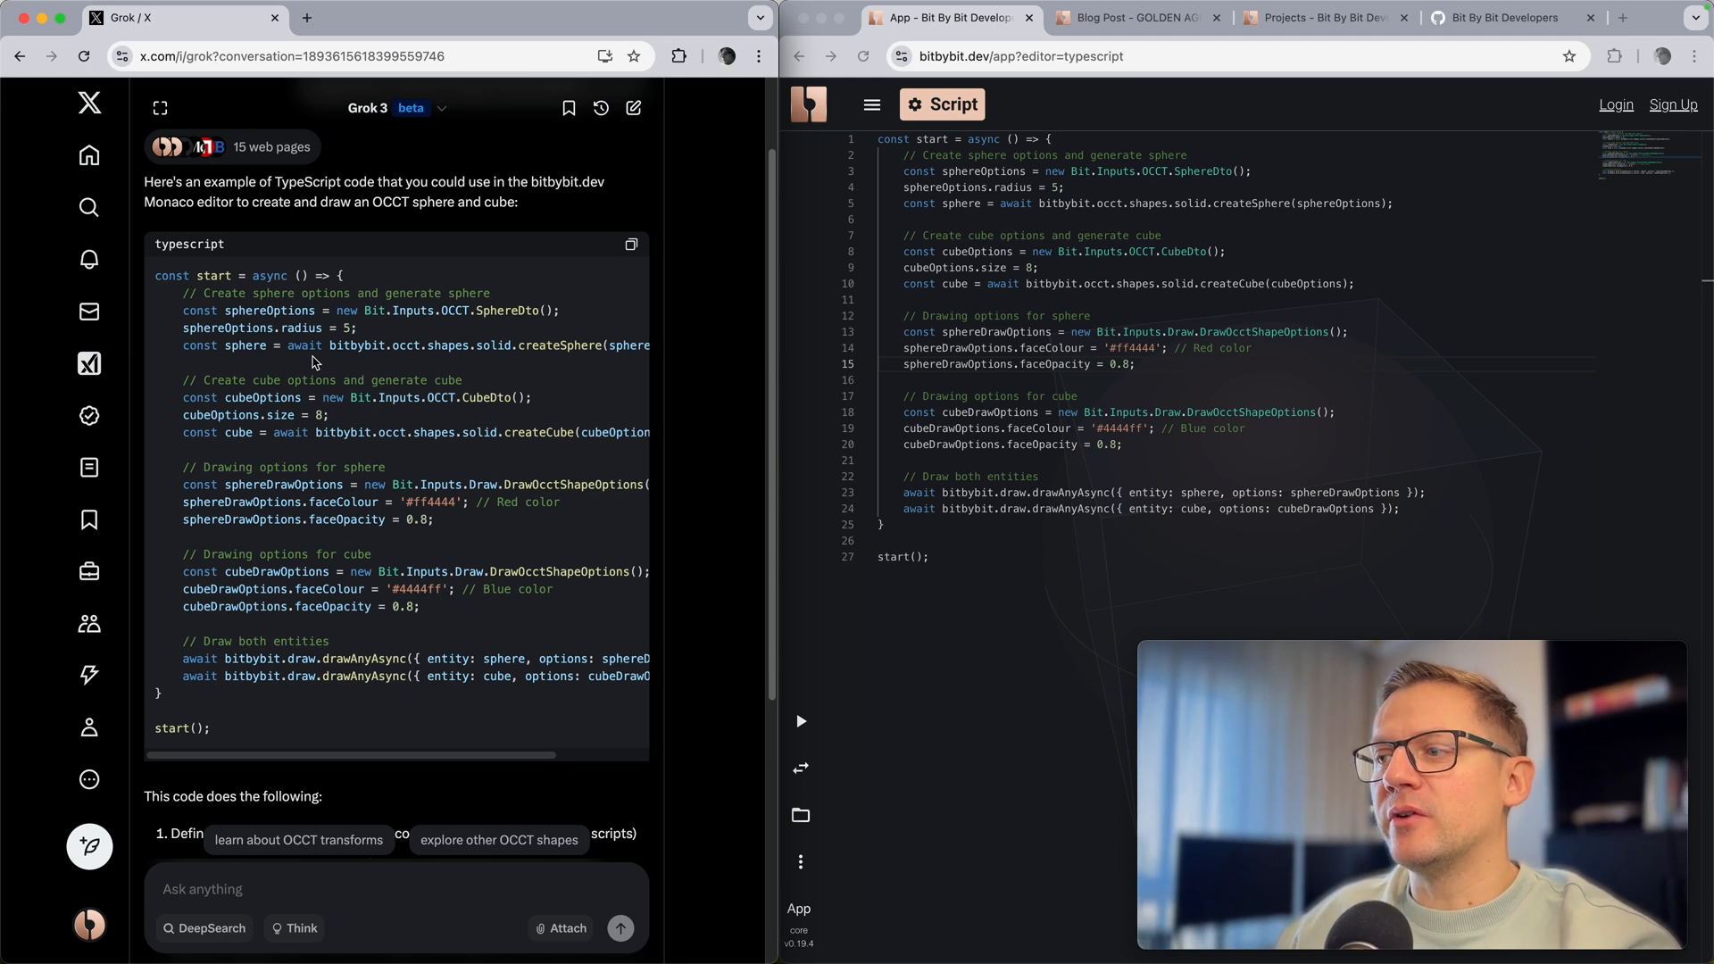
{"action": "scroll", "scroll_direction": "up", "scroll_amount": 3}
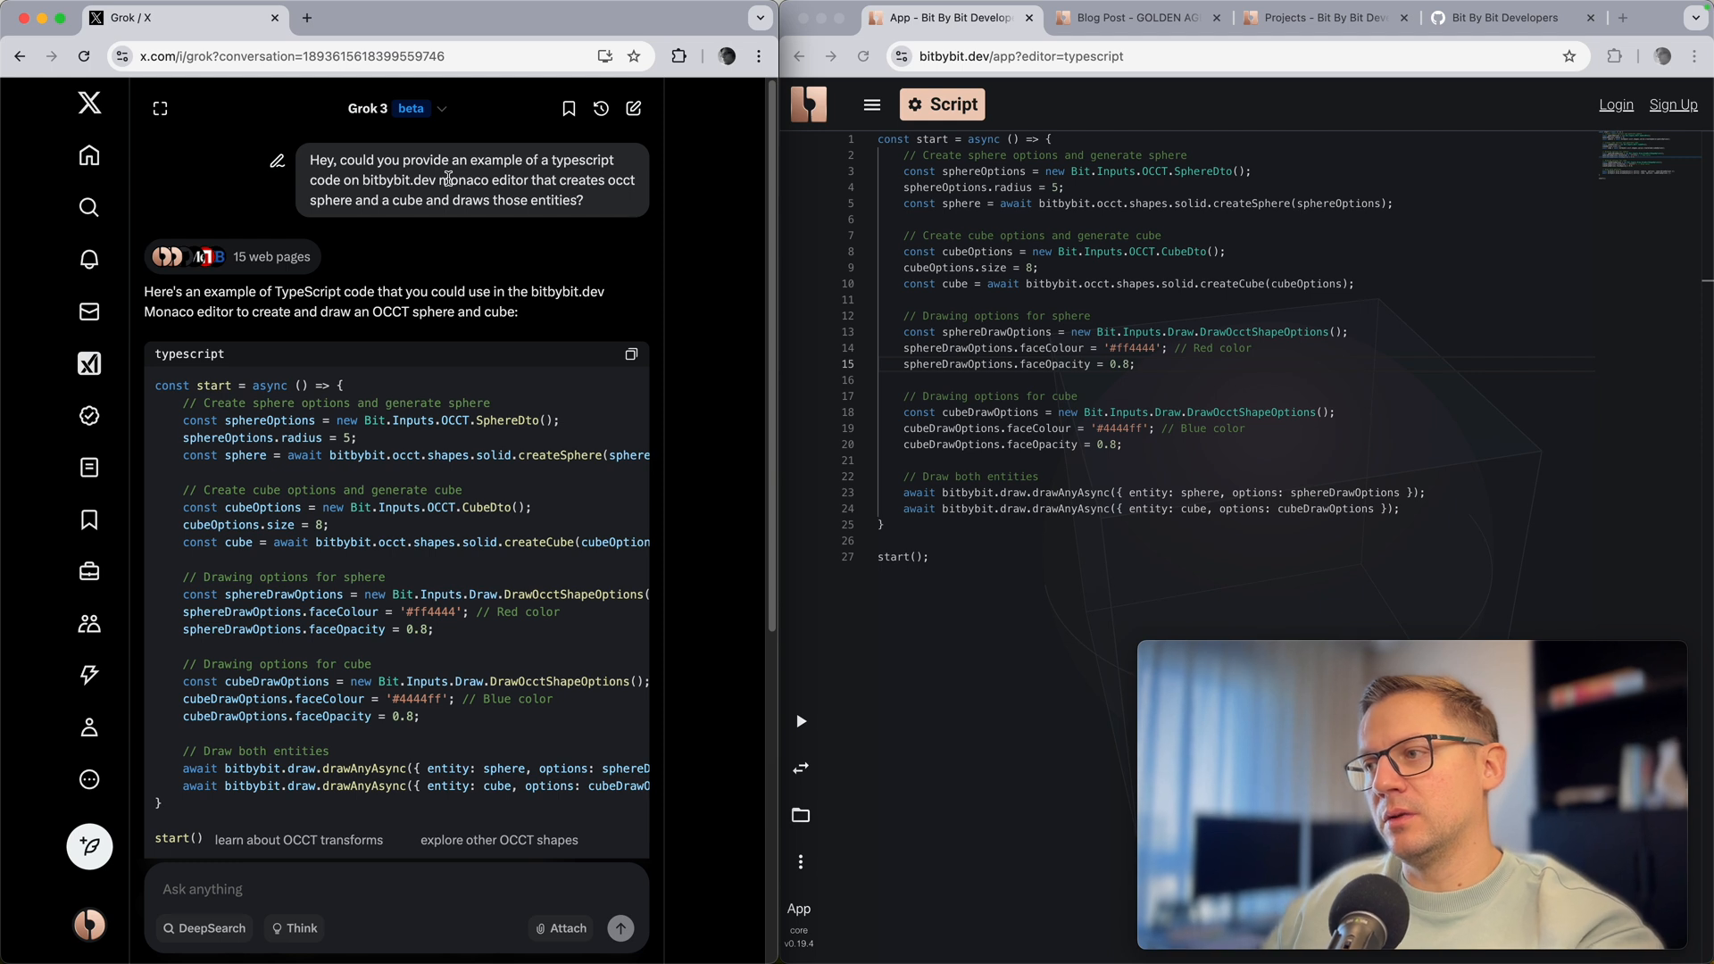
{"action": "mouse_move", "coordinate": [1233, 483]}
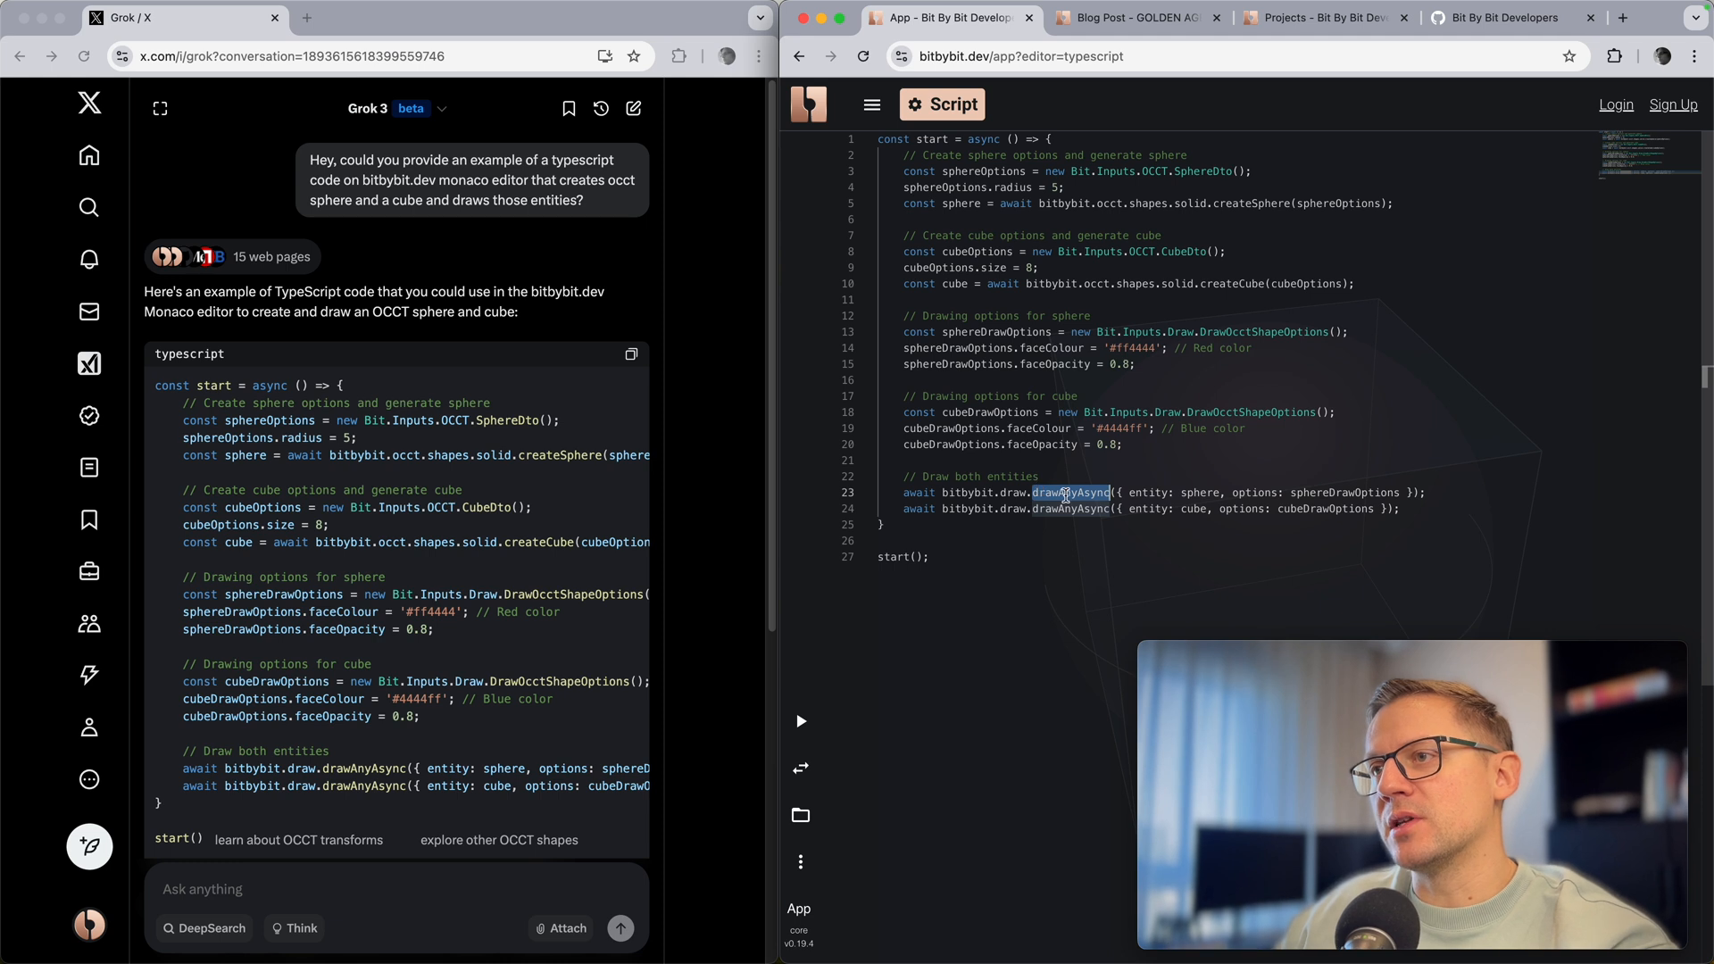
{"action": "mouse_move", "coordinate": [1069, 493]}
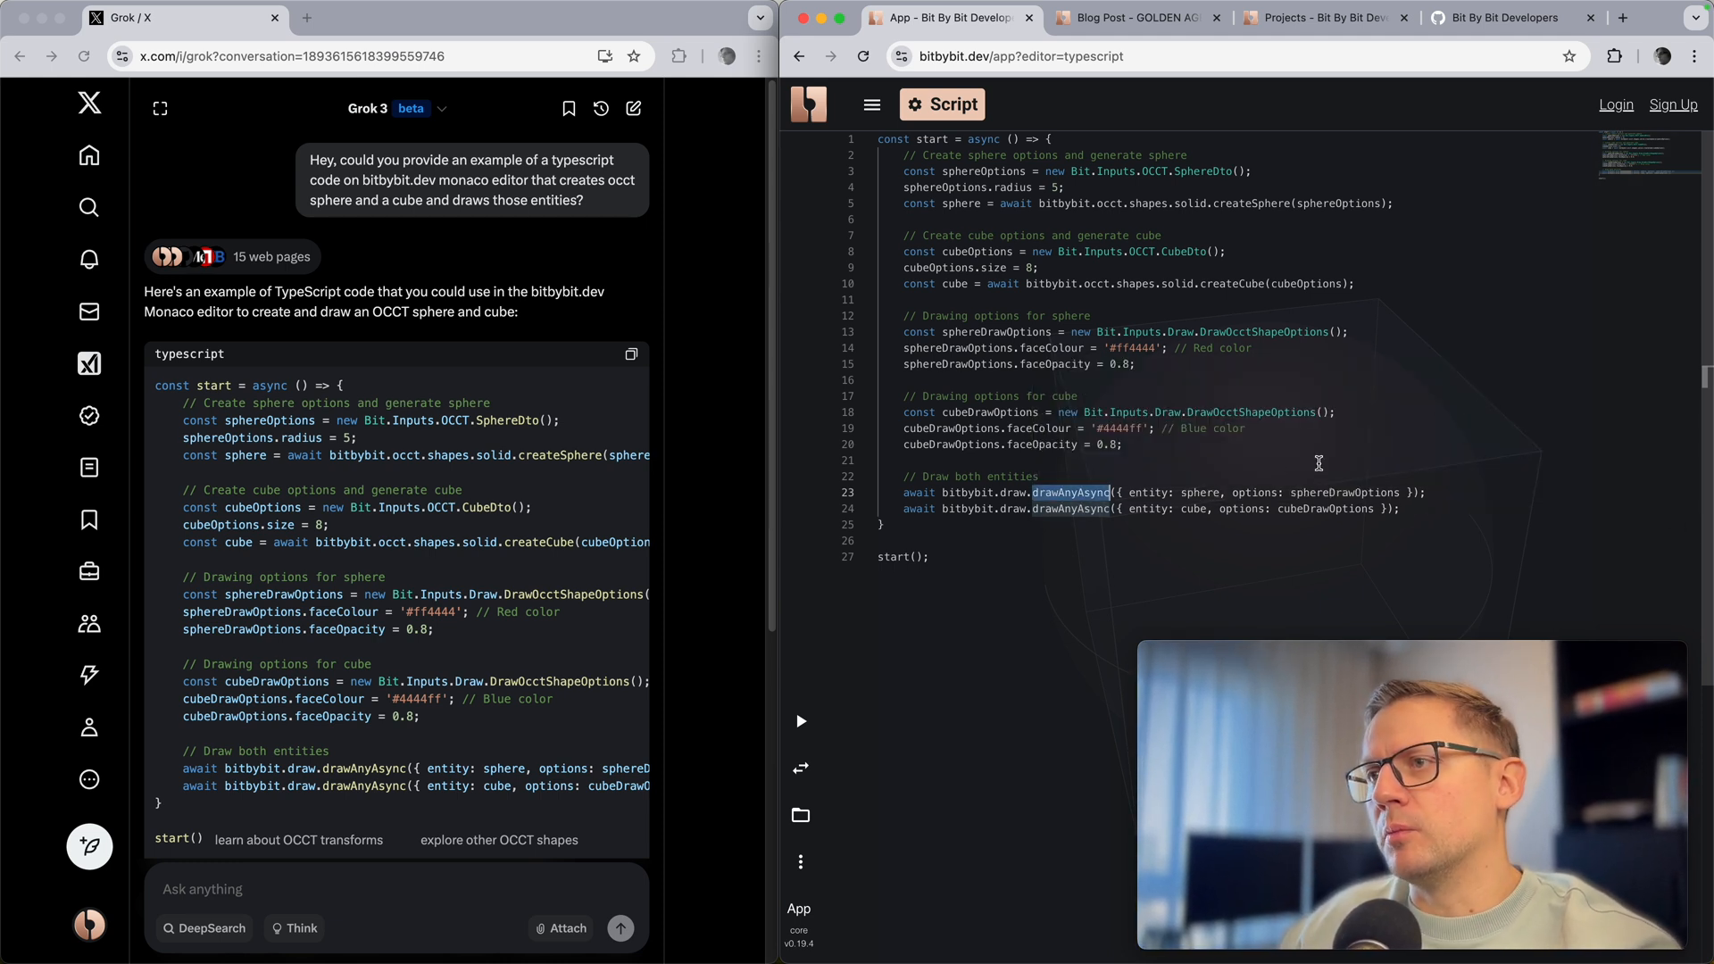
{"action": "left_click", "coordinate": [885, 459]}
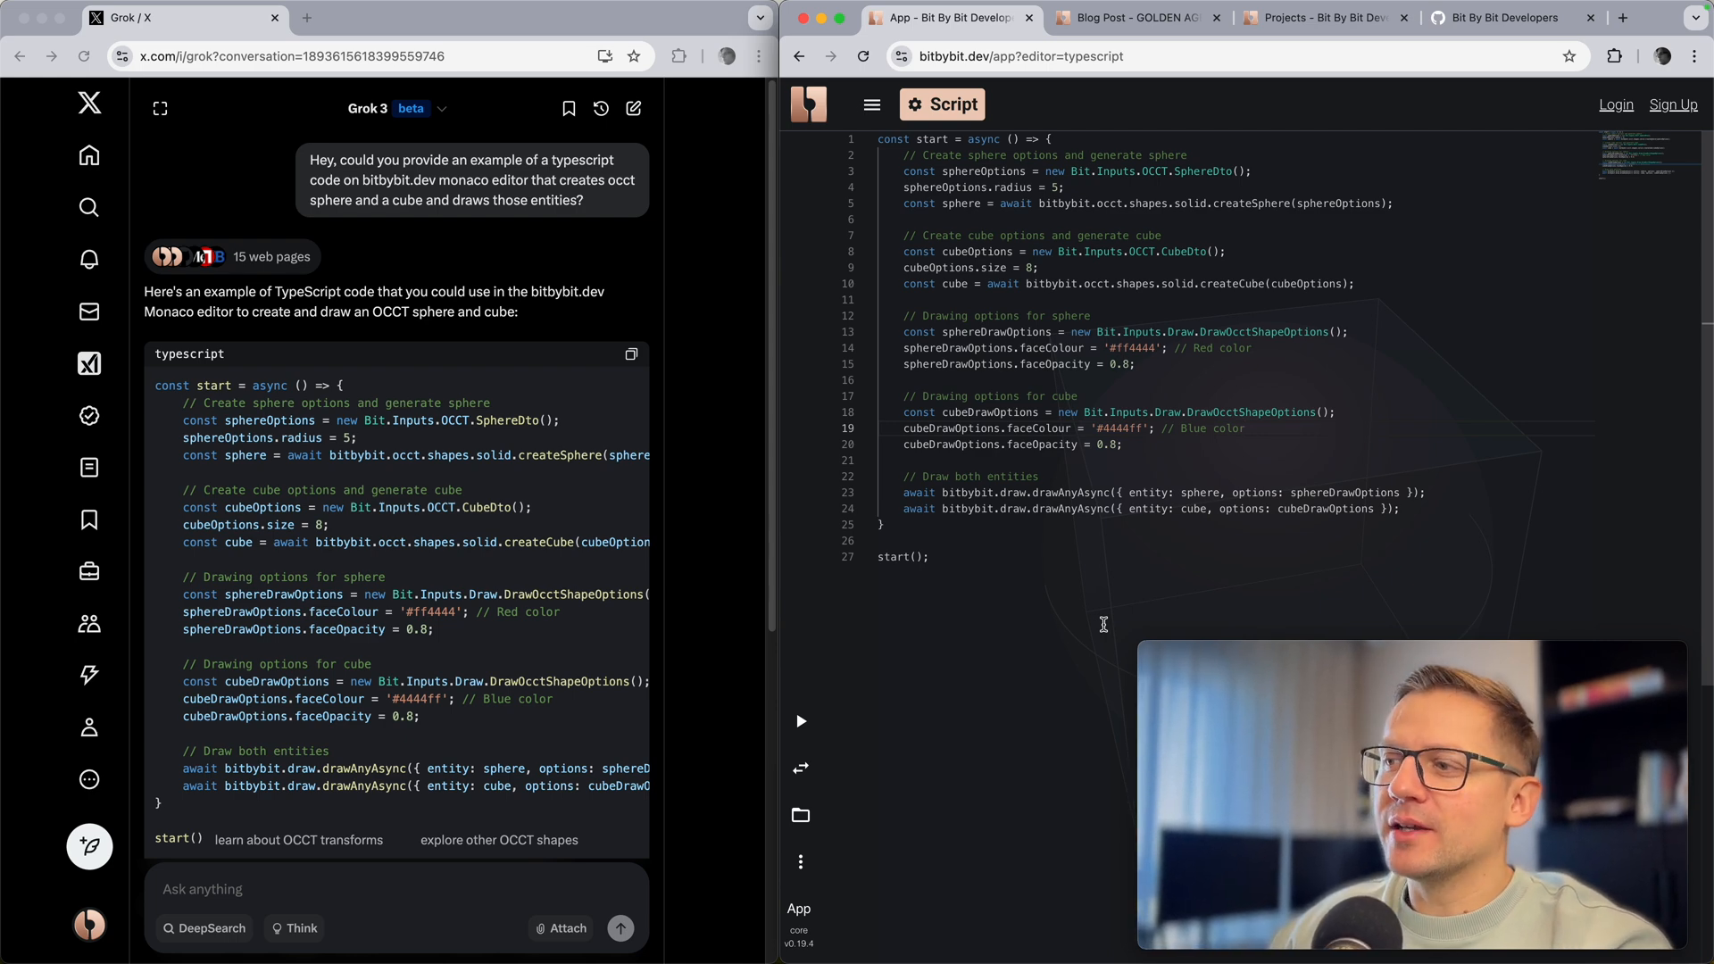
{"action": "left_click", "coordinate": [800, 719]}
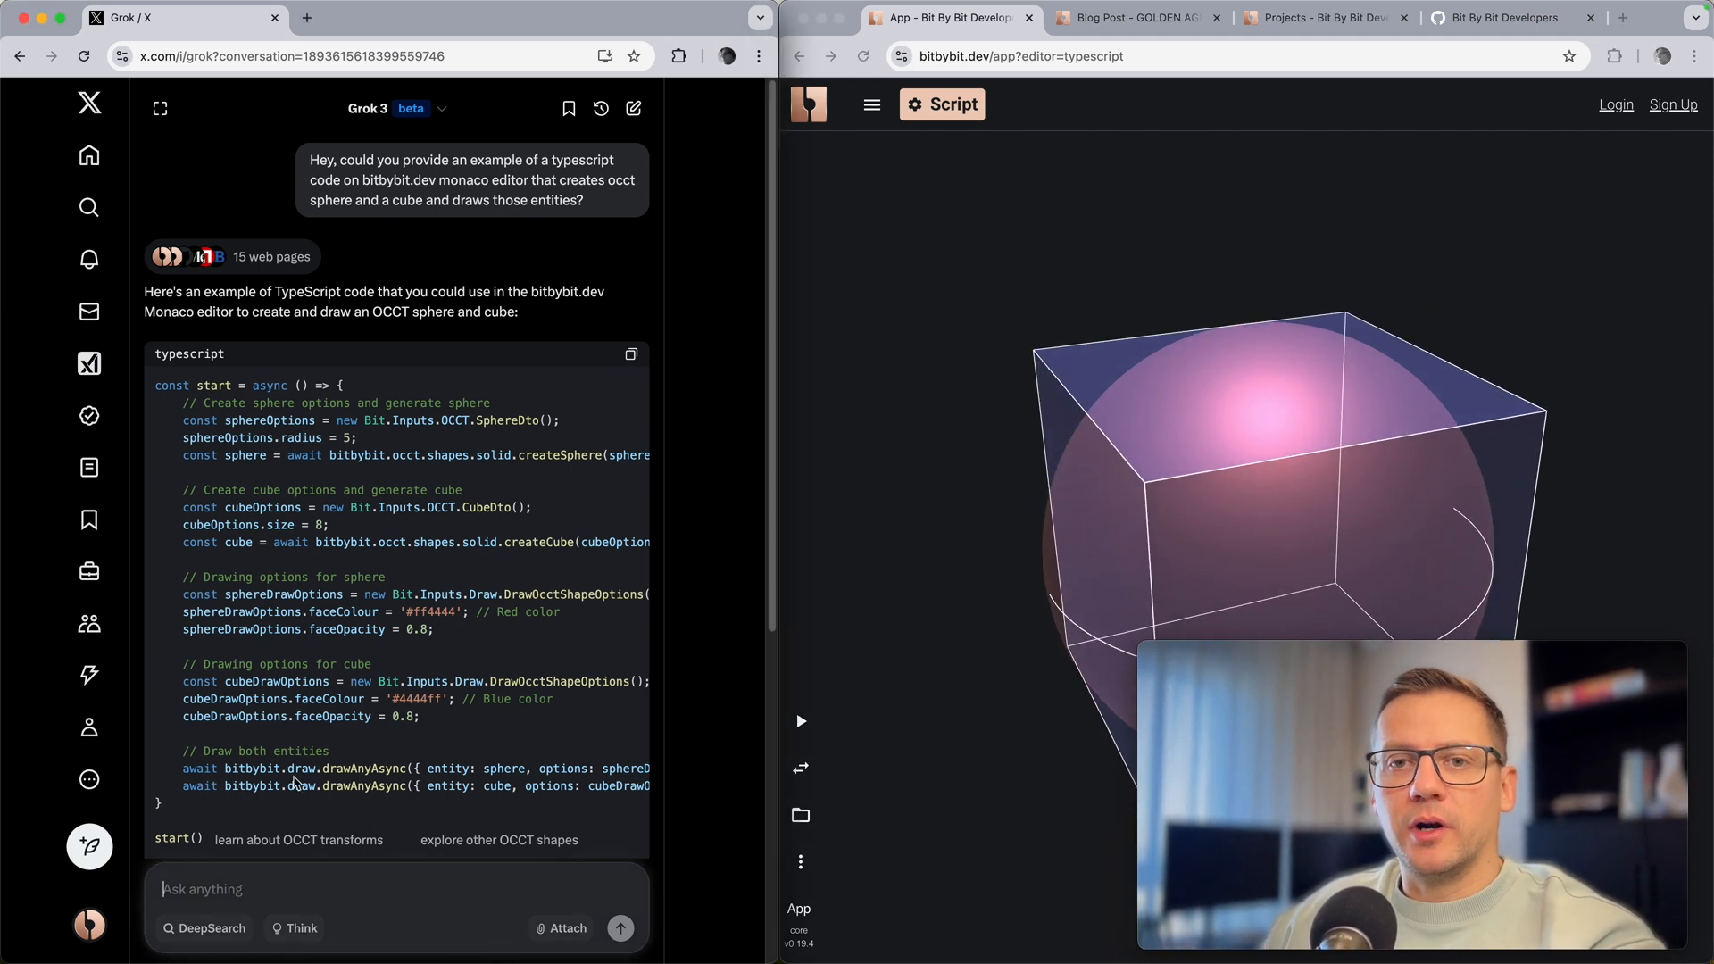
Step: Ask Grok 'Could you make the edges of the cube rounded with radius of 1?' and send it
{"action": "type", "text": "Could"}
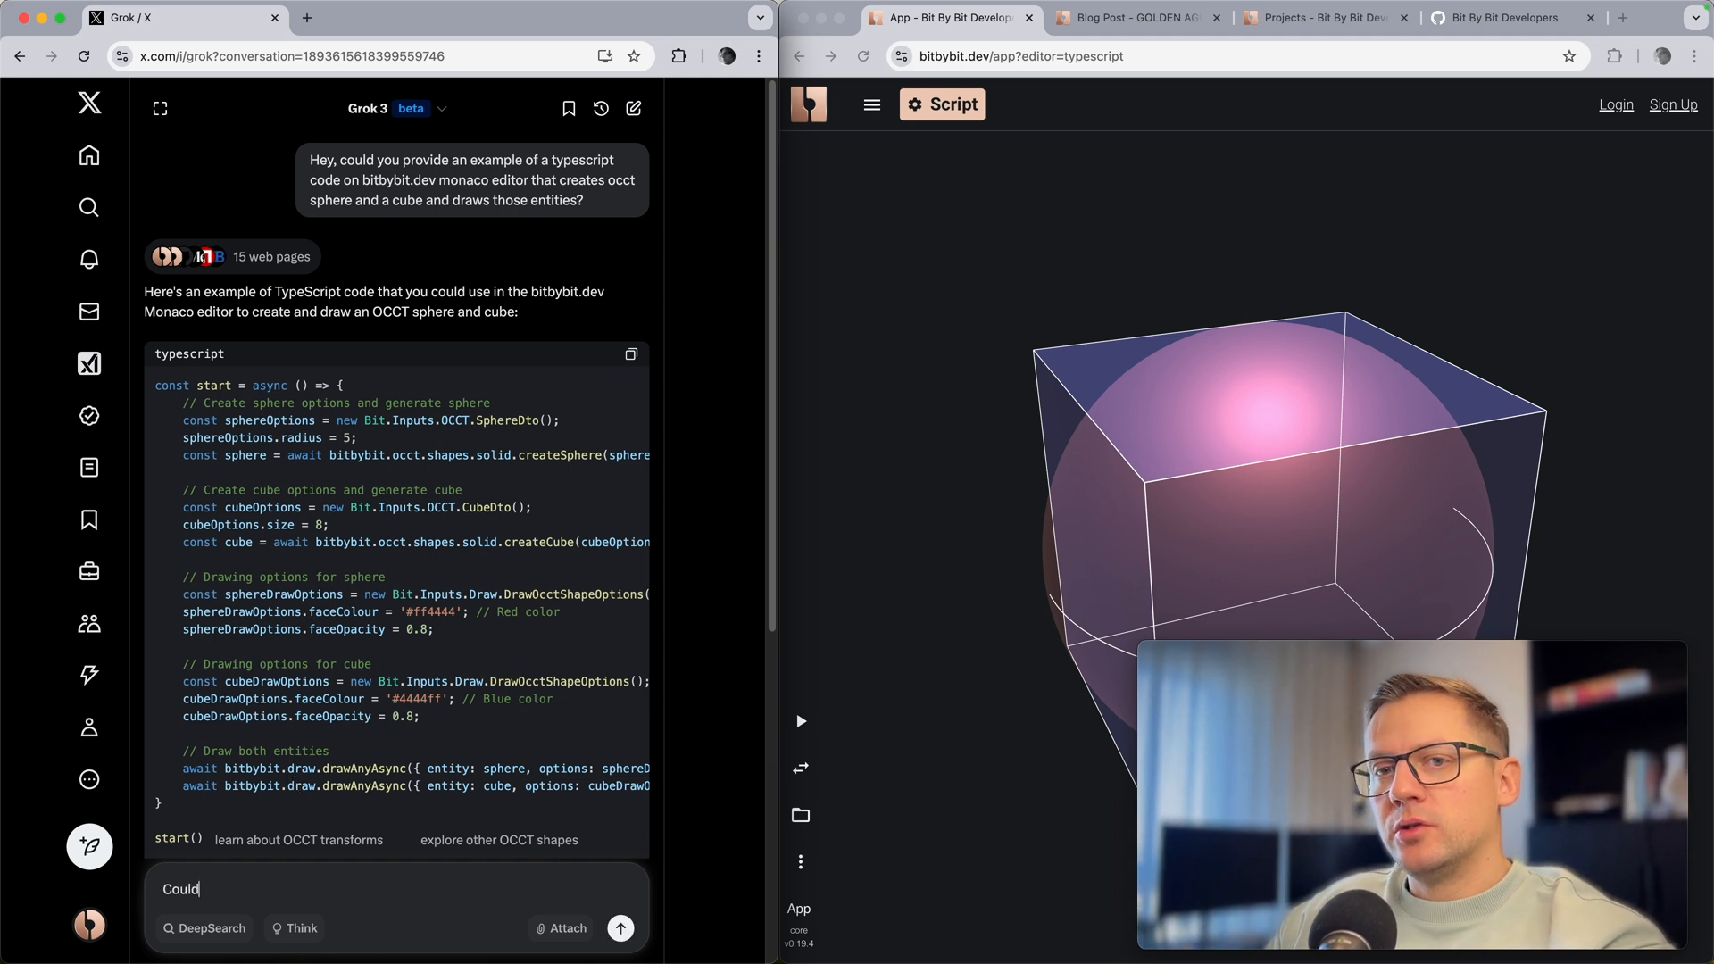
{"action": "type", "text": "you"}
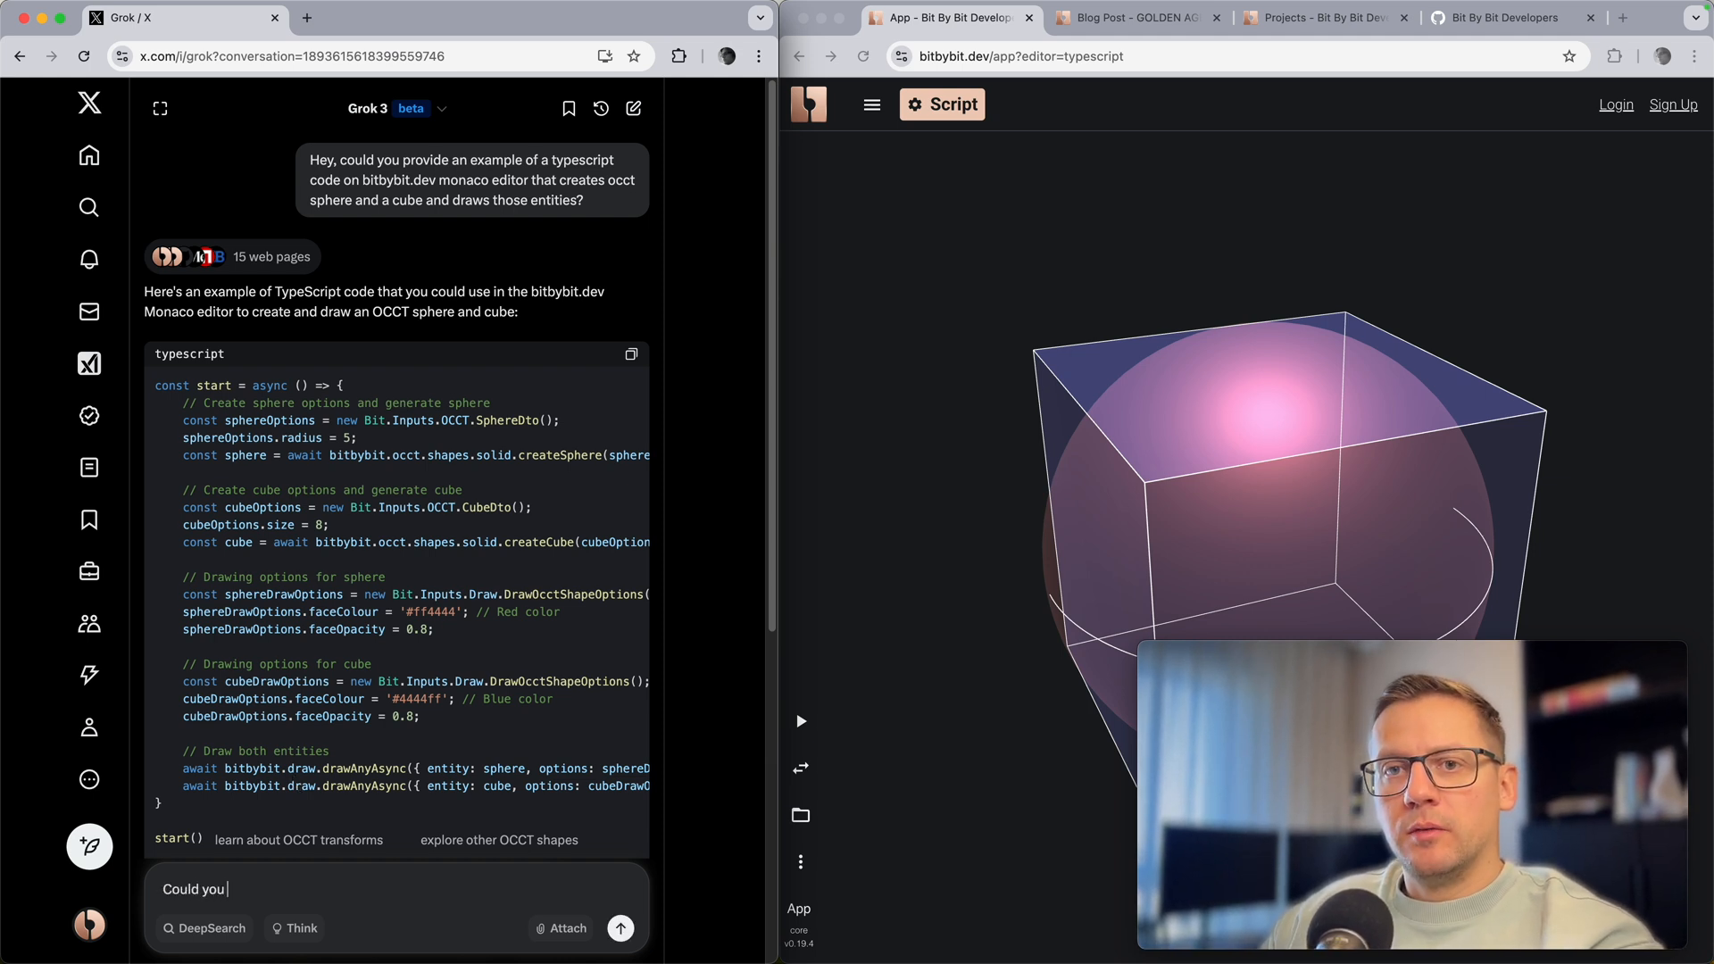
{"action": "type", "text": "make the edges"}
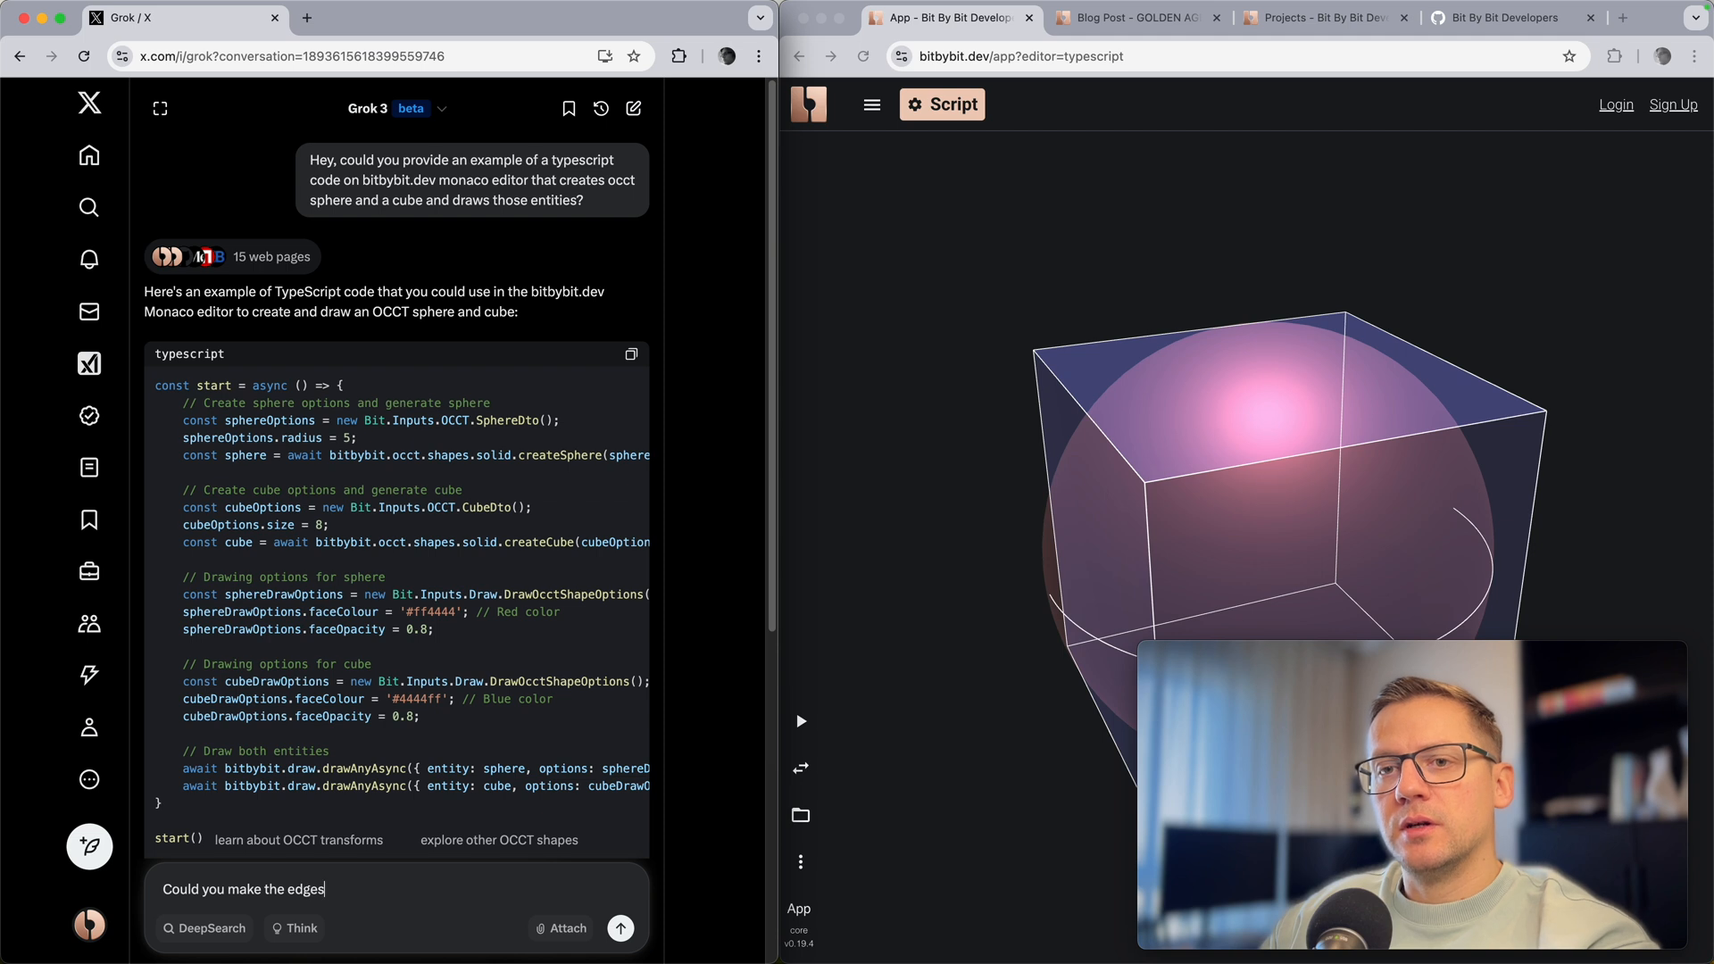
{"action": "type", "text": "of the cube"}
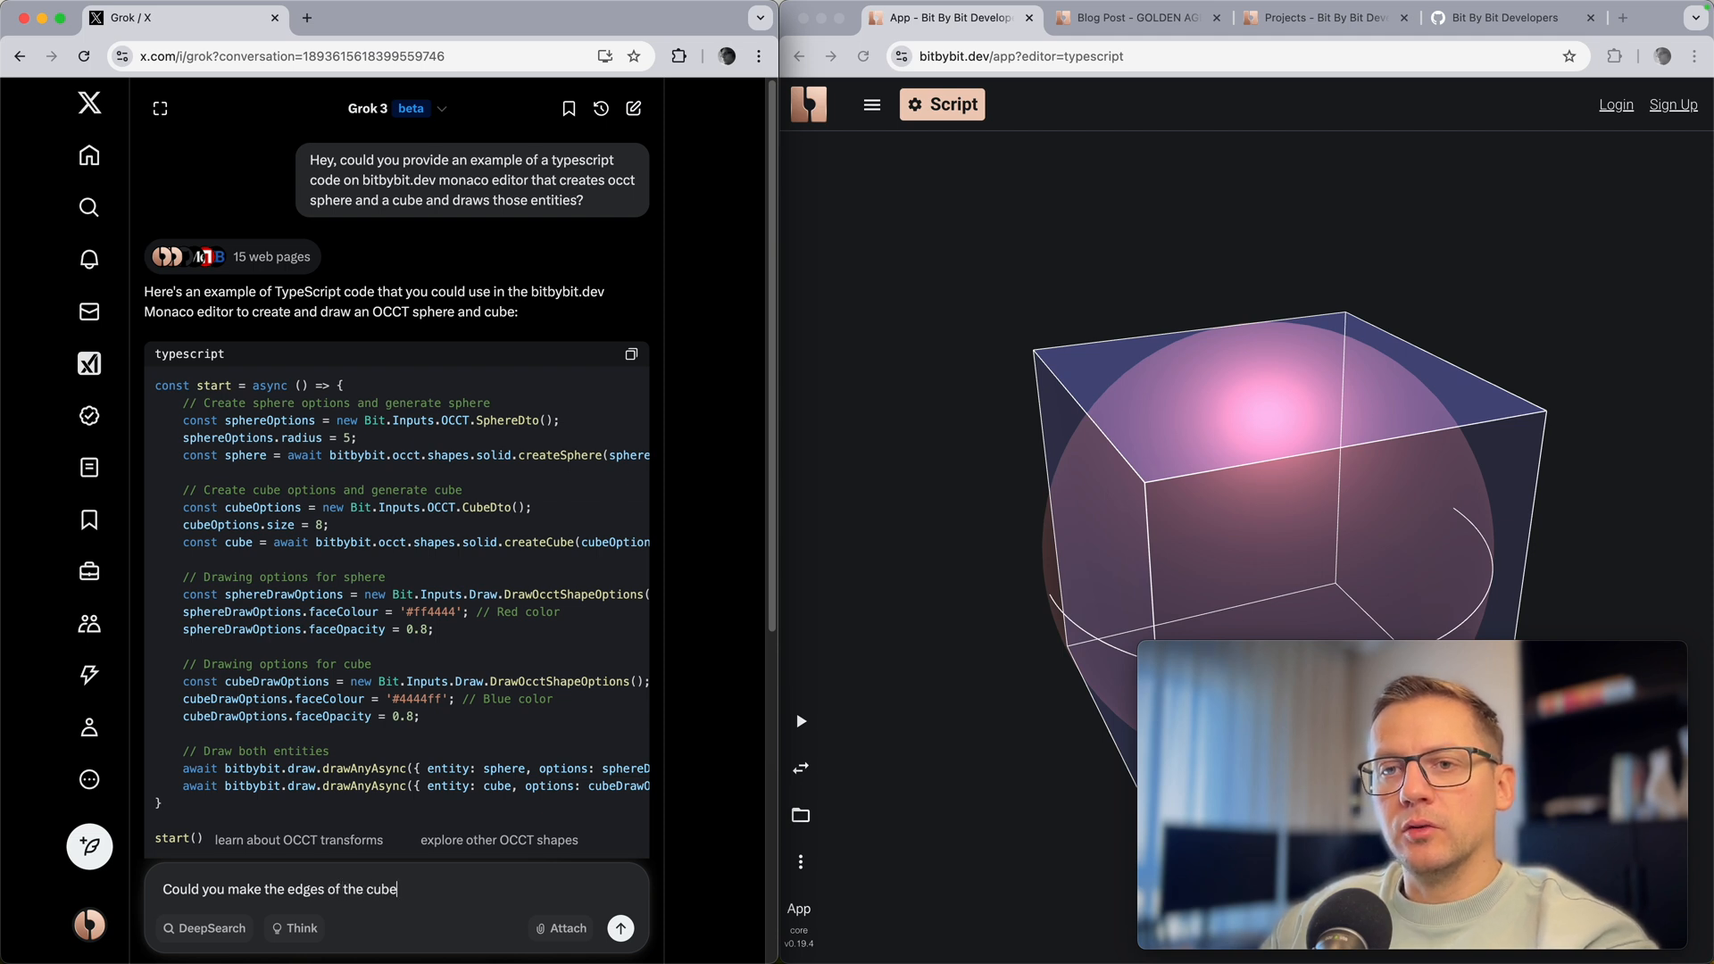
{"action": "type", "text": "rounded"}
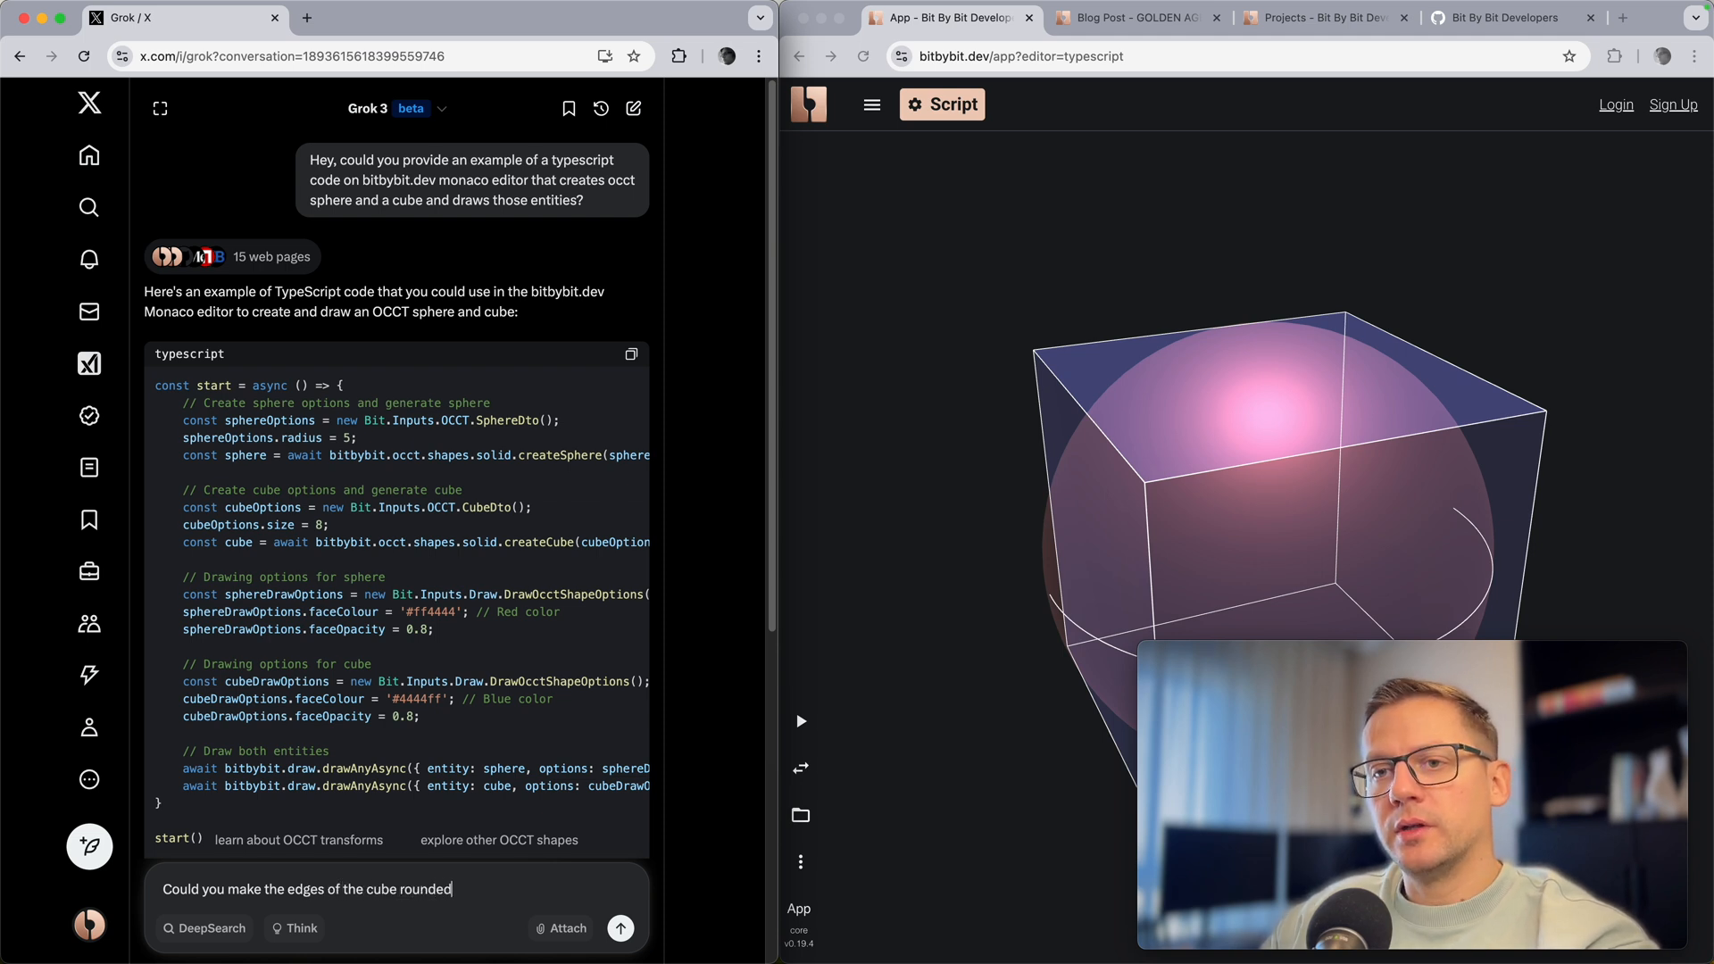
{"action": "type", "text": "with"}
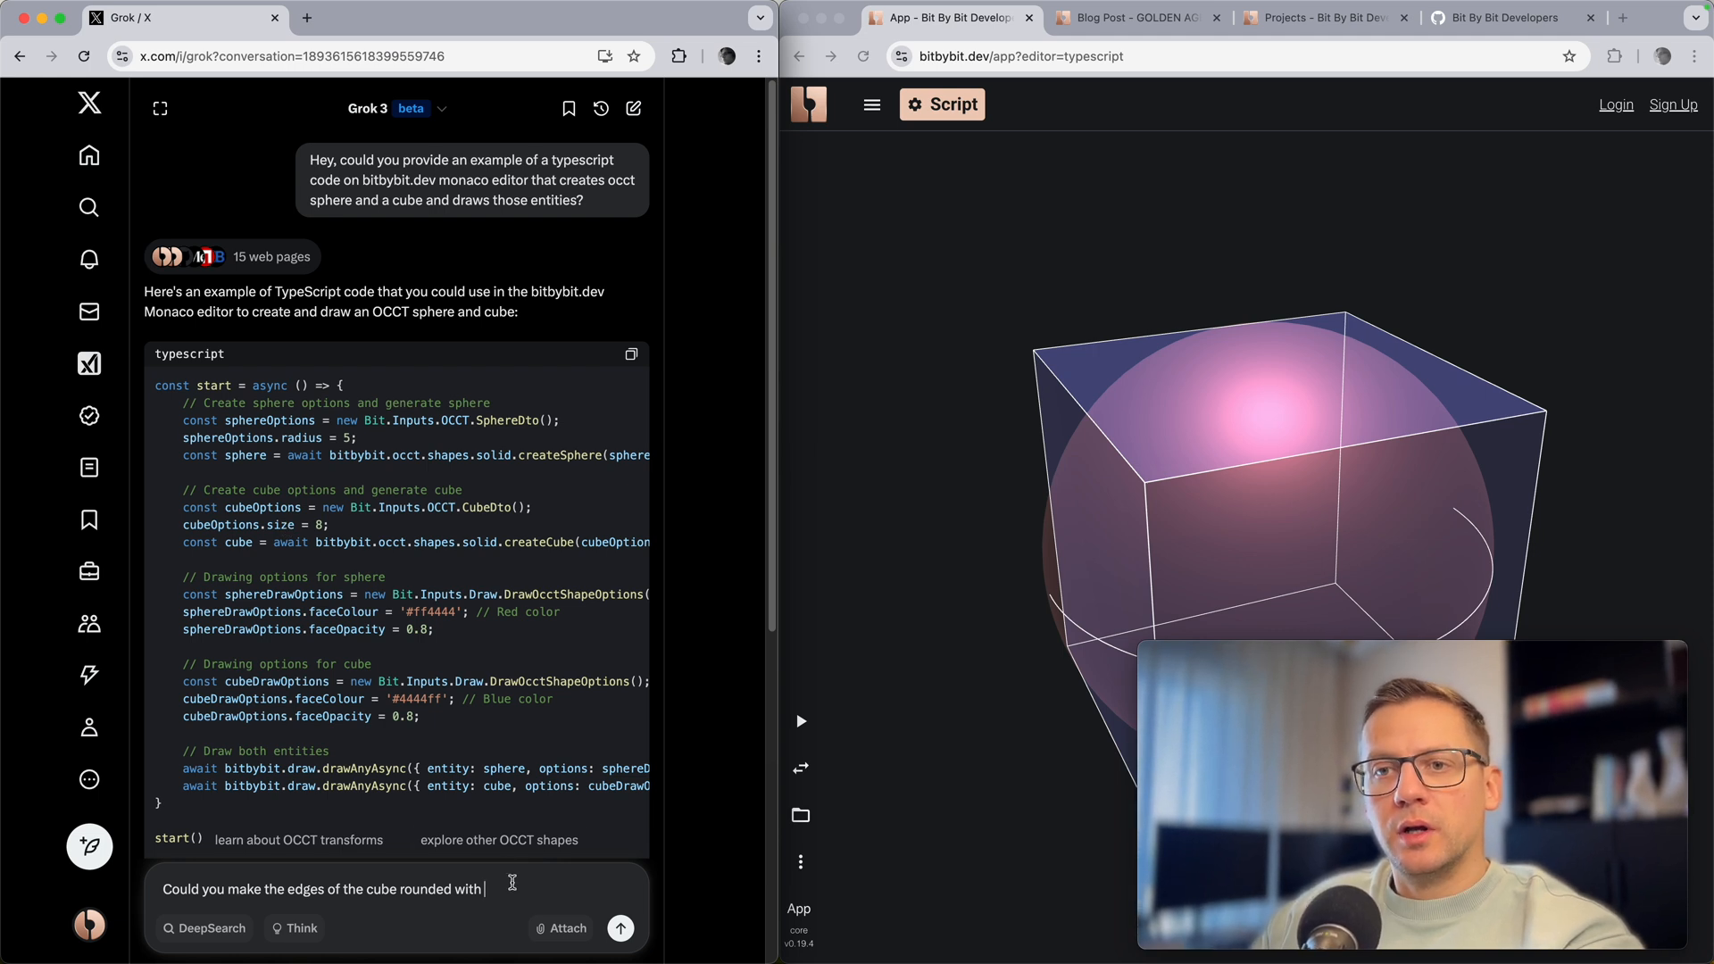
{"action": "type", "text": "radius of 1"}
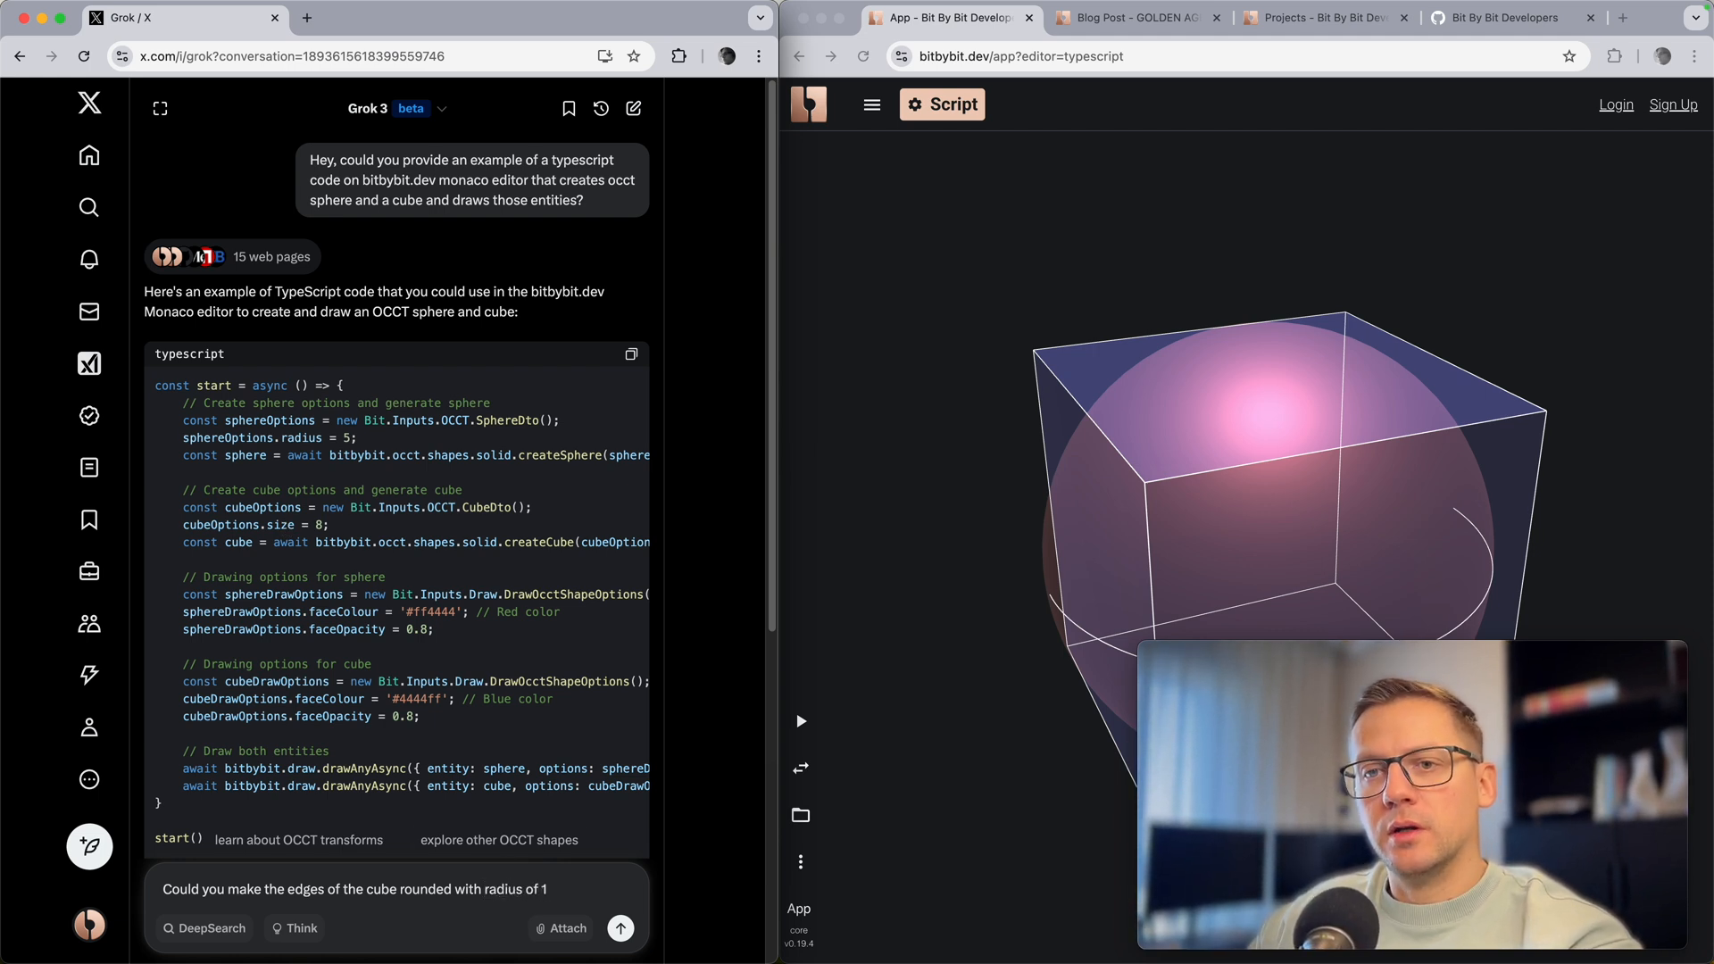
{"action": "type", "text": "?"}
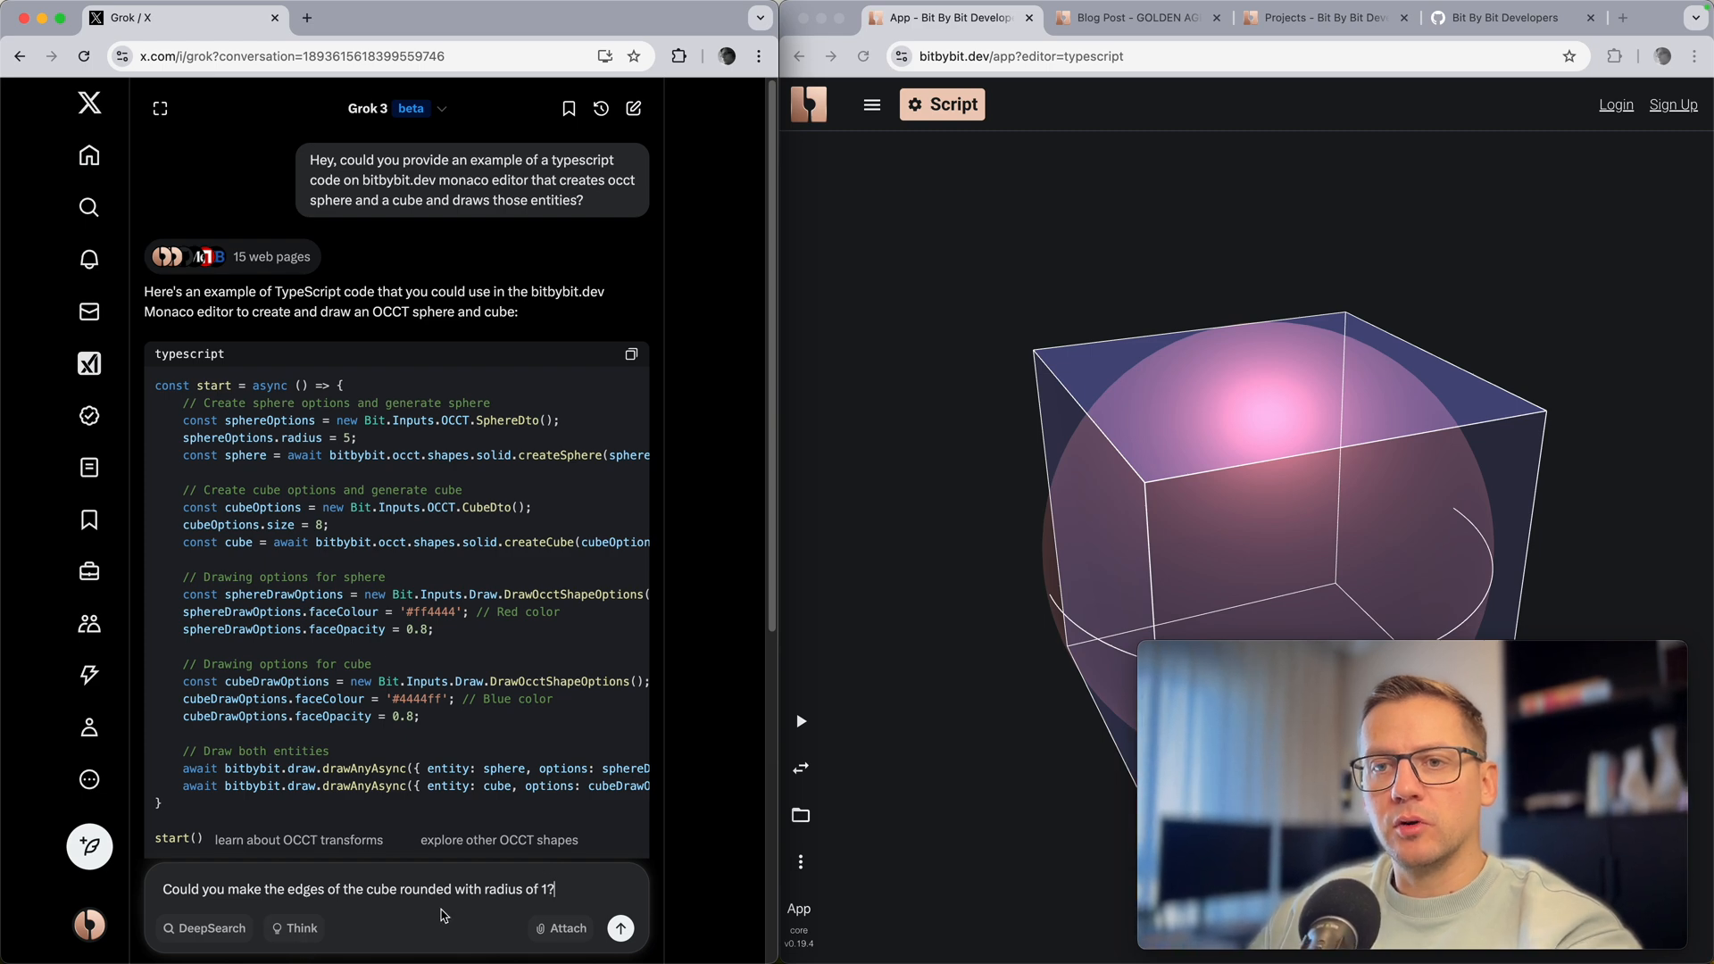
{"action": "left_click", "coordinate": [619, 928]}
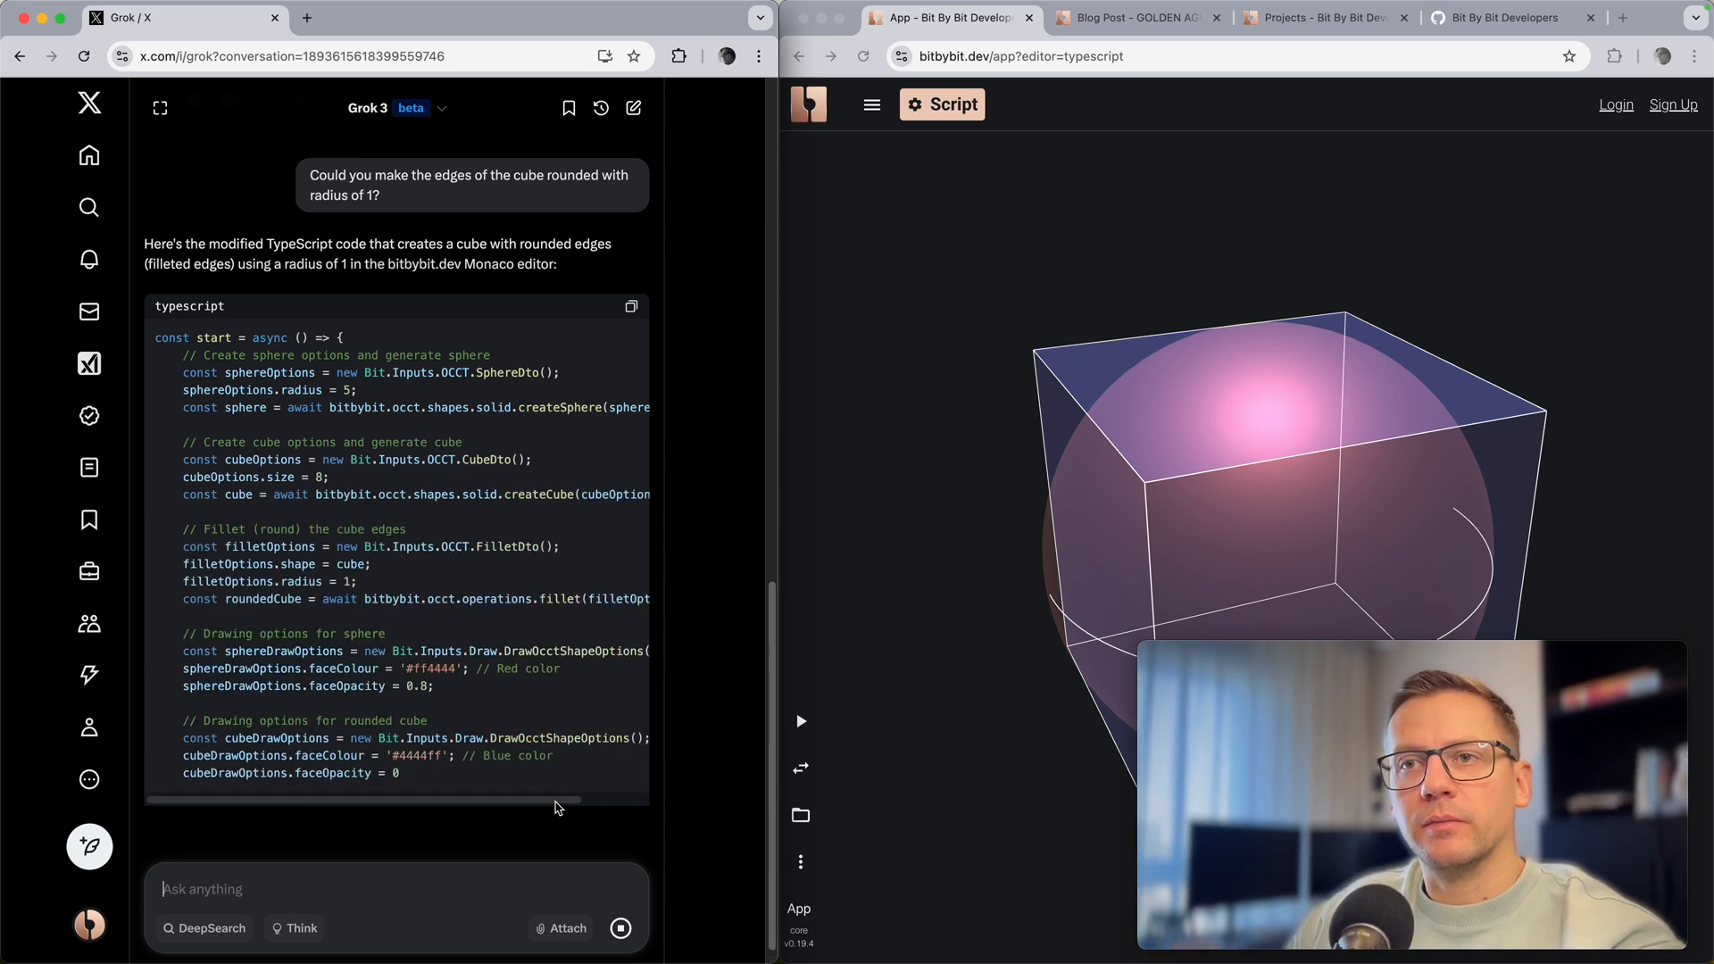
Step: Review Grok's modified fillet code and copy the code block
{"action": "scroll", "scroll_direction": "down", "scroll_amount": 3}
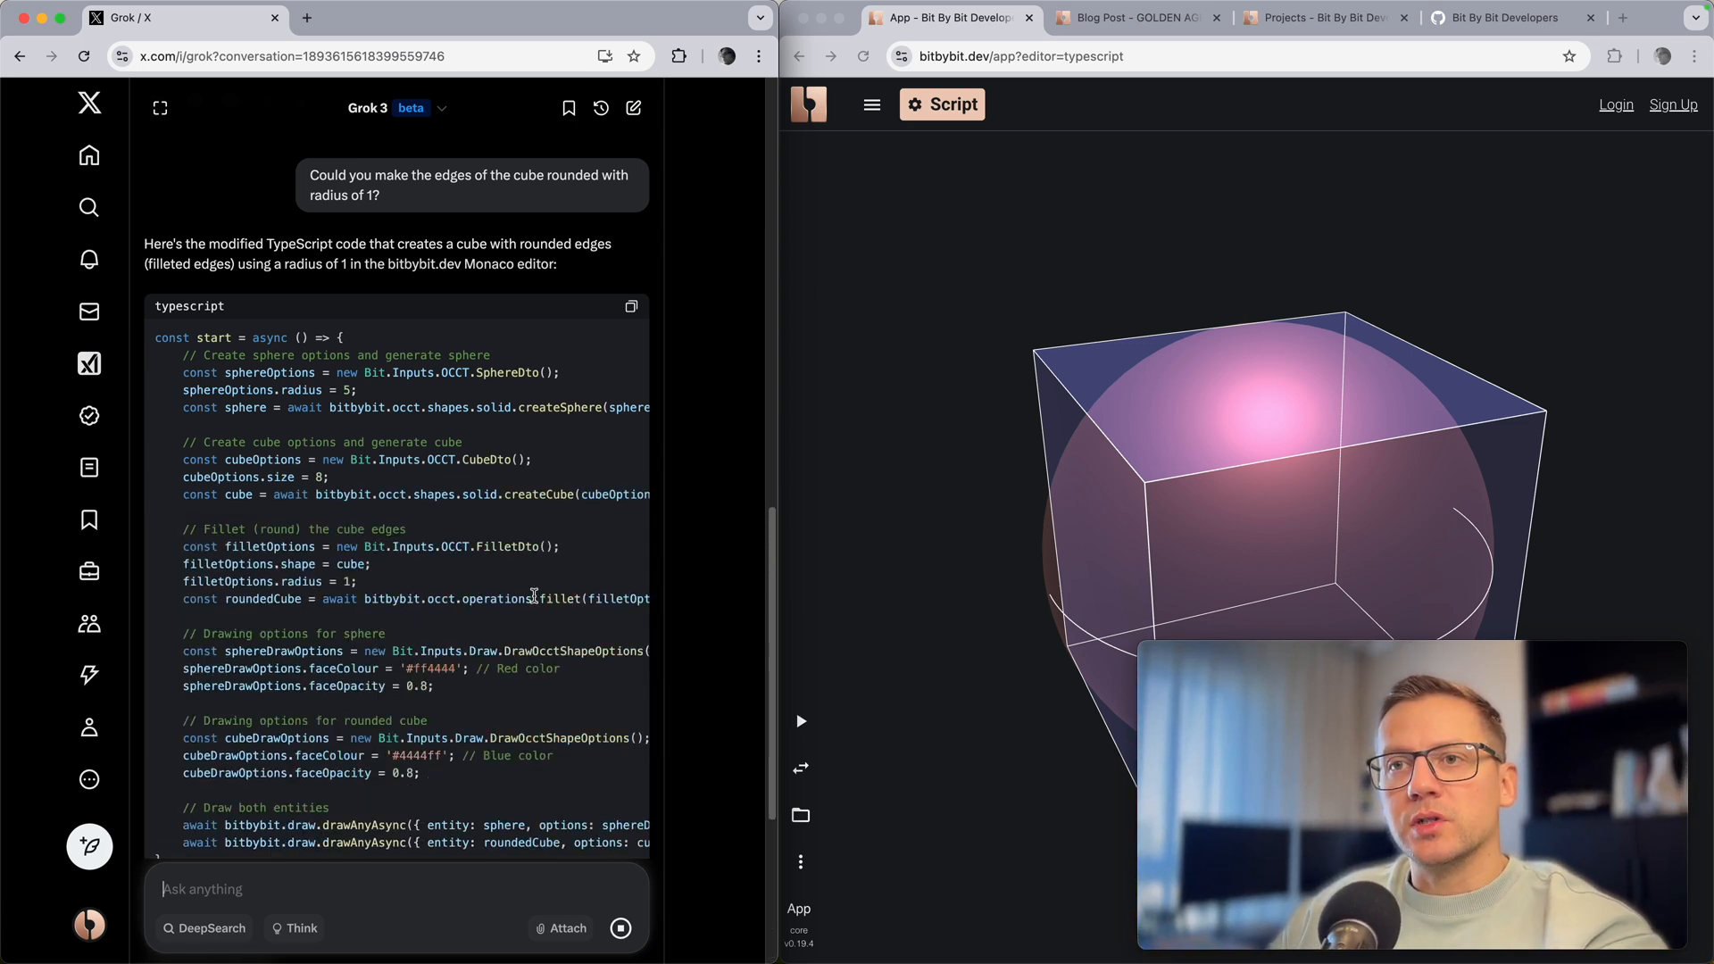
{"action": "scroll", "scroll_direction": "down", "scroll_amount": 3}
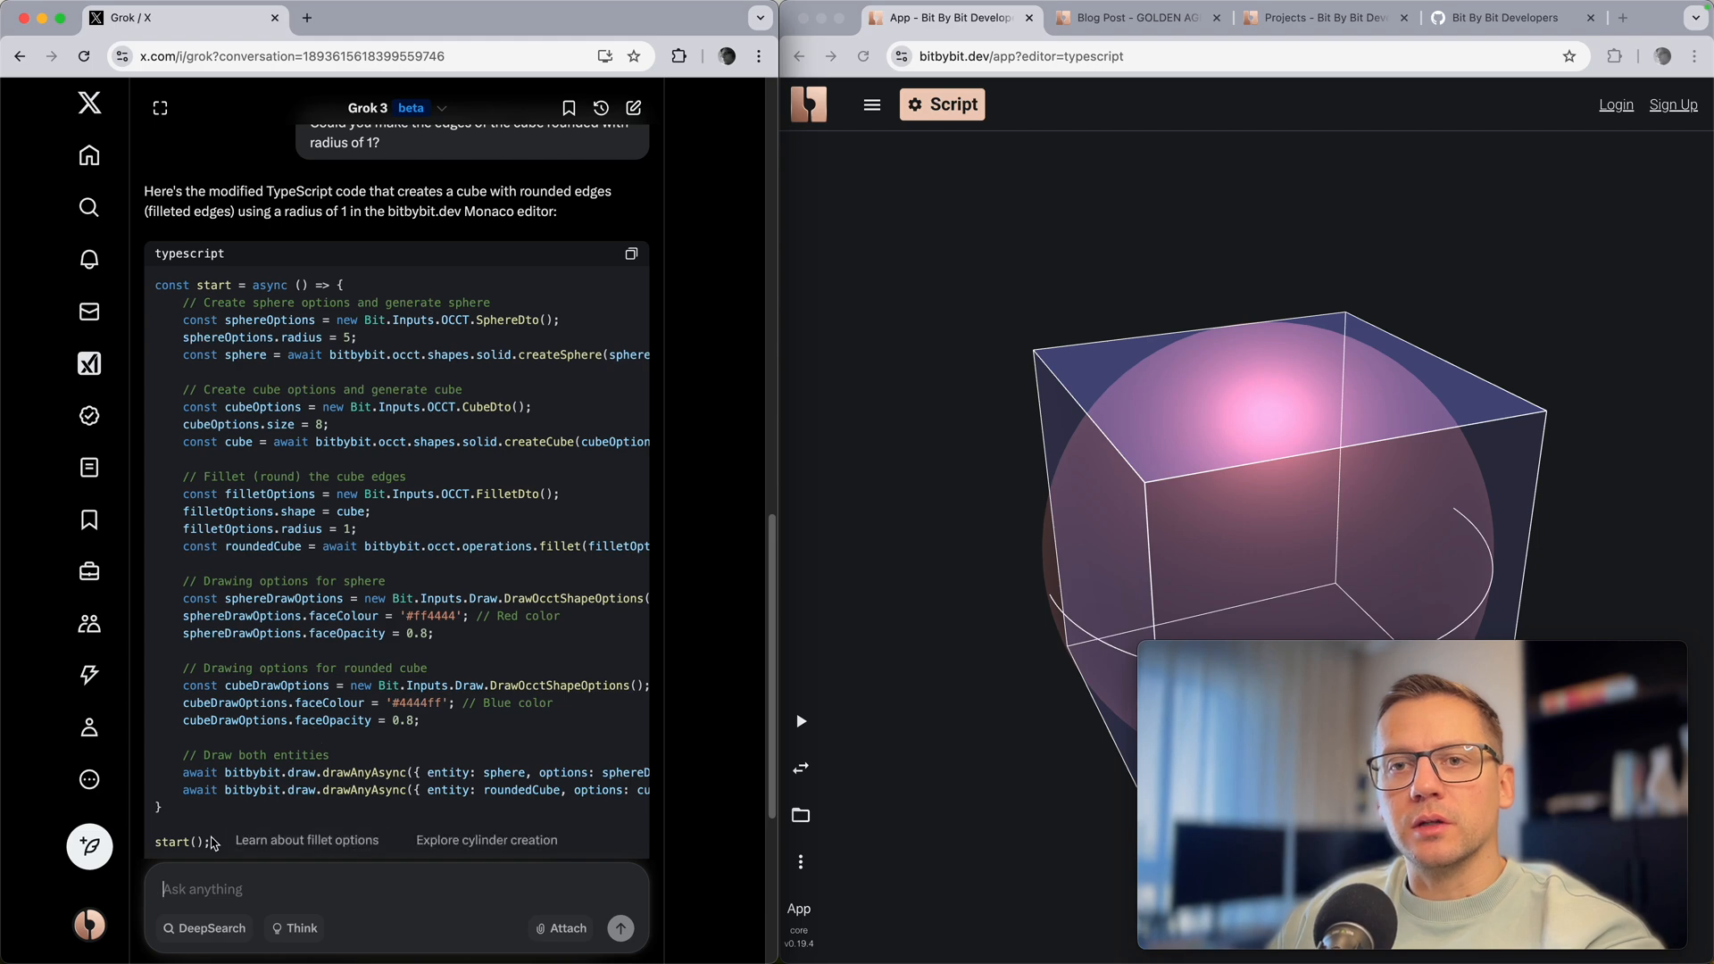
{"action": "left_click", "coordinate": [632, 252]}
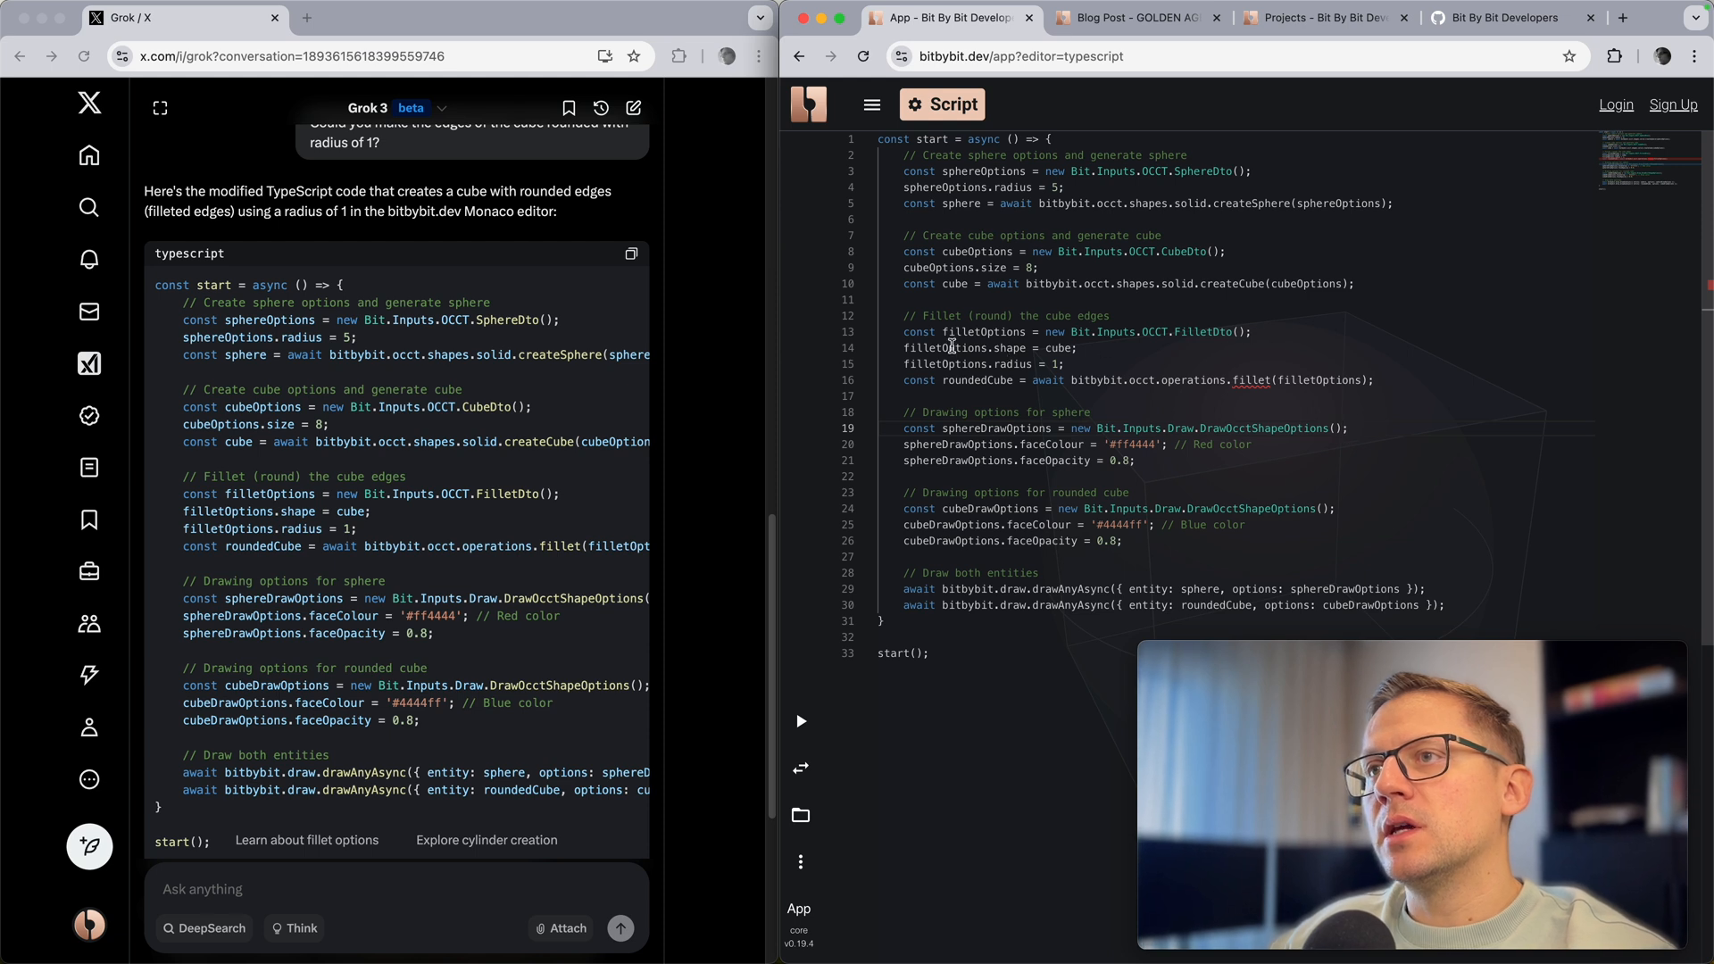
Step: Select FilletDto in the pasted script to add its TopoDSShapePointer type
{"action": "double_click", "coordinate": [1199, 332]}
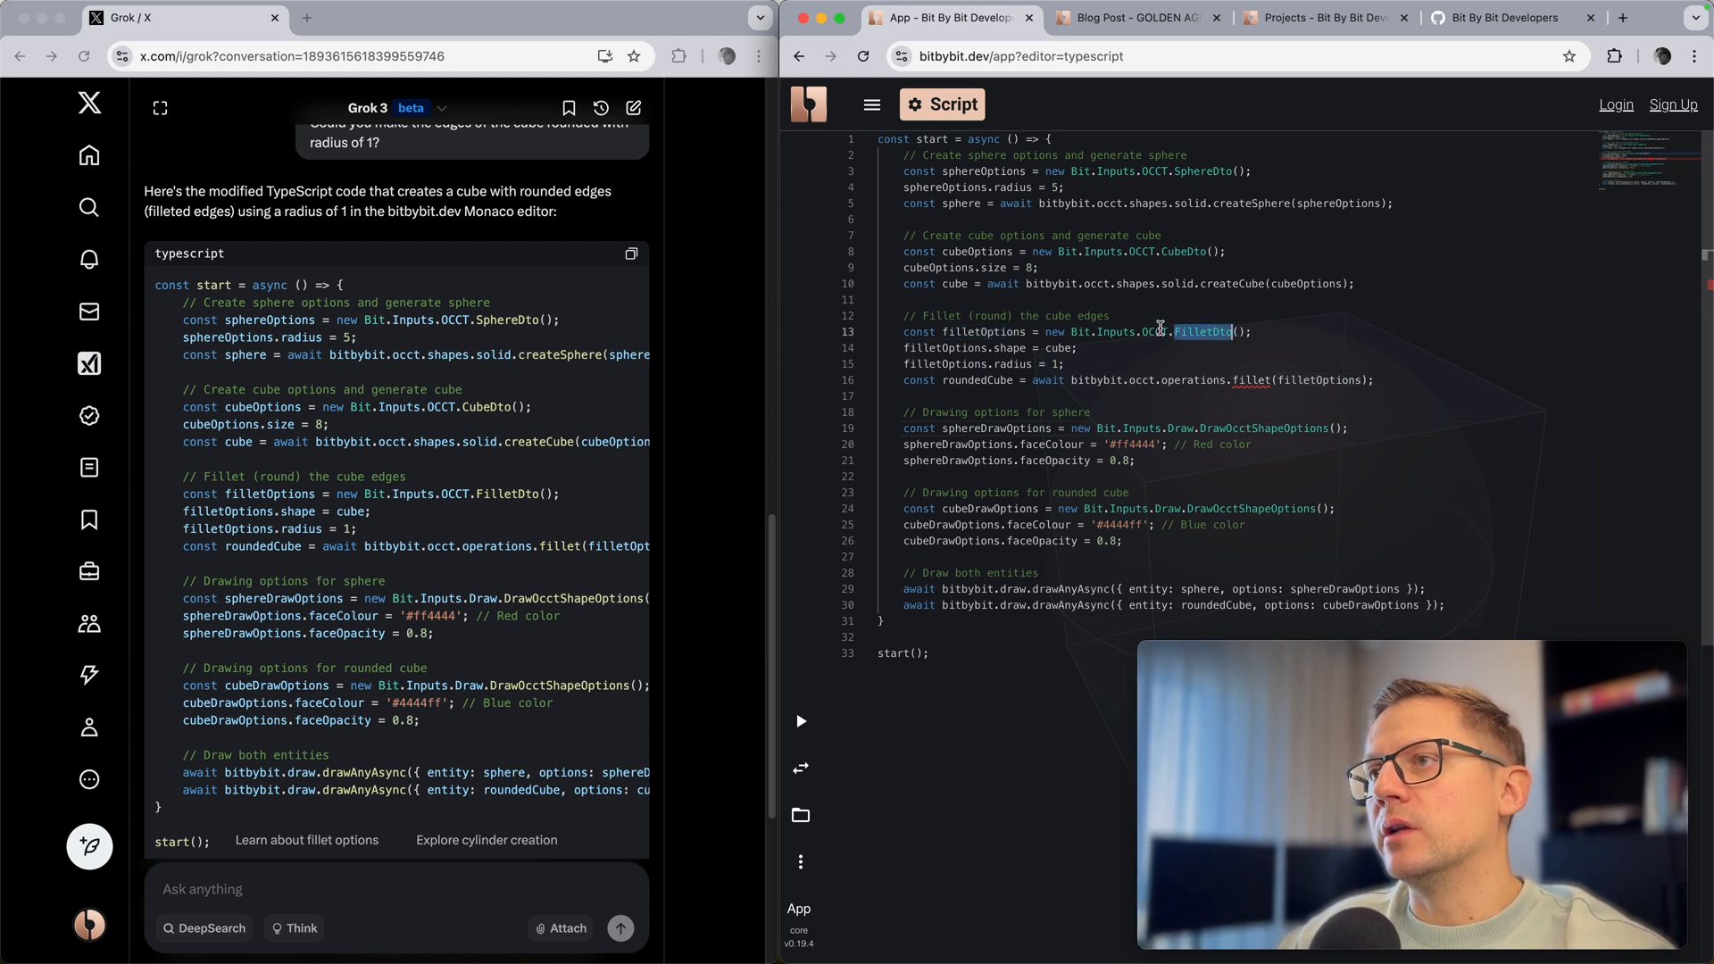
{"action": "mouse_move", "coordinate": [1193, 348]}
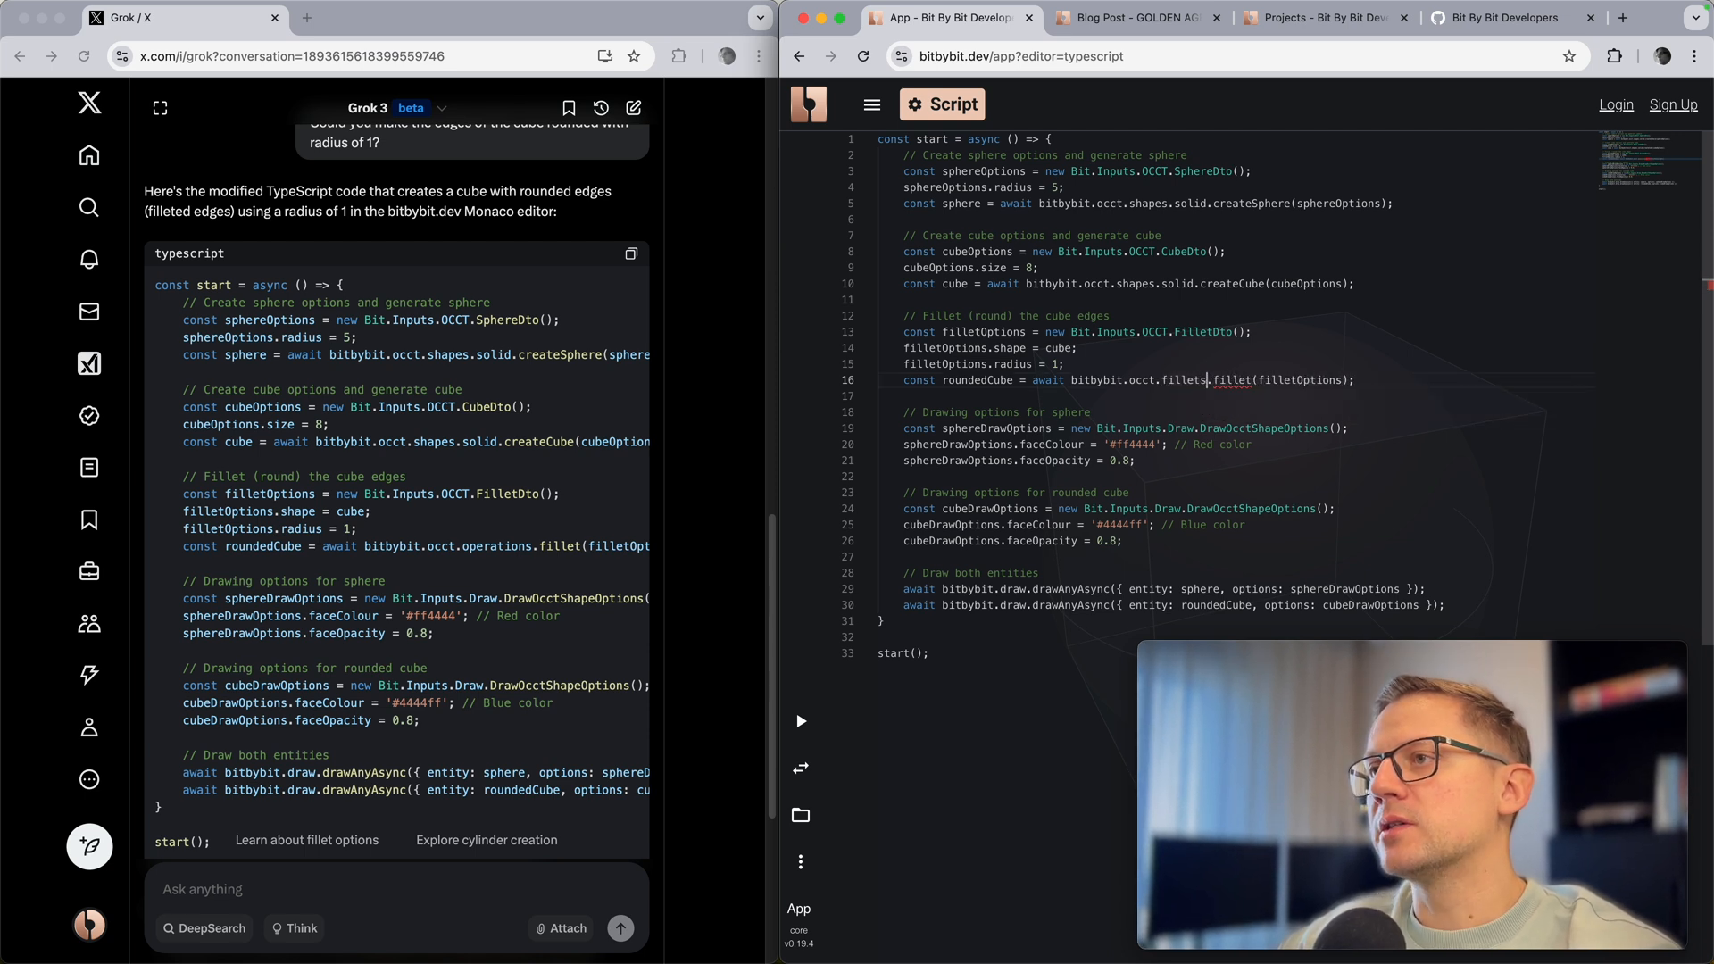
{"action": "mouse_move", "coordinate": [1307, 378]}
{"action": "type", "text": "Edges"}
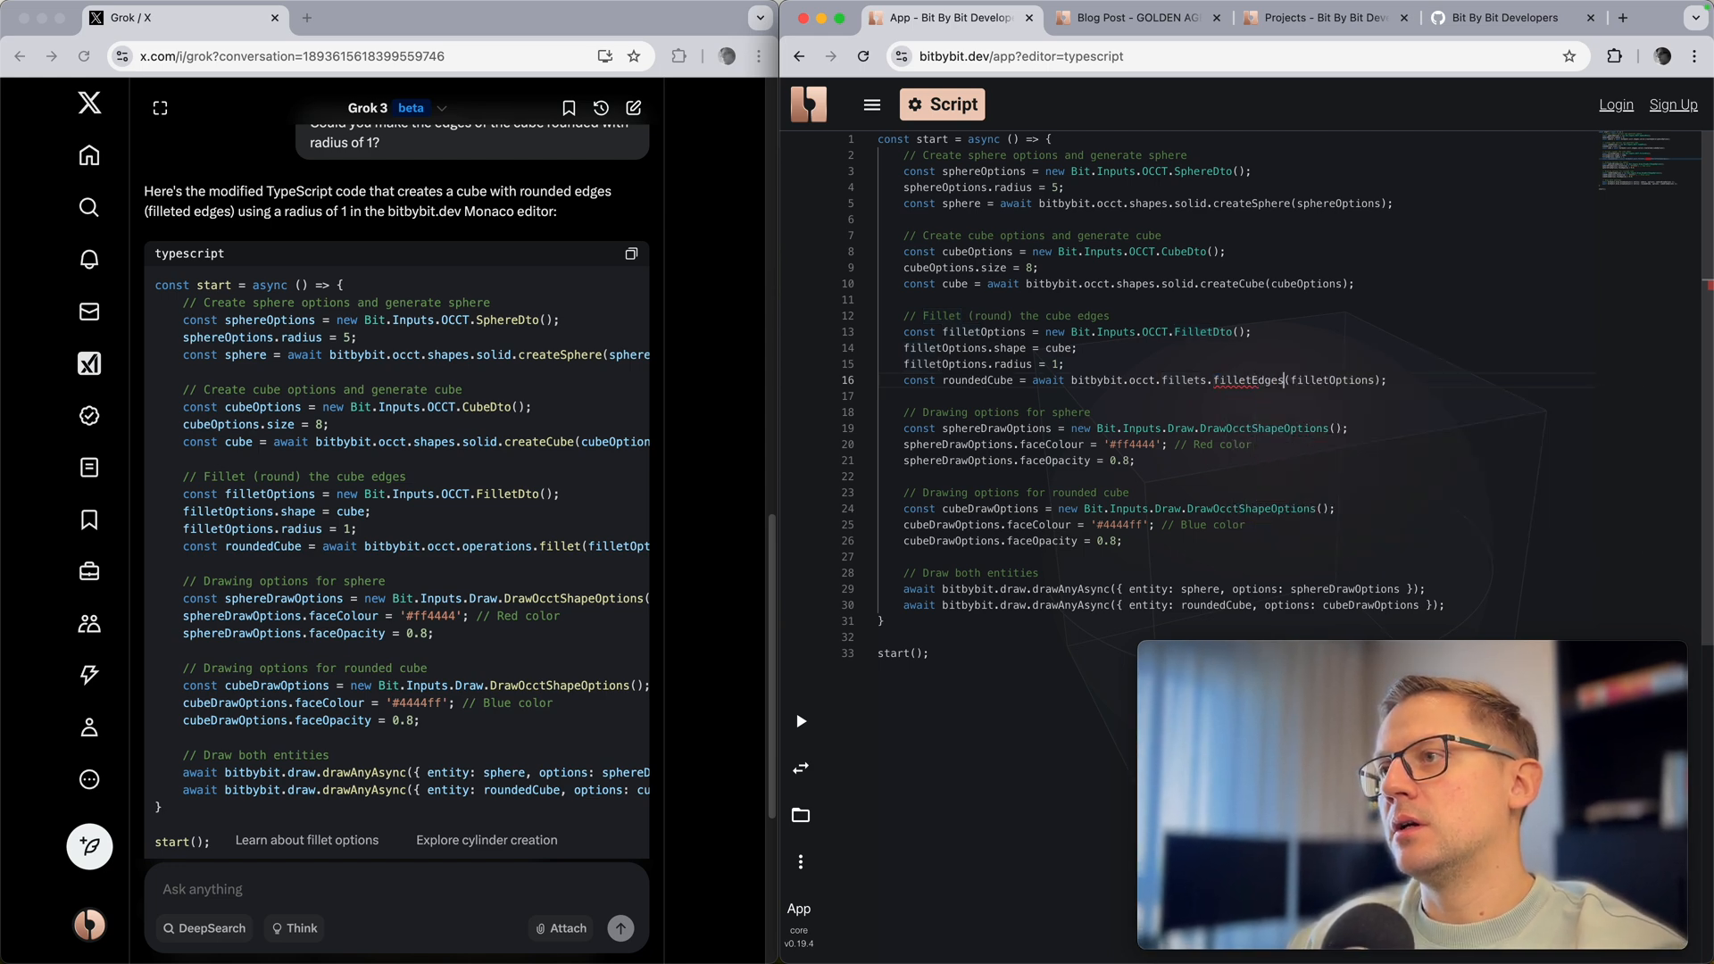
{"action": "mouse_move", "coordinate": [1251, 379]}
{"action": "type", "text": "<Bit.Inputs.OCCT.TopoDSShapePointer>"}
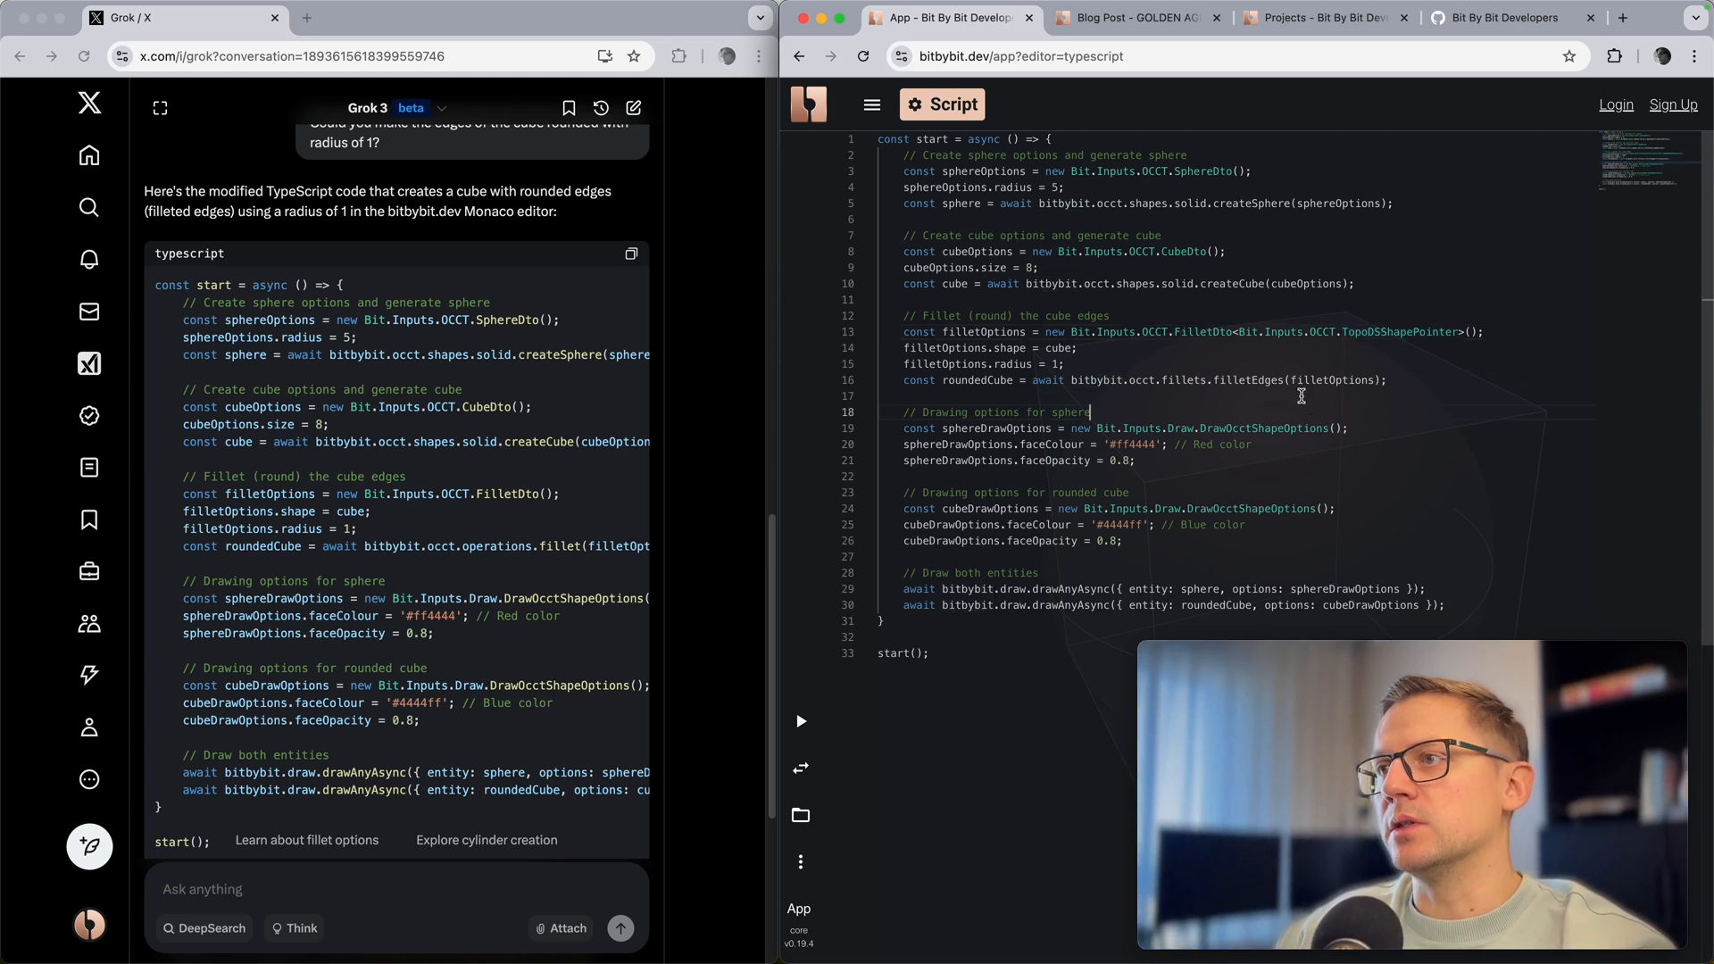
{"action": "mouse_move", "coordinate": [800, 719]}
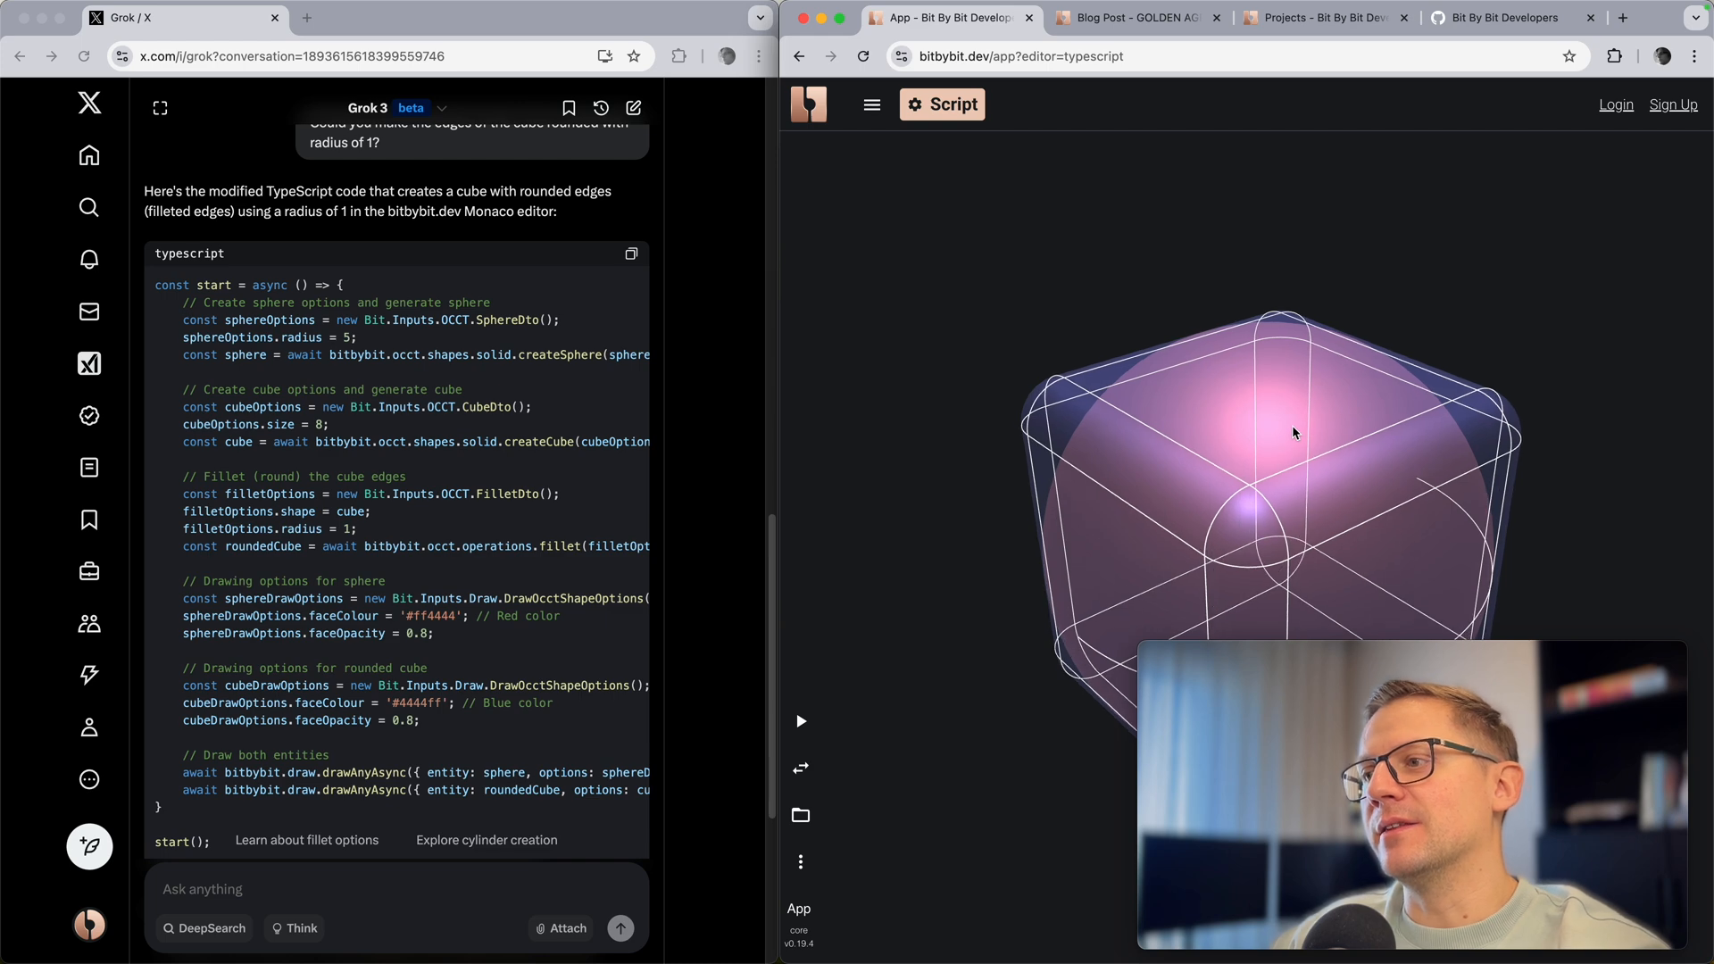
{"action": "mouse_move", "coordinate": [835, 808]}
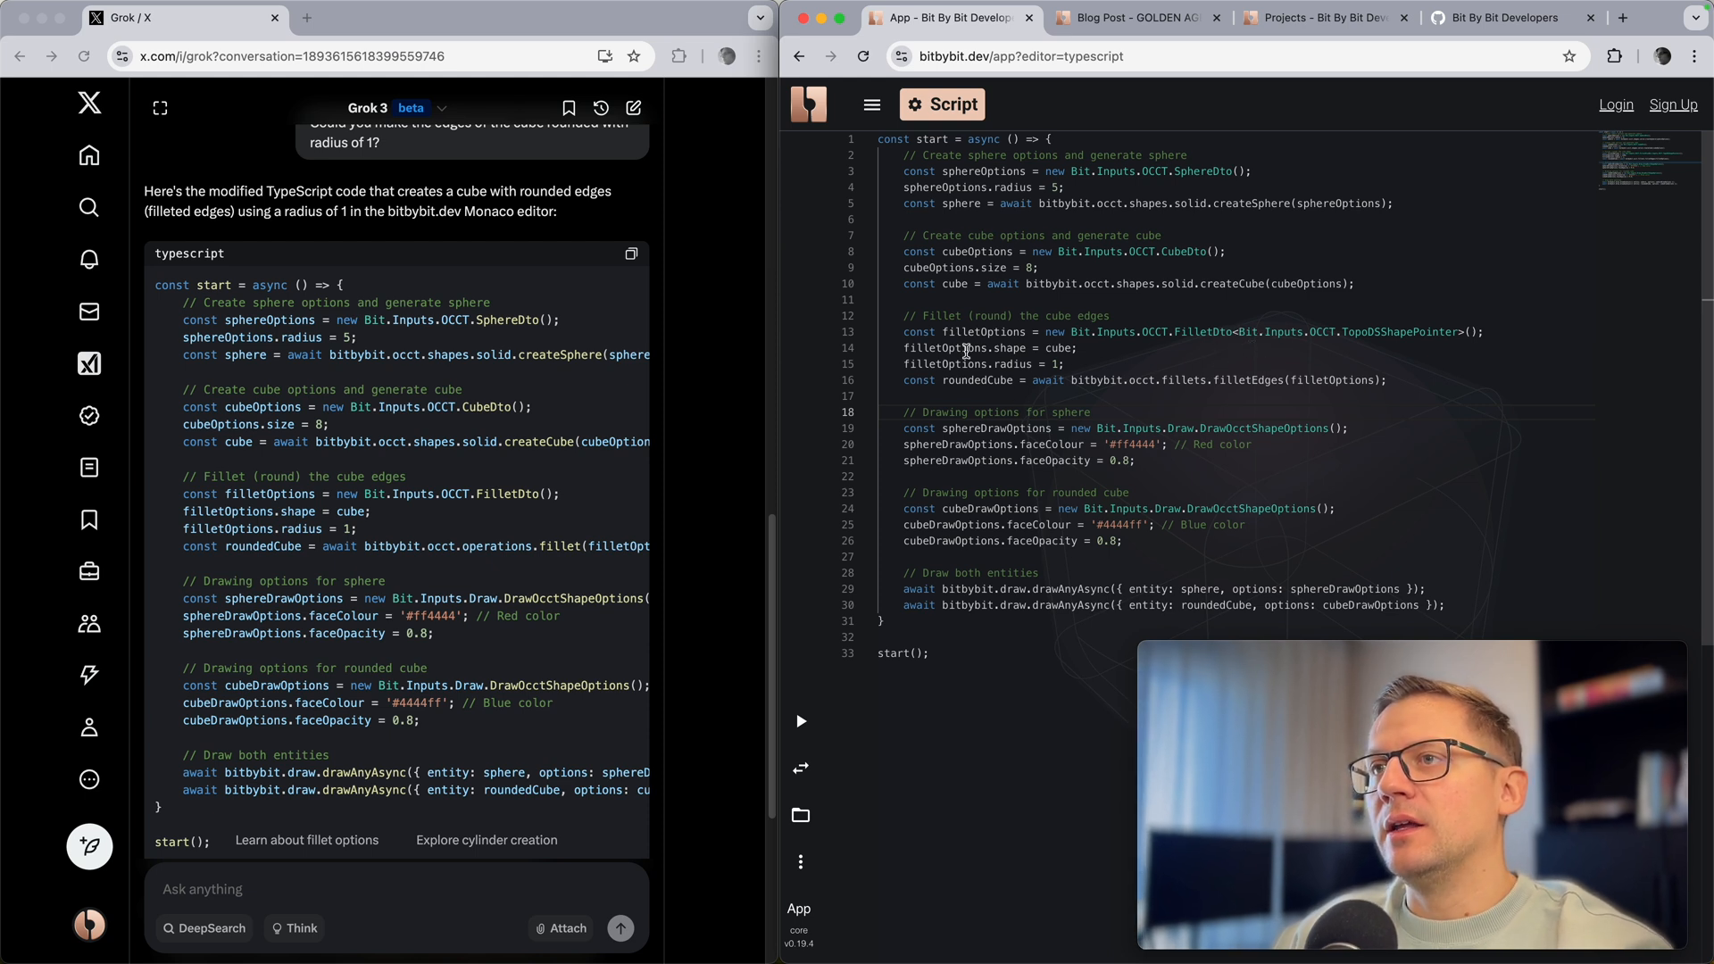
Step: Select the FilletDto type name in the fillet script again
{"action": "double_click", "coordinate": [1199, 332]}
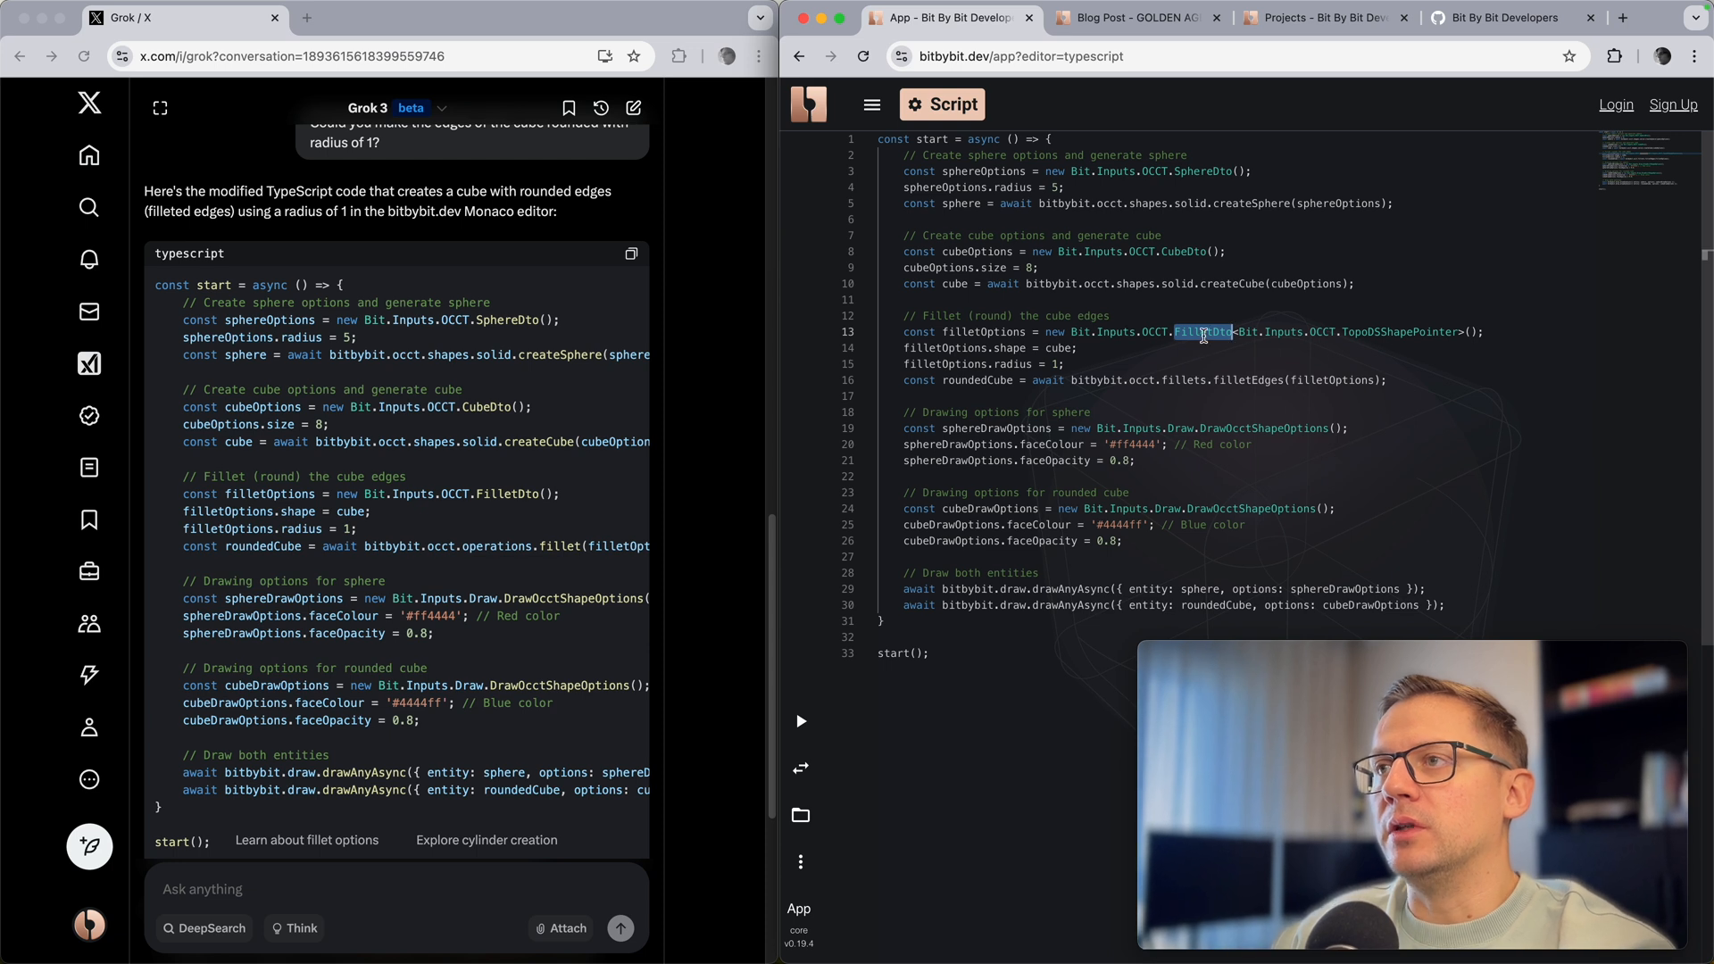
{"action": "mouse_move", "coordinate": [1109, 377]}
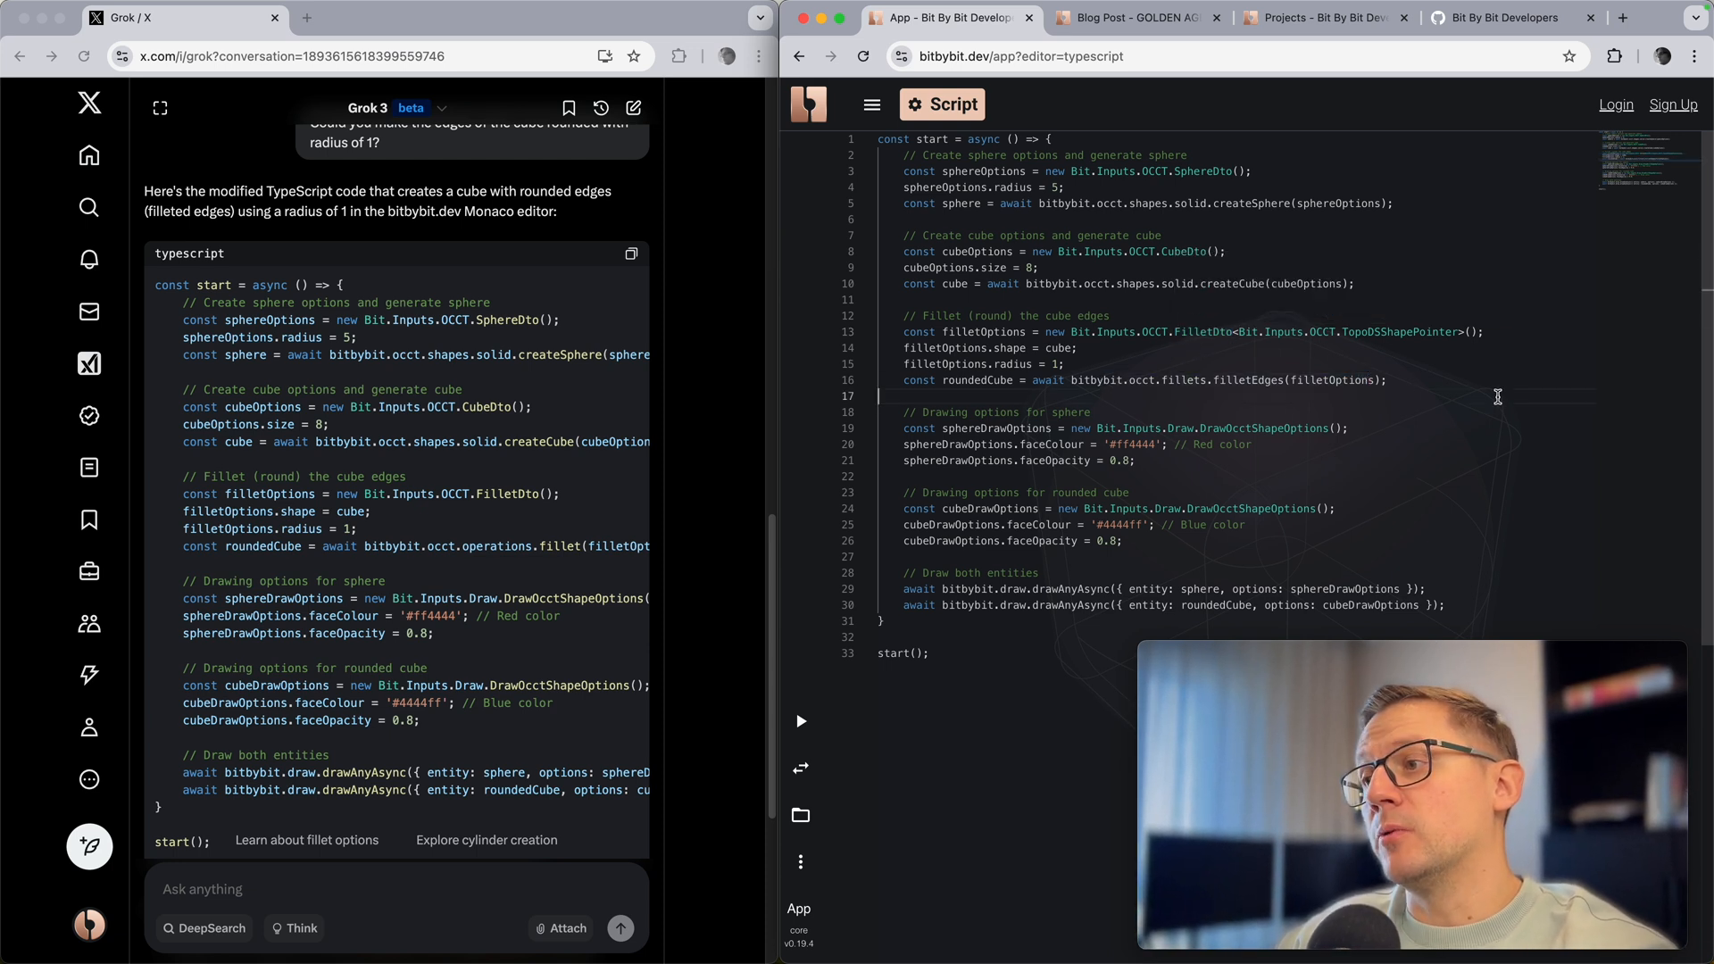
{"action": "mouse_move", "coordinate": [1119, 509]}
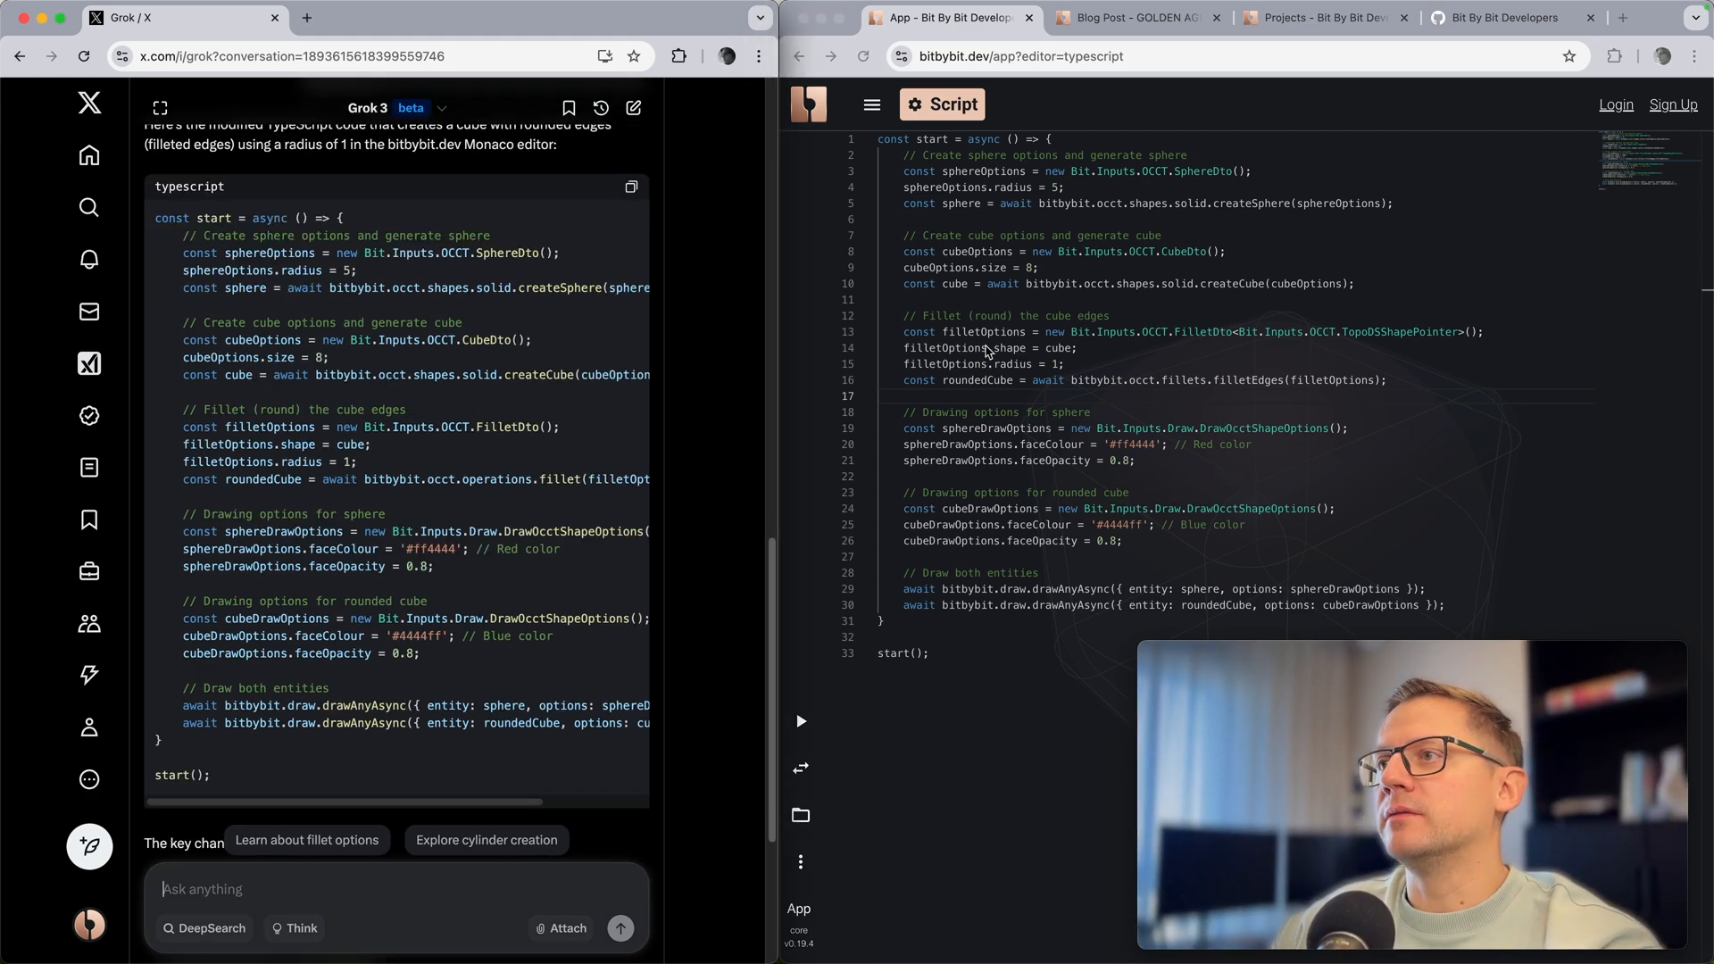
Step: Write Grok the corrected fillet code: const roundedCube = await bitbybit.occt.fillets.filletEdges(filletOptions);
{"action": "left_click", "coordinate": [905, 336]}
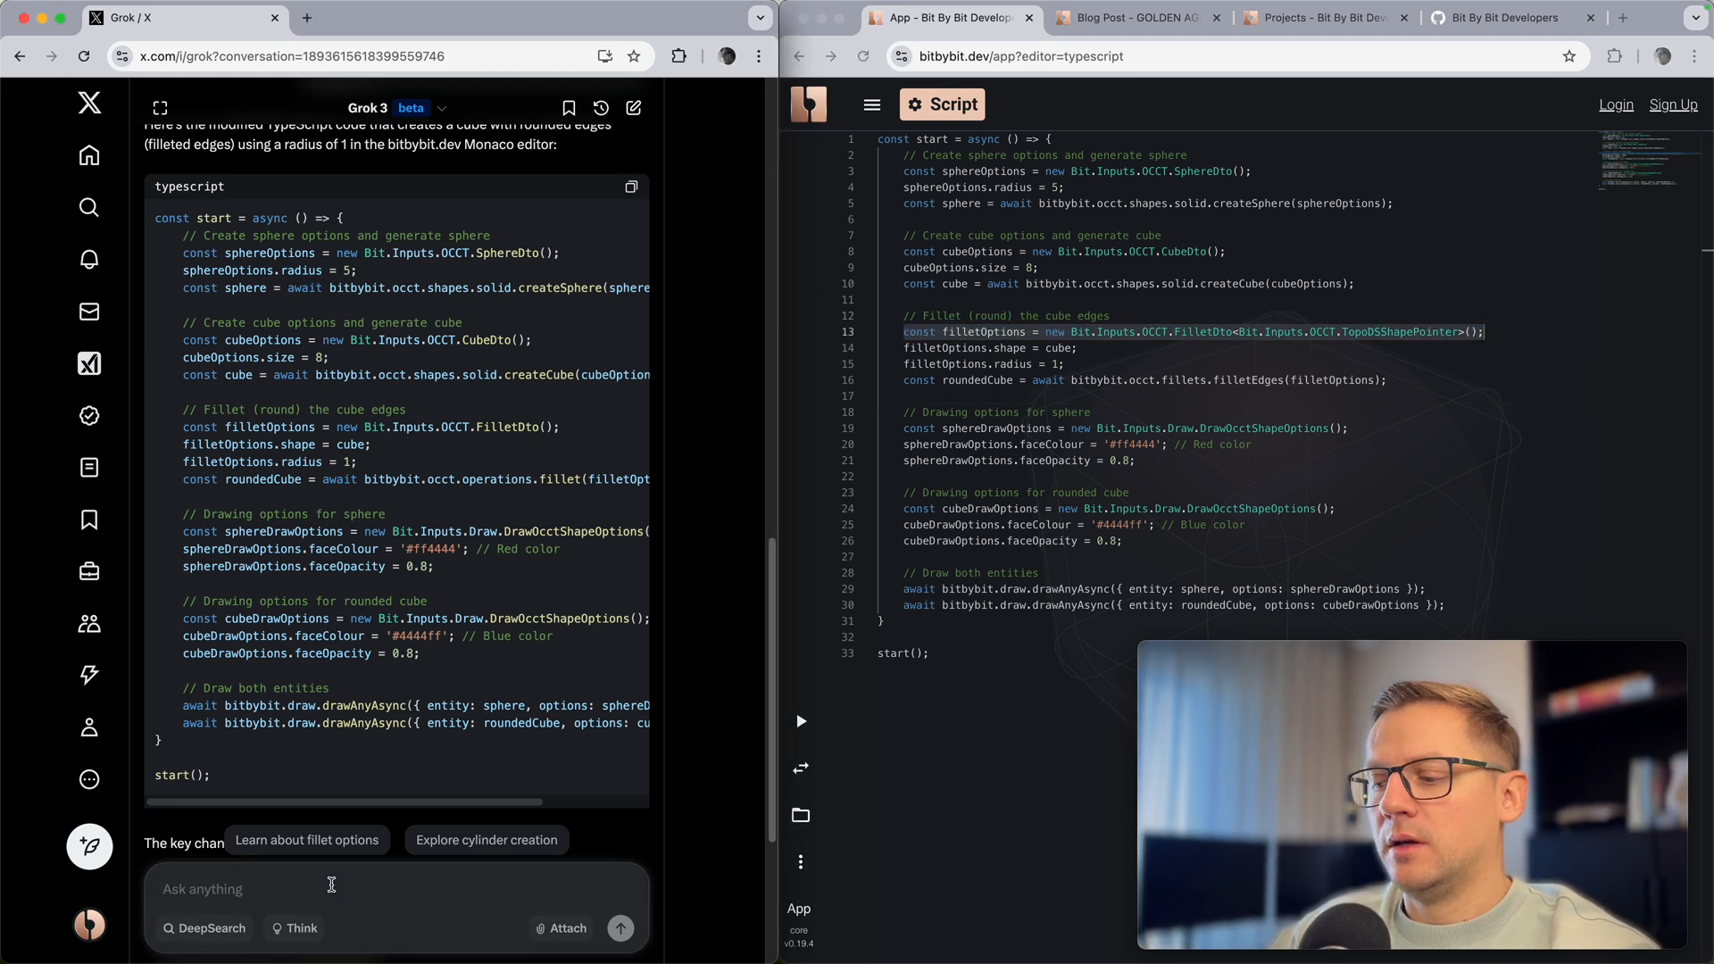
{"action": "type", "text": "So"}
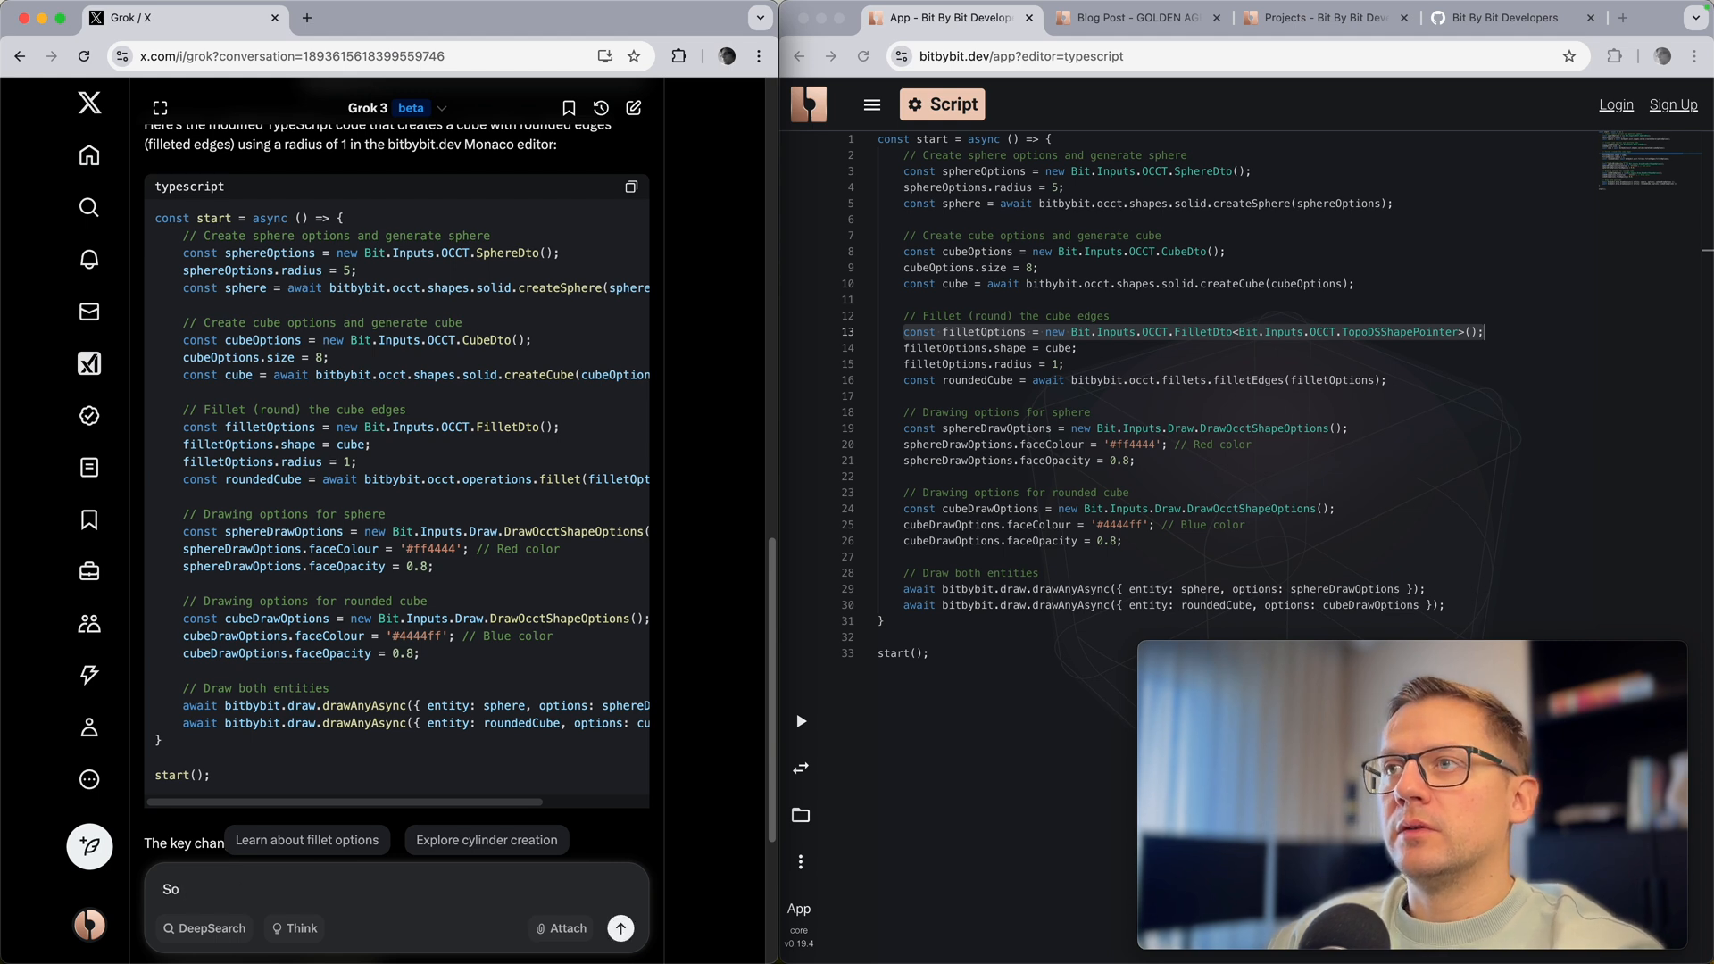
{"action": "type", "text": "fillet"}
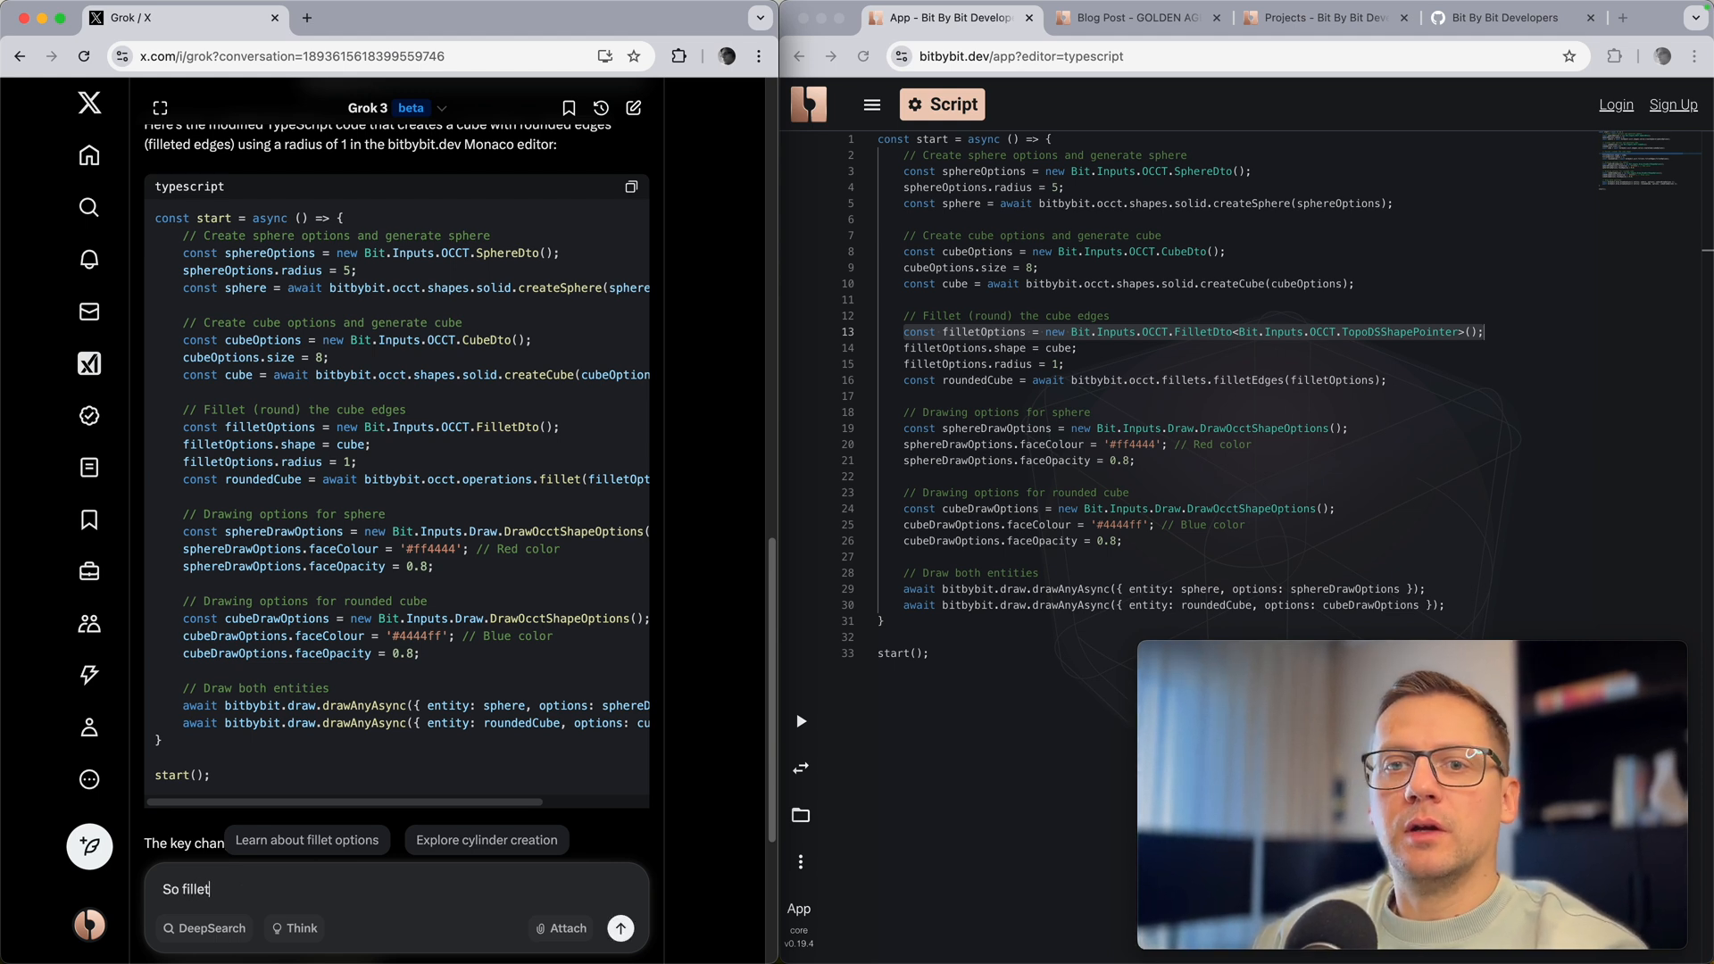
{"action": "type", "text": "the"}
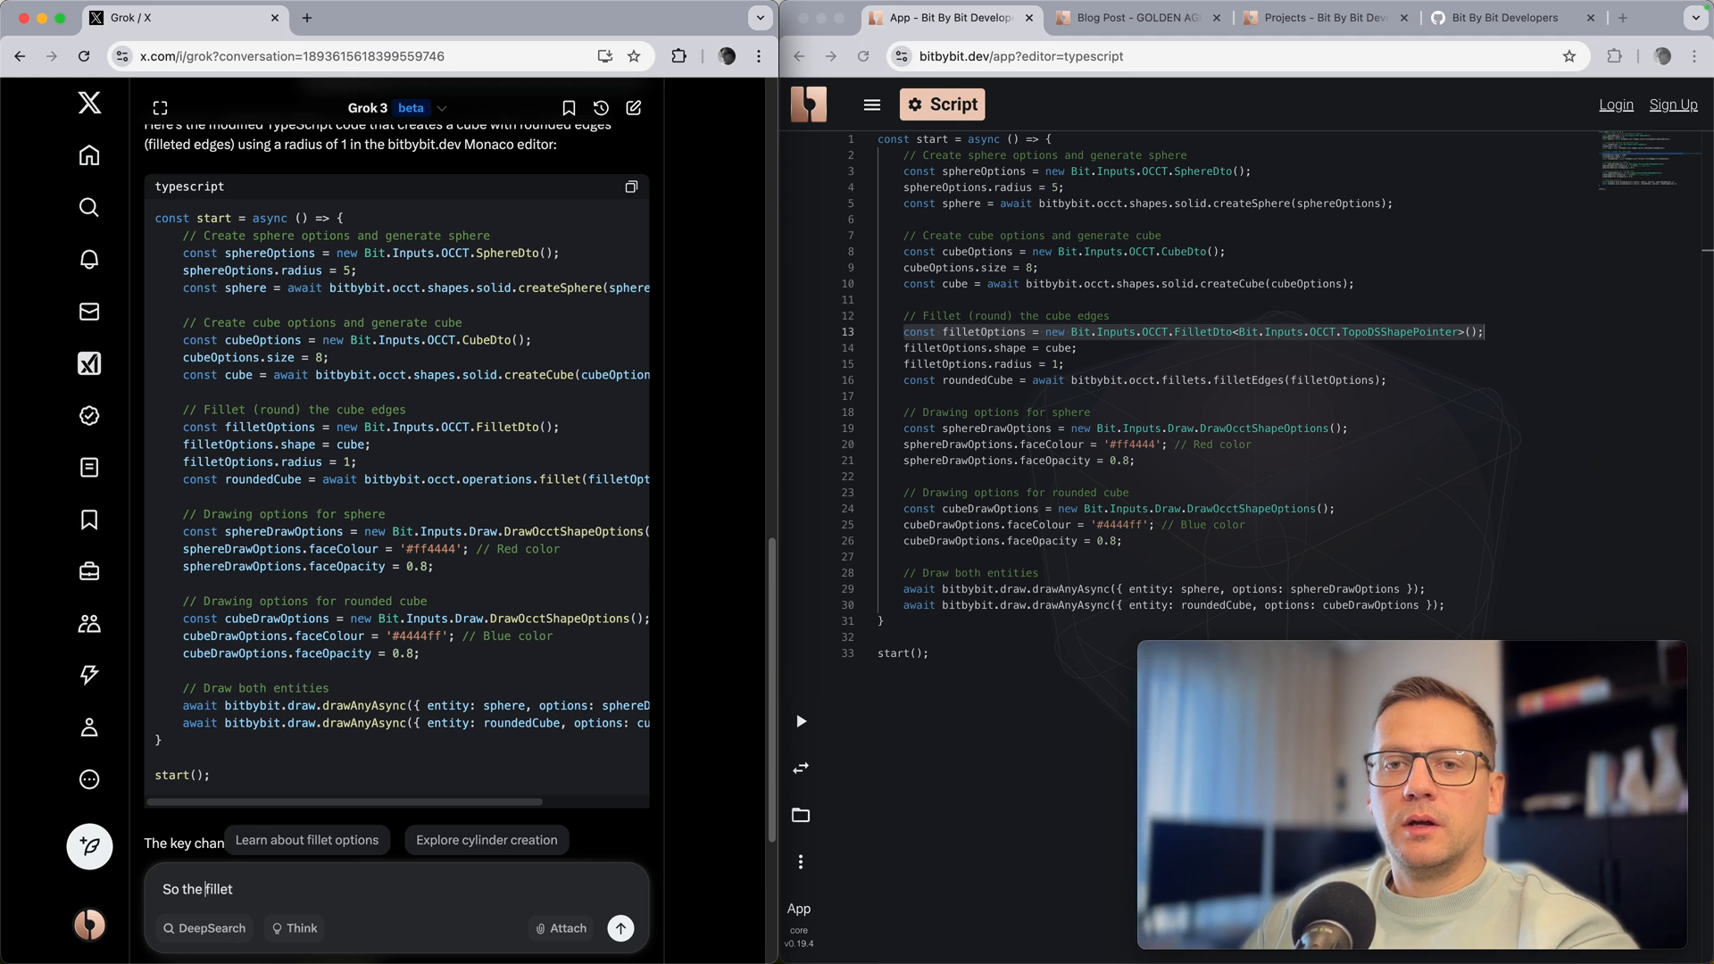
{"action": "type", "text": "options had"}
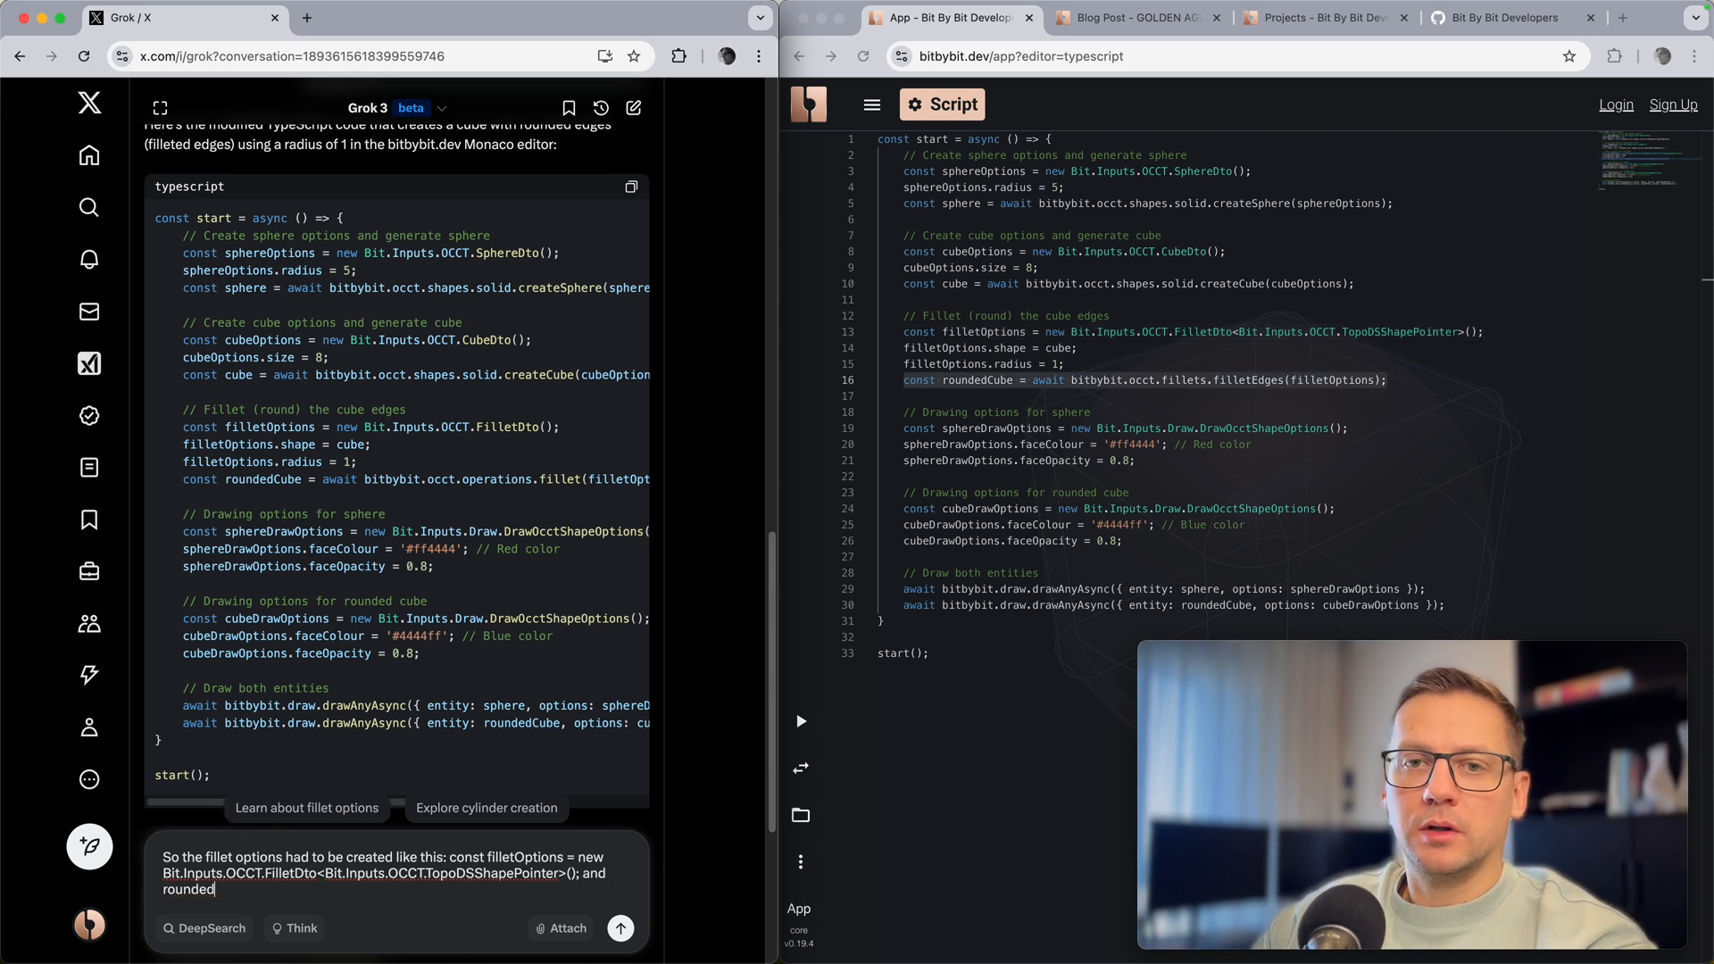
{"action": "type", "text": "cube like this"}
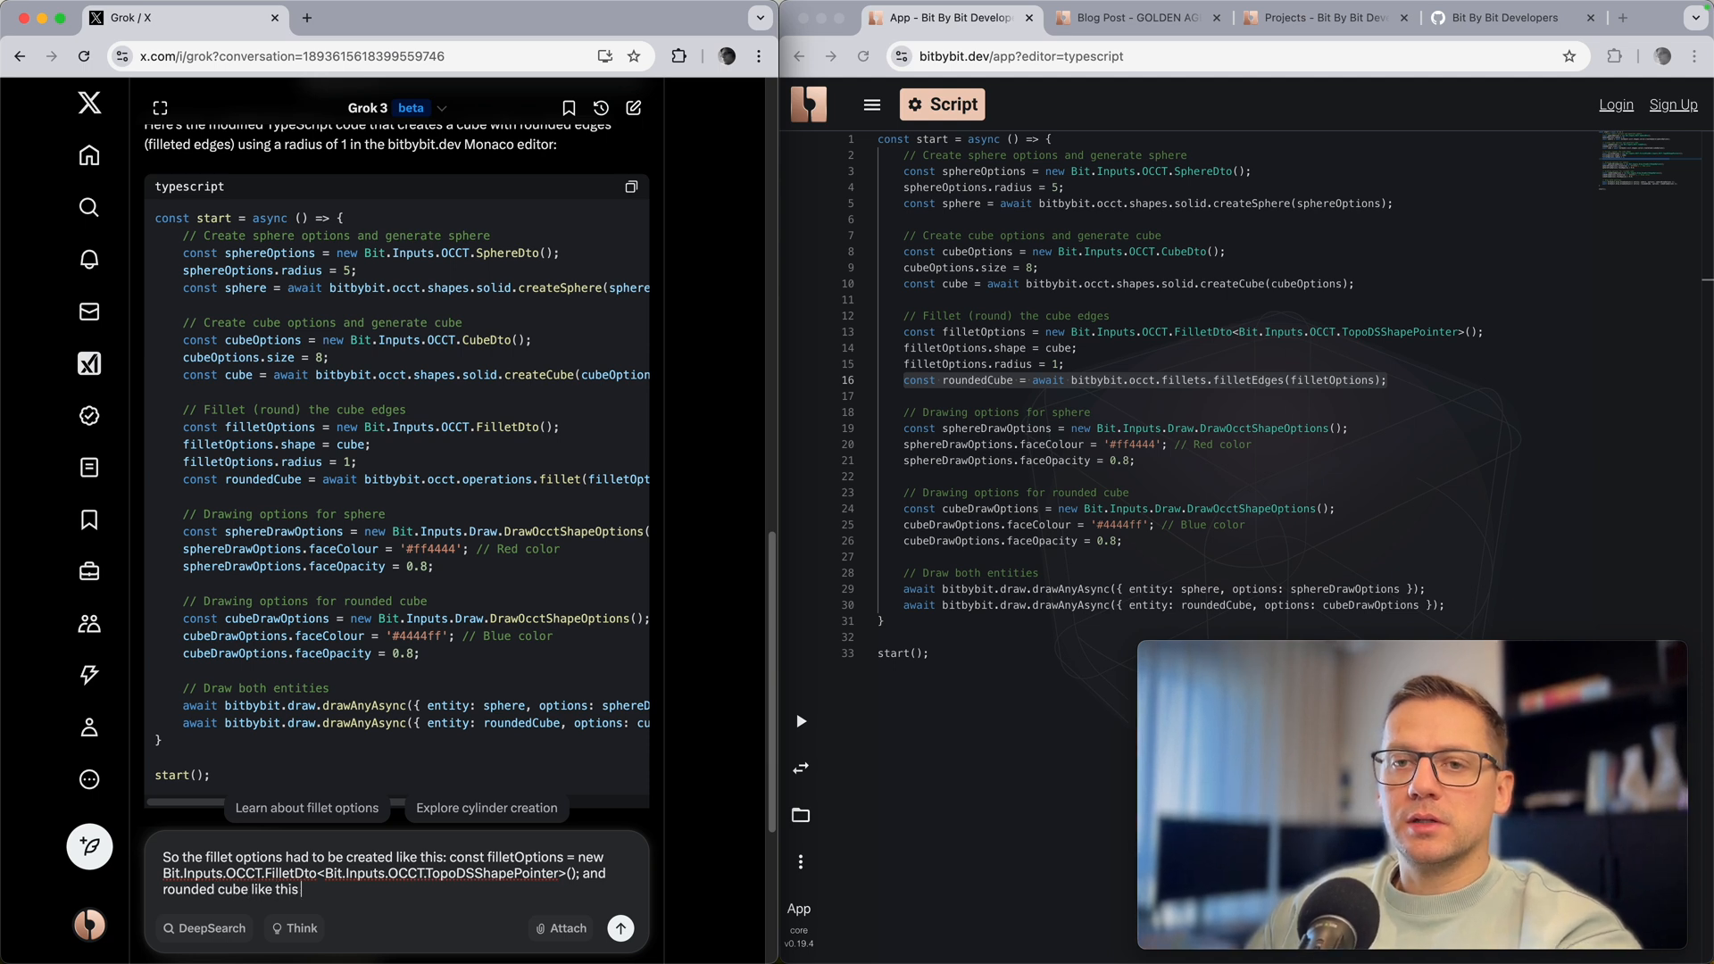
{"action": "type", "text": "const roundedCube = await bitbybit.occt.fillets.filletEdges(filletOptions); Could yo"}
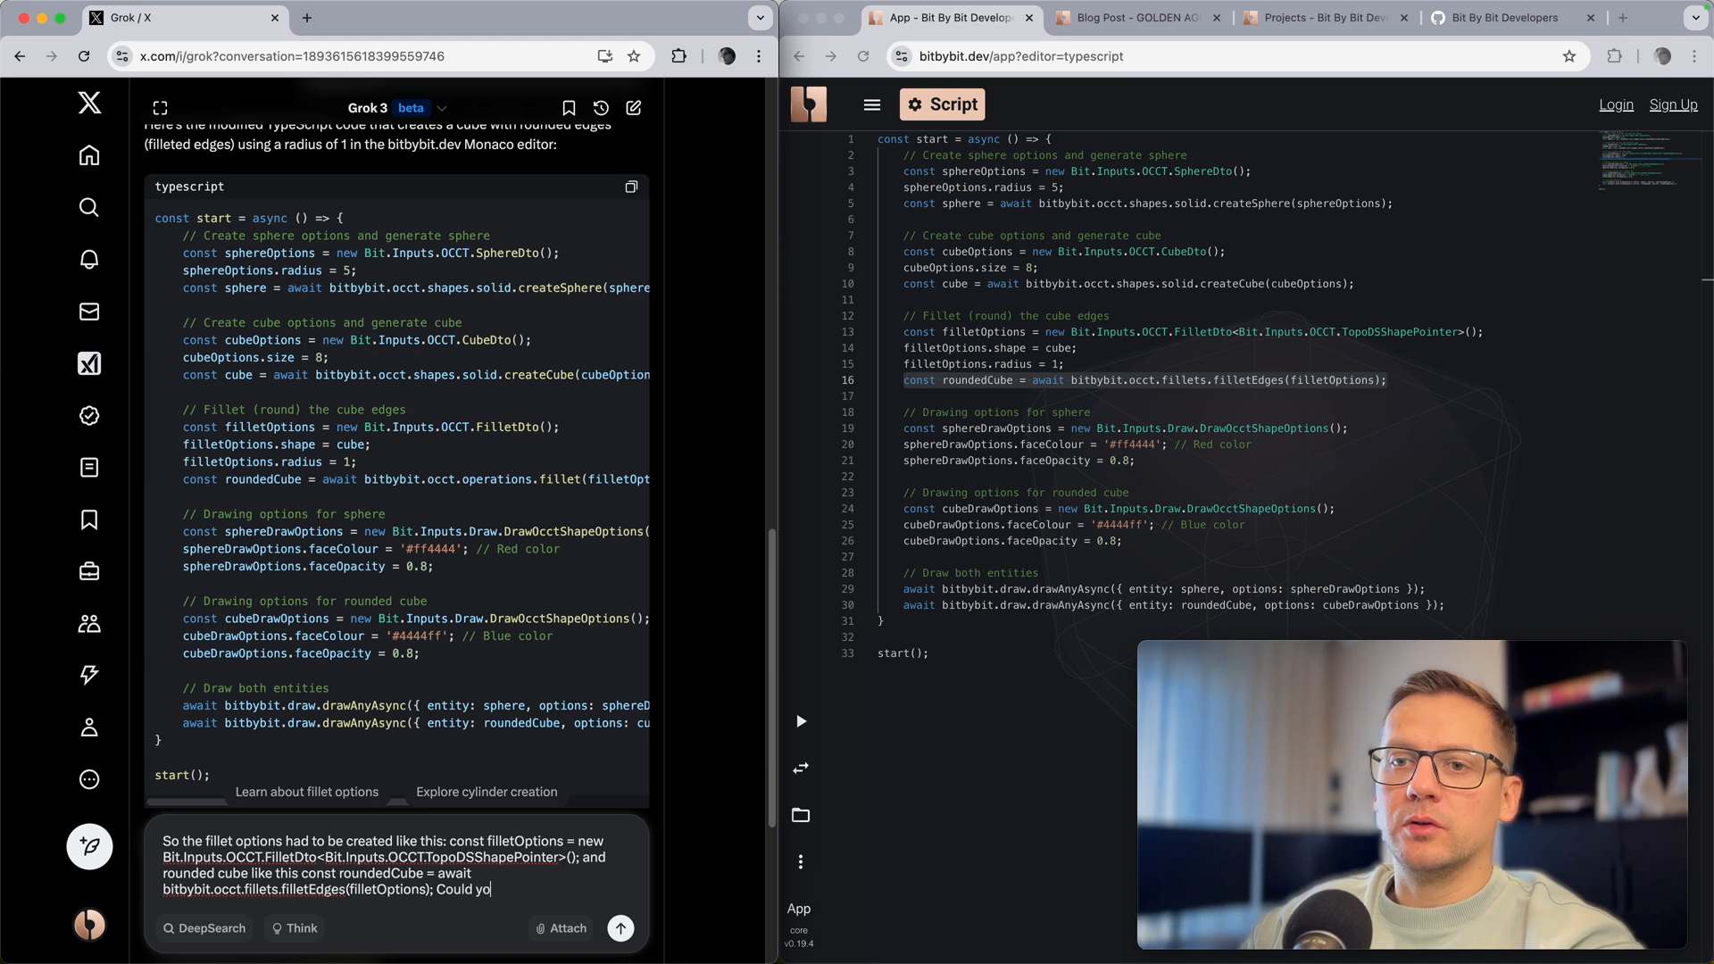
Step: Add a request to move the cube up 16 units, enable Think mode, and send
{"action": "type", "text": "a"}
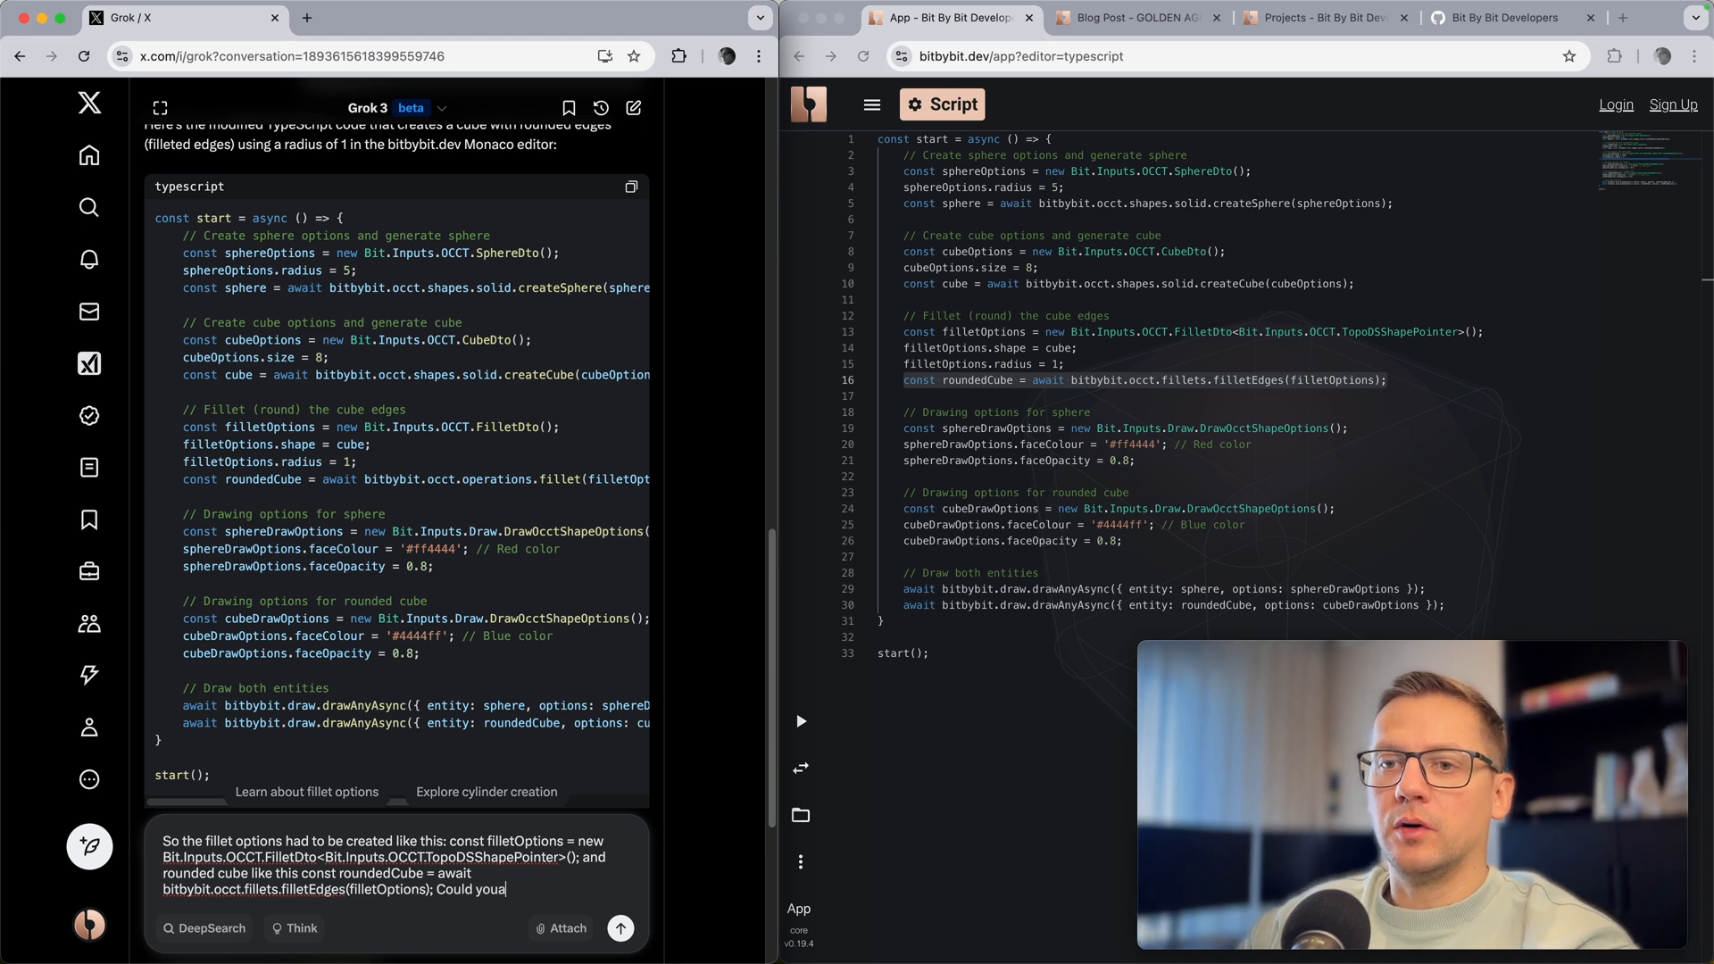
{"action": "type", "text": "also m"}
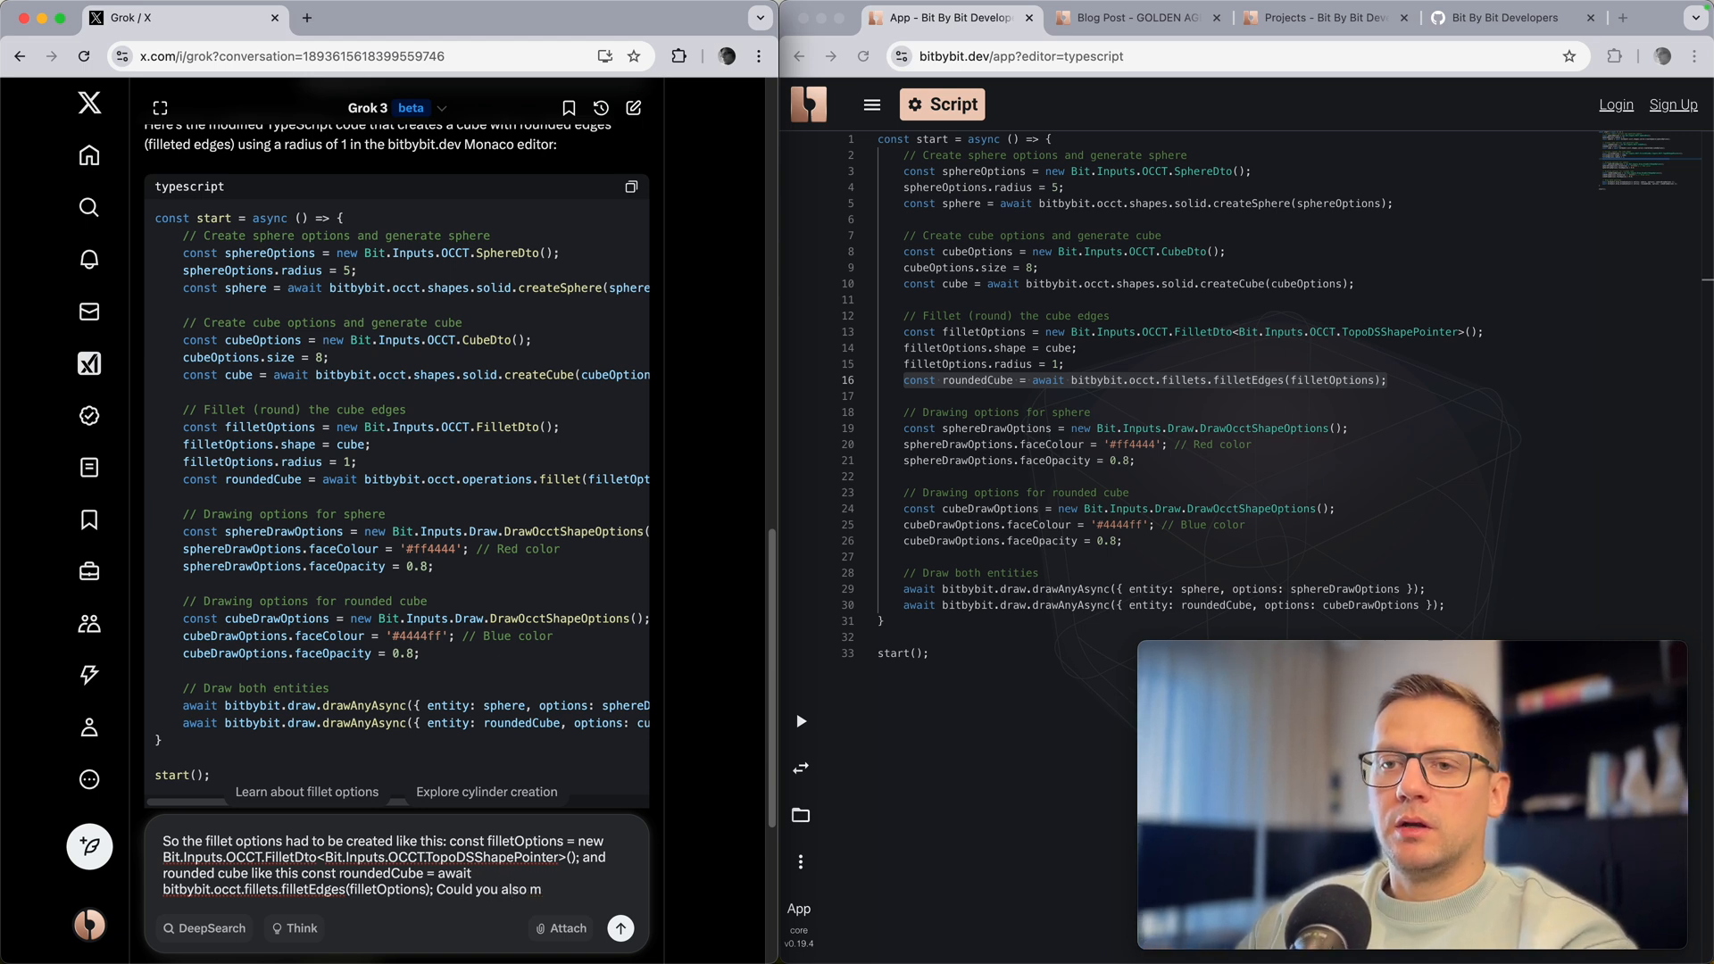
{"action": "type", "text": "ove the cube upwards by 16"}
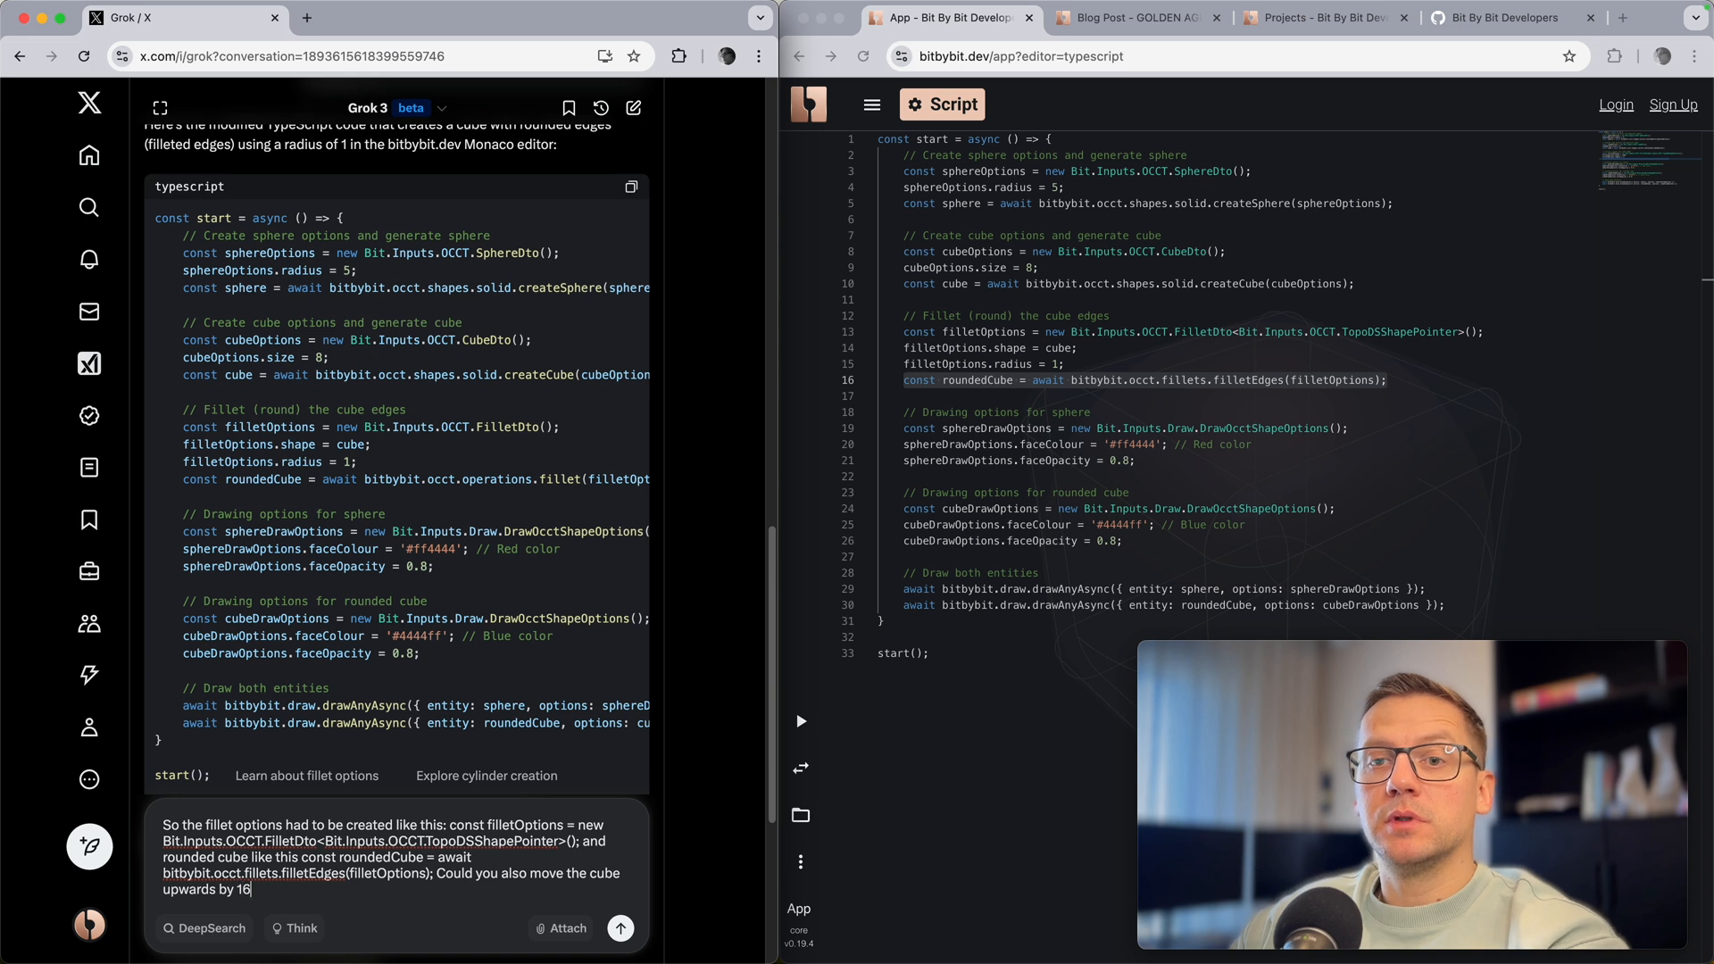
{"action": "type", "text": "units."}
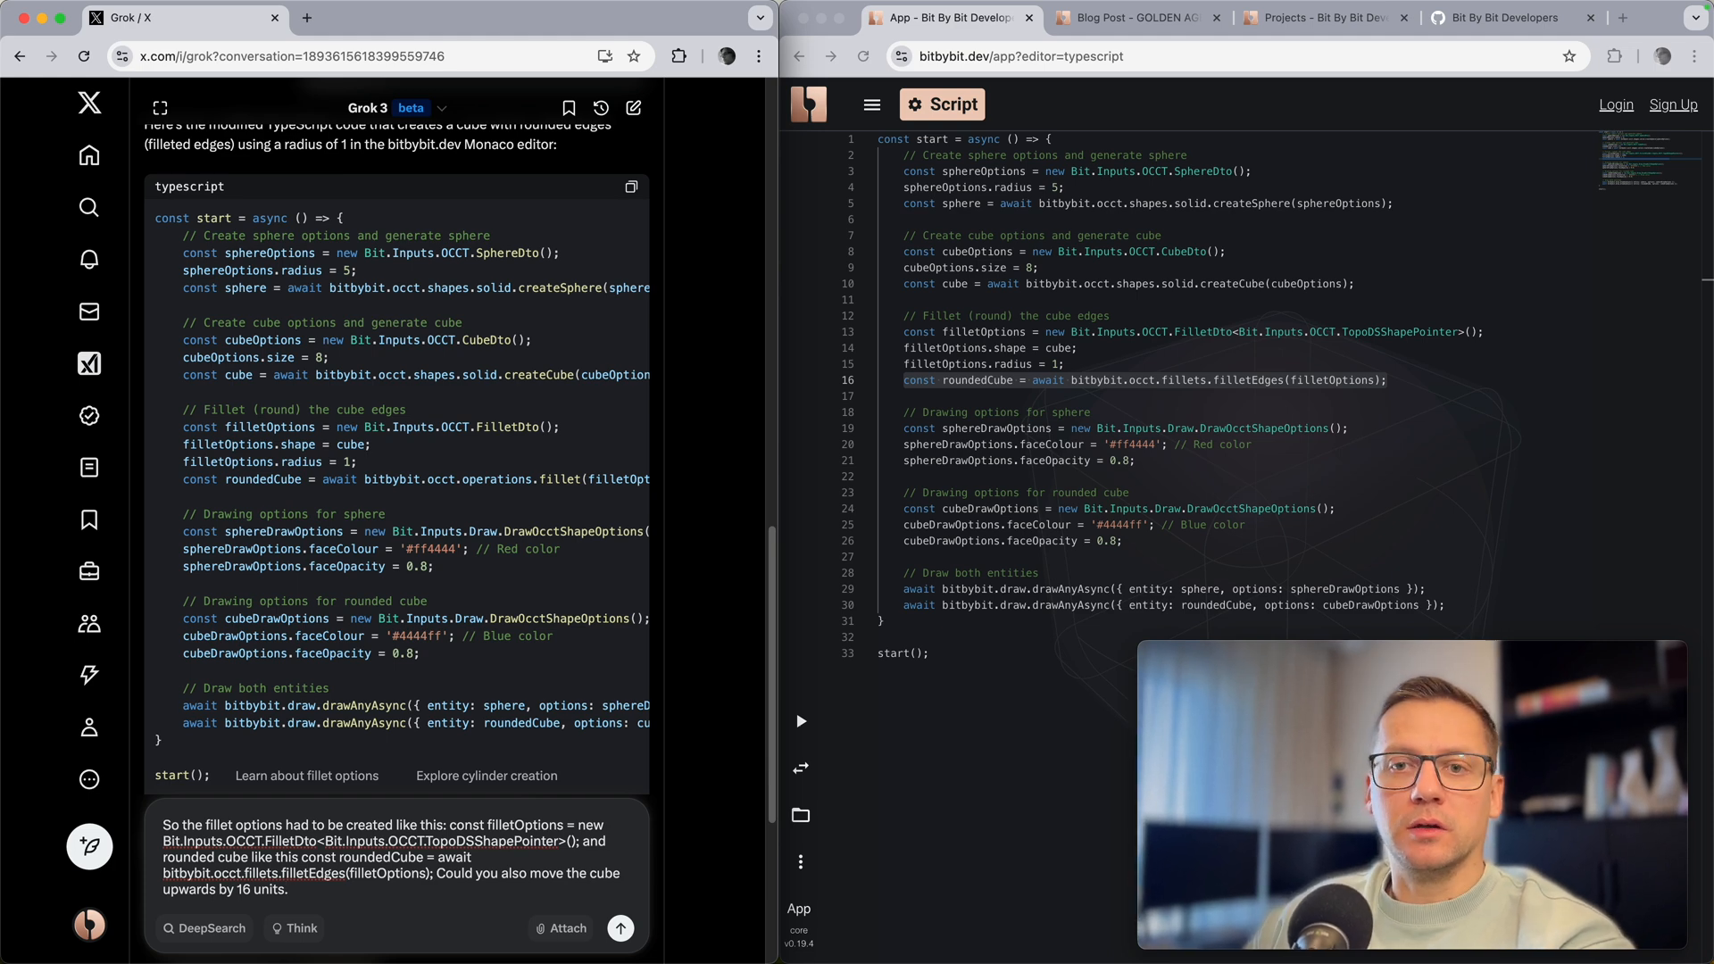
{"action": "left_click", "coordinate": [301, 928]}
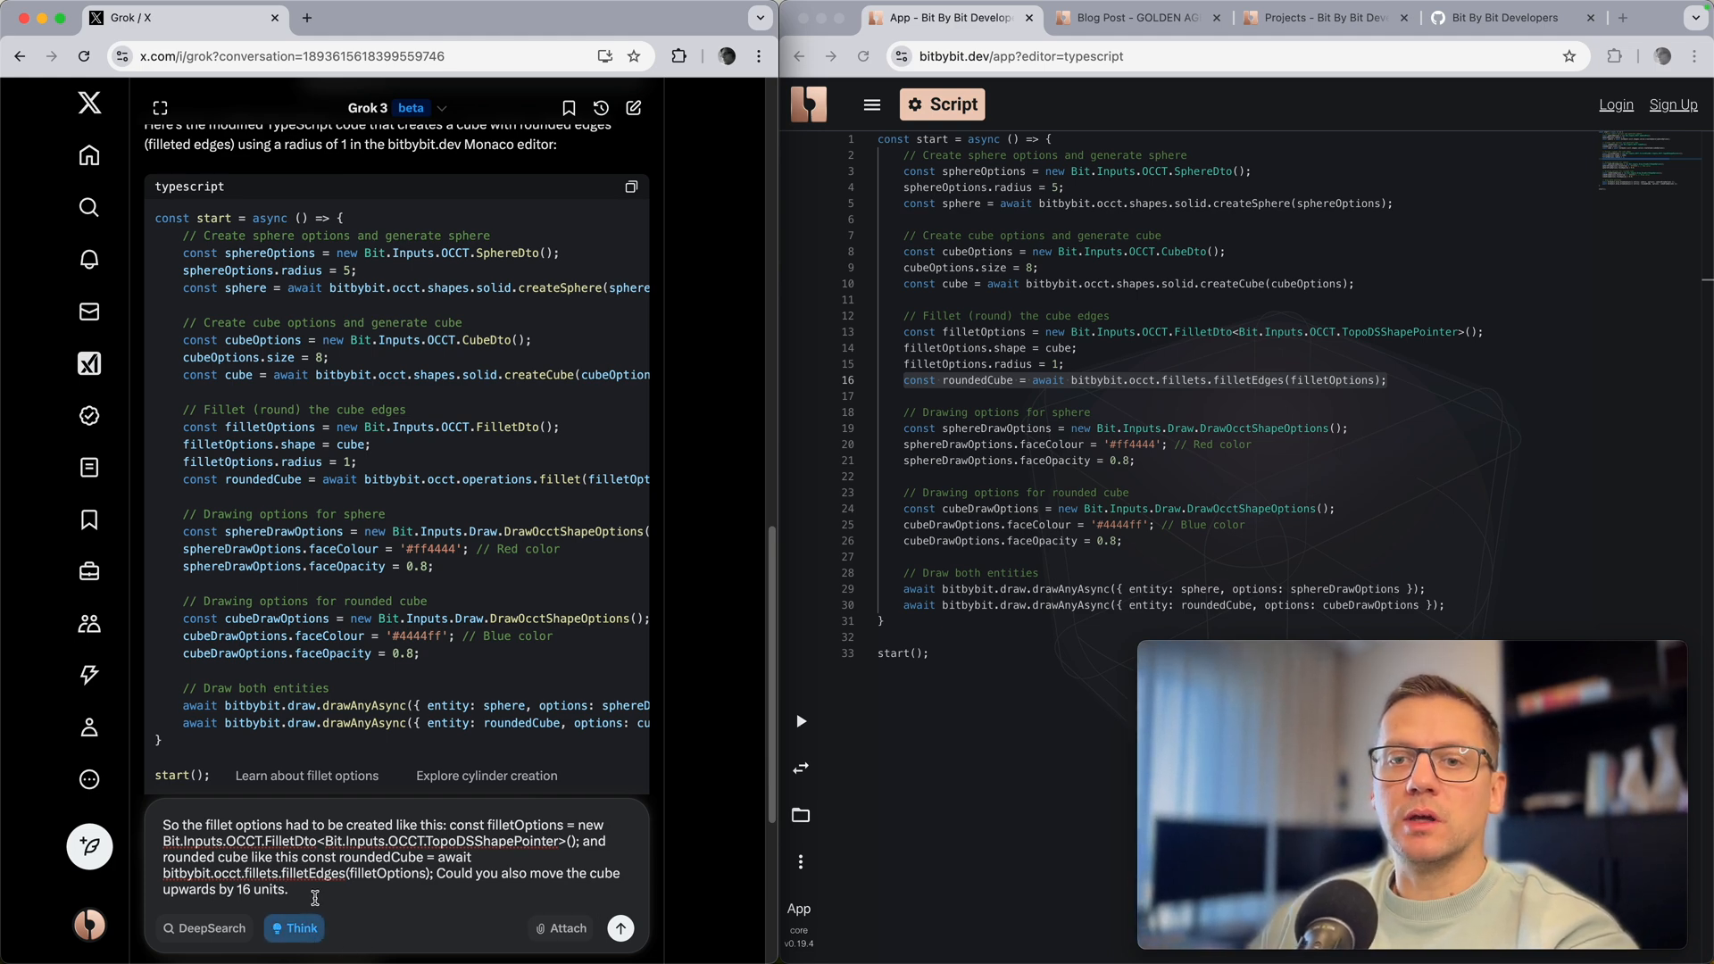
{"action": "left_click", "coordinate": [620, 928]}
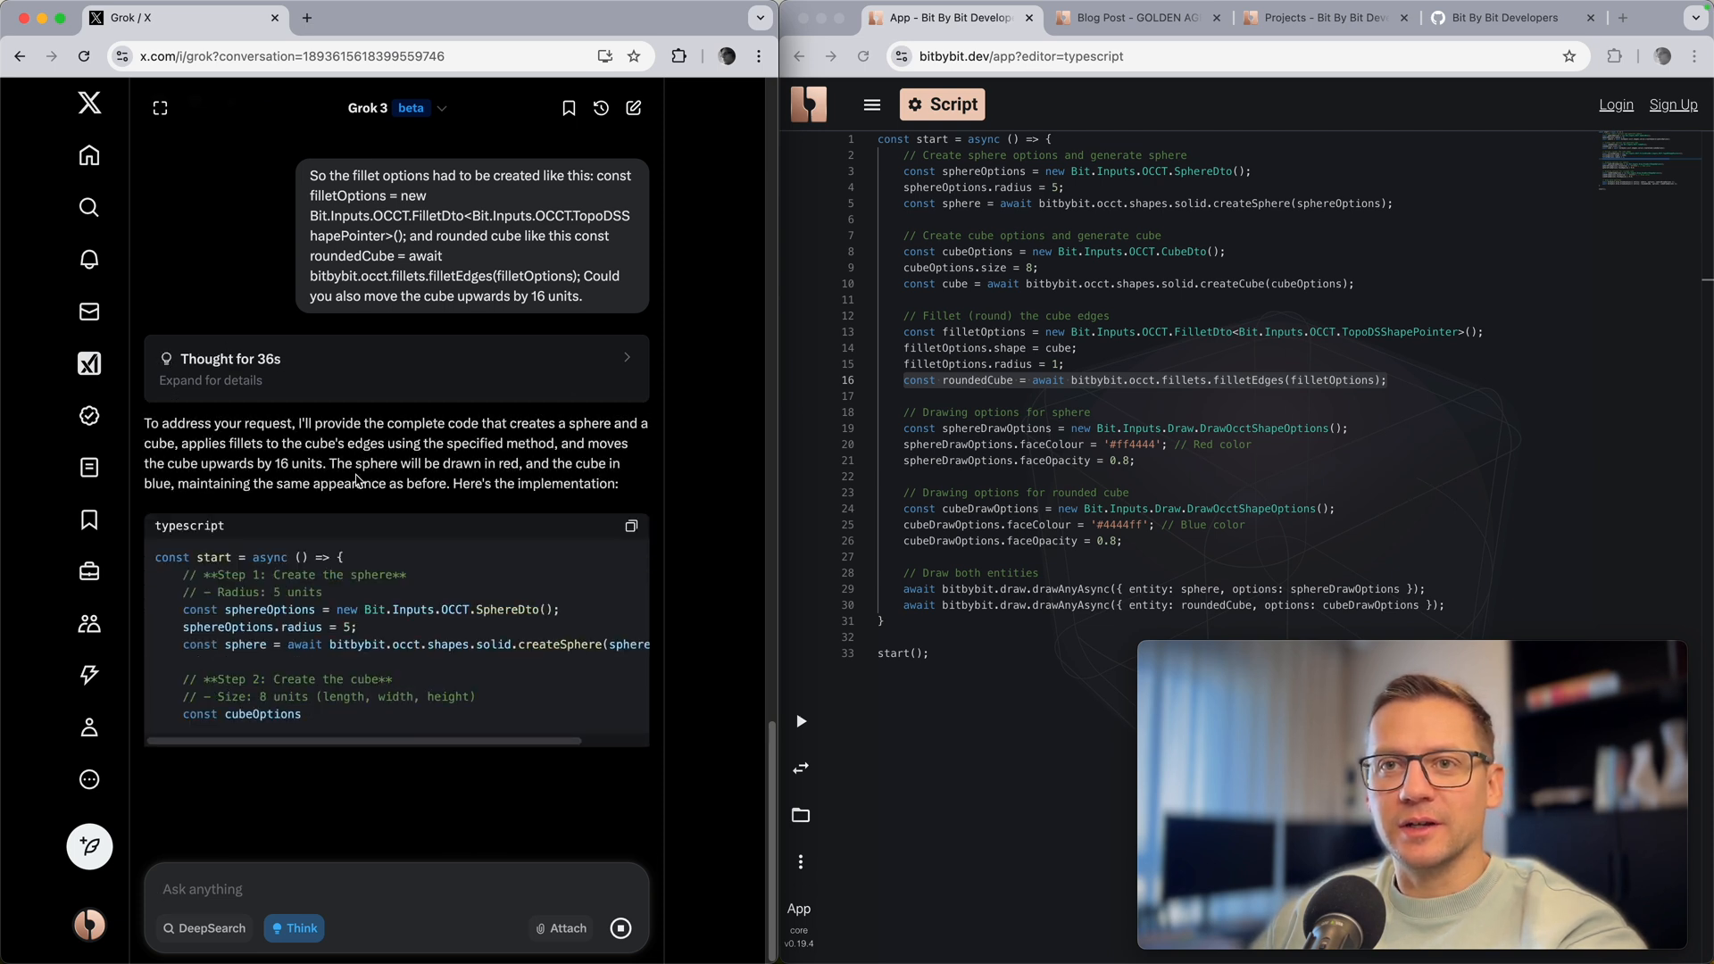
Step: Scroll through Grok's revised TypeScript that fillets the cube and translates it 16 units up
{"action": "scroll", "scroll_direction": "down", "scroll_amount": 3}
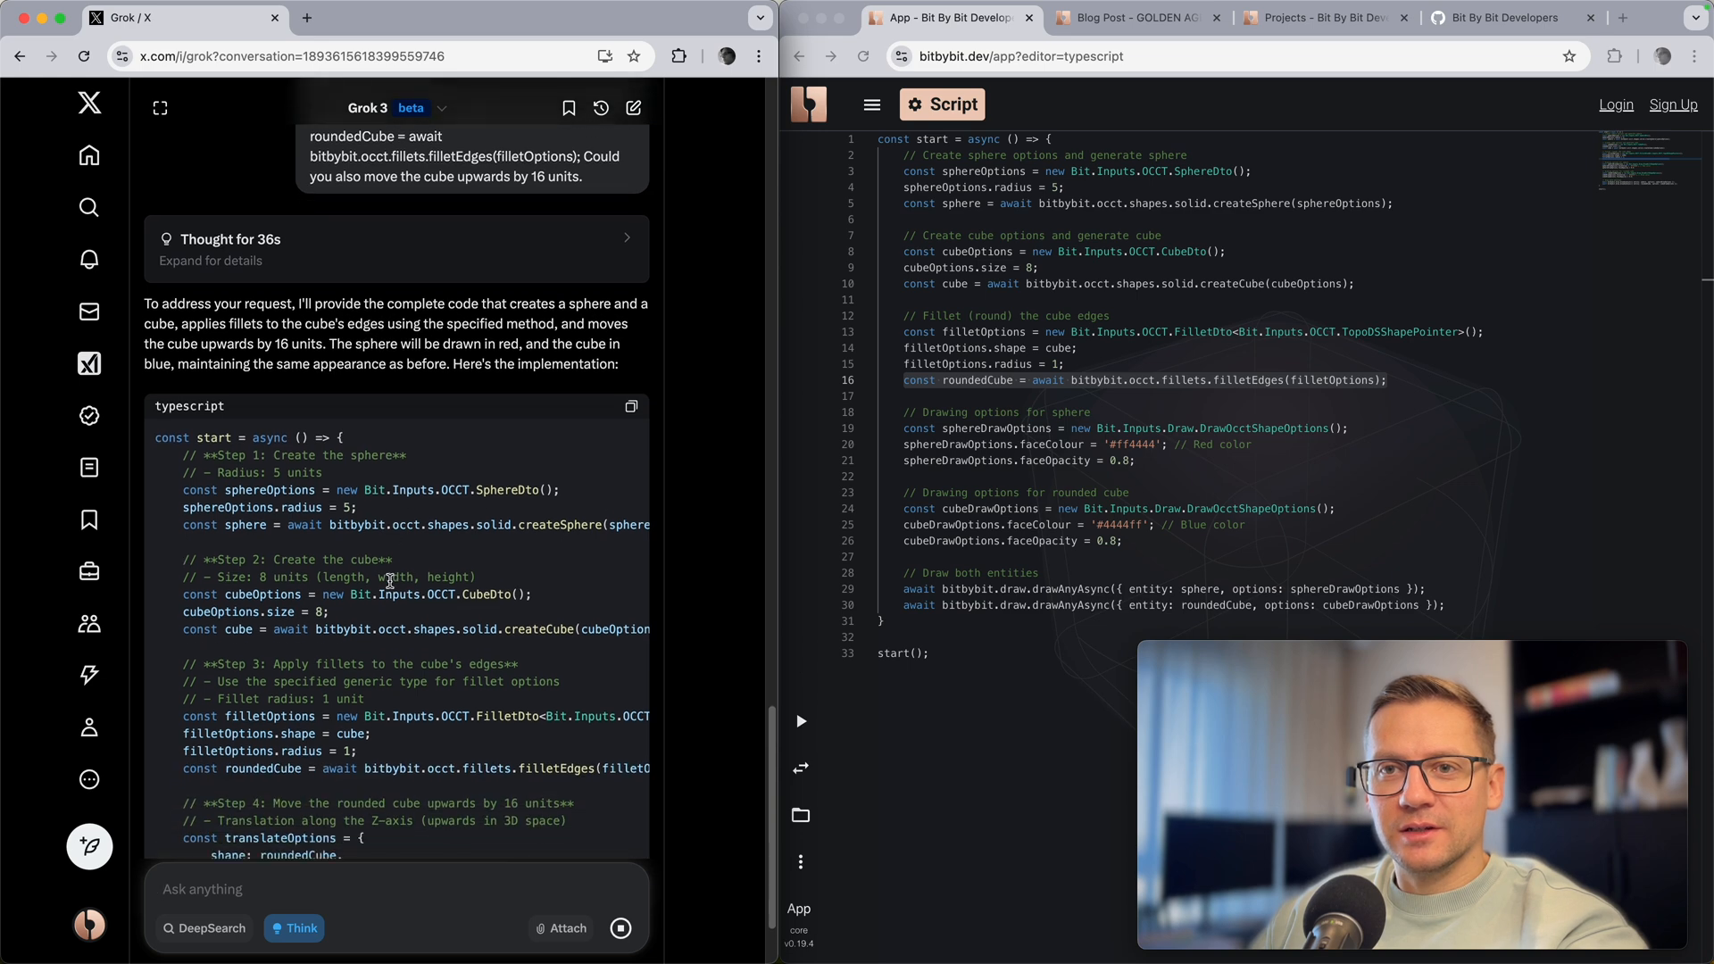
{"action": "scroll", "scroll_direction": "down", "scroll_amount": 3}
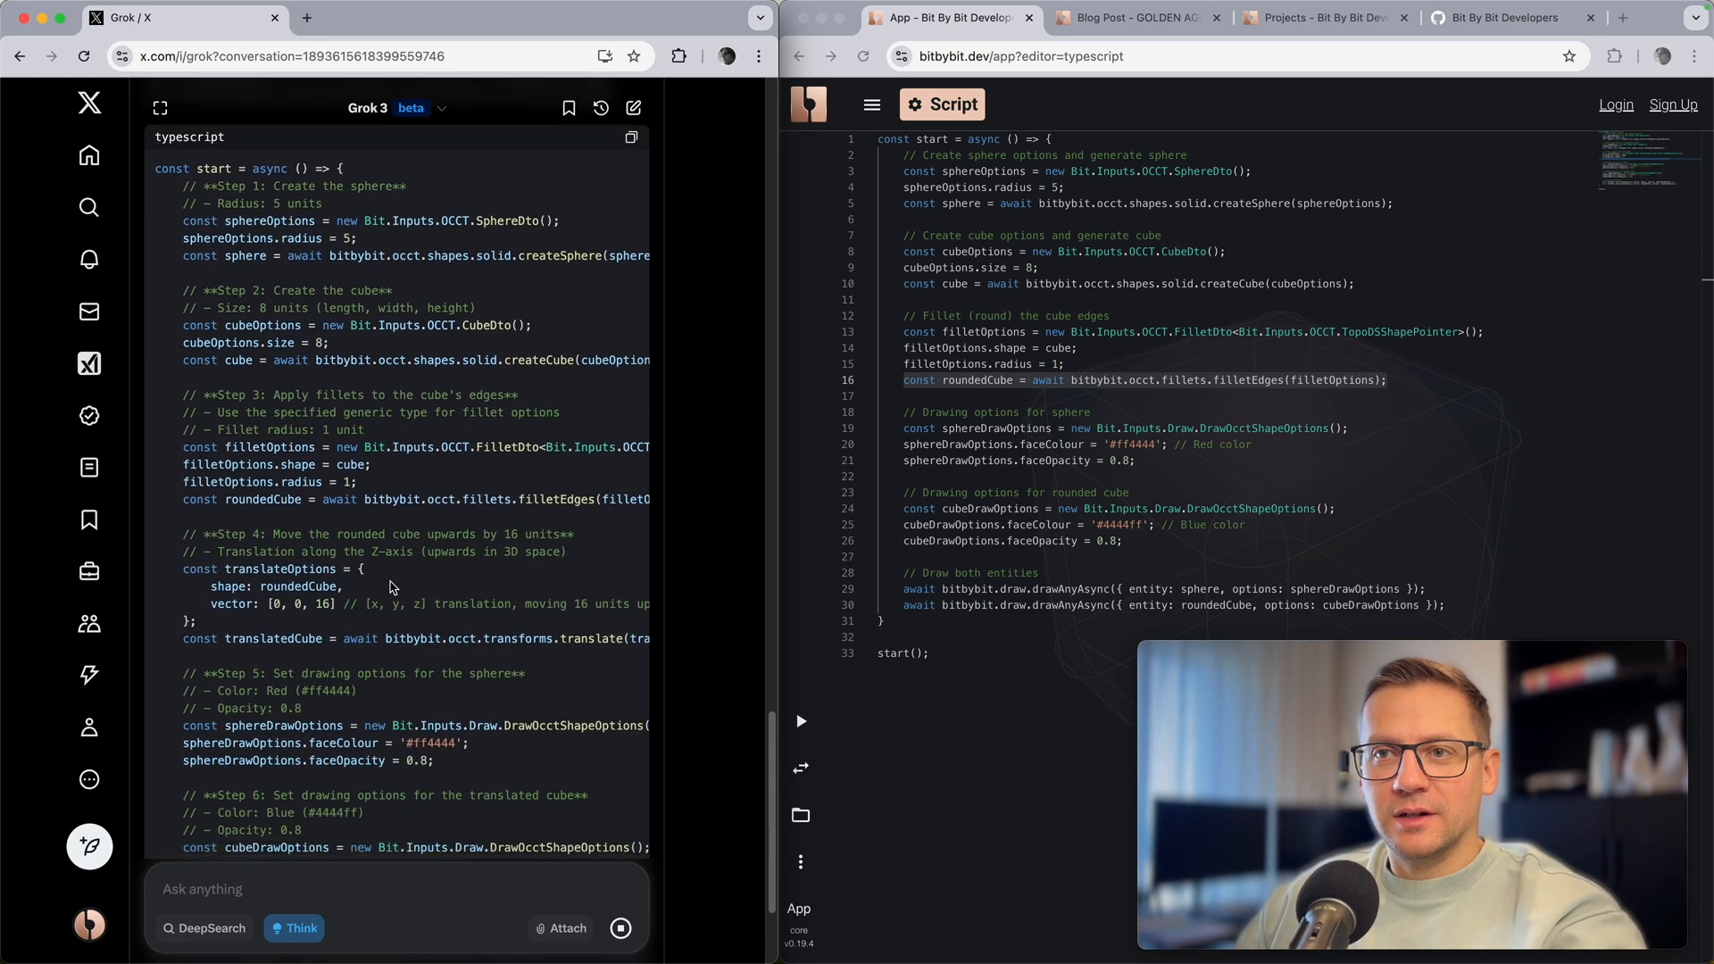
{"action": "scroll", "scroll_direction": "down", "scroll_amount": 3}
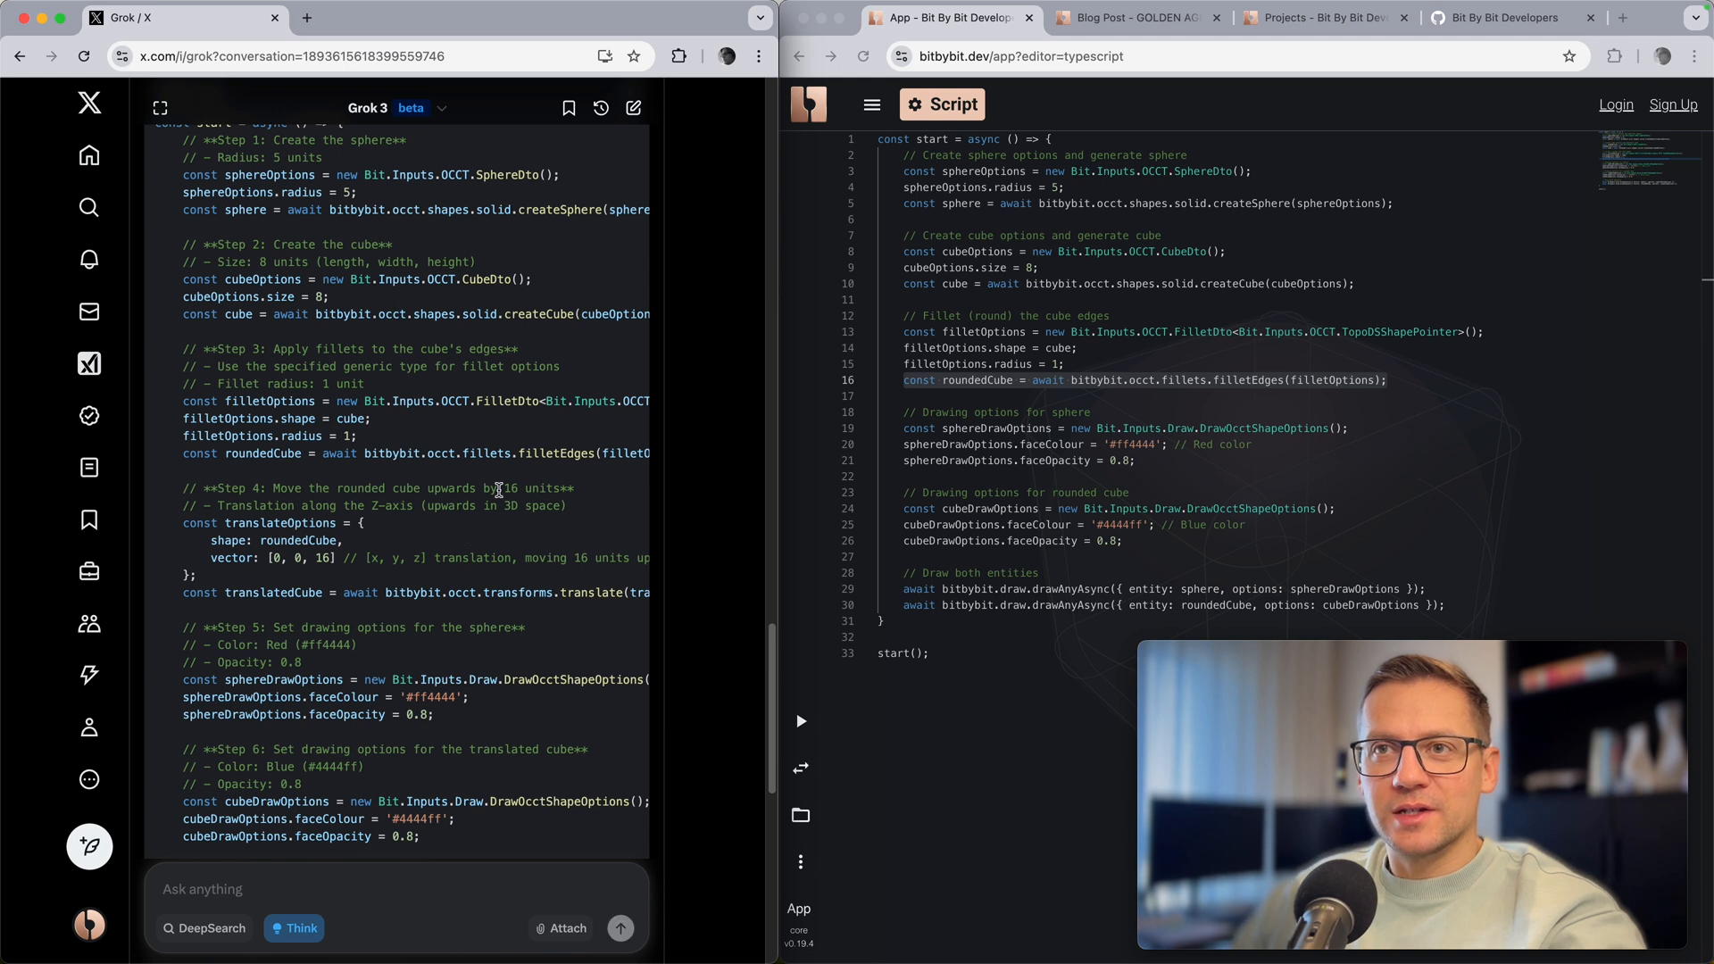
{"action": "mouse_move", "coordinate": [246, 868]}
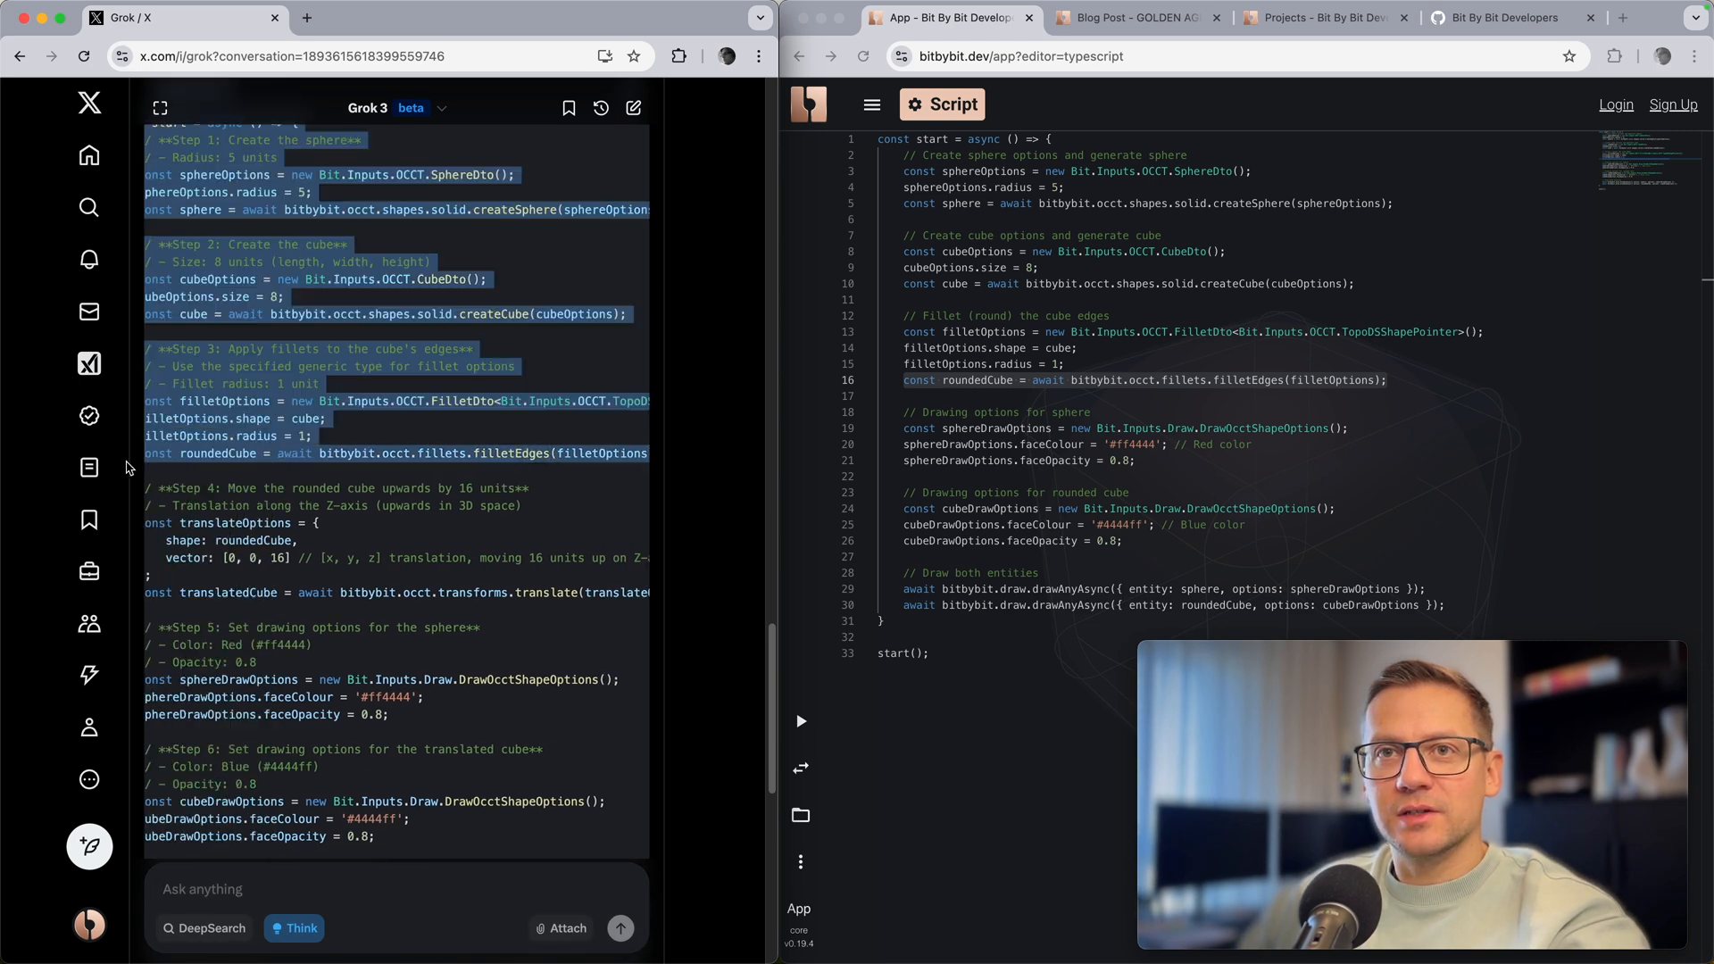
{"action": "scroll", "scroll_direction": "down", "scroll_amount": 3}
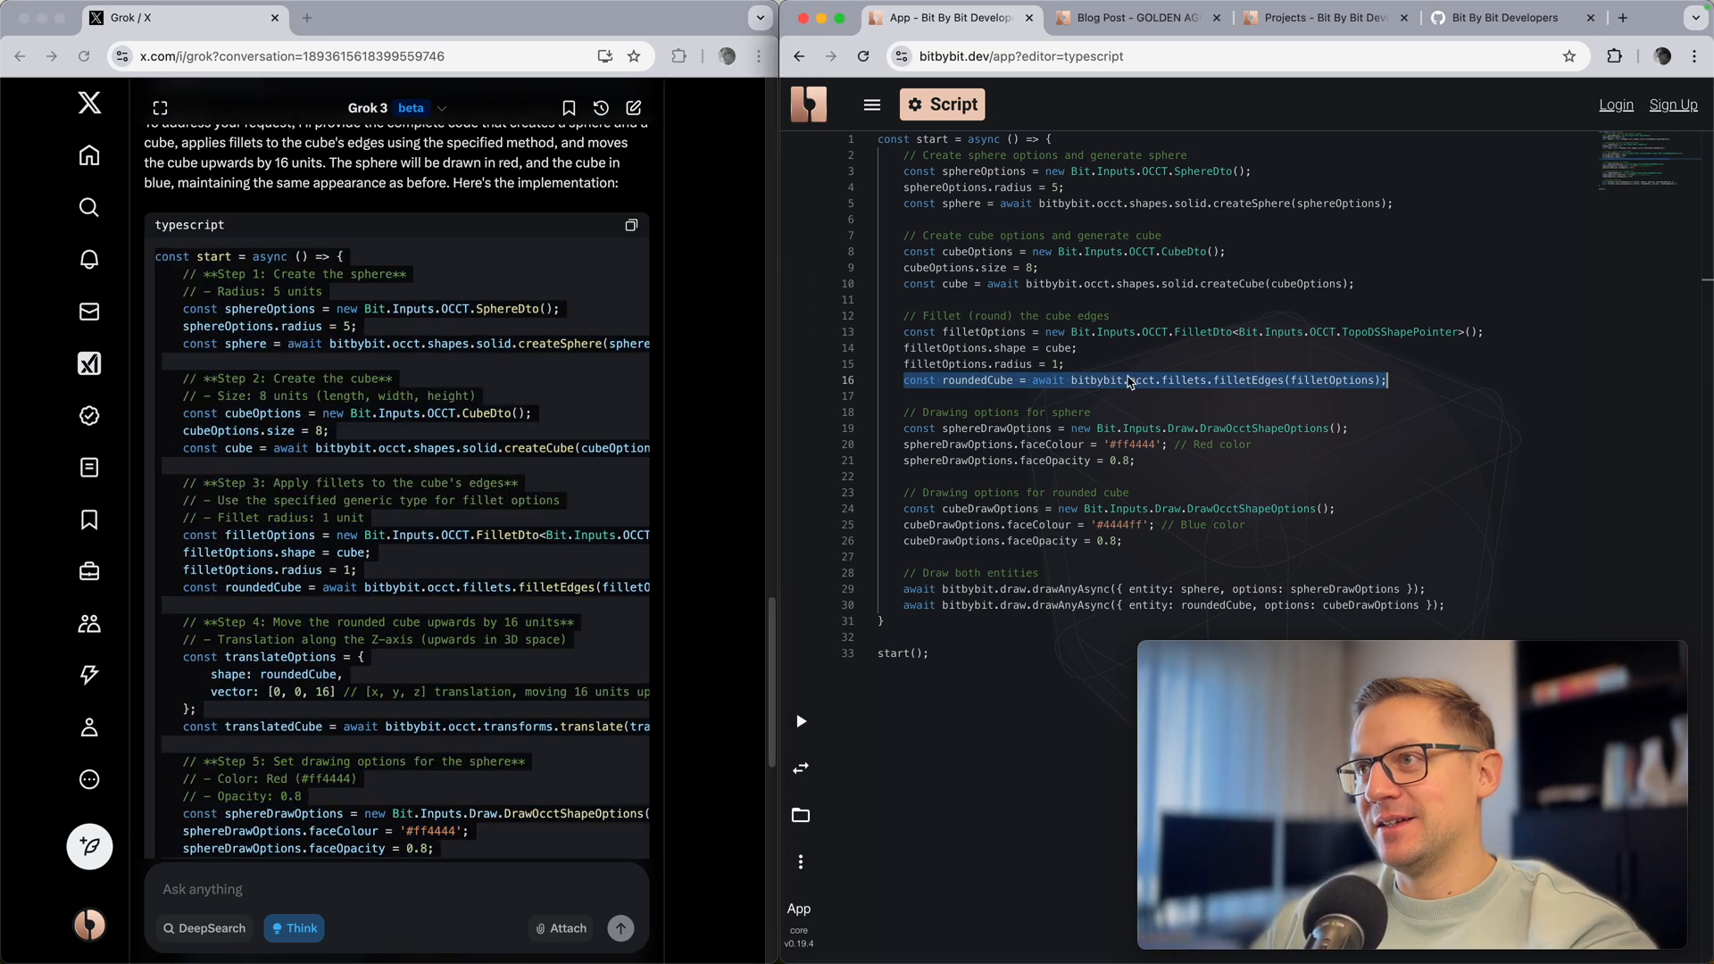
Step: View the rendered red sphere and blue rounded cube, then return to the script to edit the move vector to [0, 16, 0]
{"action": "scroll", "scroll_direction": "down", "scroll_amount": 3}
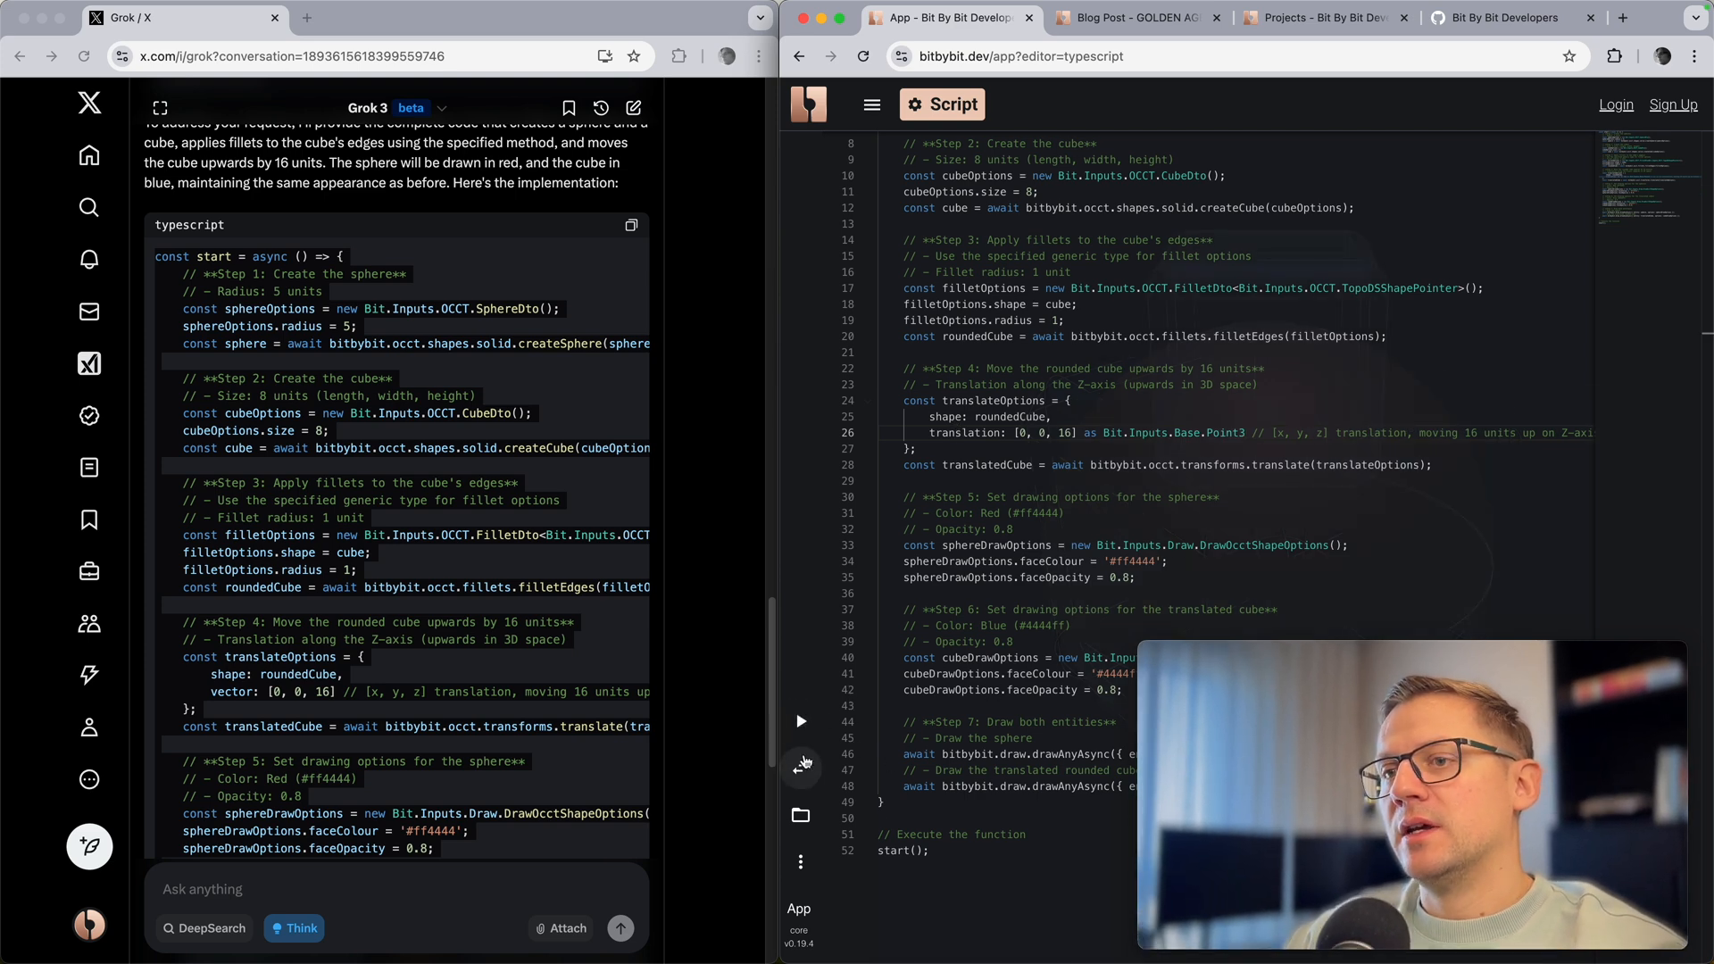
{"action": "left_click", "coordinate": [800, 720]}
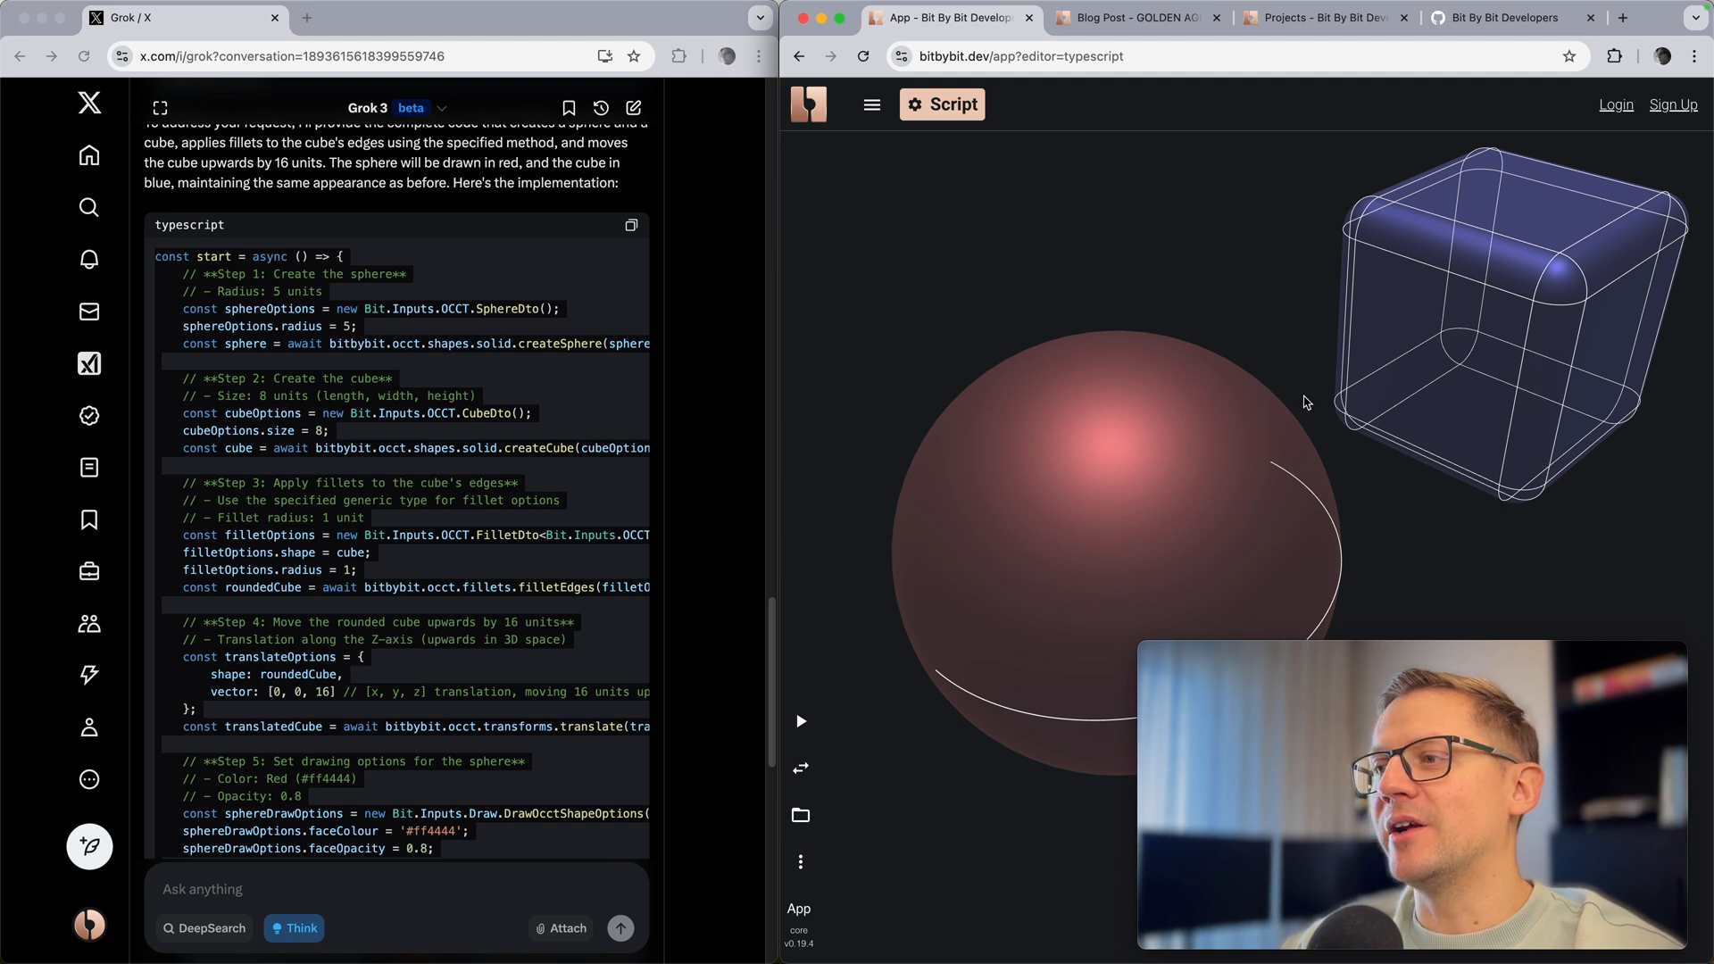
{"action": "mouse_move", "coordinate": [1287, 398]}
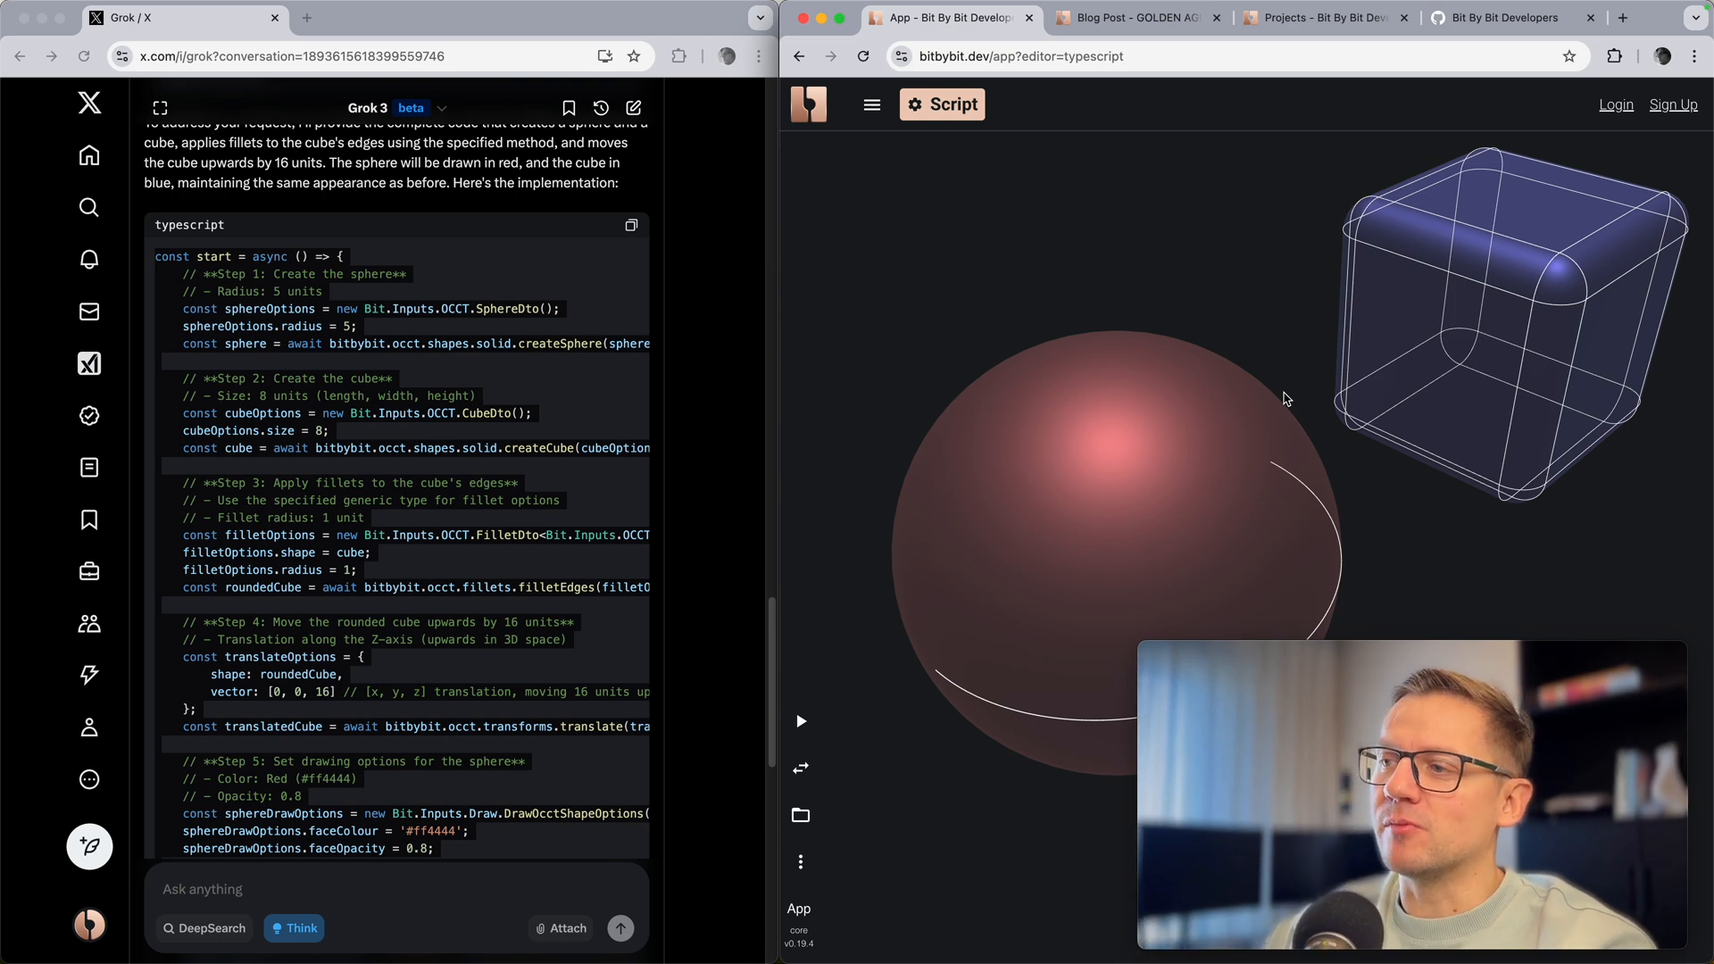
{"action": "left_click", "coordinate": [800, 768]}
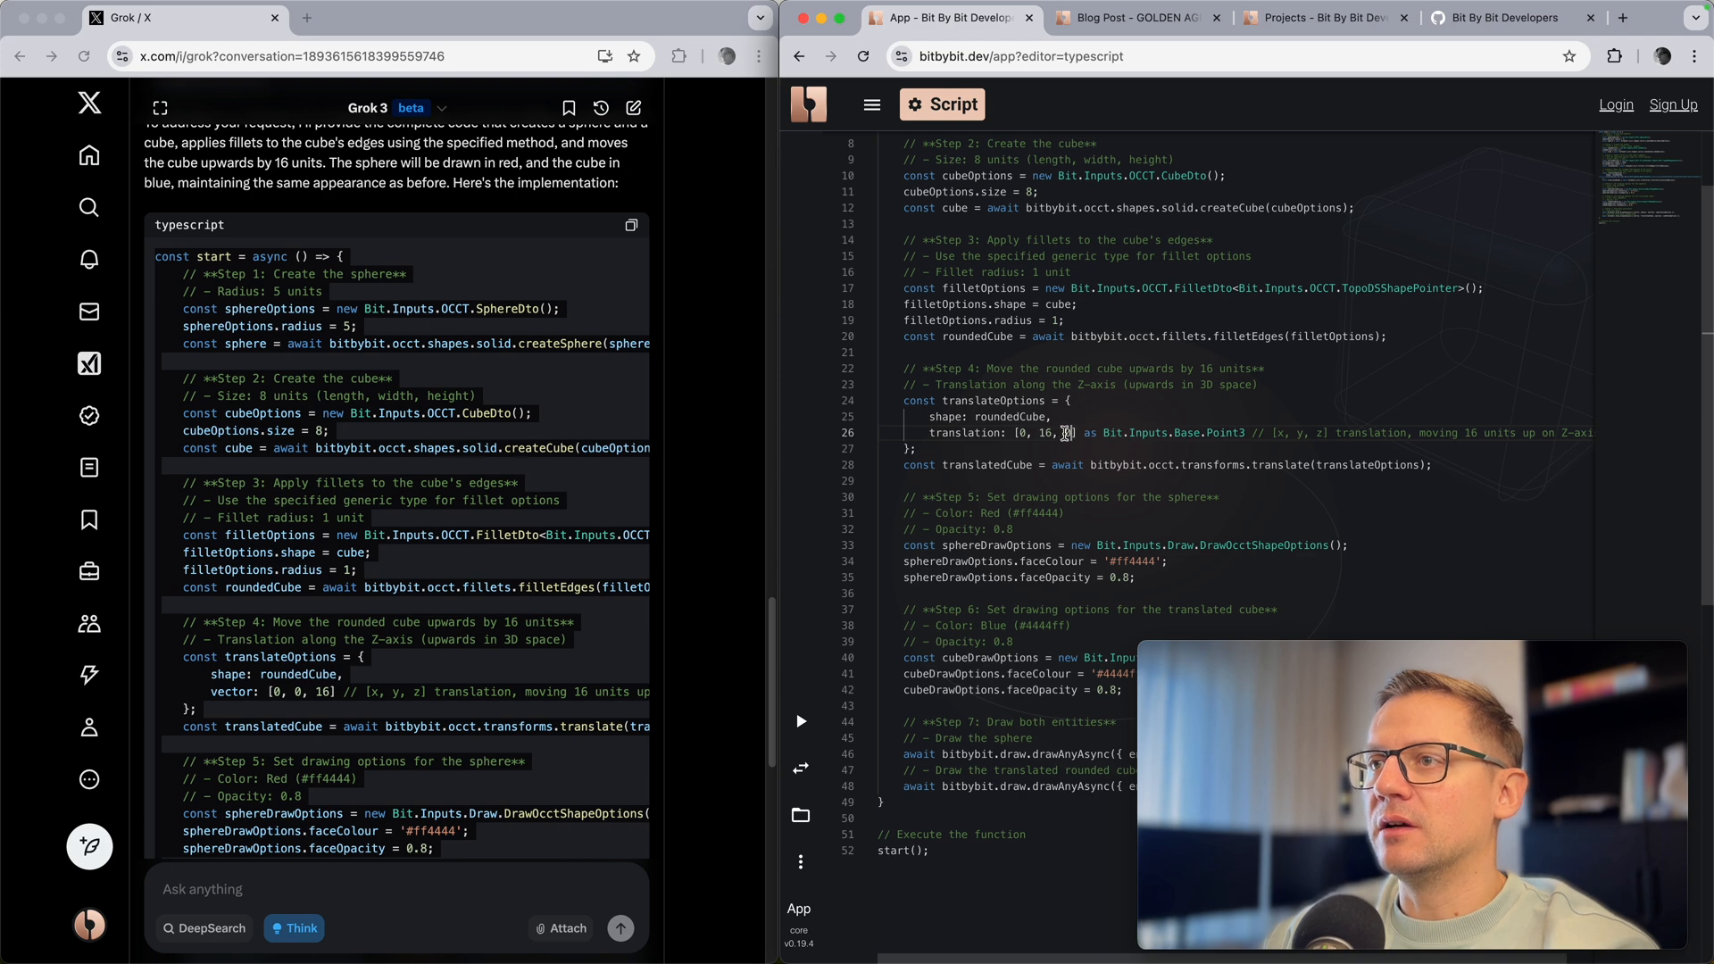
{"action": "mouse_move", "coordinate": [800, 767]}
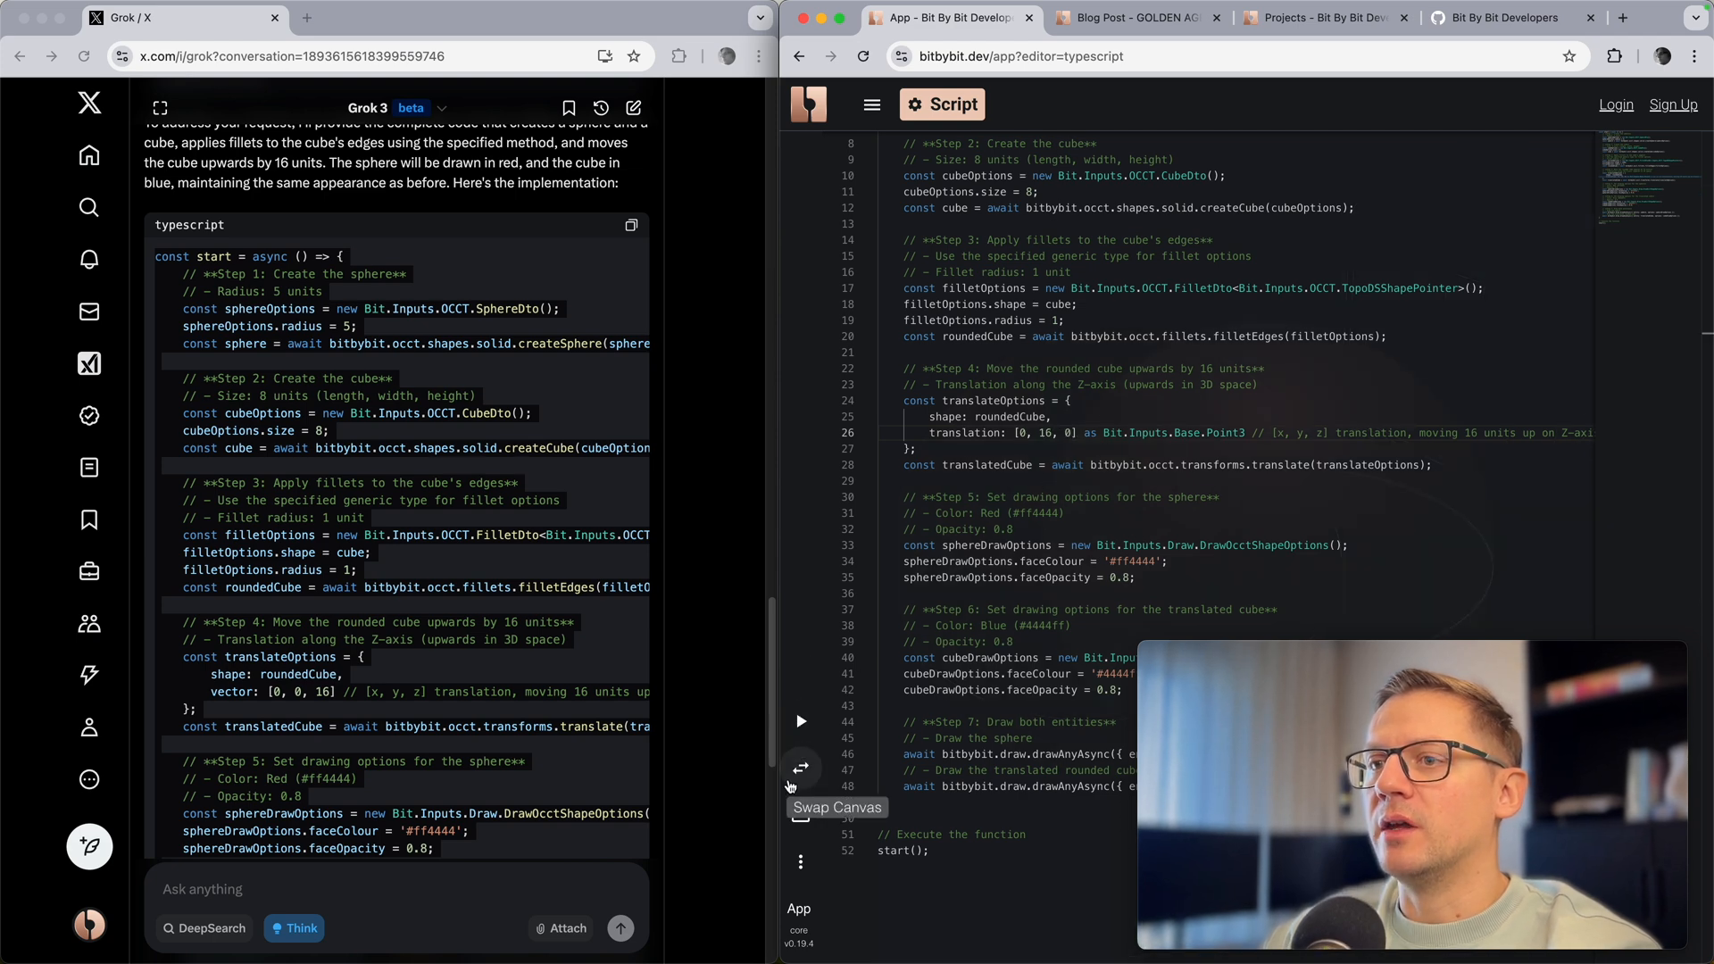
{"action": "left_click", "coordinate": [800, 767]}
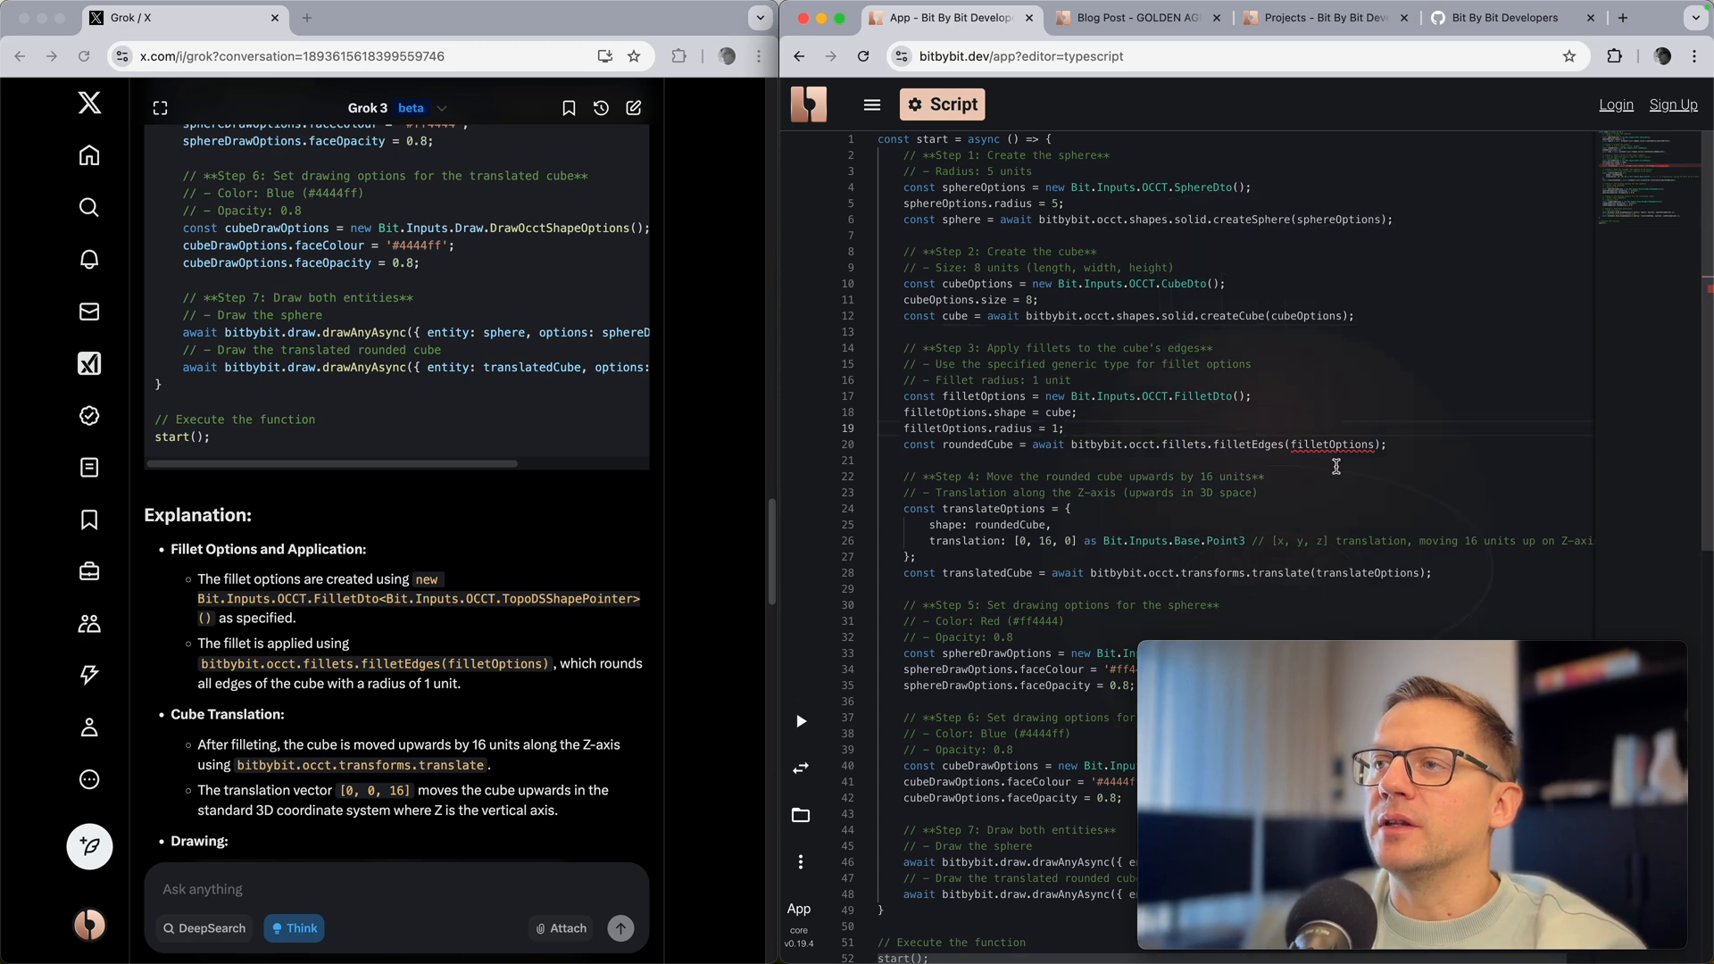
Step: View the rounded cube above the sphere, then overlay the script code on the scene
{"action": "left_click", "coordinate": [799, 720]}
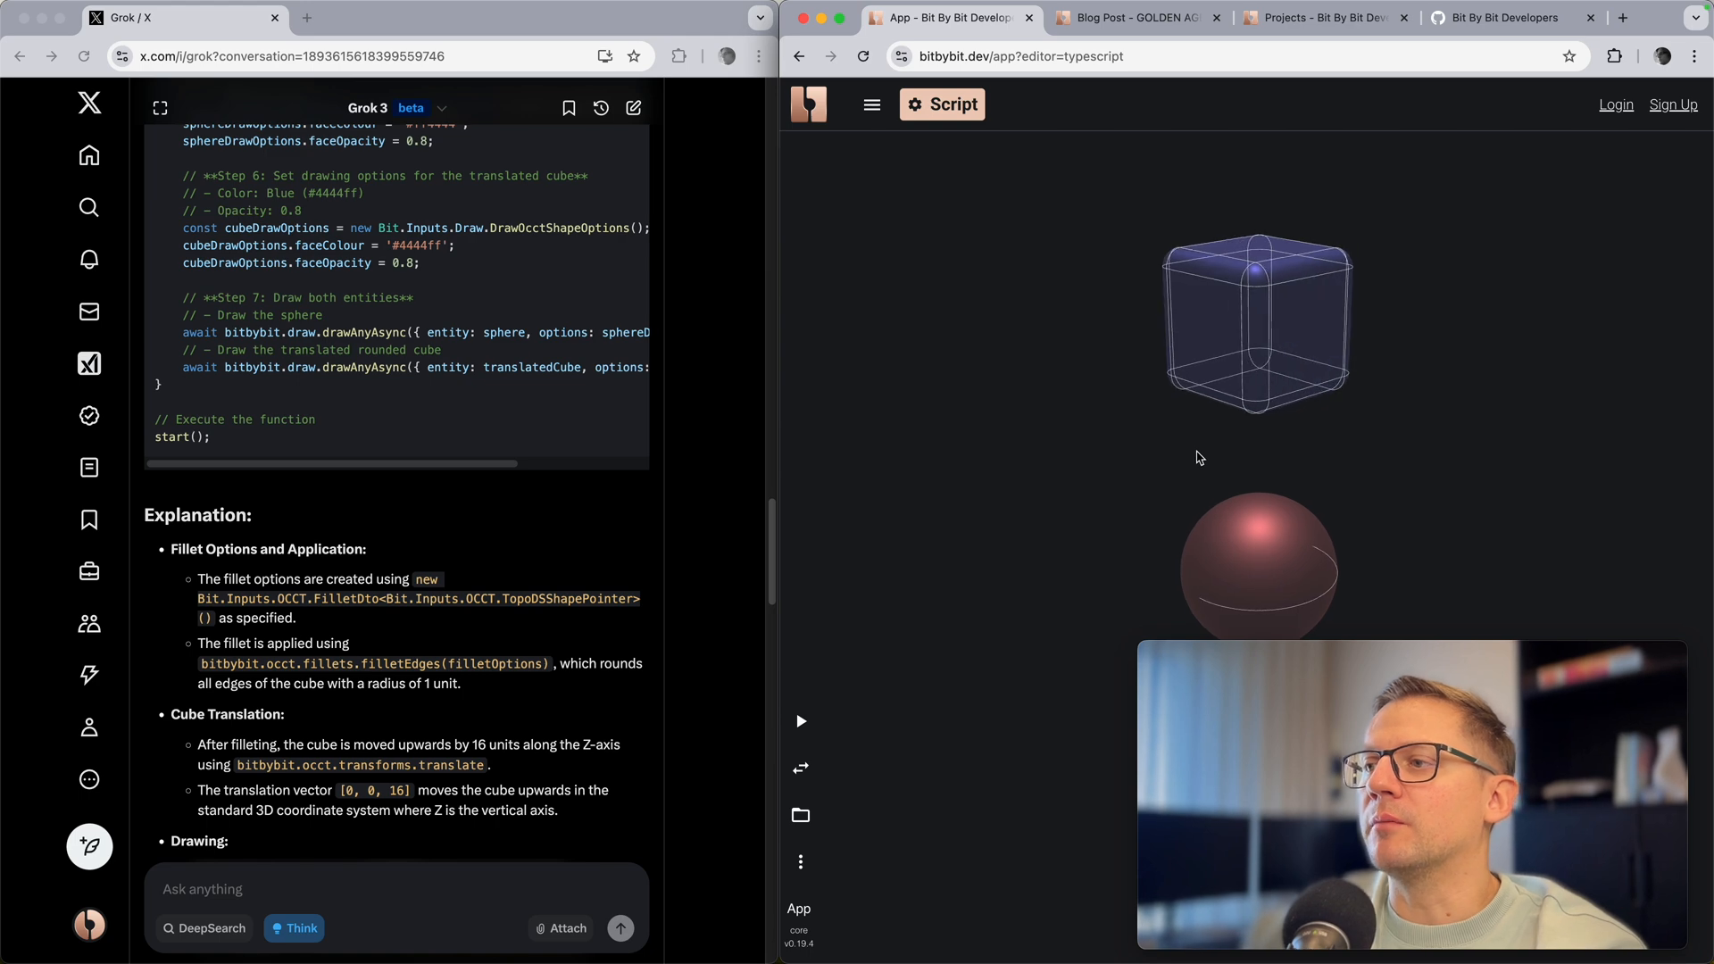
{"action": "mouse_move", "coordinate": [800, 768]}
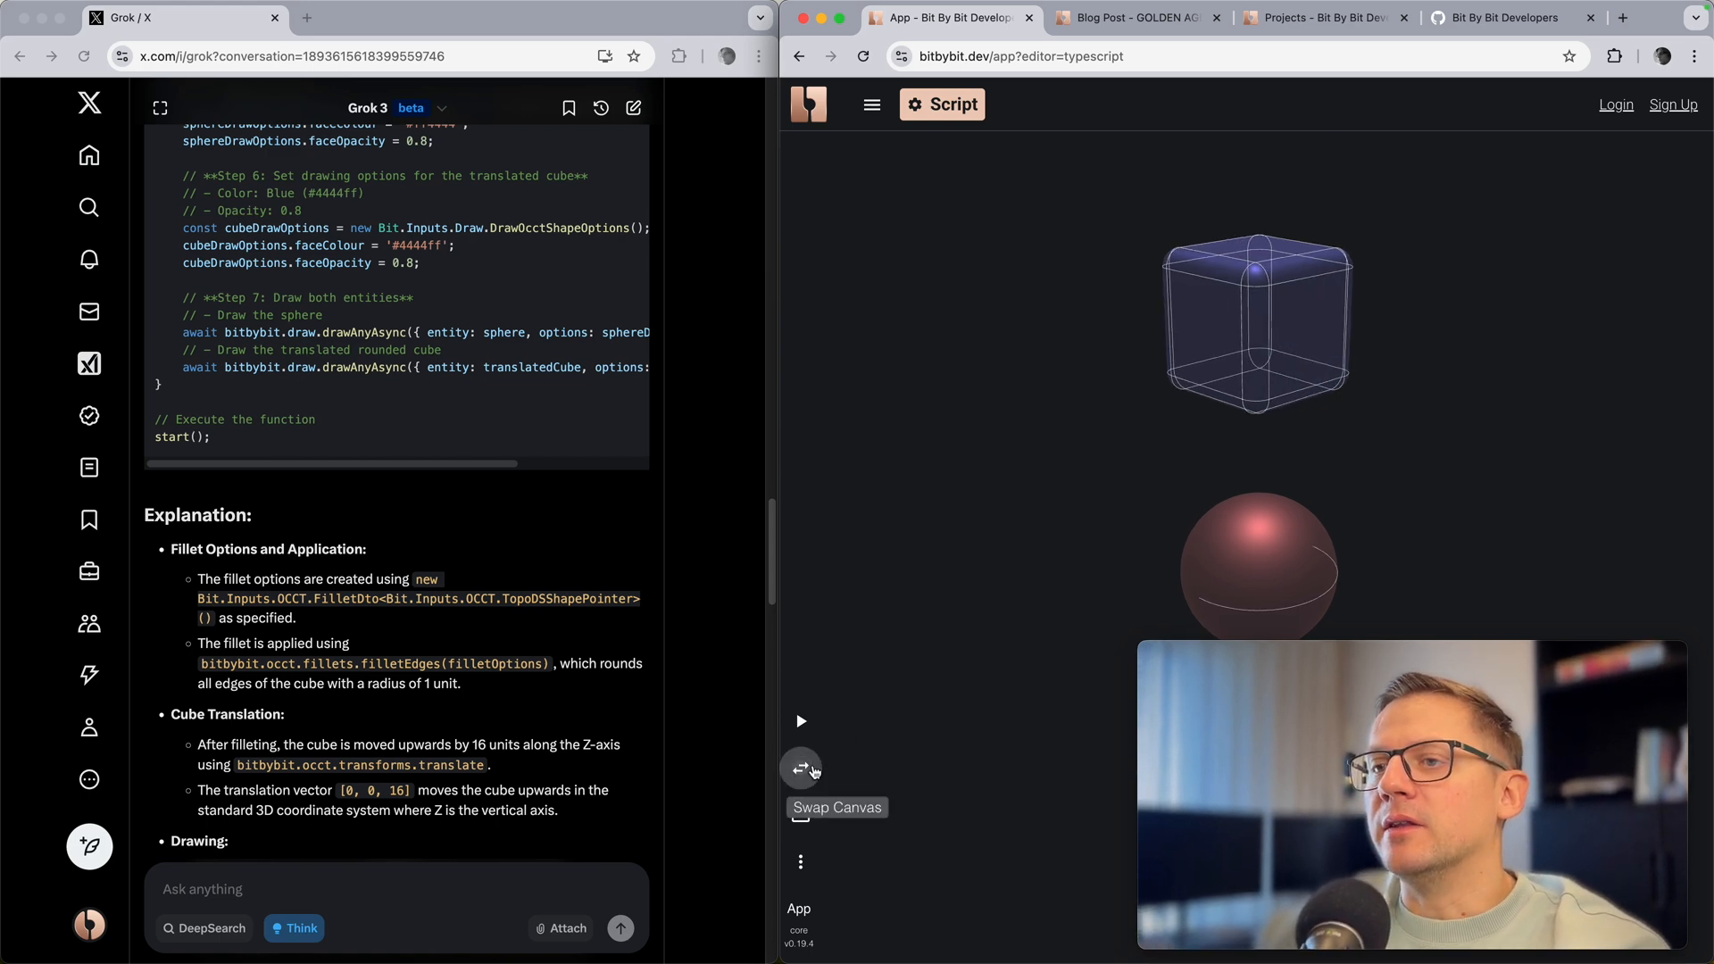
{"action": "left_click", "coordinate": [799, 767]}
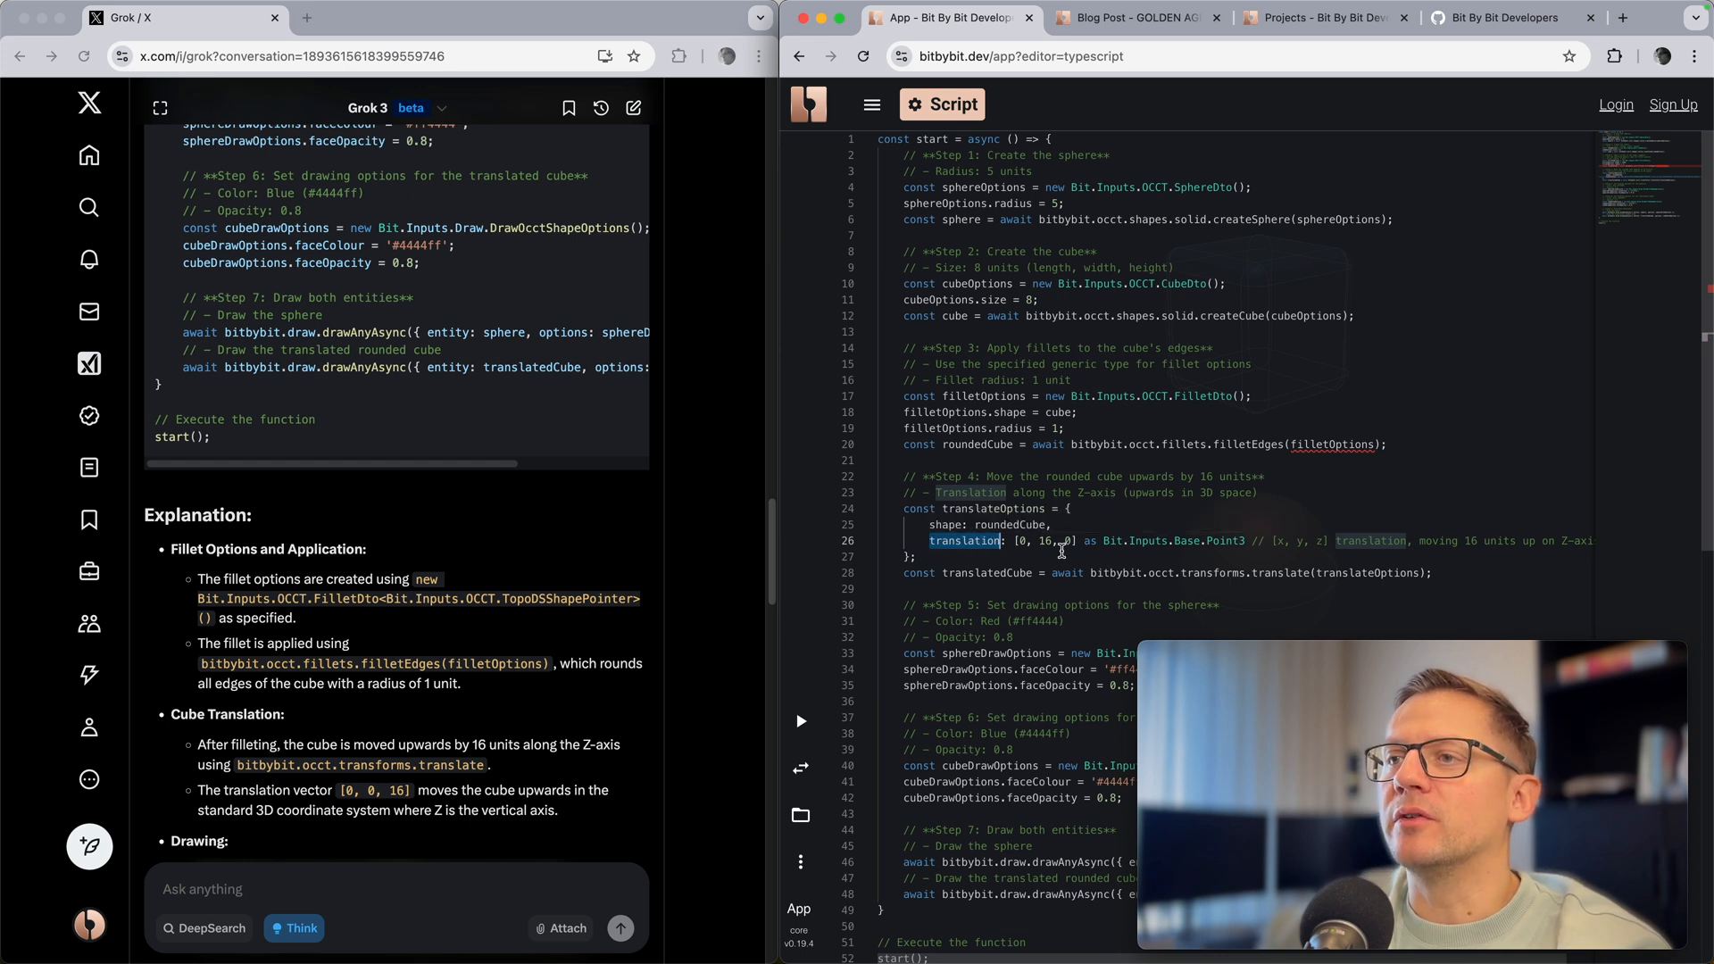
{"action": "mouse_move", "coordinate": [966, 539]}
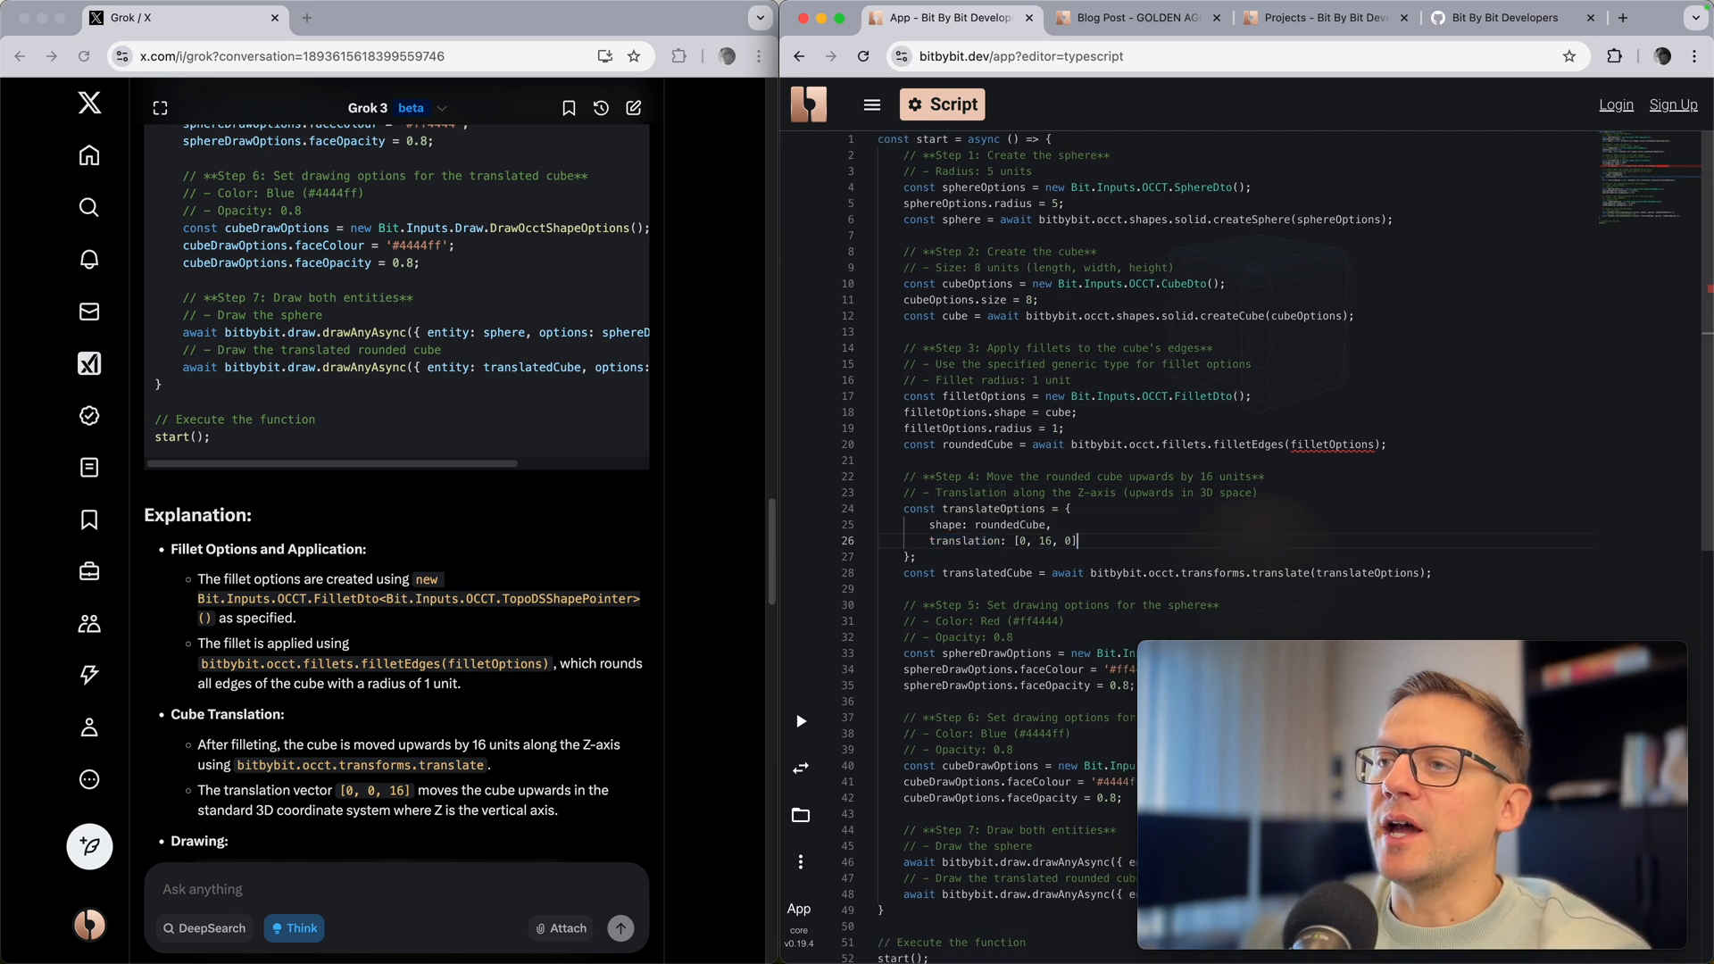
{"action": "mouse_move", "coordinate": [802, 720]}
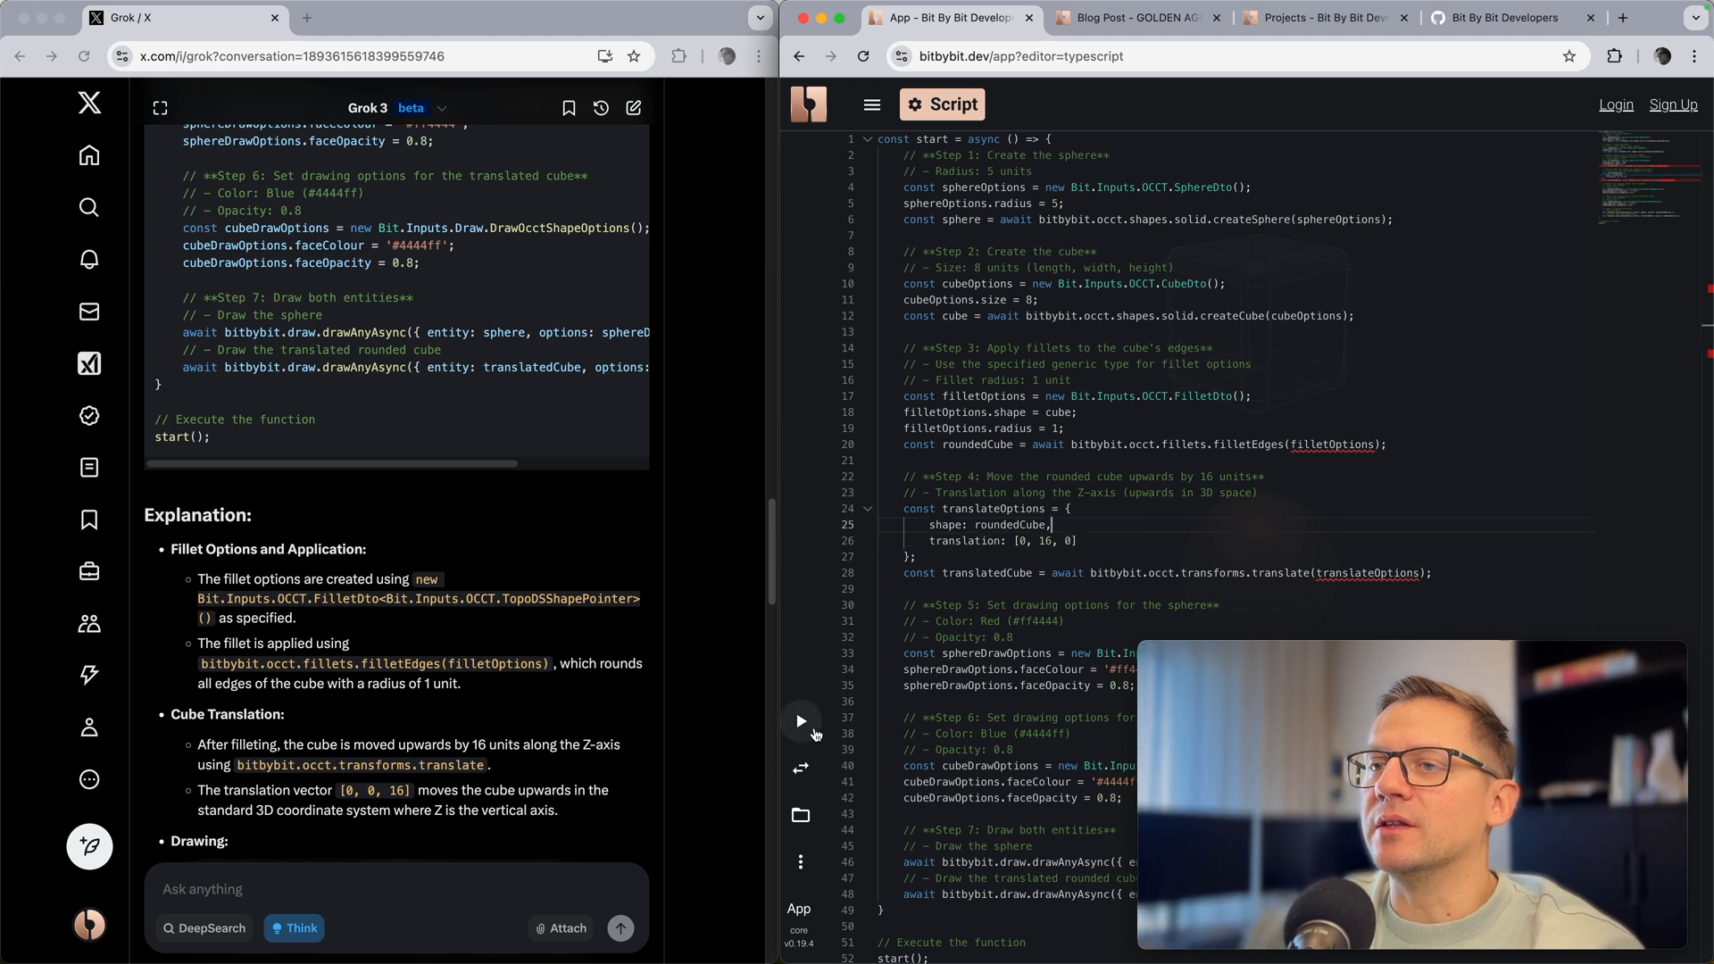
{"action": "mouse_move", "coordinate": [799, 768]}
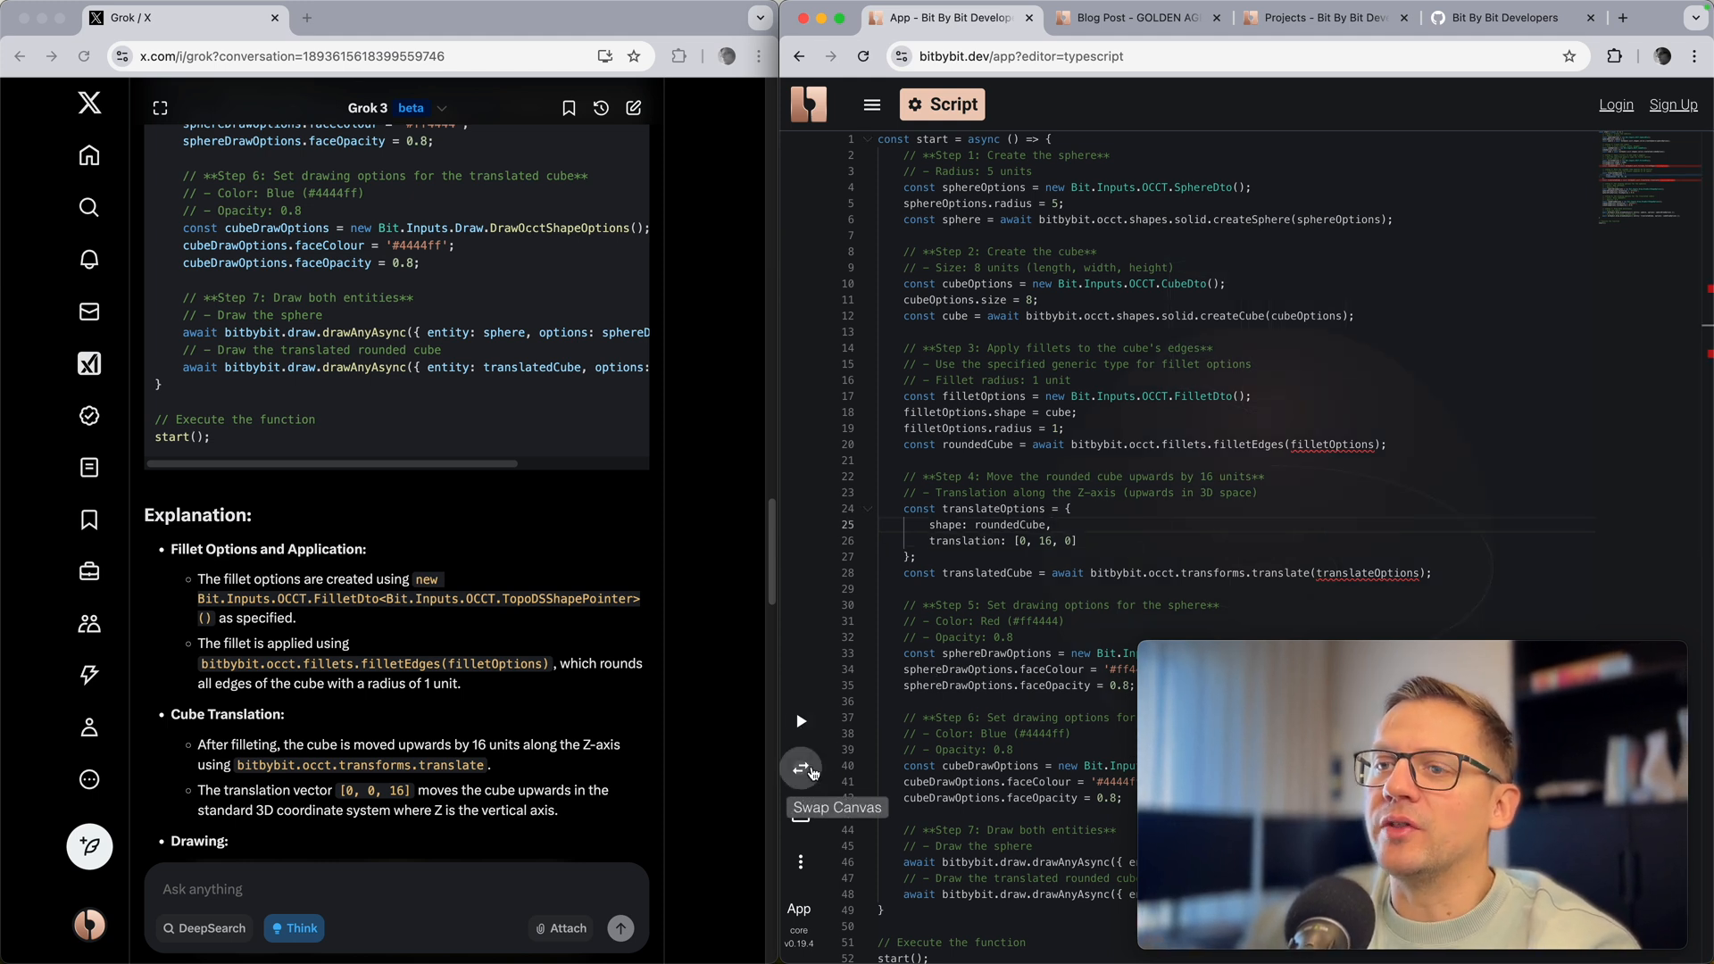
{"action": "left_click", "coordinate": [800, 768]}
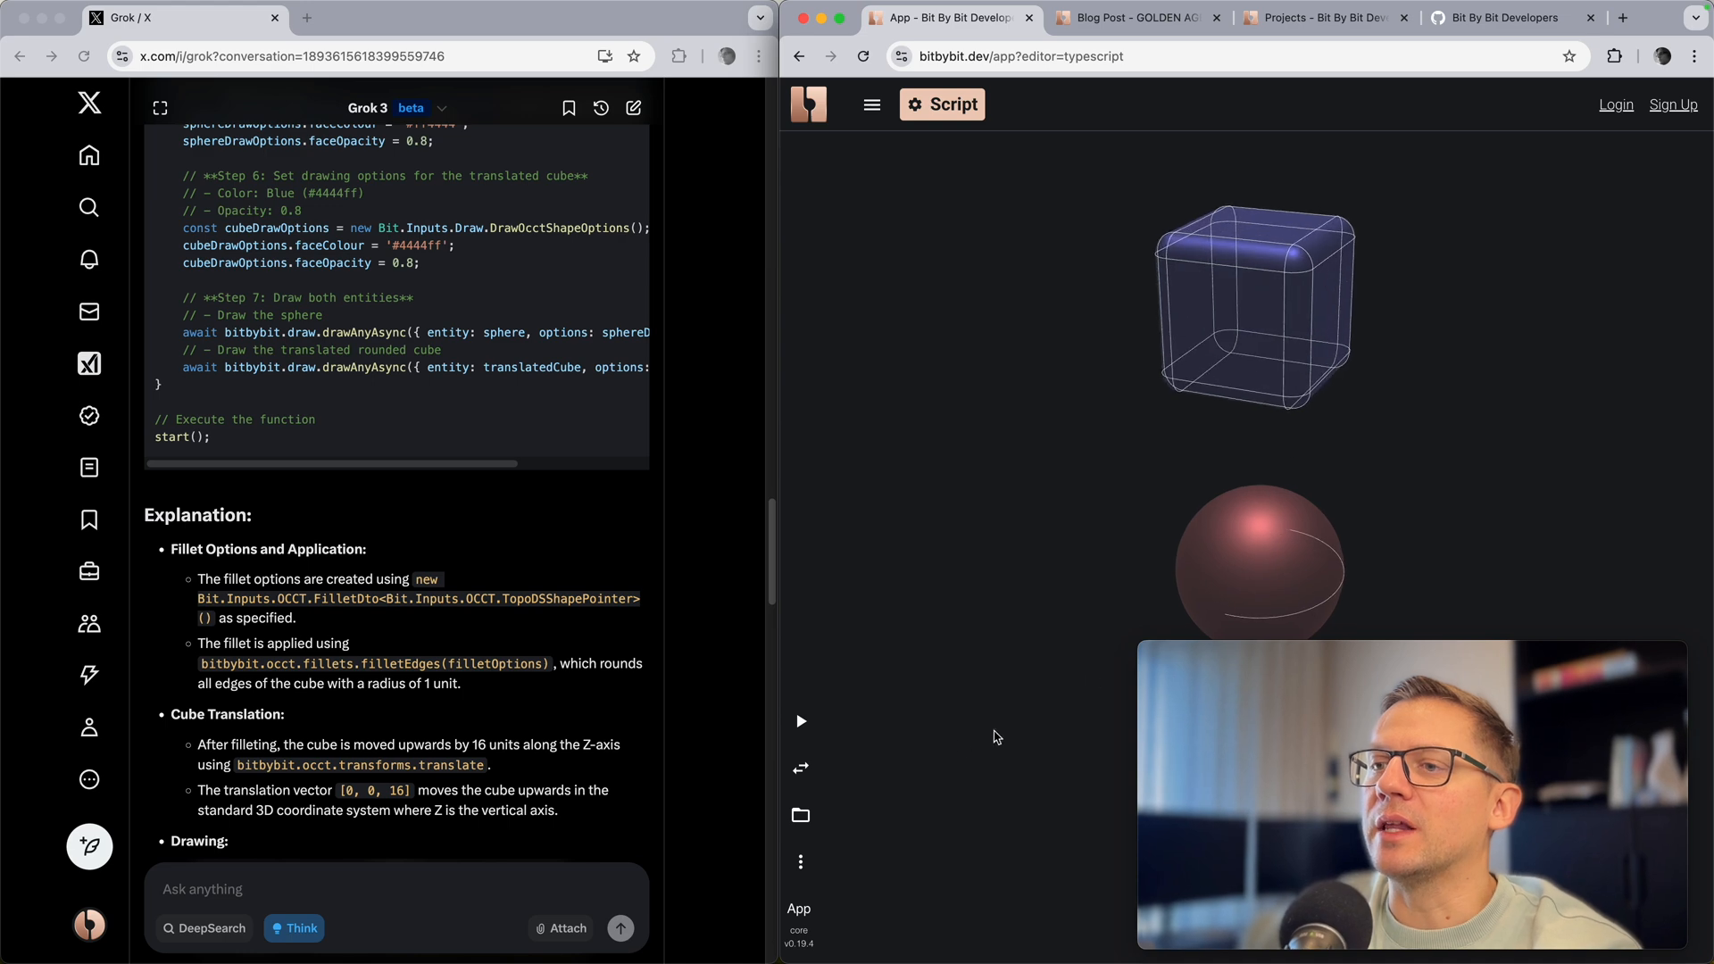
{"action": "left_click", "coordinate": [941, 103]}
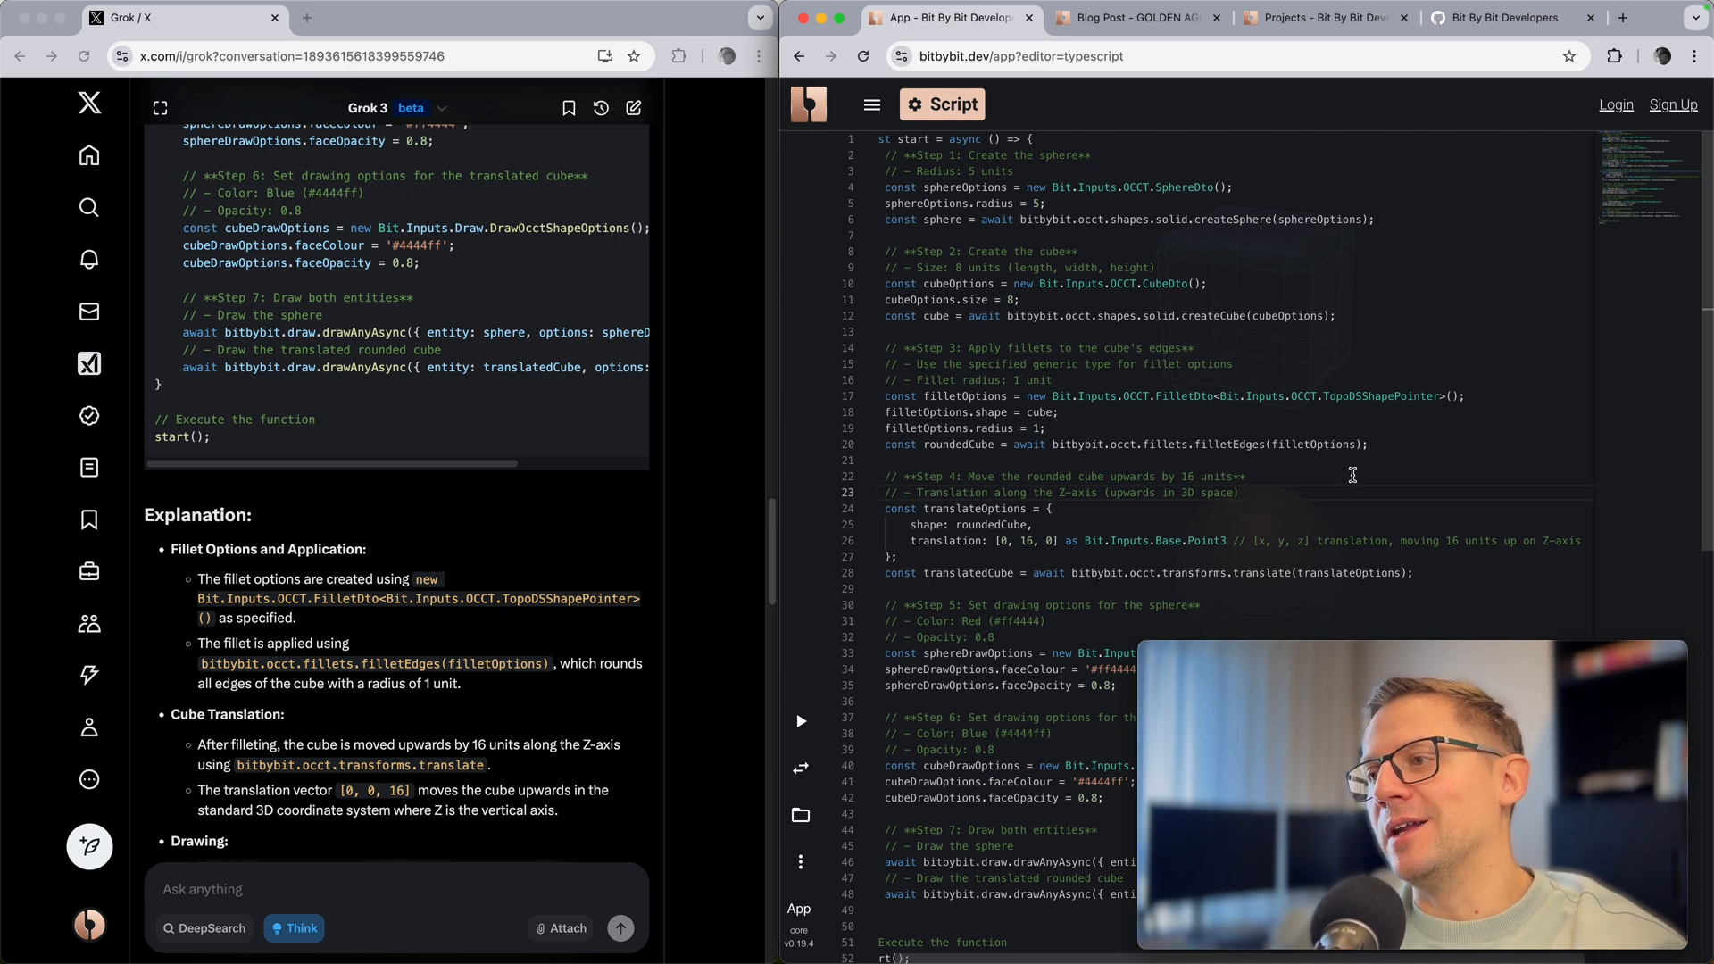
{"action": "mouse_move", "coordinate": [1312, 445]}
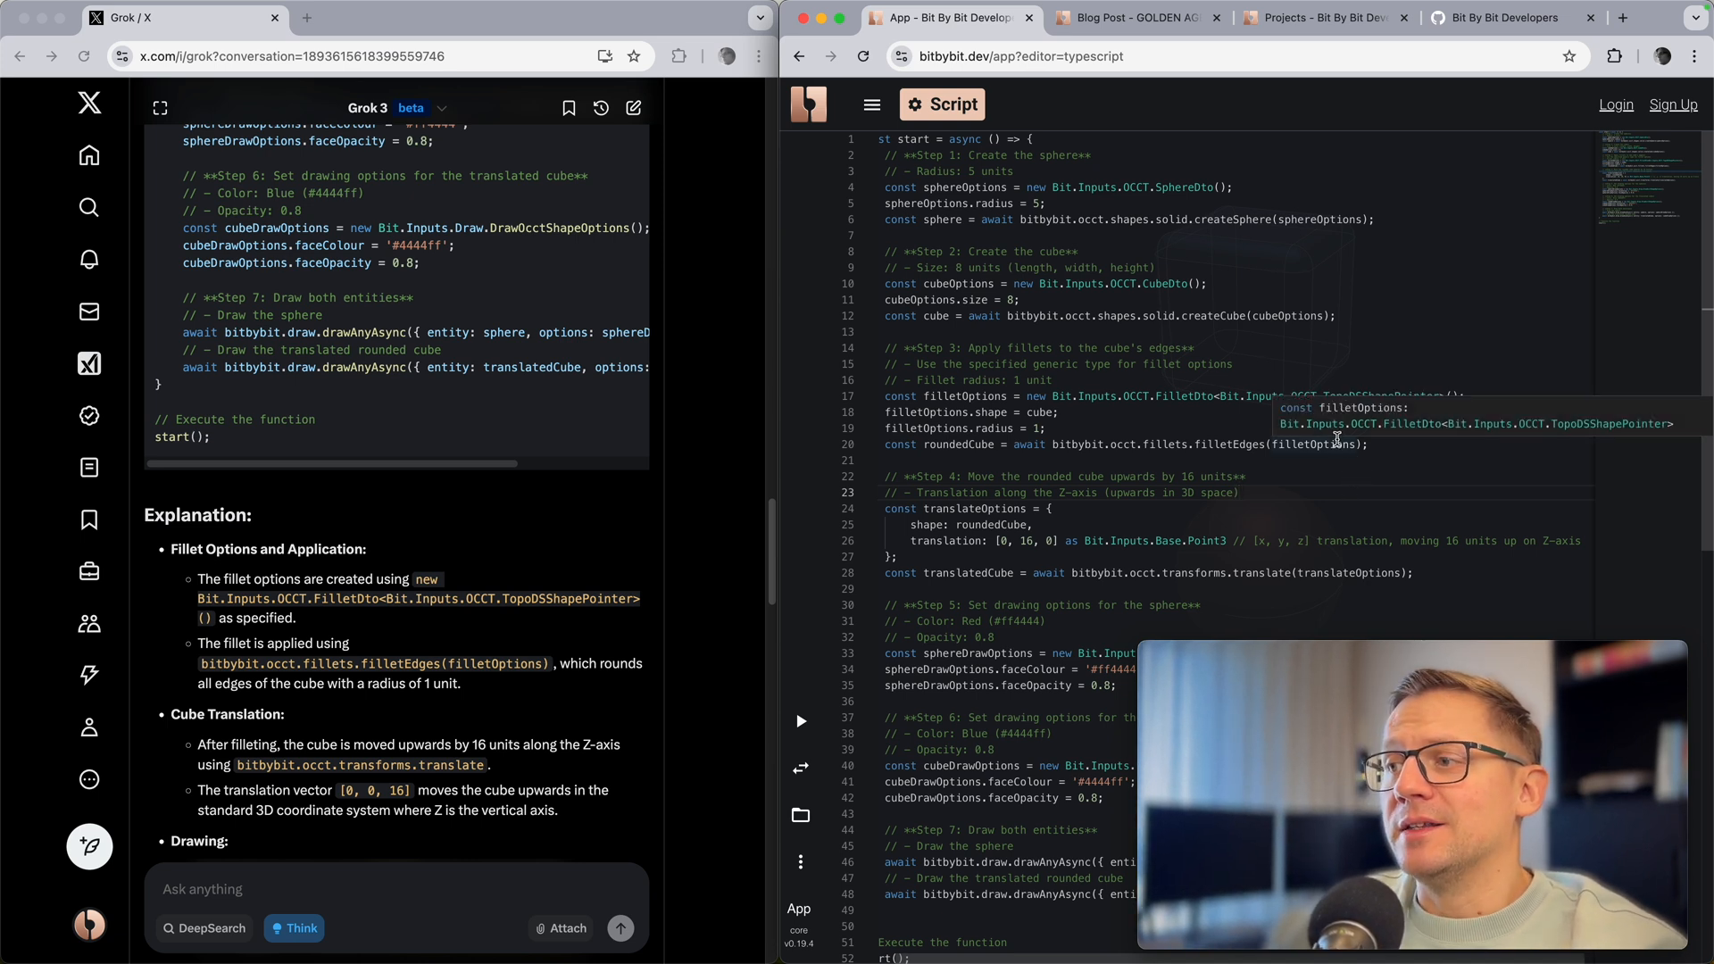
{"action": "left_click", "coordinate": [1130, 18]}
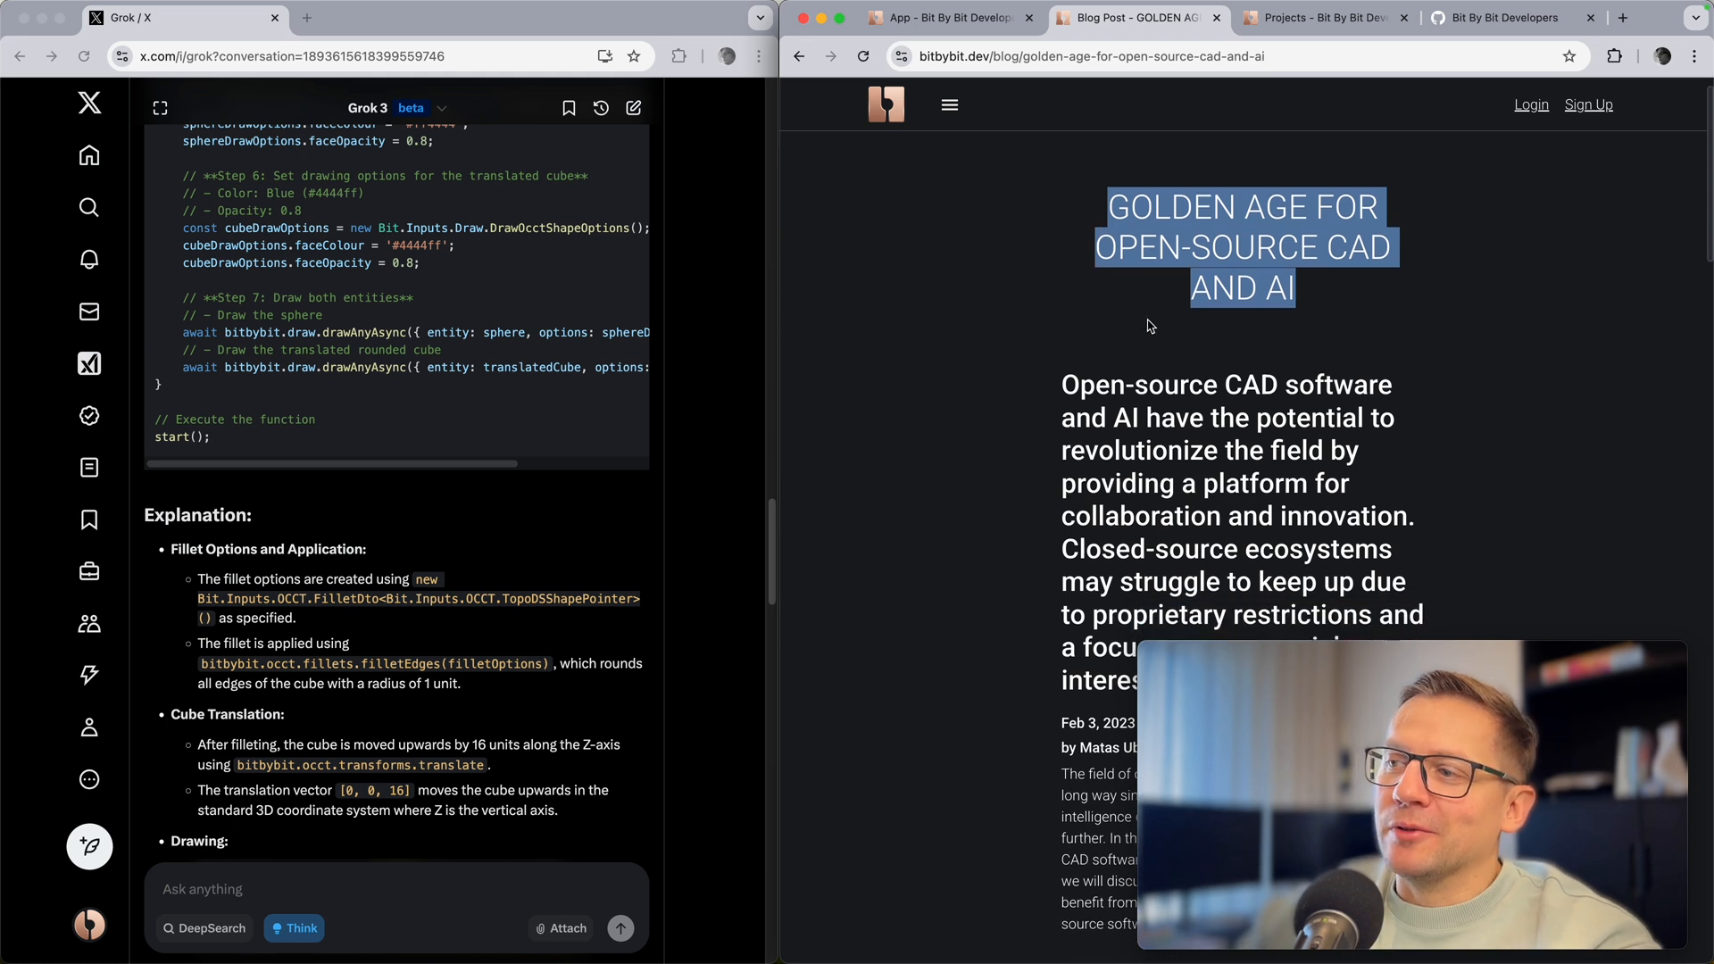
{"action": "mouse_move", "coordinate": [1149, 334]}
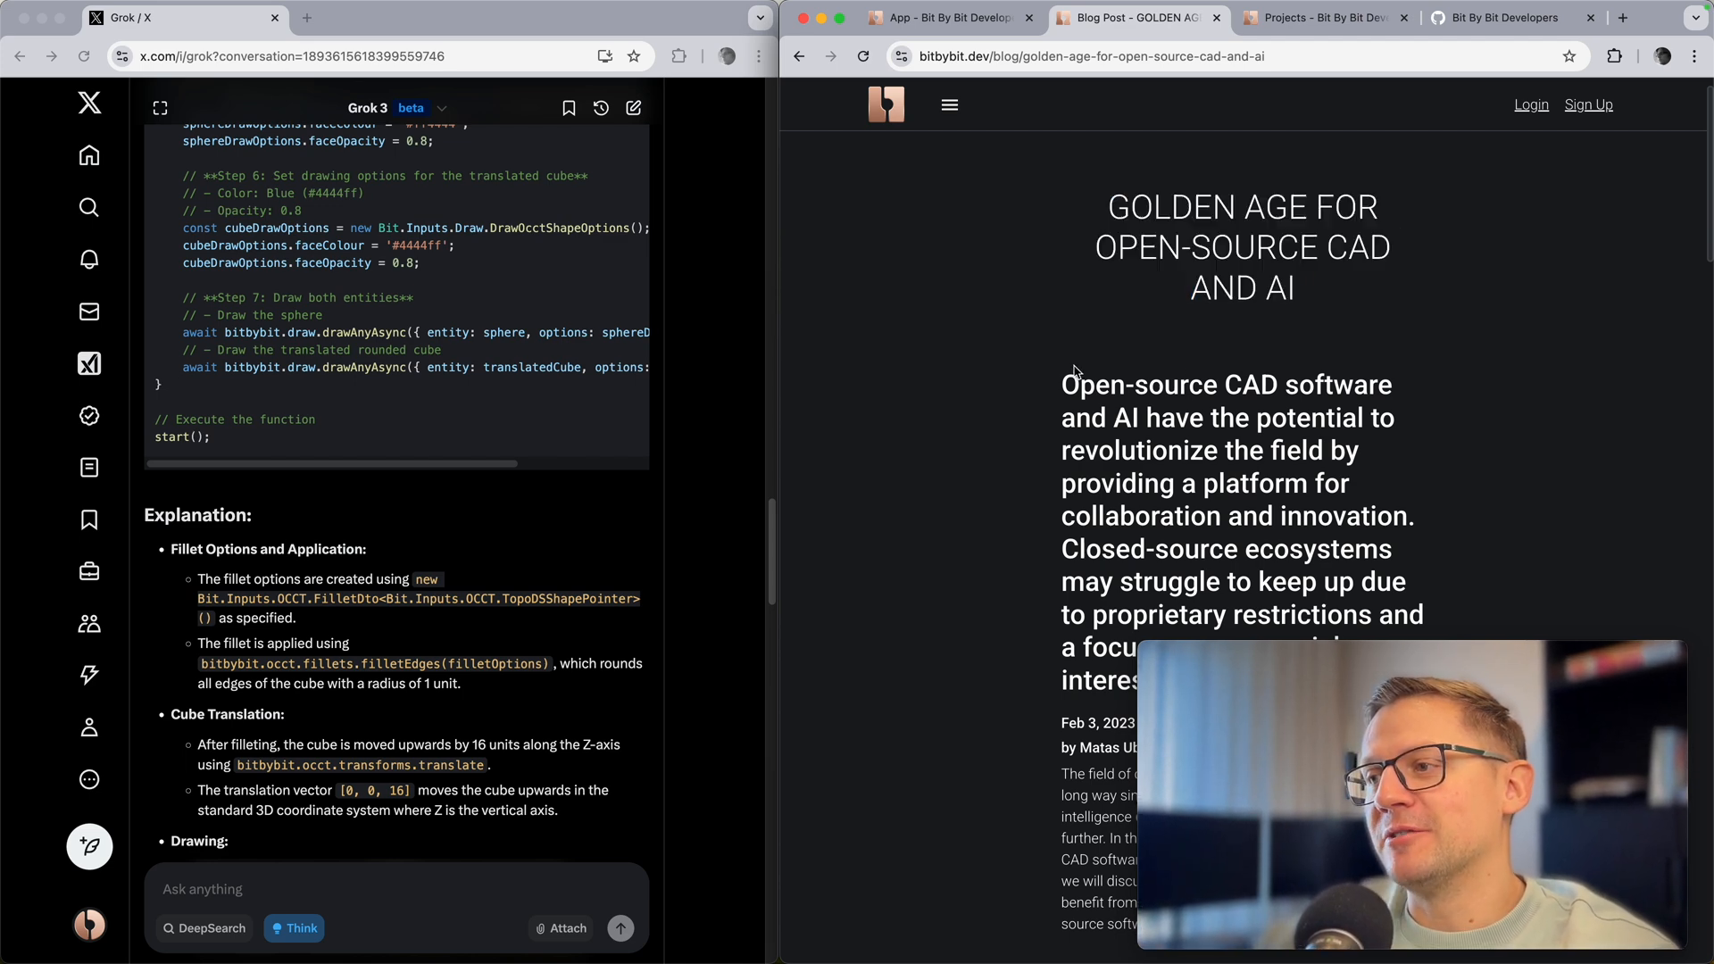
Step: Read down the Golden Age for Open-Source CAD and AI post to its closed-access passage and return to the title
{"action": "scroll", "scroll_direction": "down", "scroll_amount": 3}
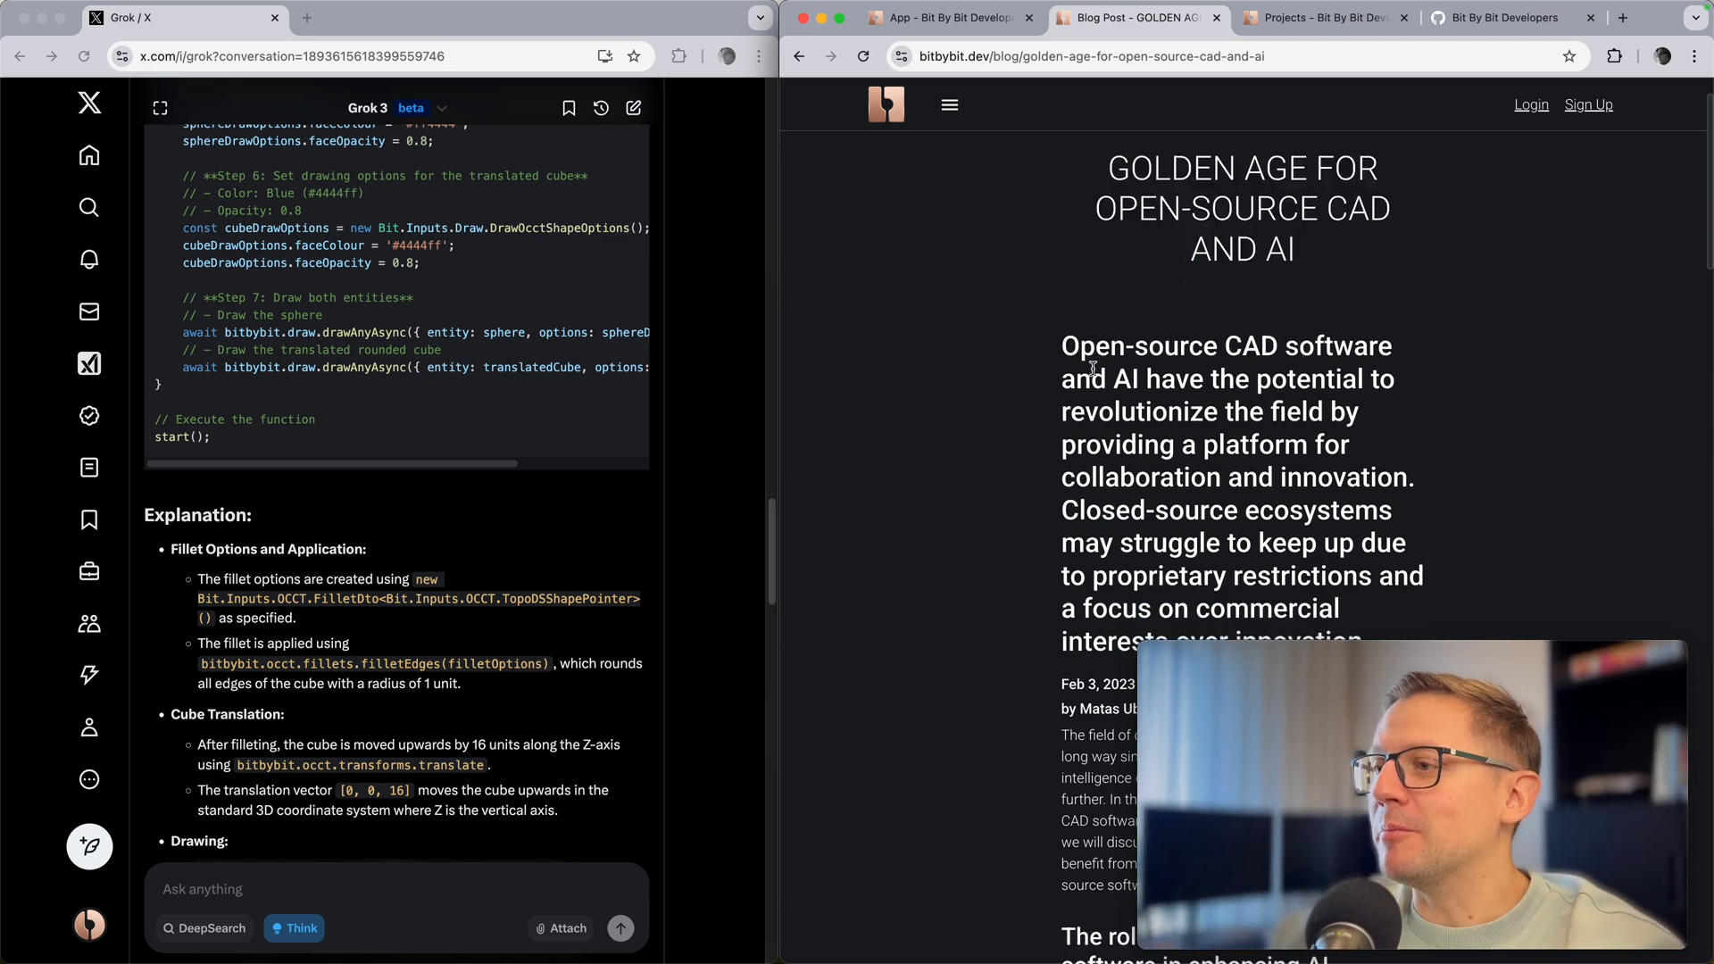
{"action": "scroll", "scroll_direction": "down", "scroll_amount": 3}
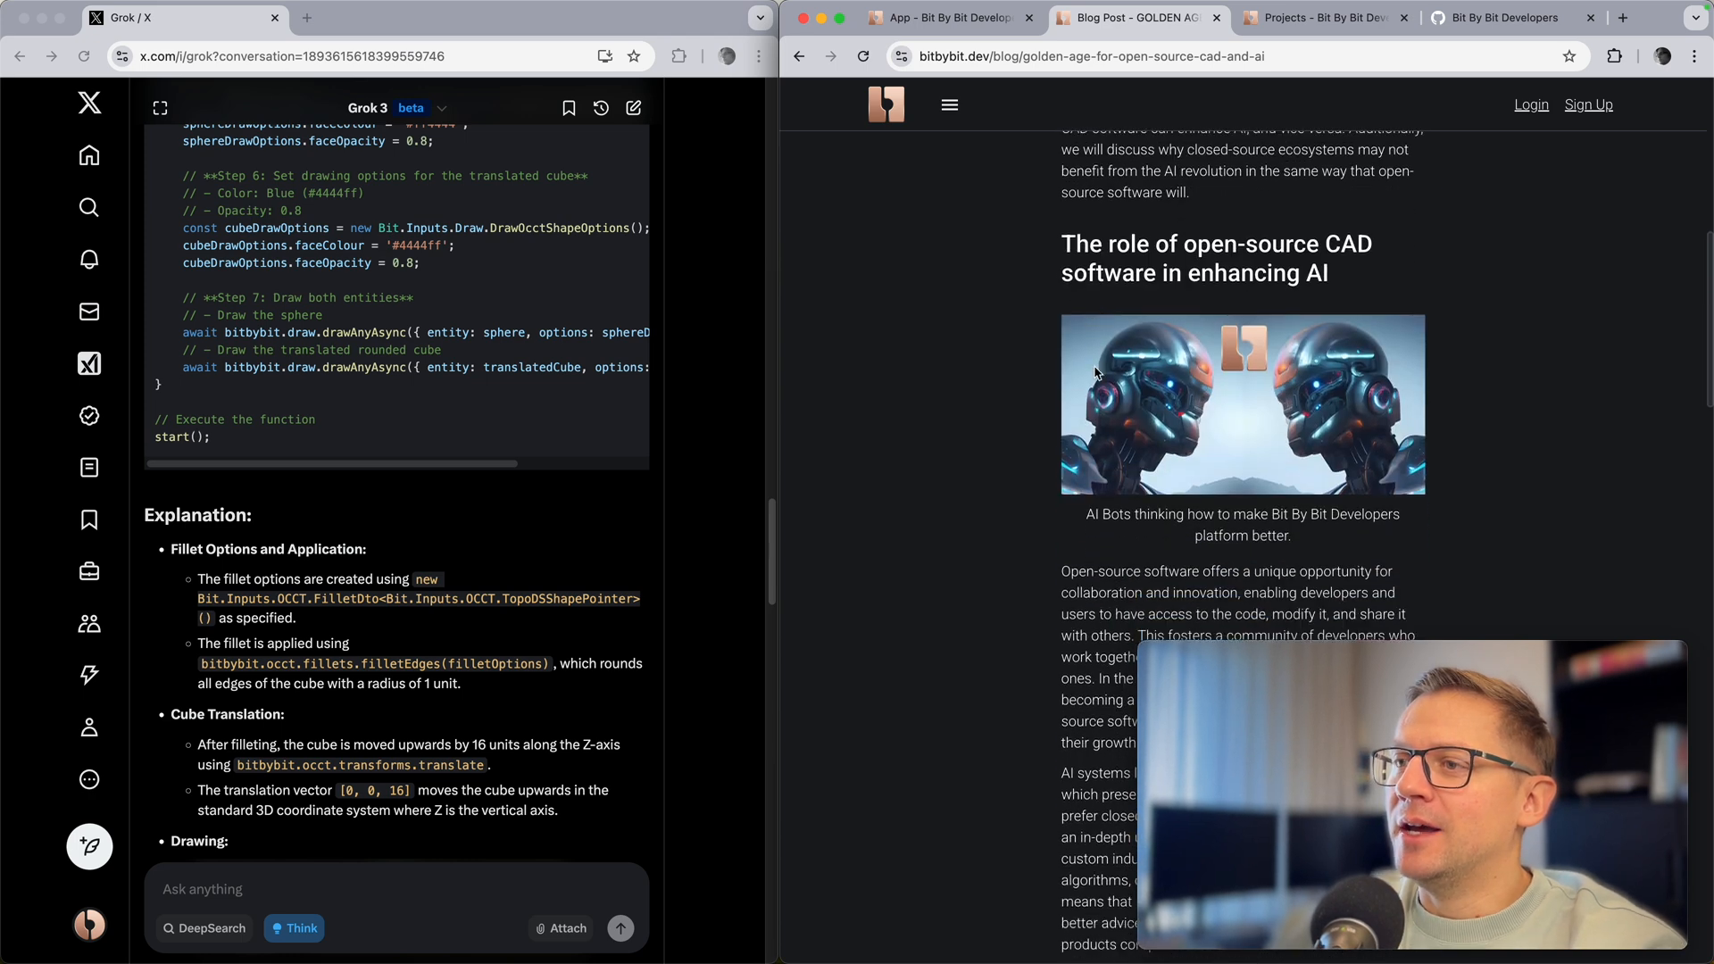
{"action": "scroll", "scroll_direction": "down", "scroll_amount": 3}
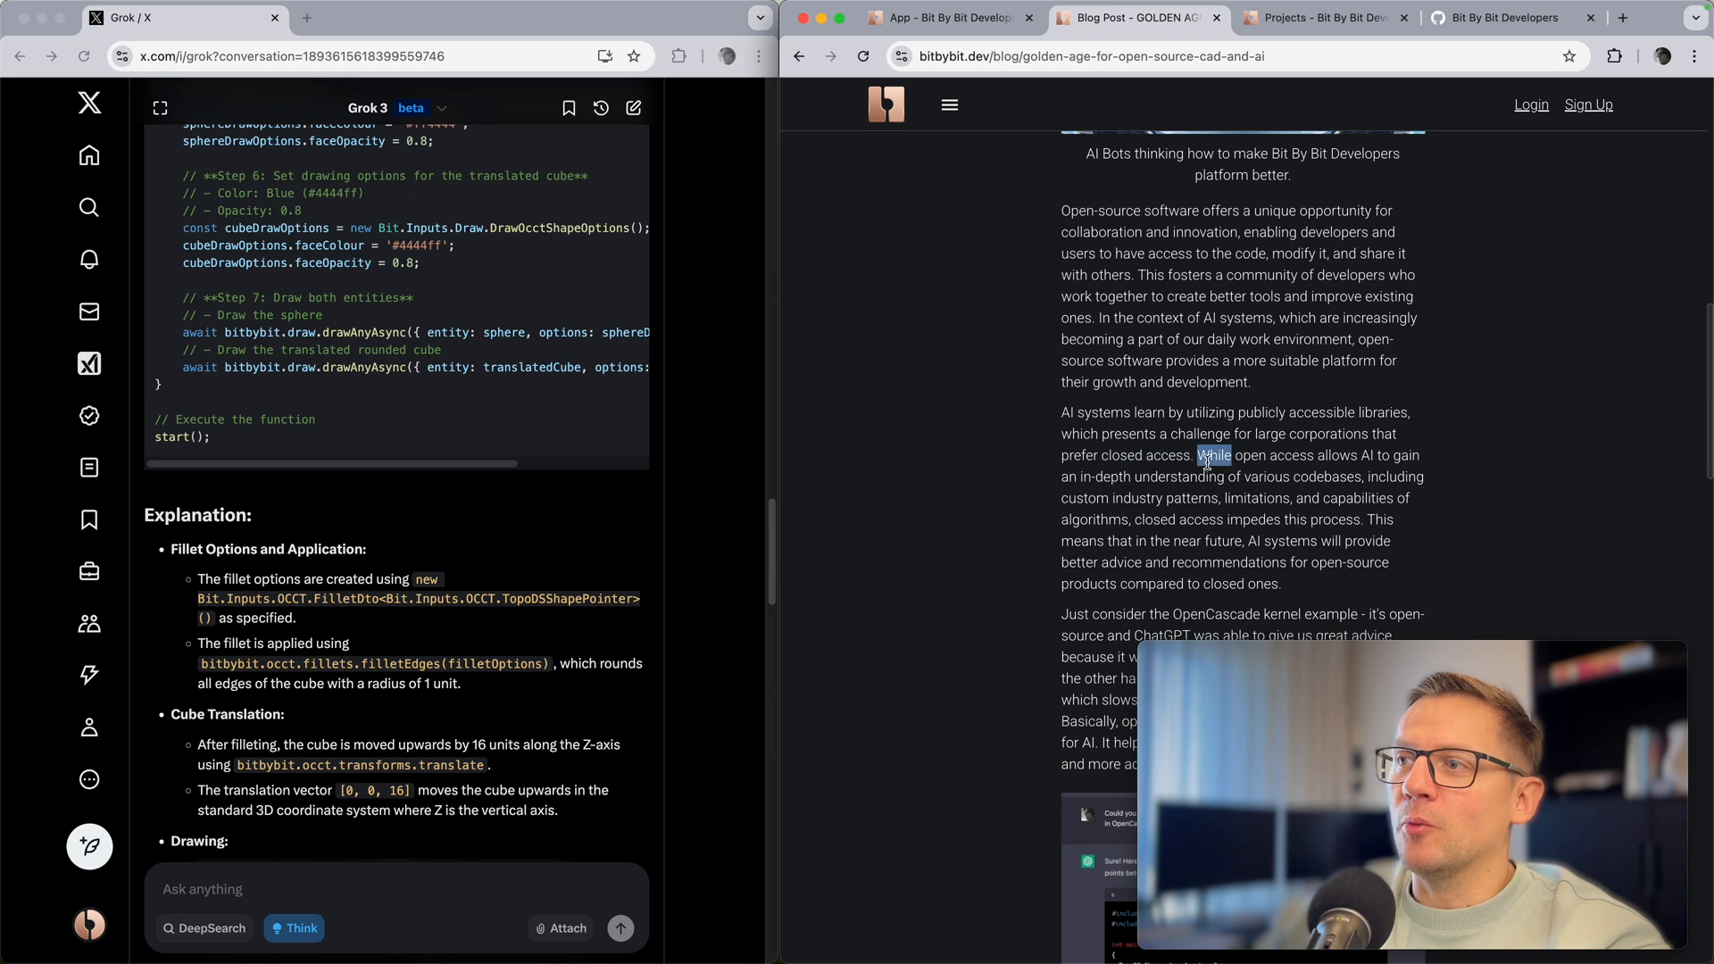
{"action": "mouse_move", "coordinate": [1071, 480]}
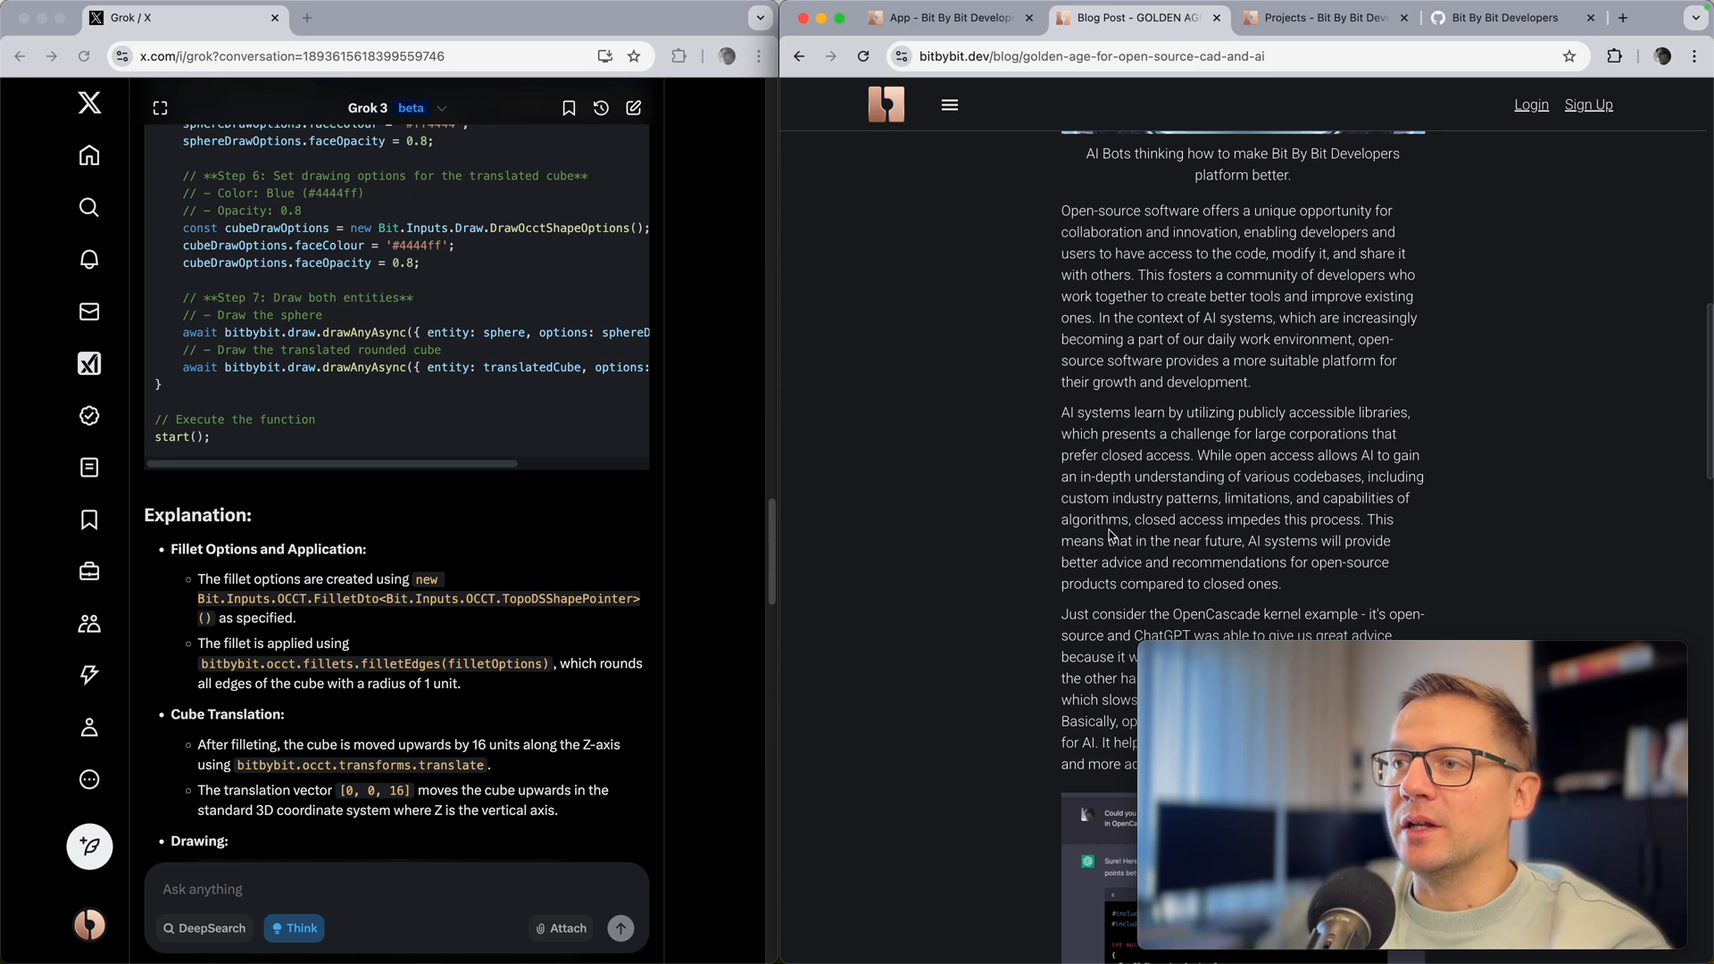
{"action": "mouse_move", "coordinate": [1185, 537]}
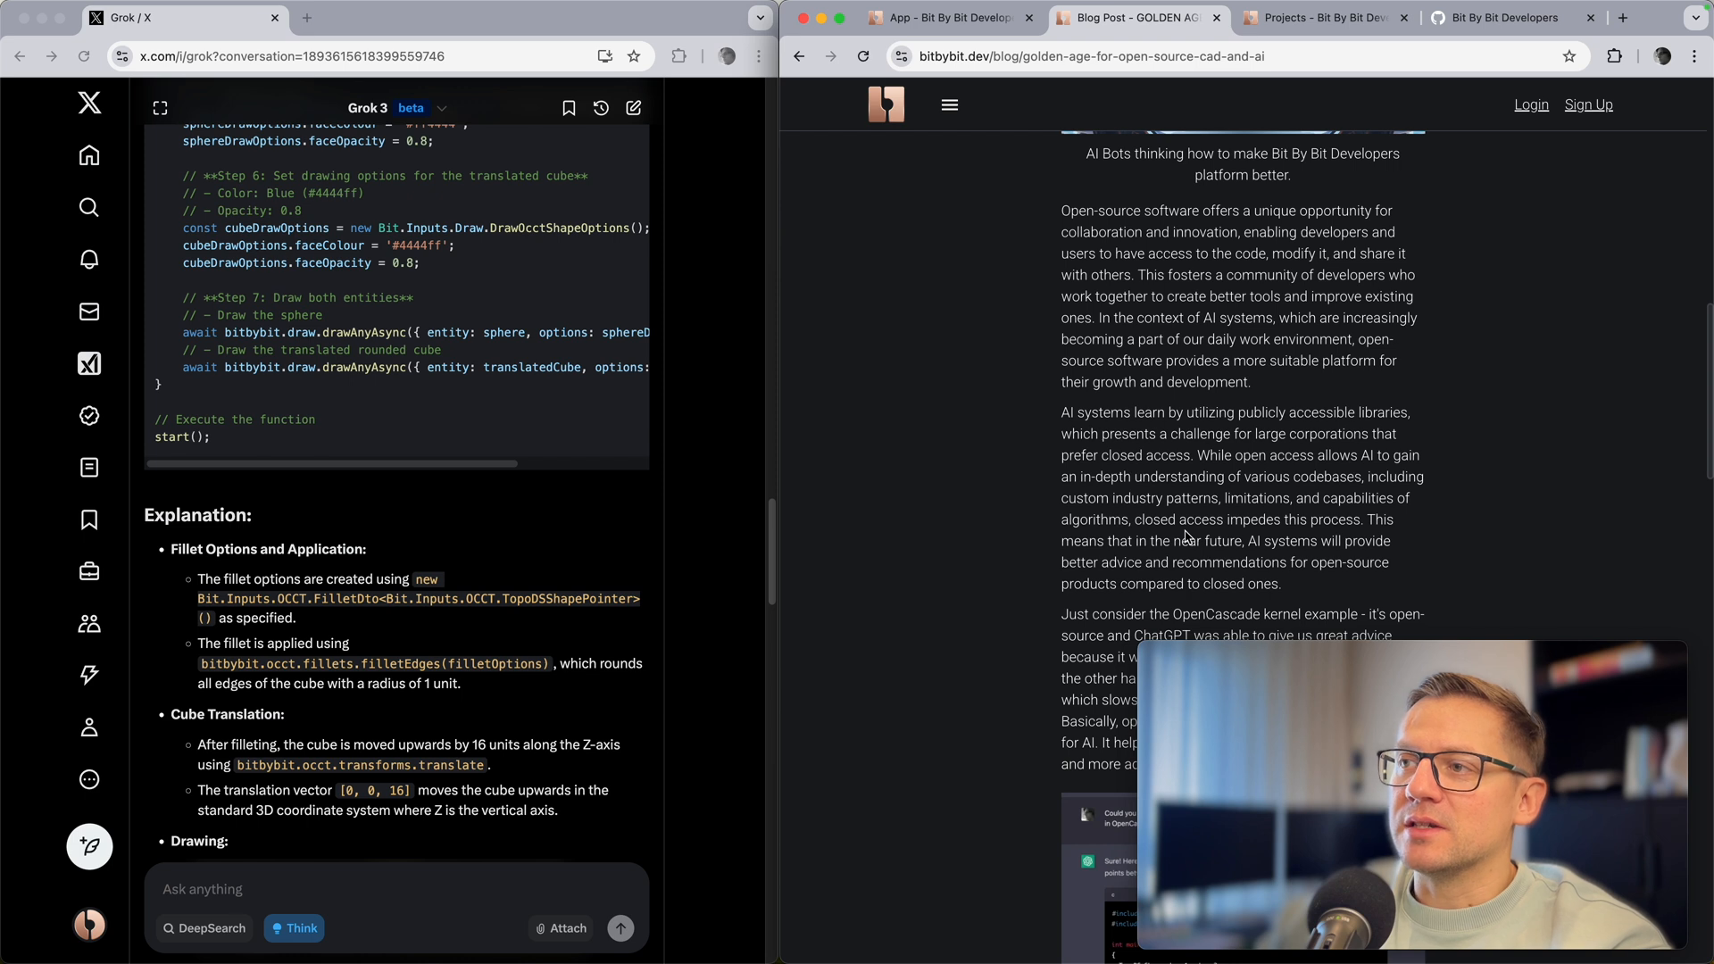
{"action": "mouse_move", "coordinate": [1373, 534]}
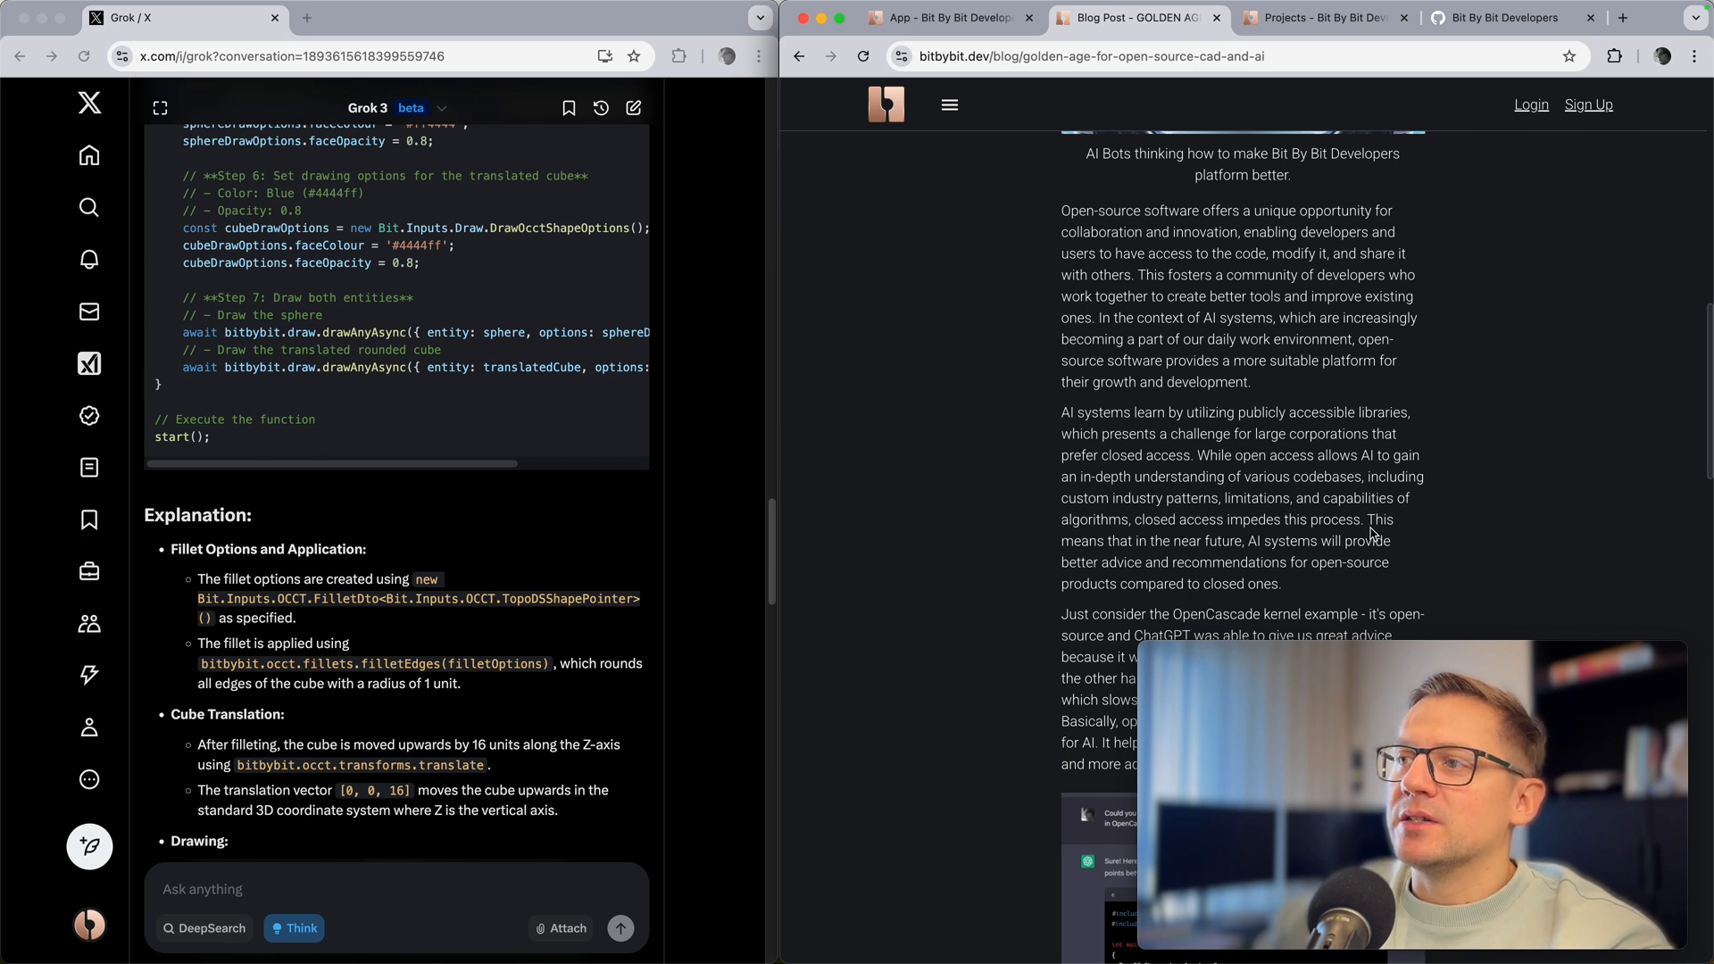
{"action": "mouse_move", "coordinate": [1249, 538]}
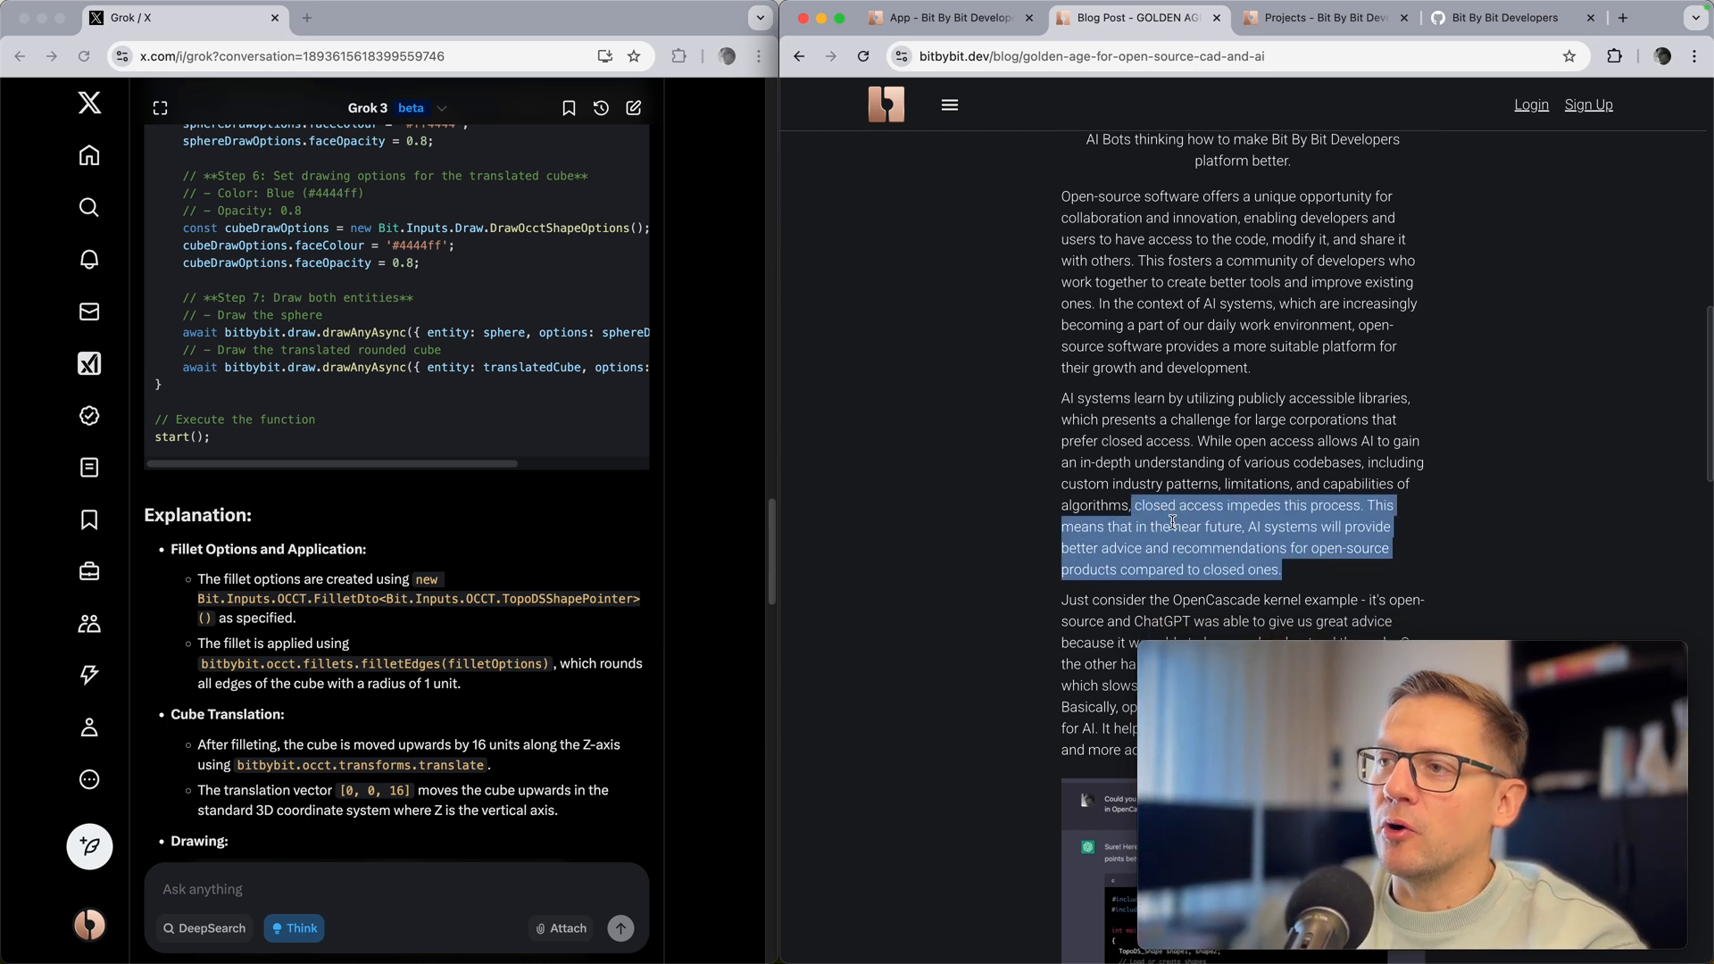
{"action": "left_click", "coordinate": [1285, 580]}
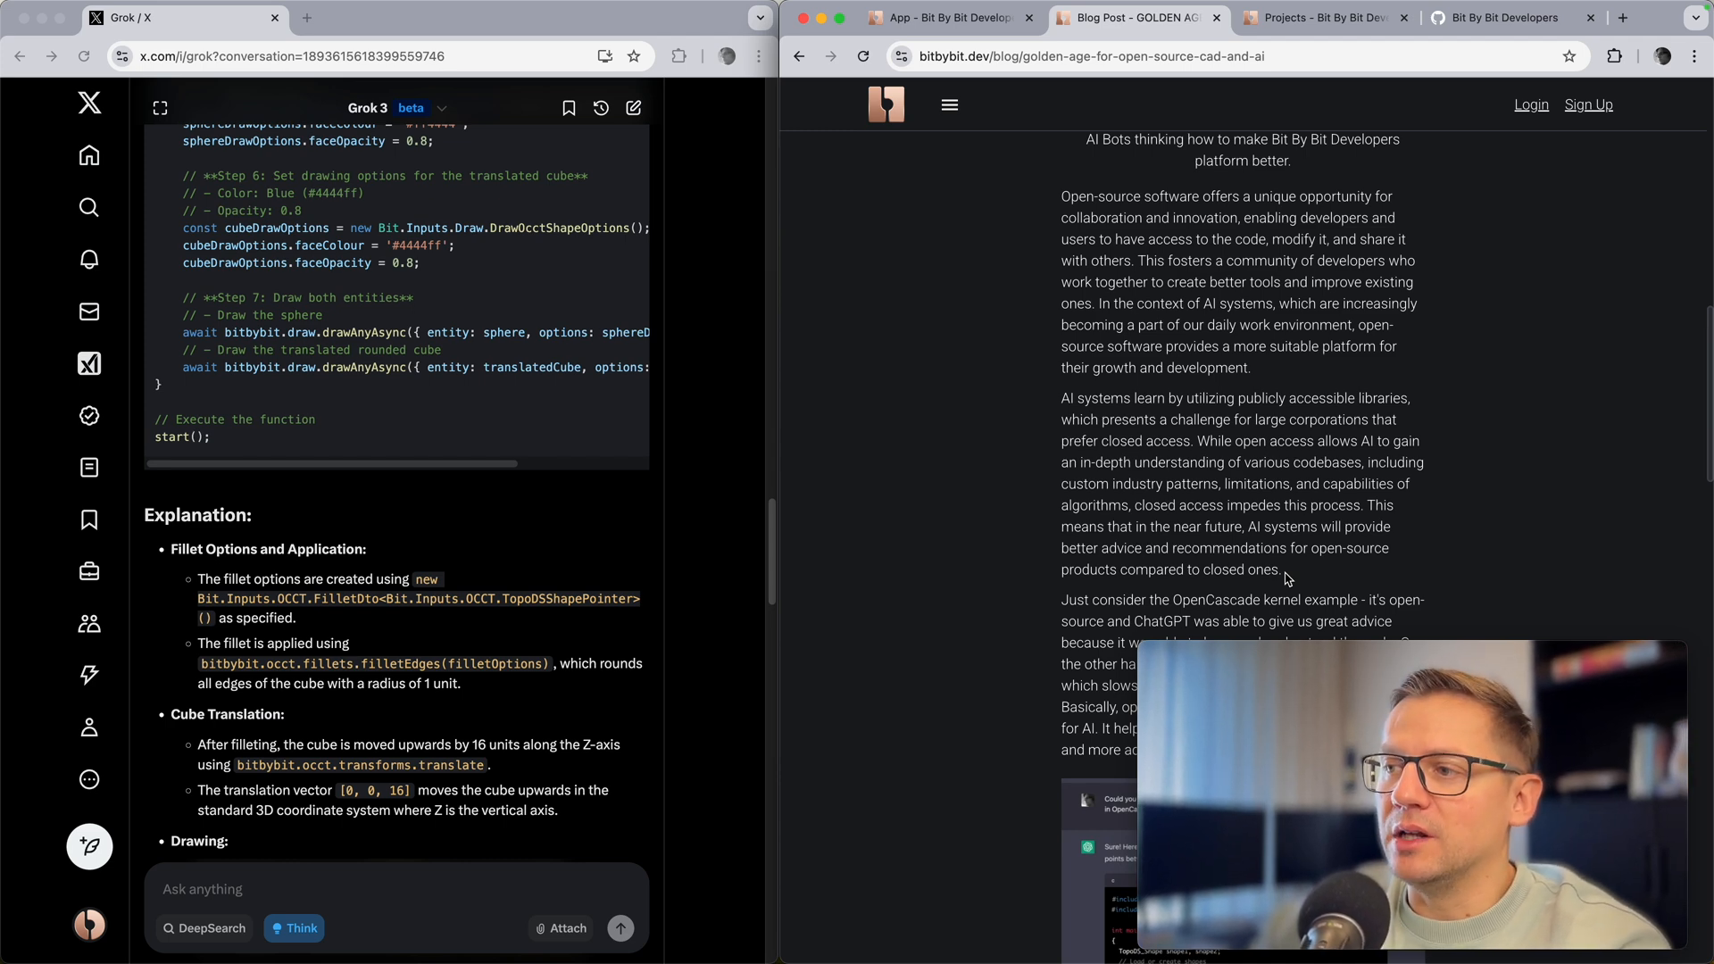
{"action": "scroll", "scroll_direction": "up", "scroll_amount": 3}
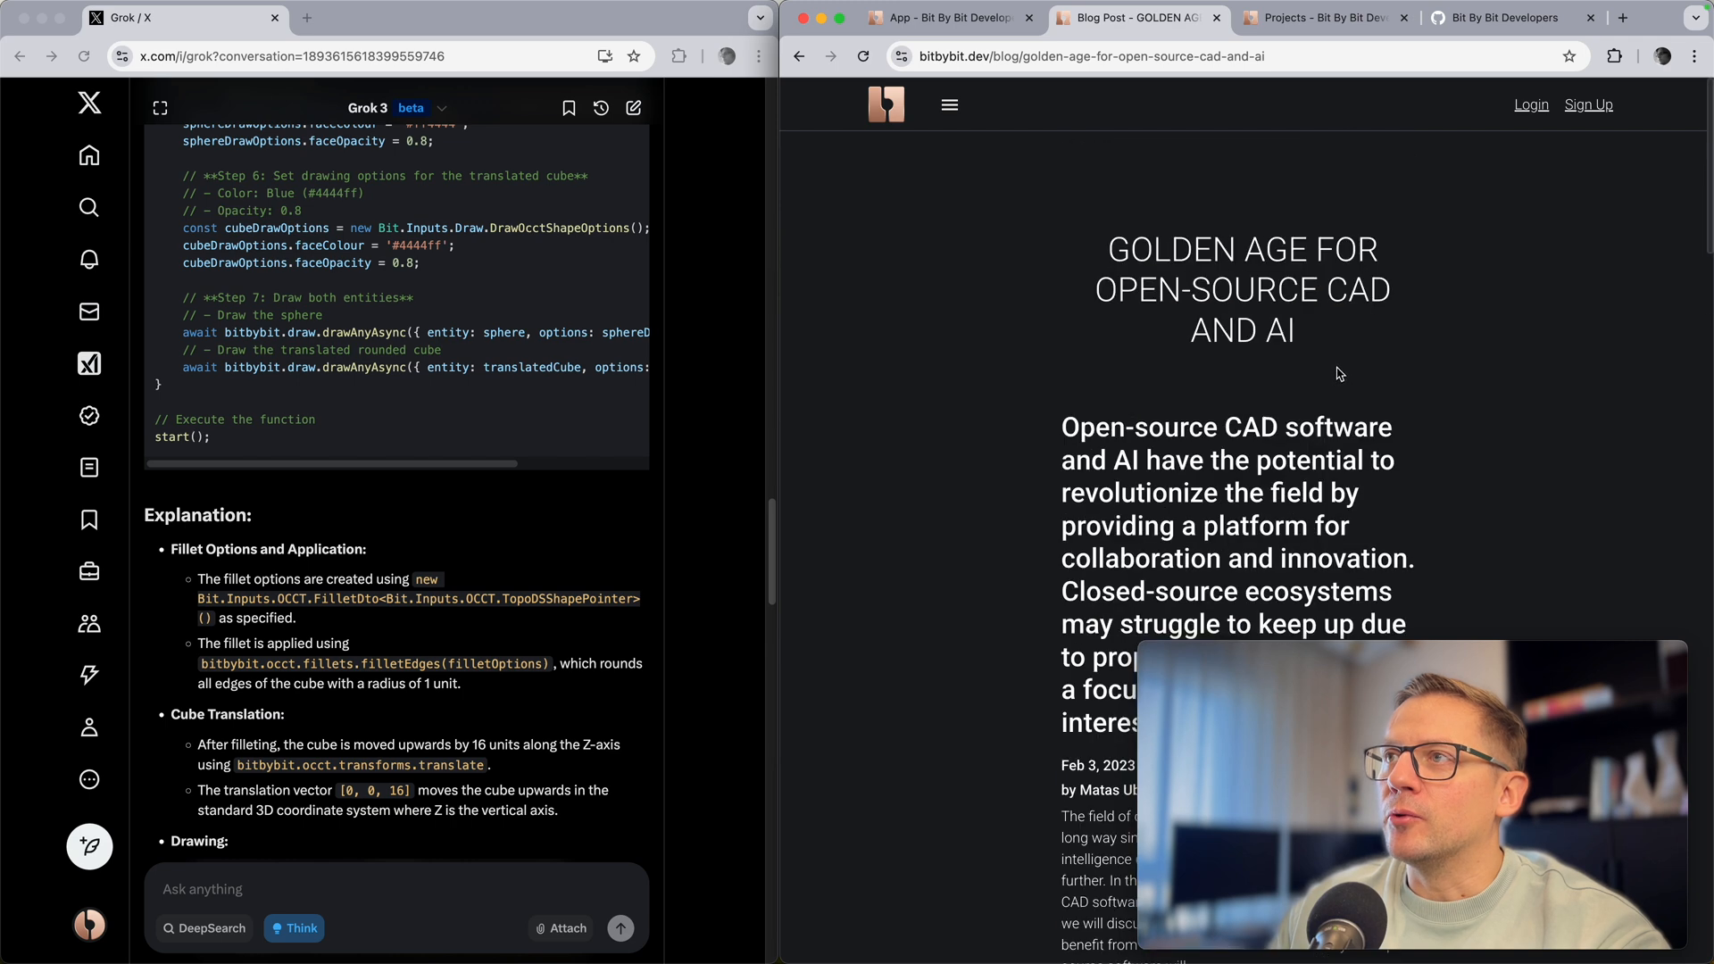
Step: Browse the public projects and view the Parametric Roof Pavillion's Structure only script
{"action": "left_click", "coordinate": [1317, 18]}
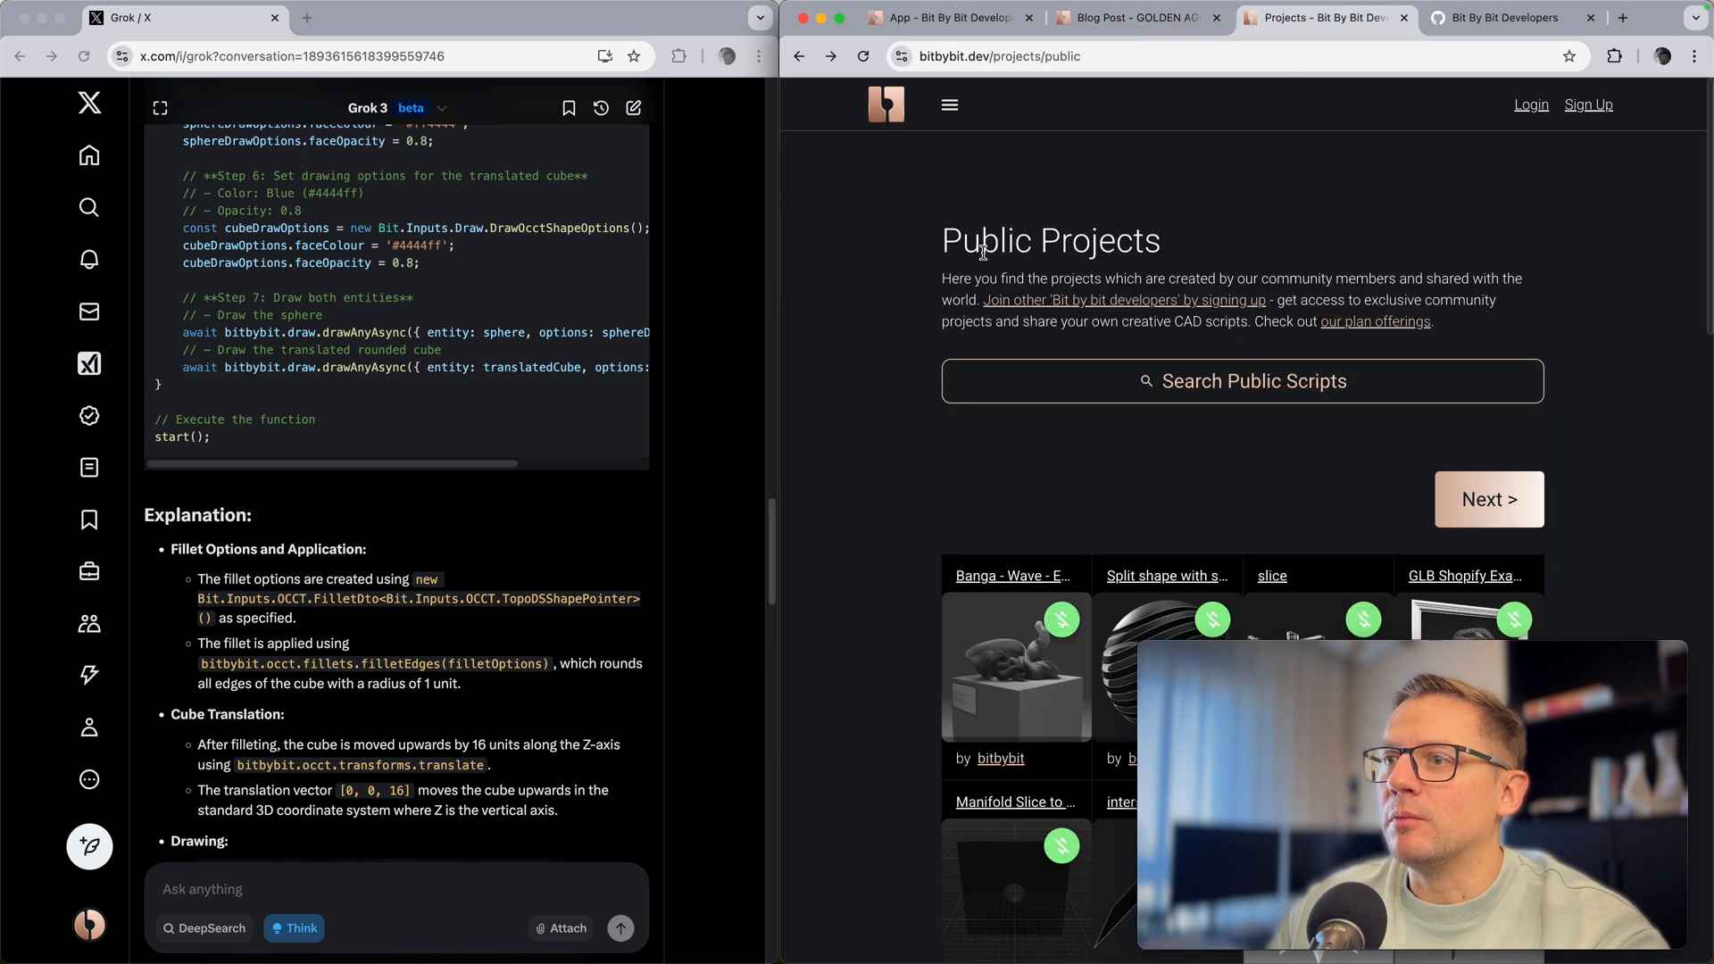
{"action": "scroll", "scroll_direction": "down", "scroll_amount": 3}
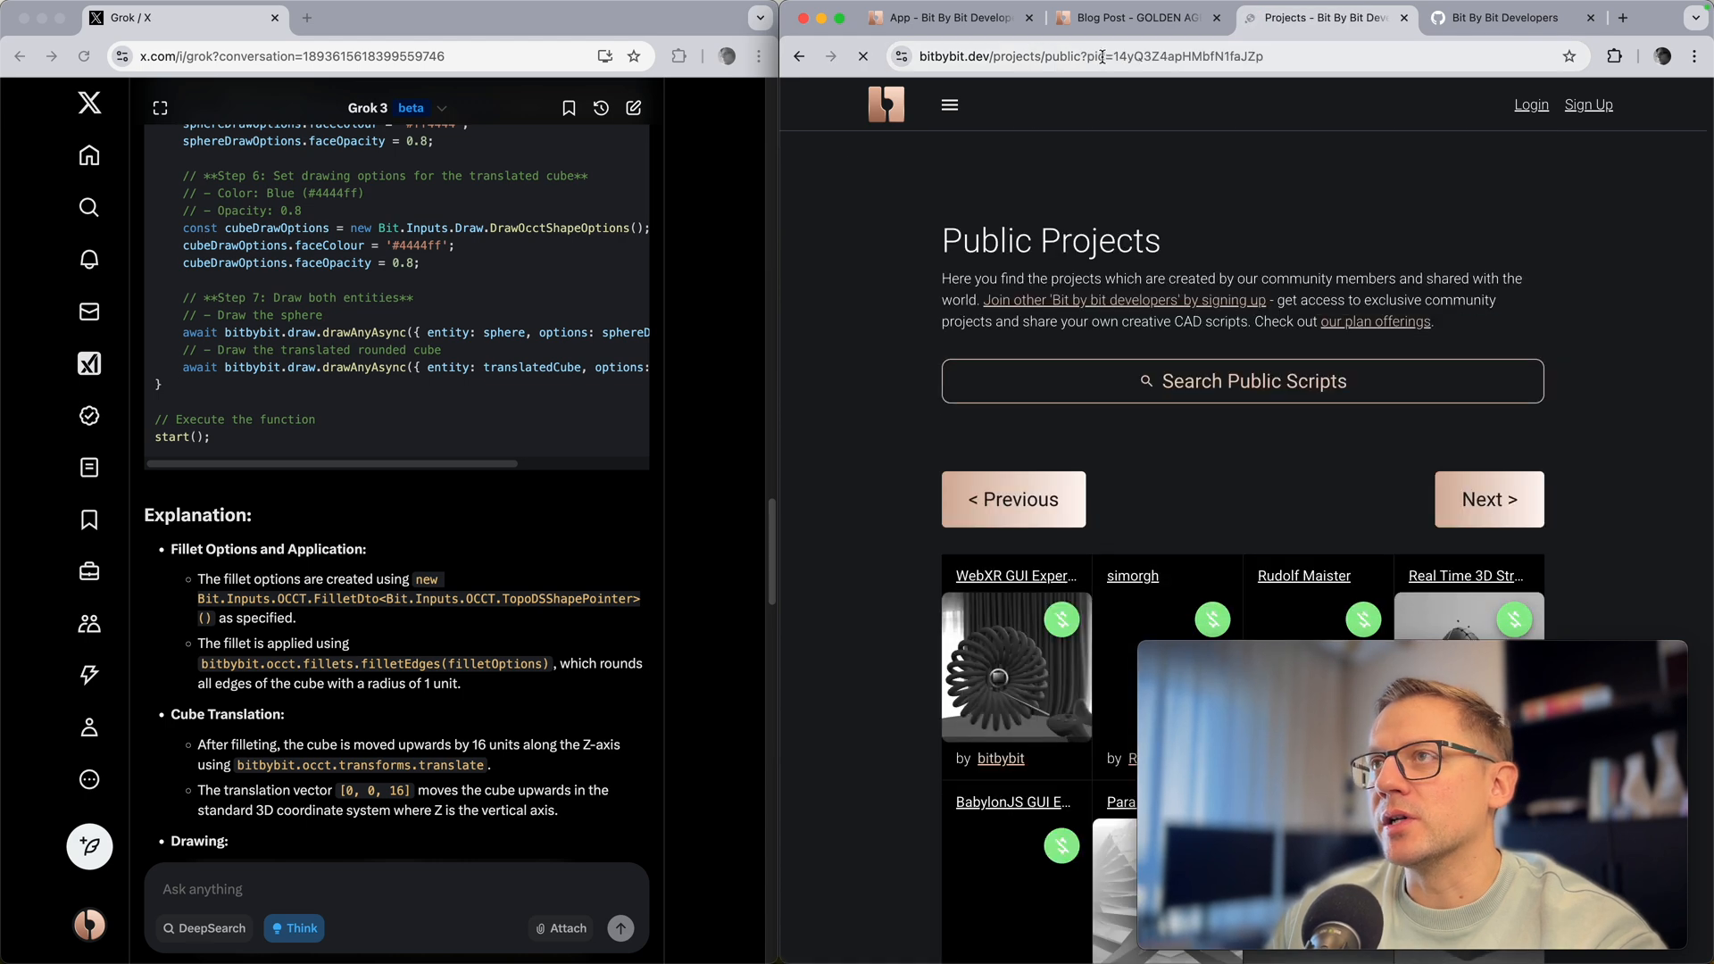
{"action": "scroll", "scroll_direction": "down", "scroll_amount": 3}
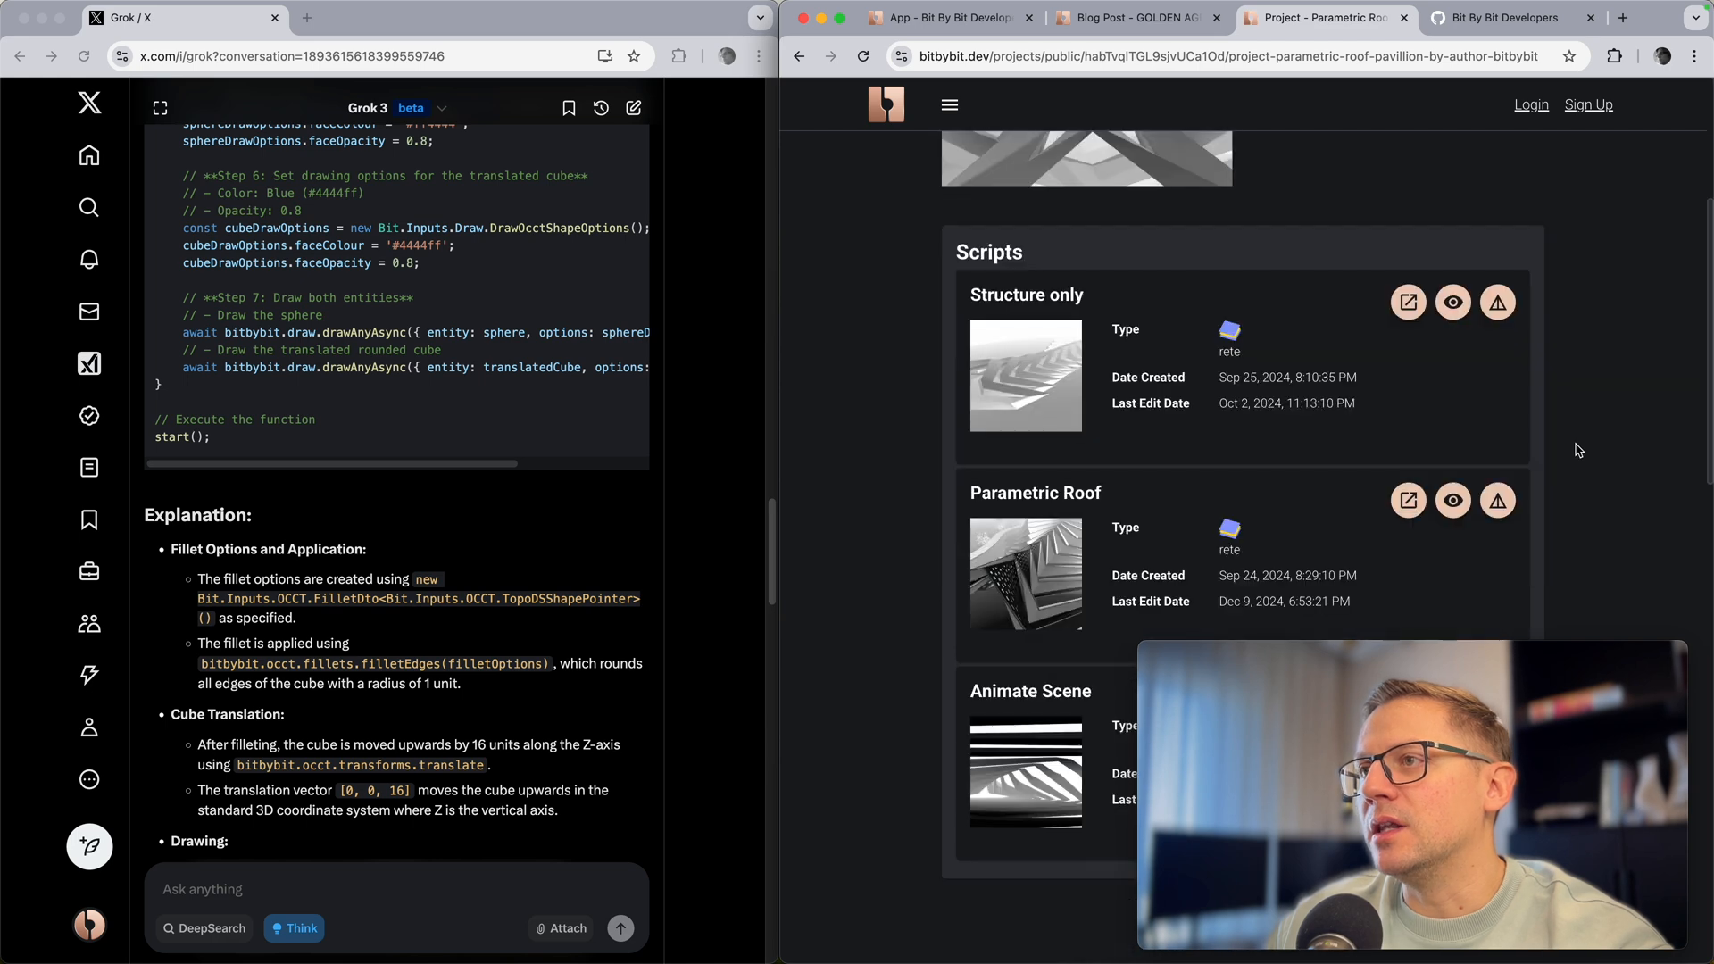
{"action": "left_click", "coordinate": [1409, 302]}
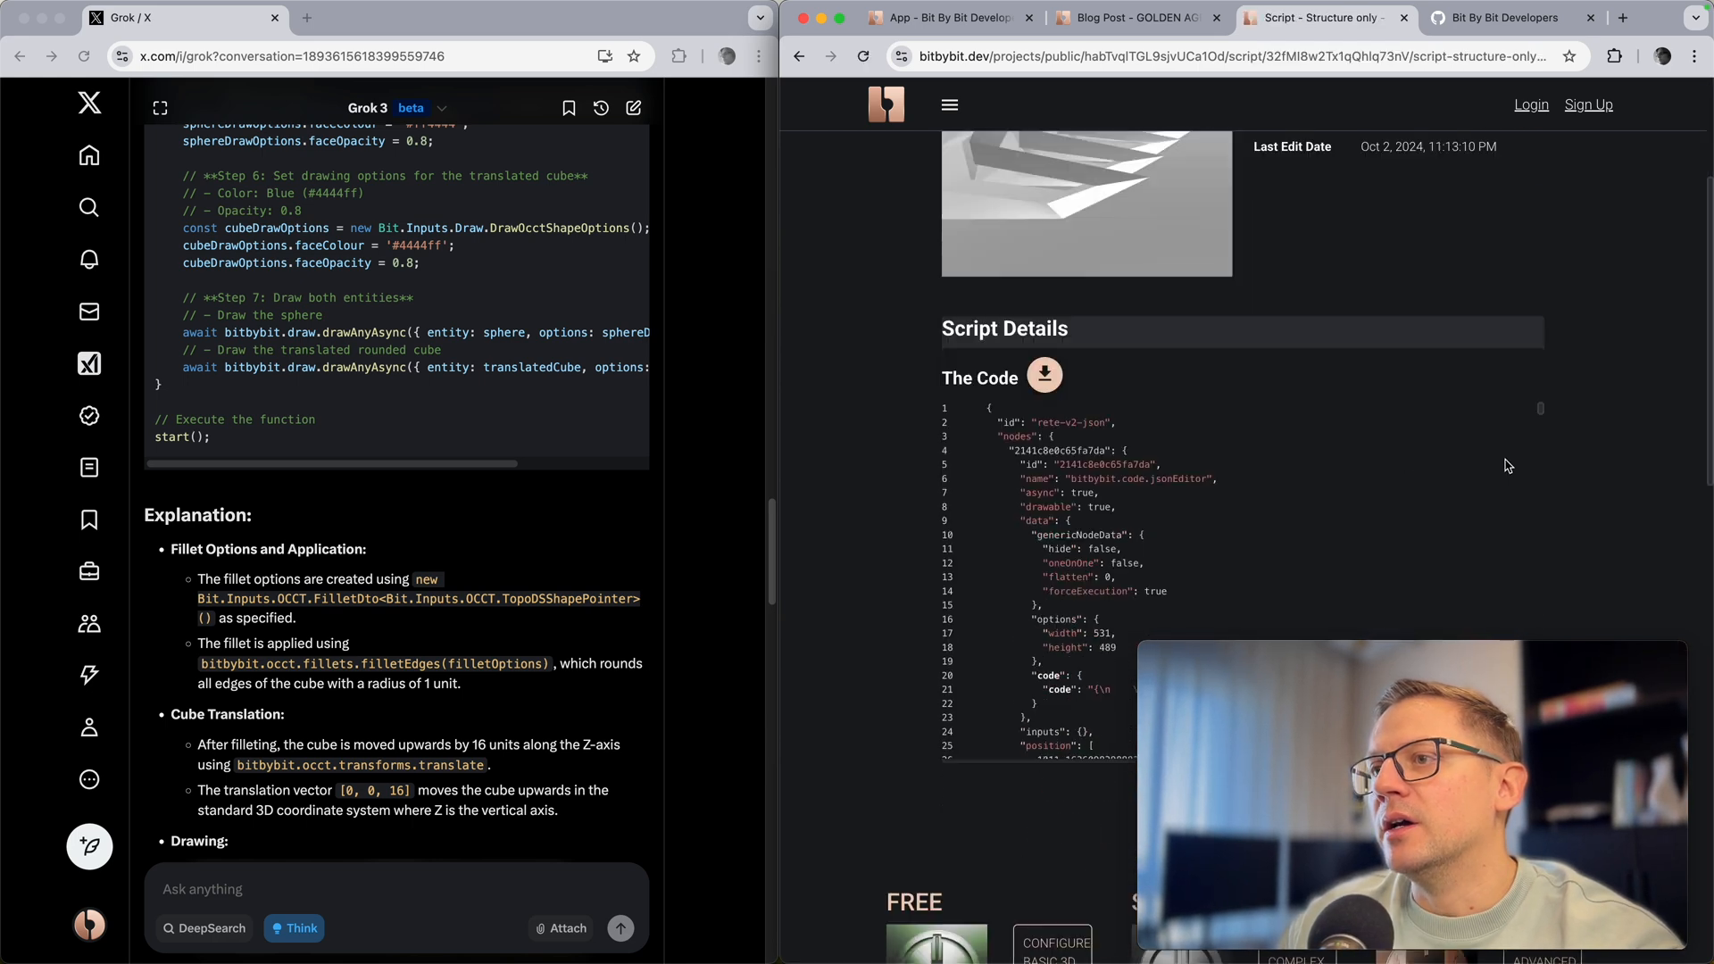
Step: Look over the script code and return to the Parametric Roof Pavillion project page
{"action": "scroll", "scroll_direction": "down", "scroll_amount": 3}
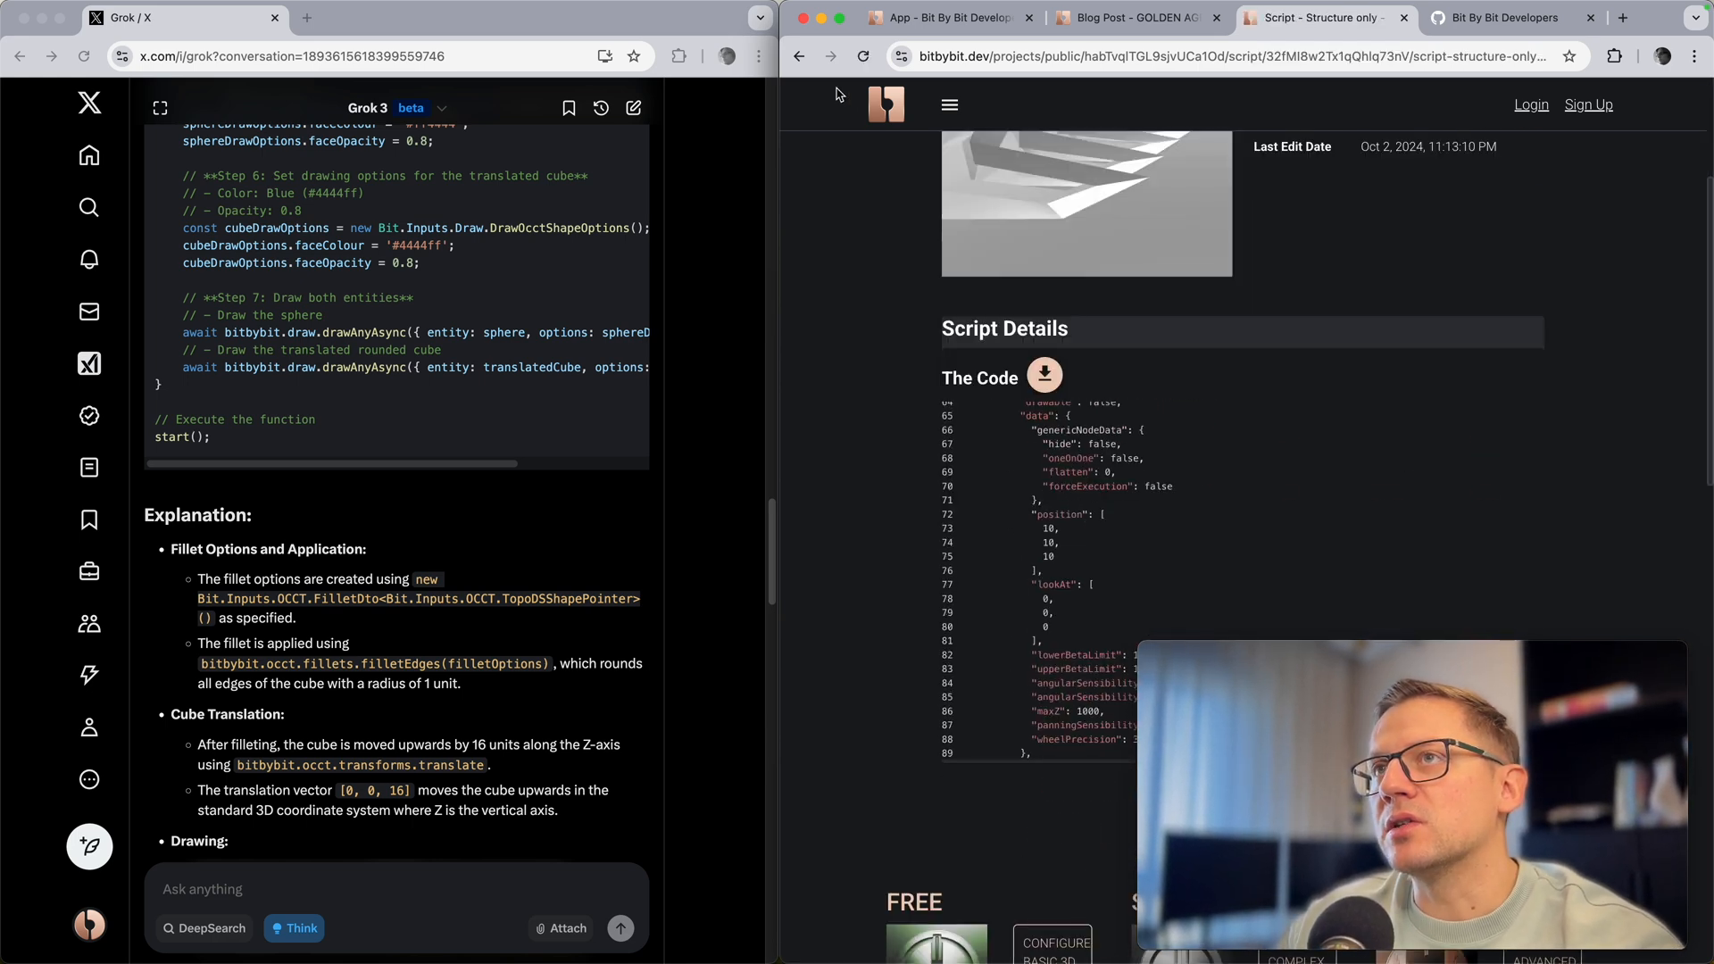
{"action": "left_click", "coordinate": [799, 55]}
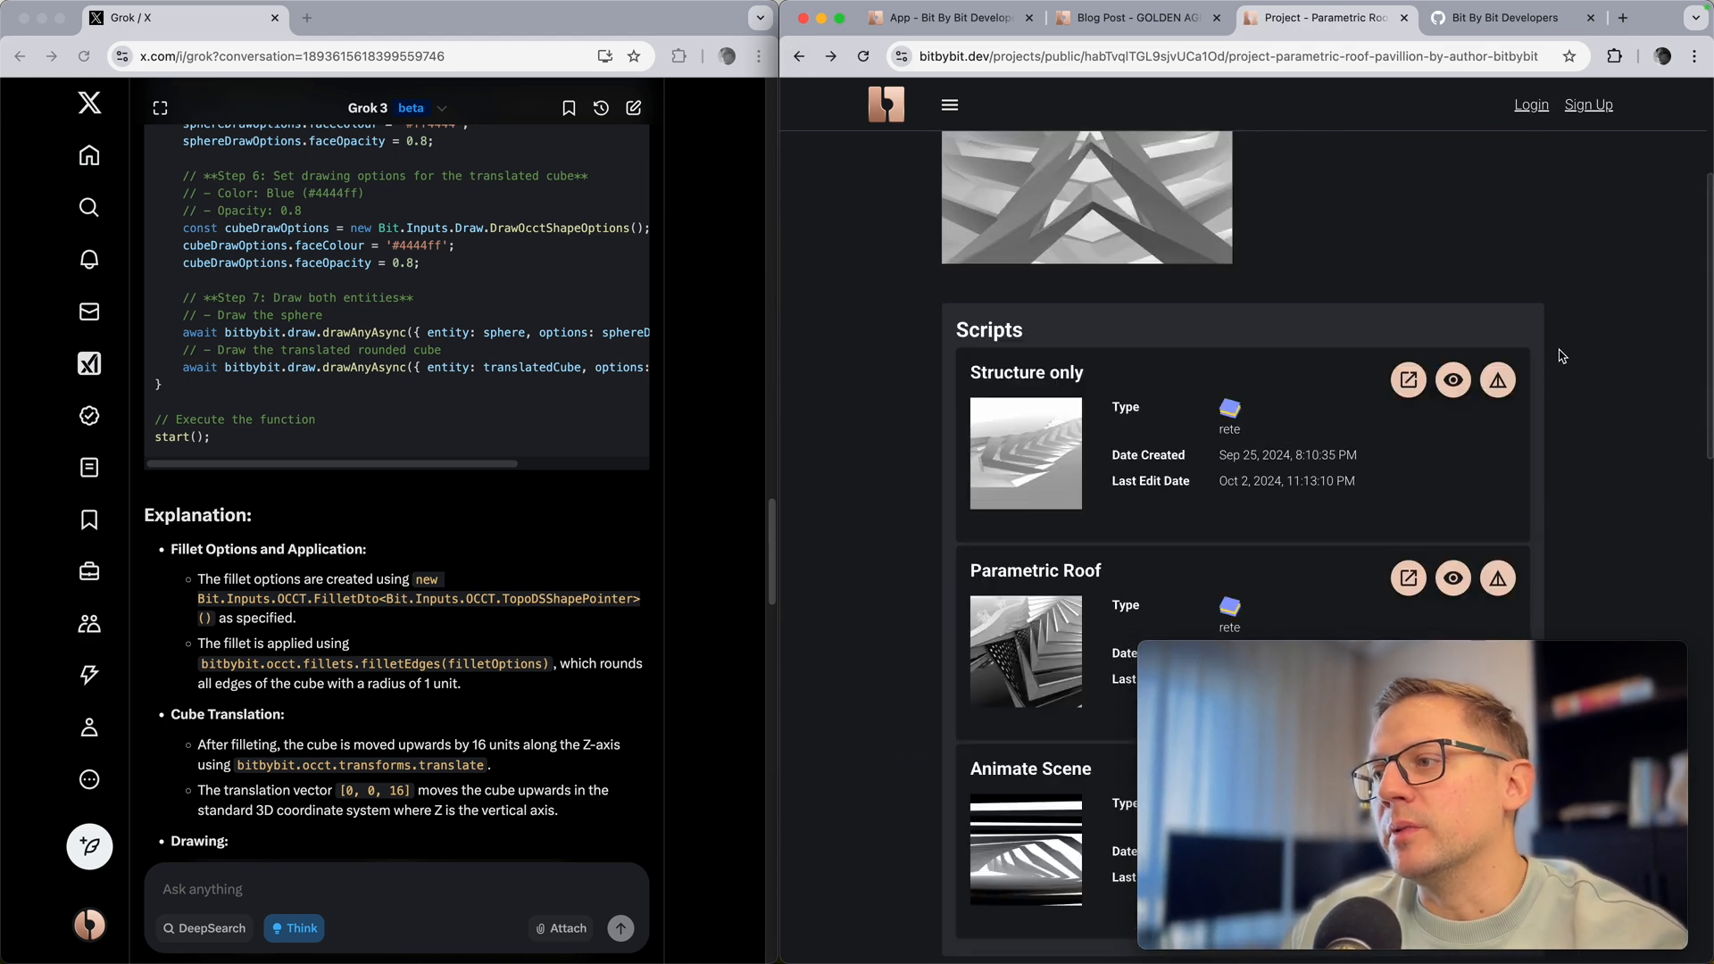
{"action": "scroll", "scroll_direction": "up", "scroll_amount": 3}
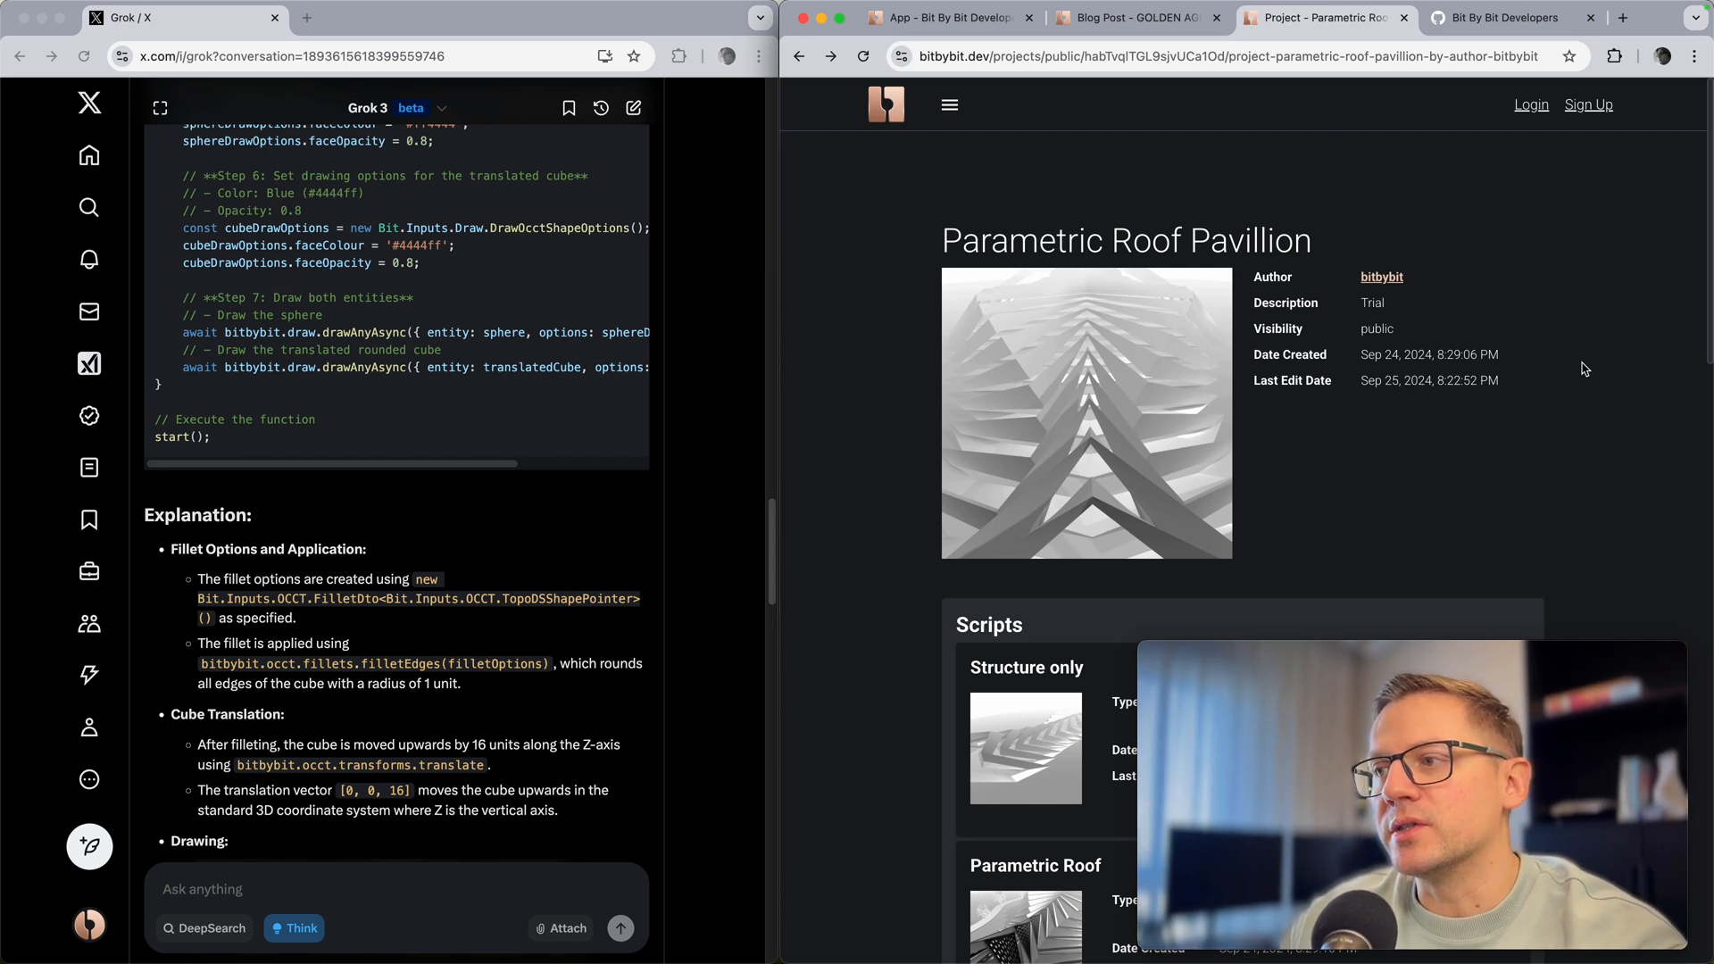
{"action": "mouse_move", "coordinate": [1556, 318]}
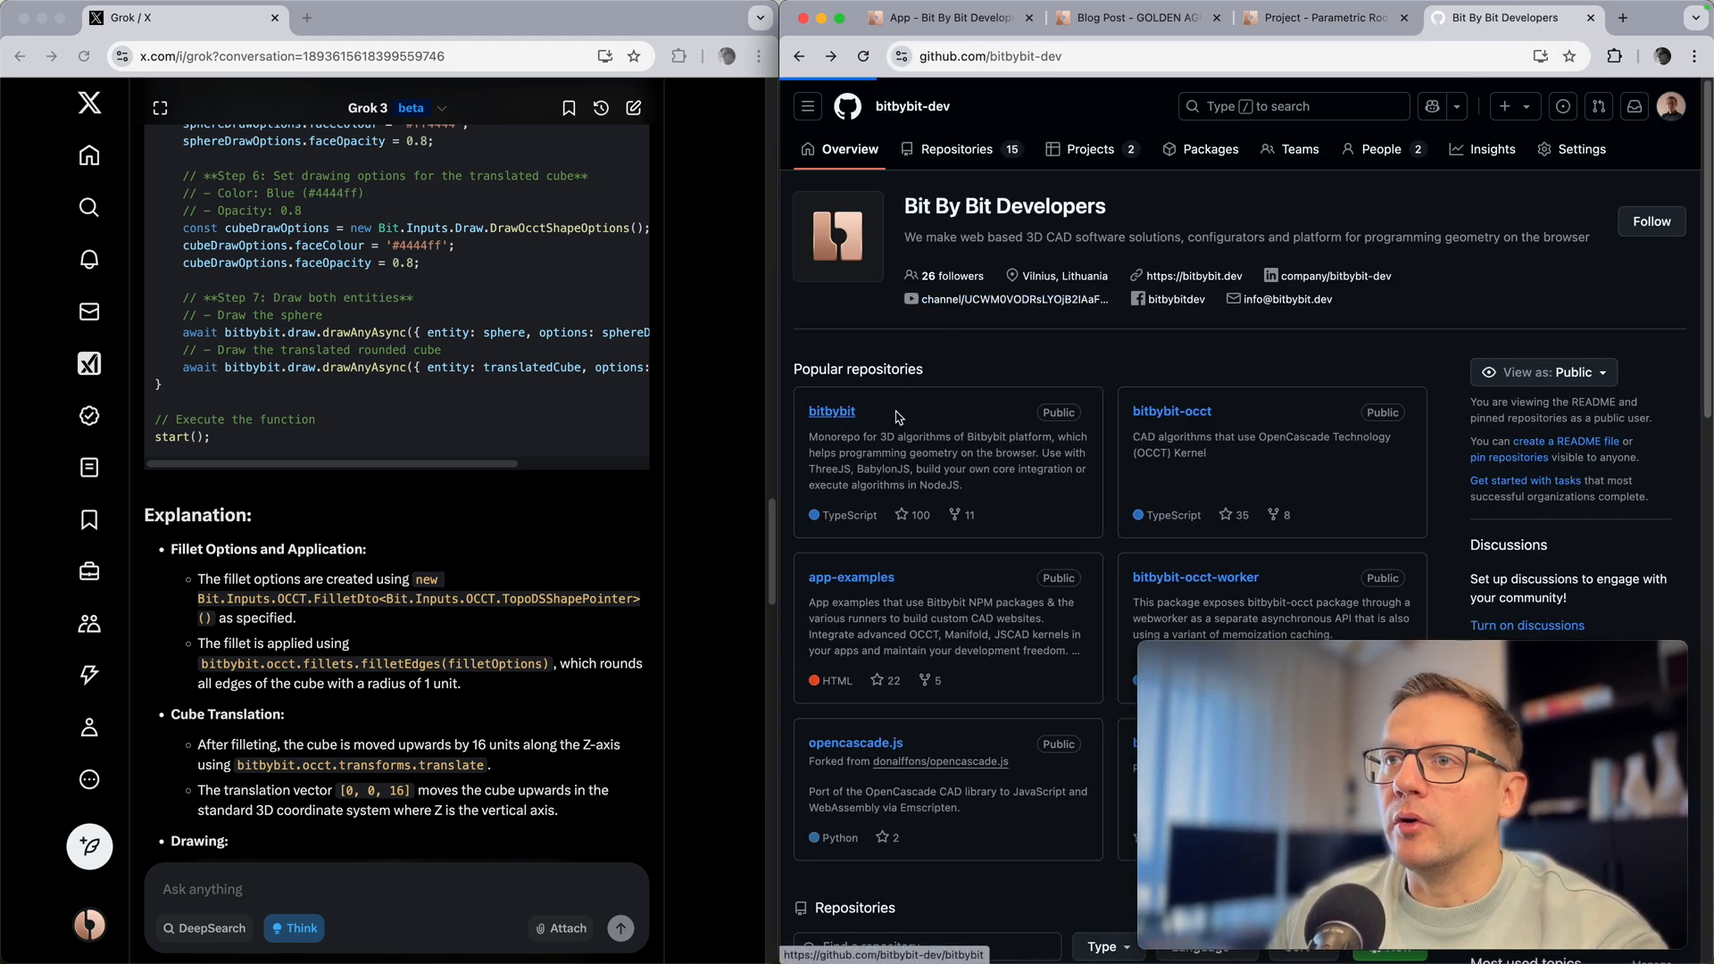
Step: Show the bitbybit repository's packages/dev folder listing babylonjs, core, jscad, manifold, occt and threejs
{"action": "left_click", "coordinate": [832, 410]}
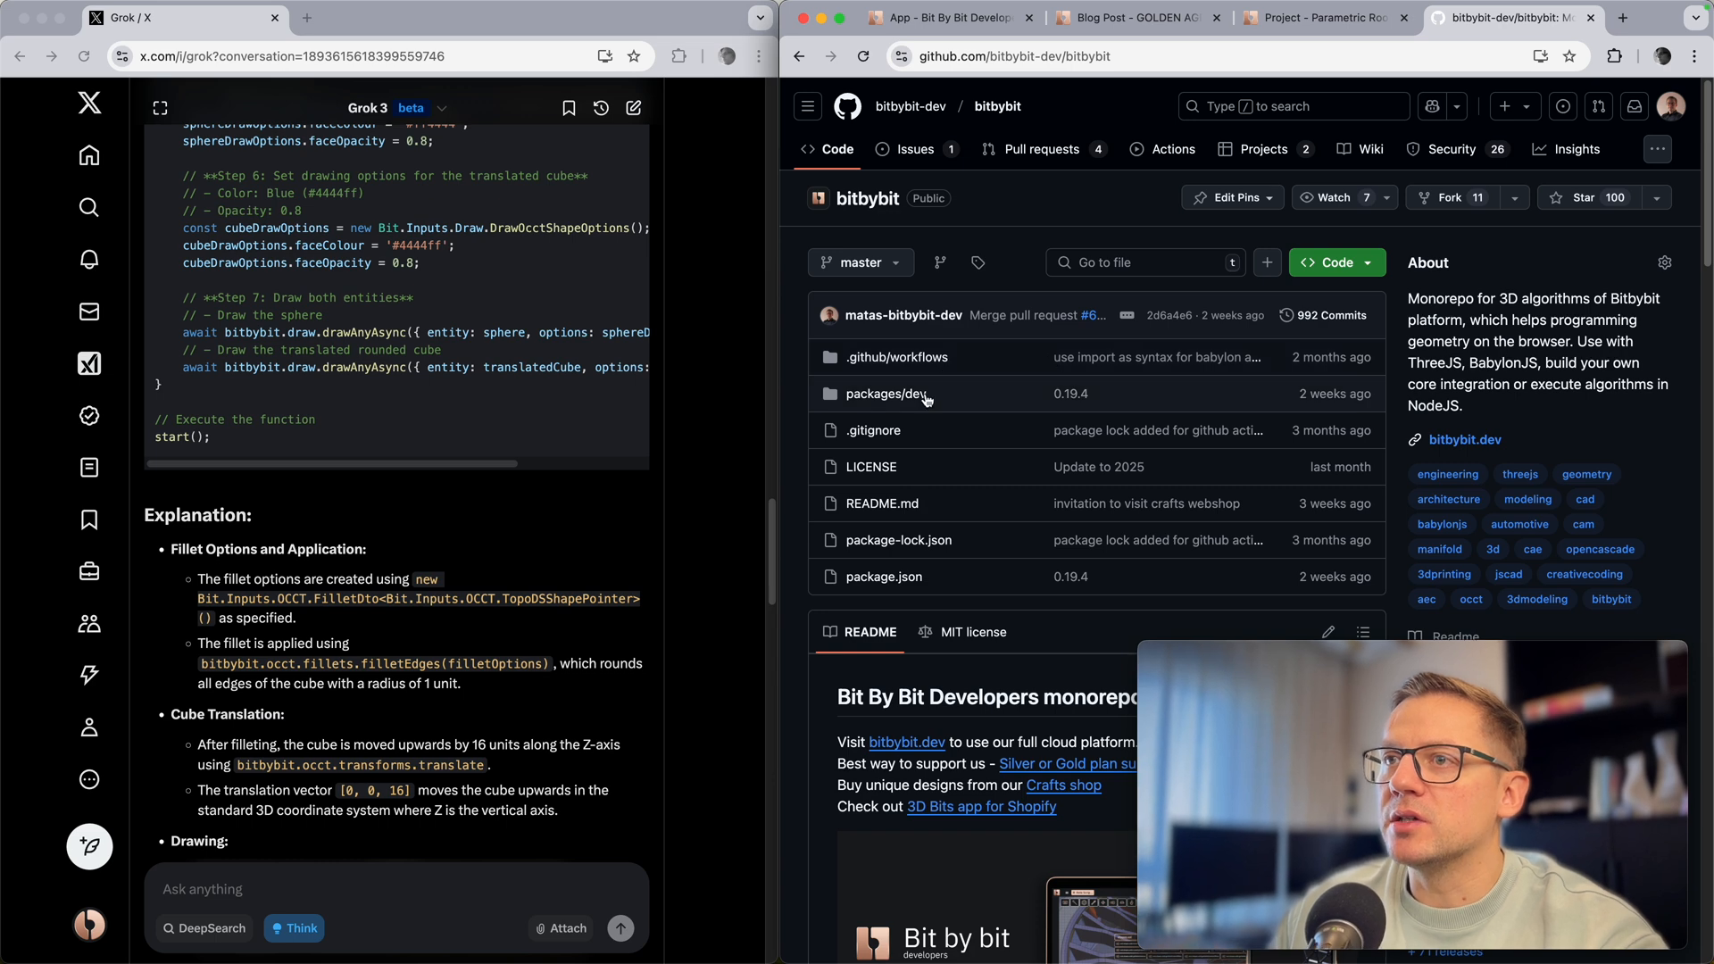
{"action": "left_click", "coordinate": [889, 393]}
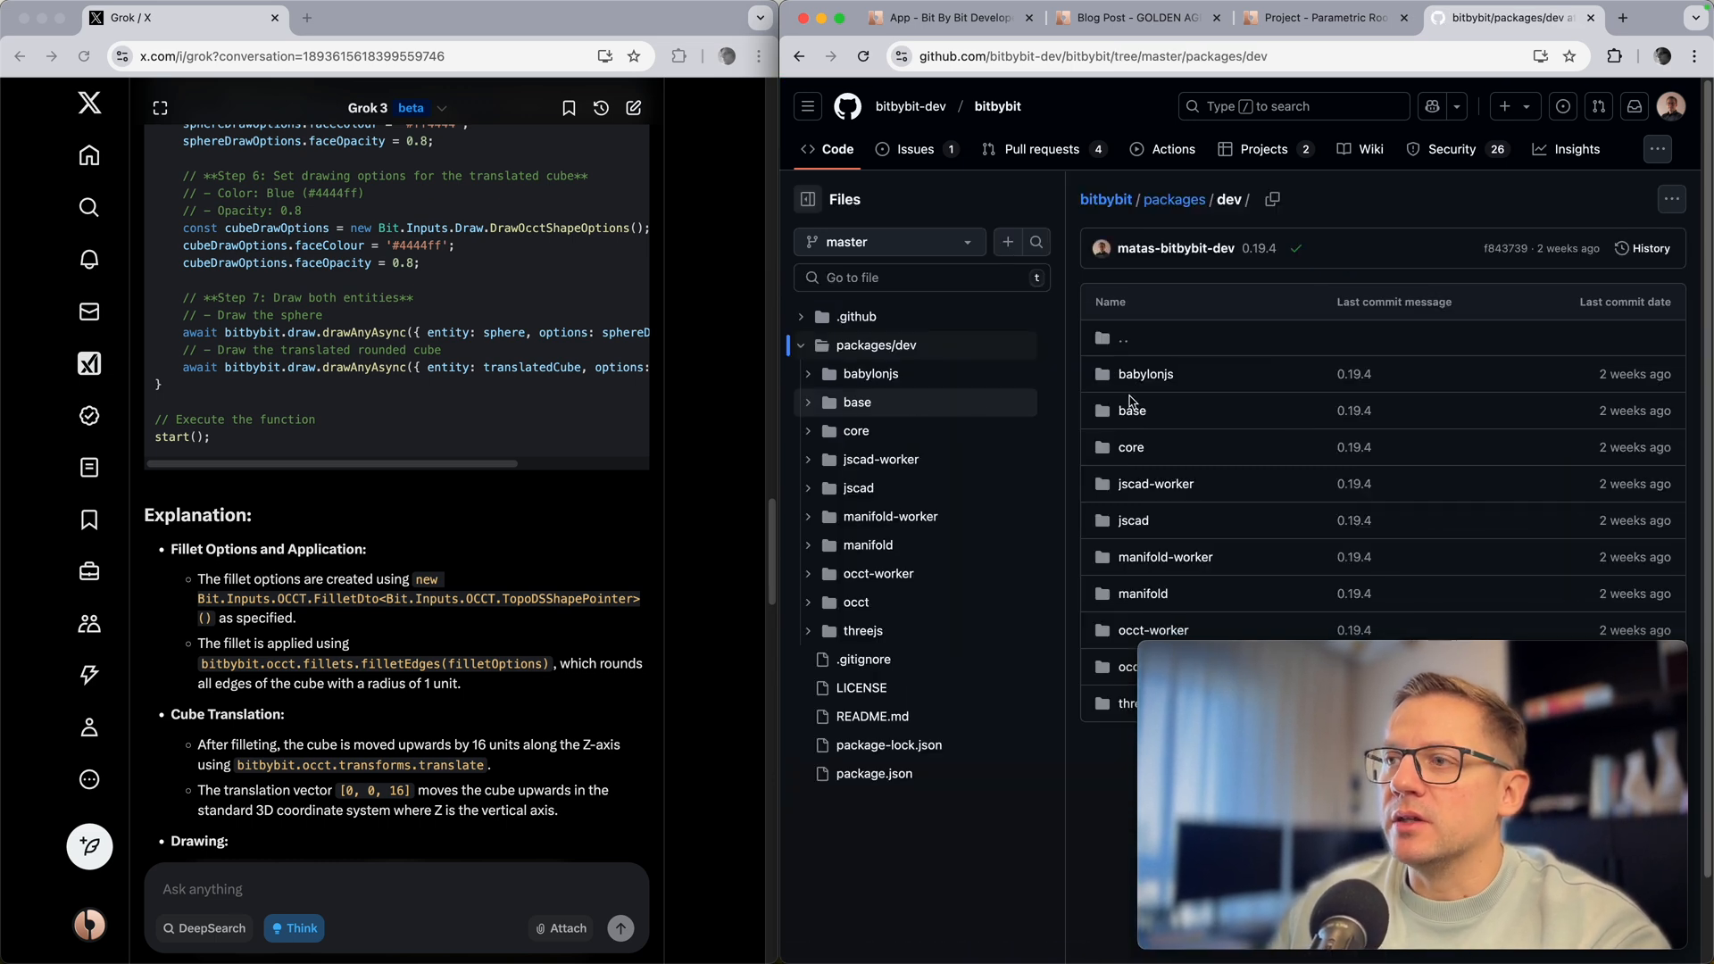
{"action": "mouse_move", "coordinate": [1112, 634]}
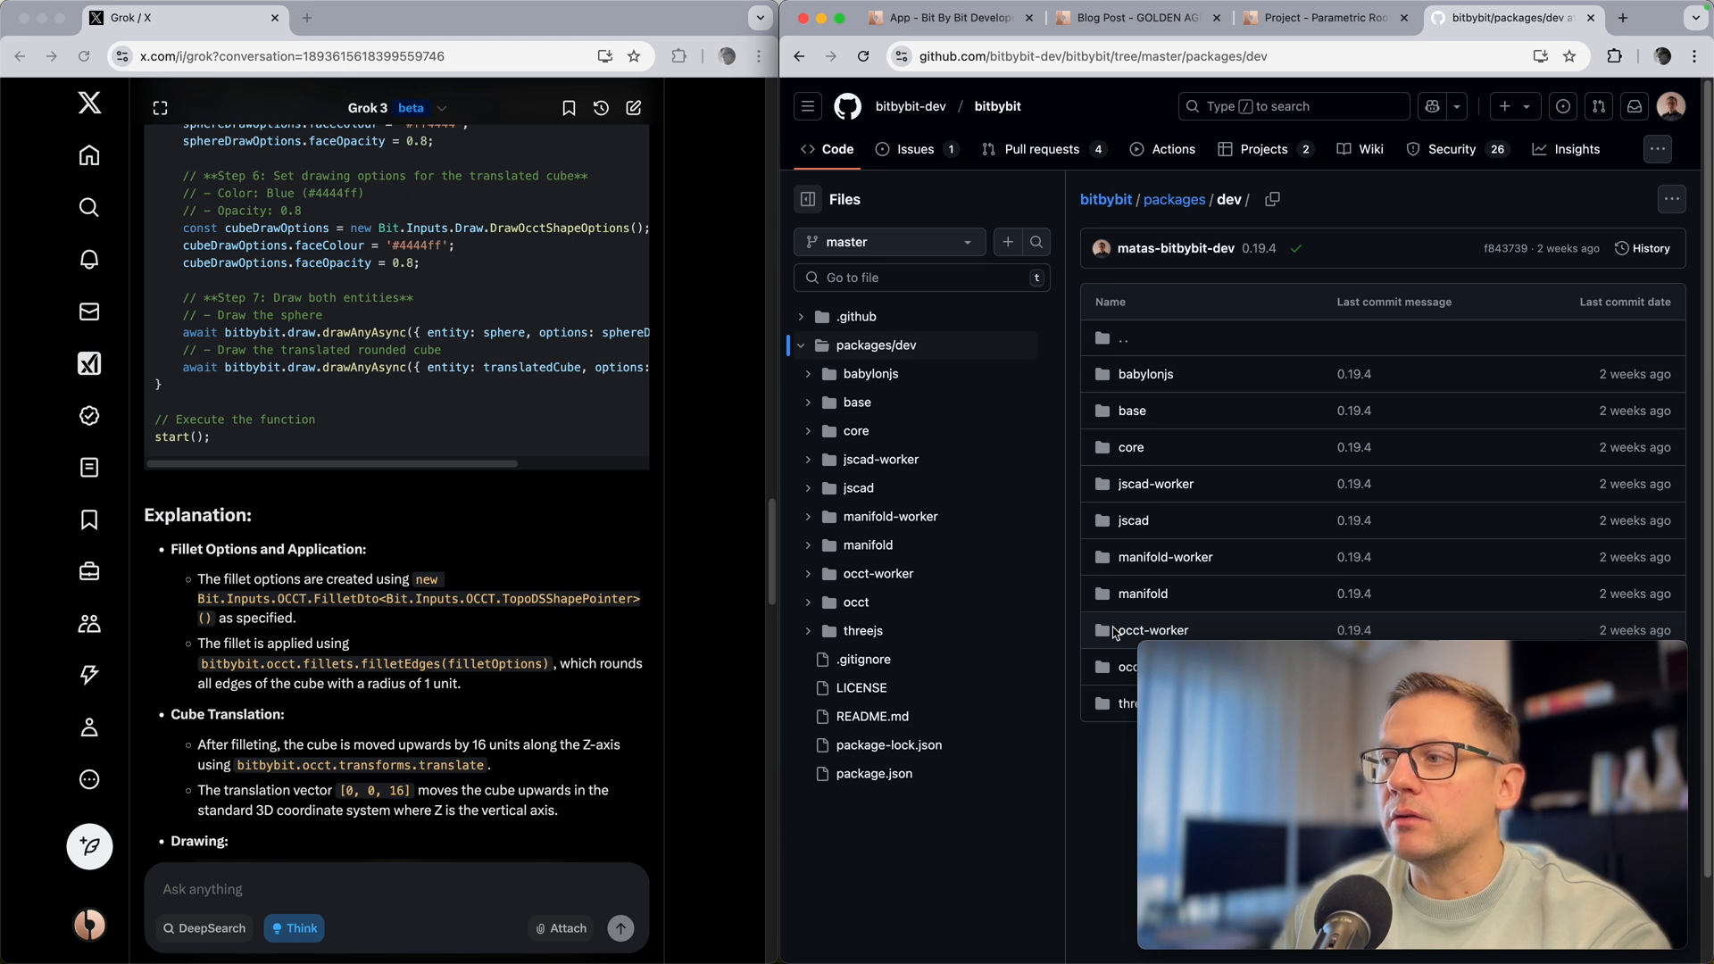
{"action": "mouse_move", "coordinate": [1241, 510]}
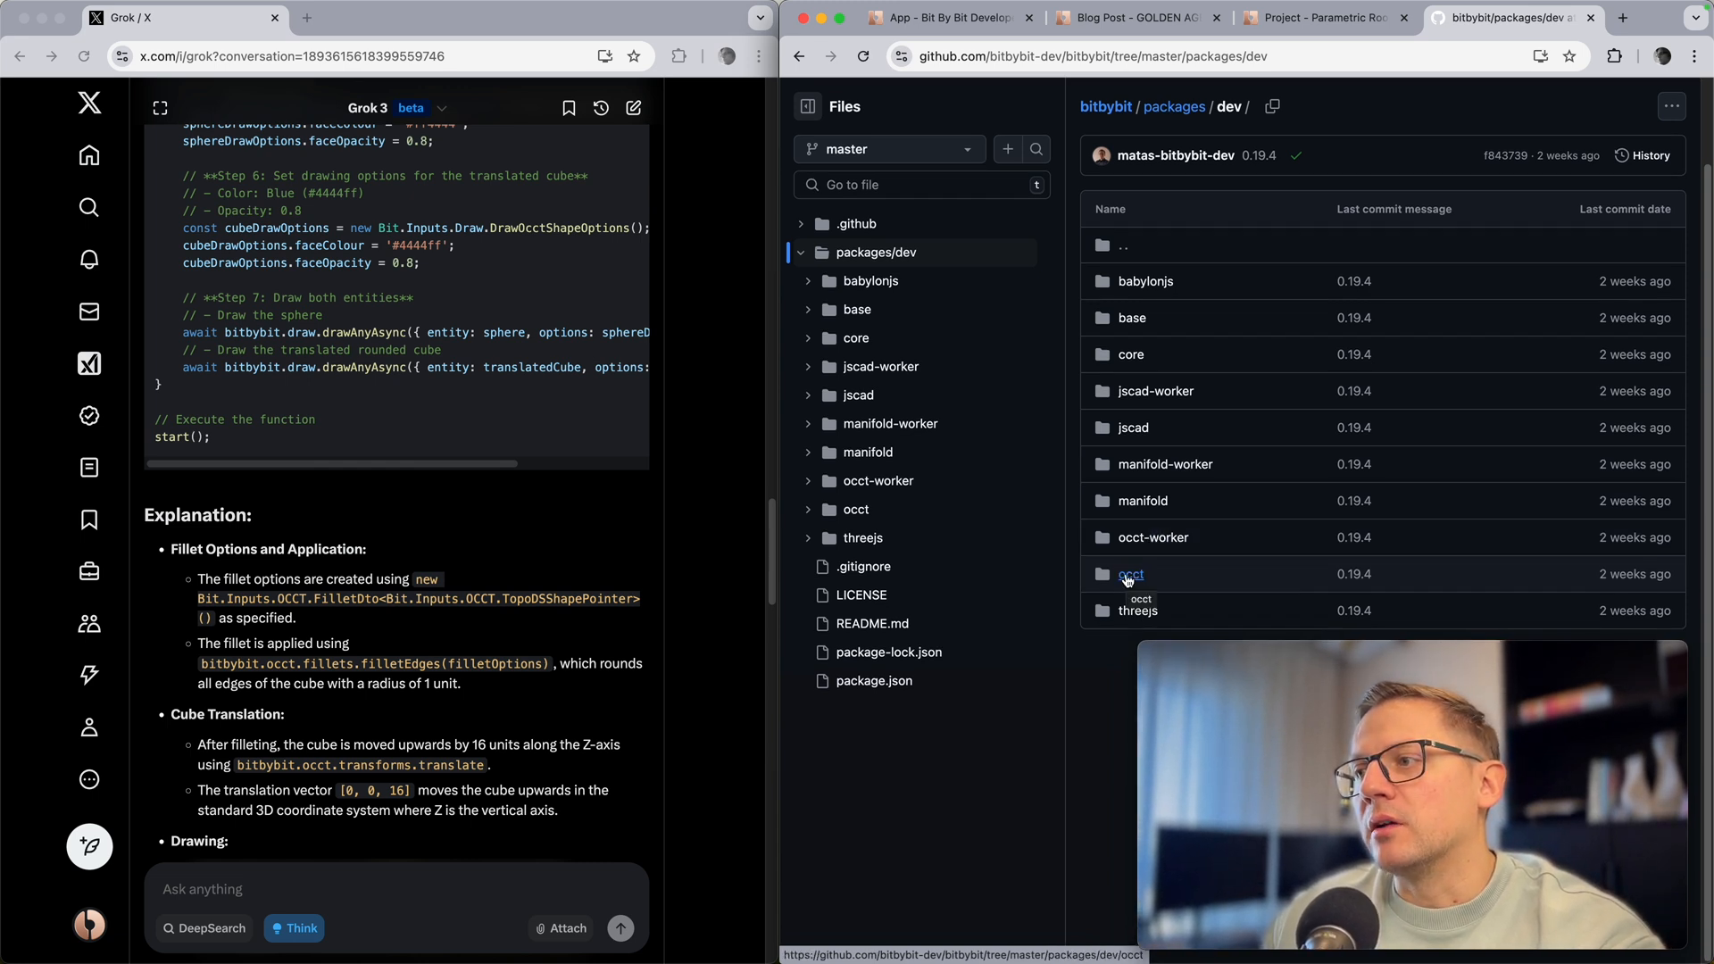
{"action": "mouse_move", "coordinate": [1163, 588]}
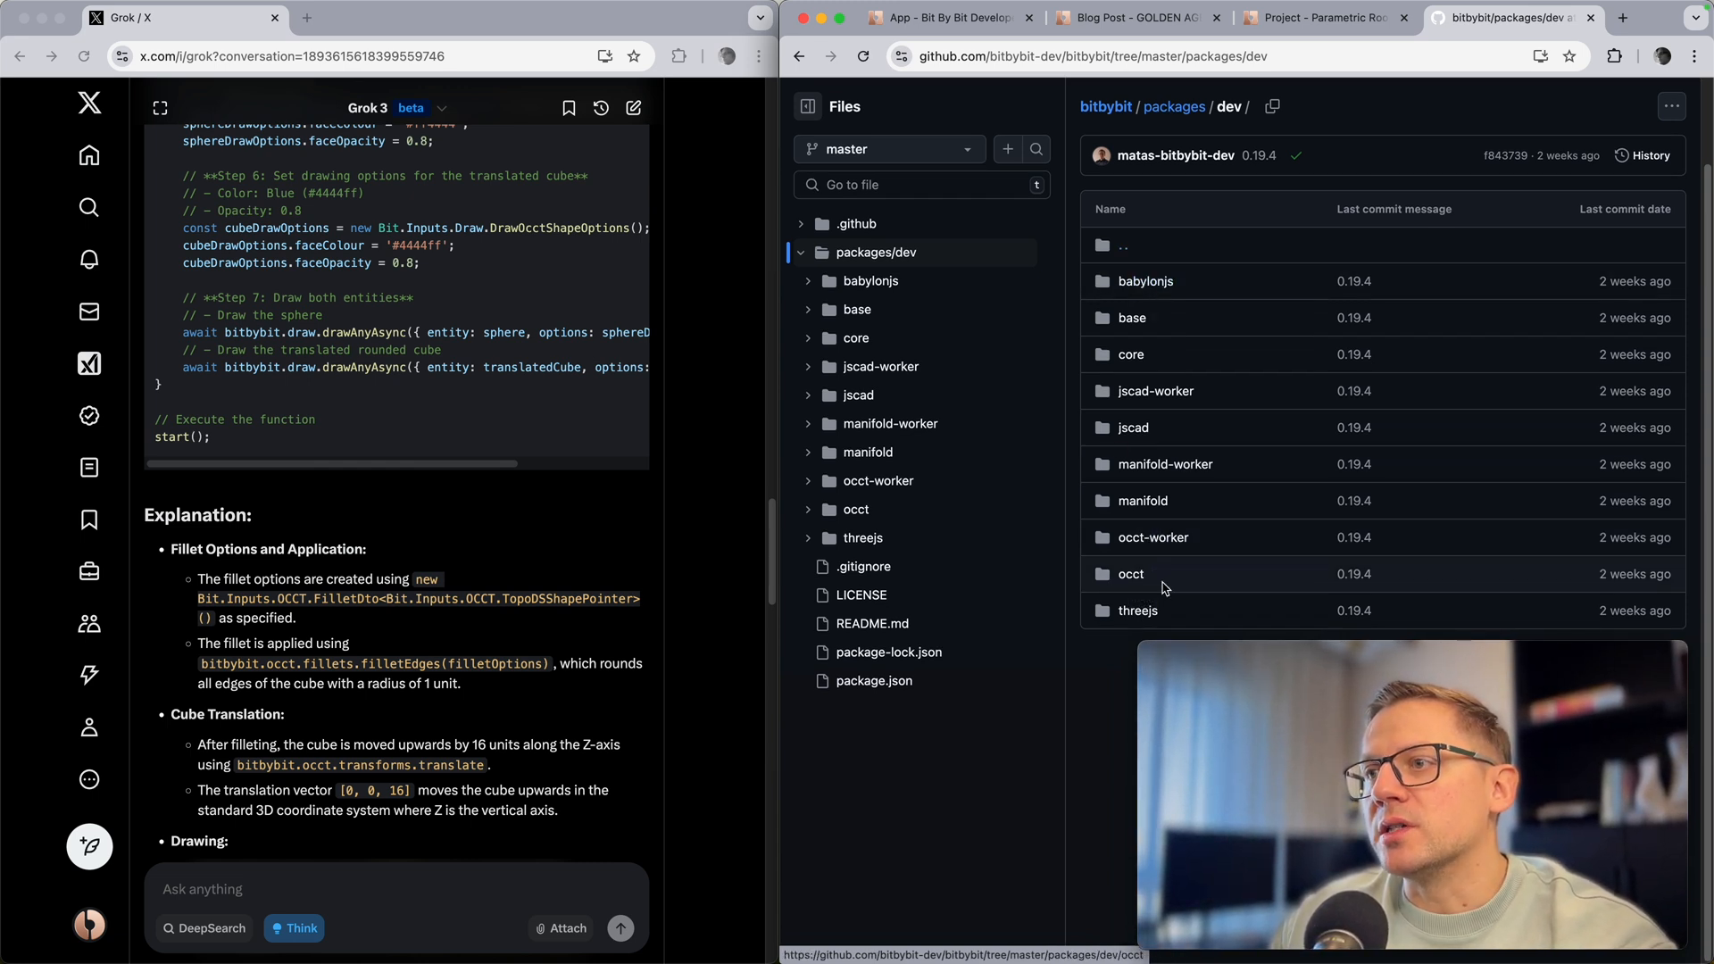
{"action": "mouse_move", "coordinate": [1164, 464]}
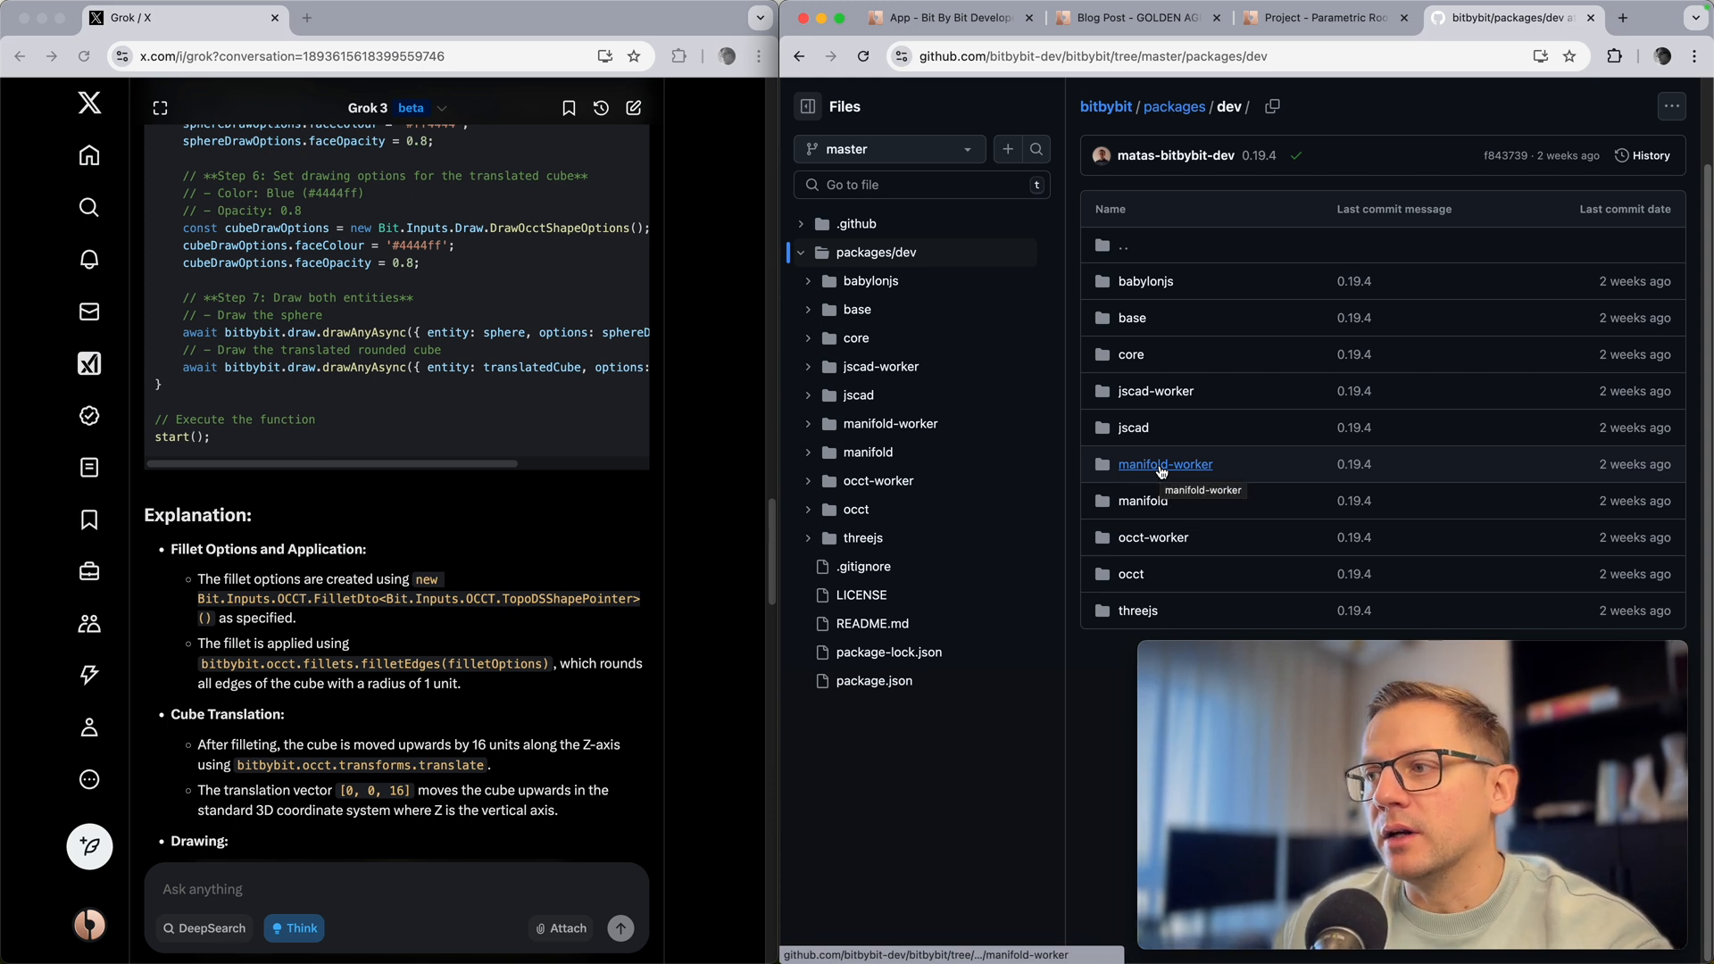